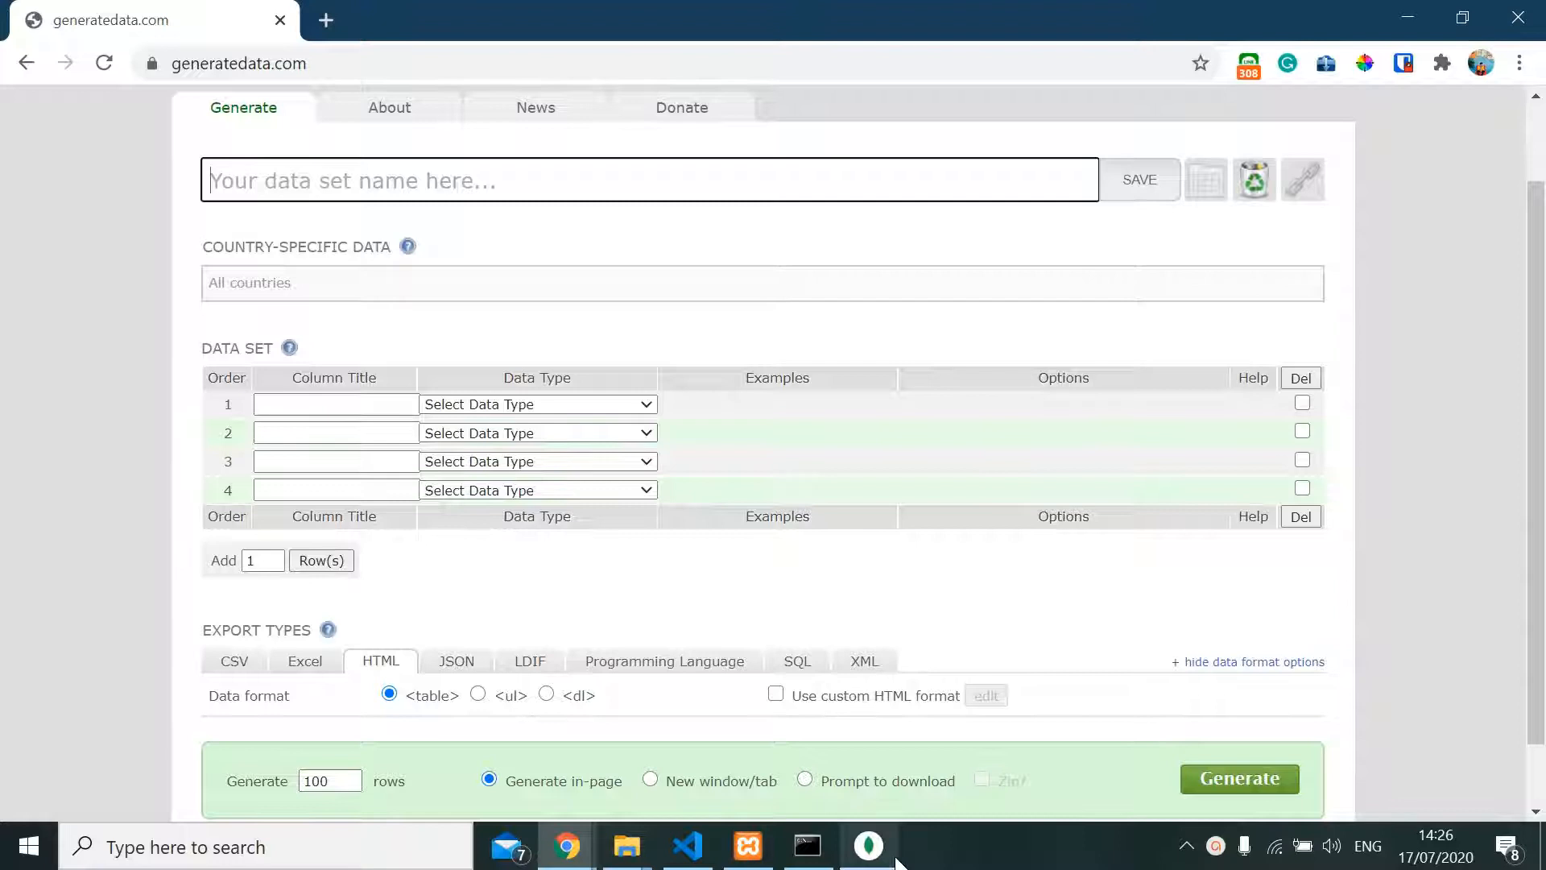
Switch from the browser to MongoDB Compass using the taskbar
click(867, 847)
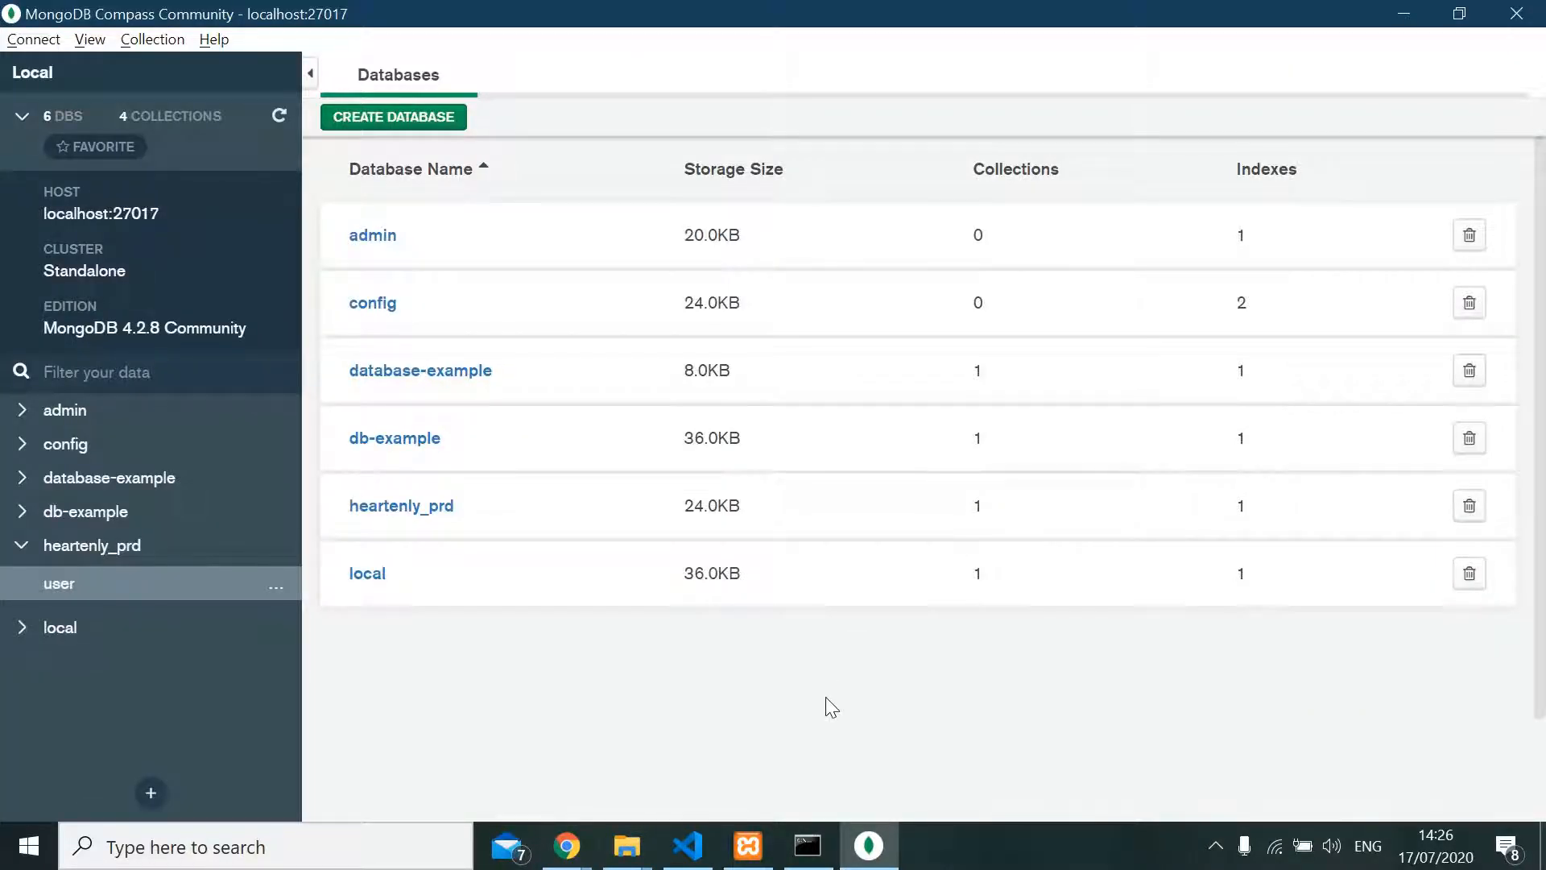
mouse_move(421, 493)
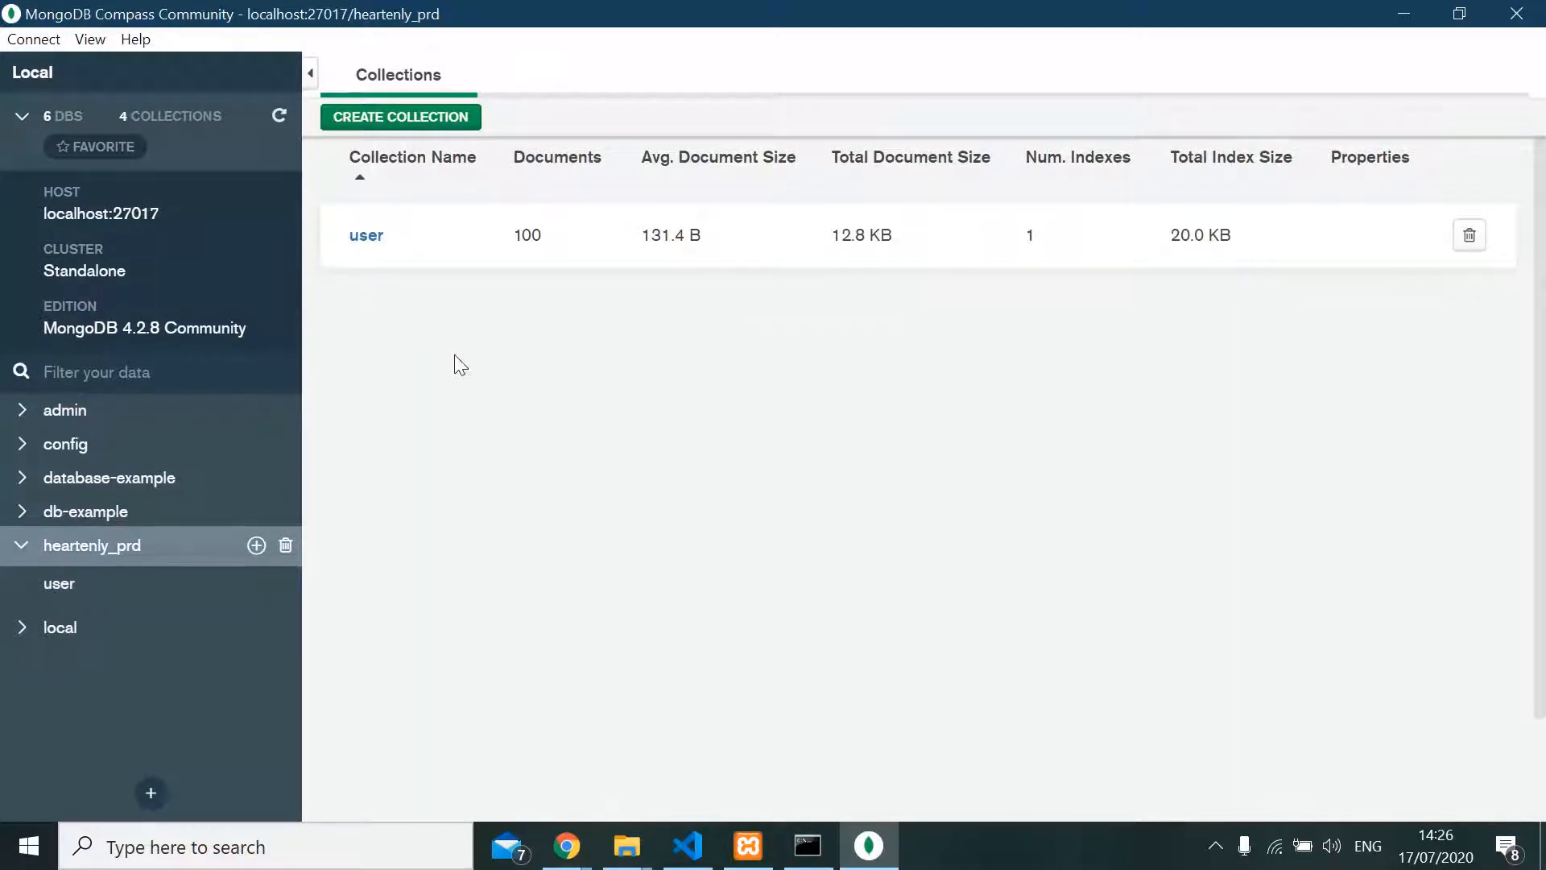
Open heartenly_prd.user and scroll through its 100 existing user documents
click(366, 234)
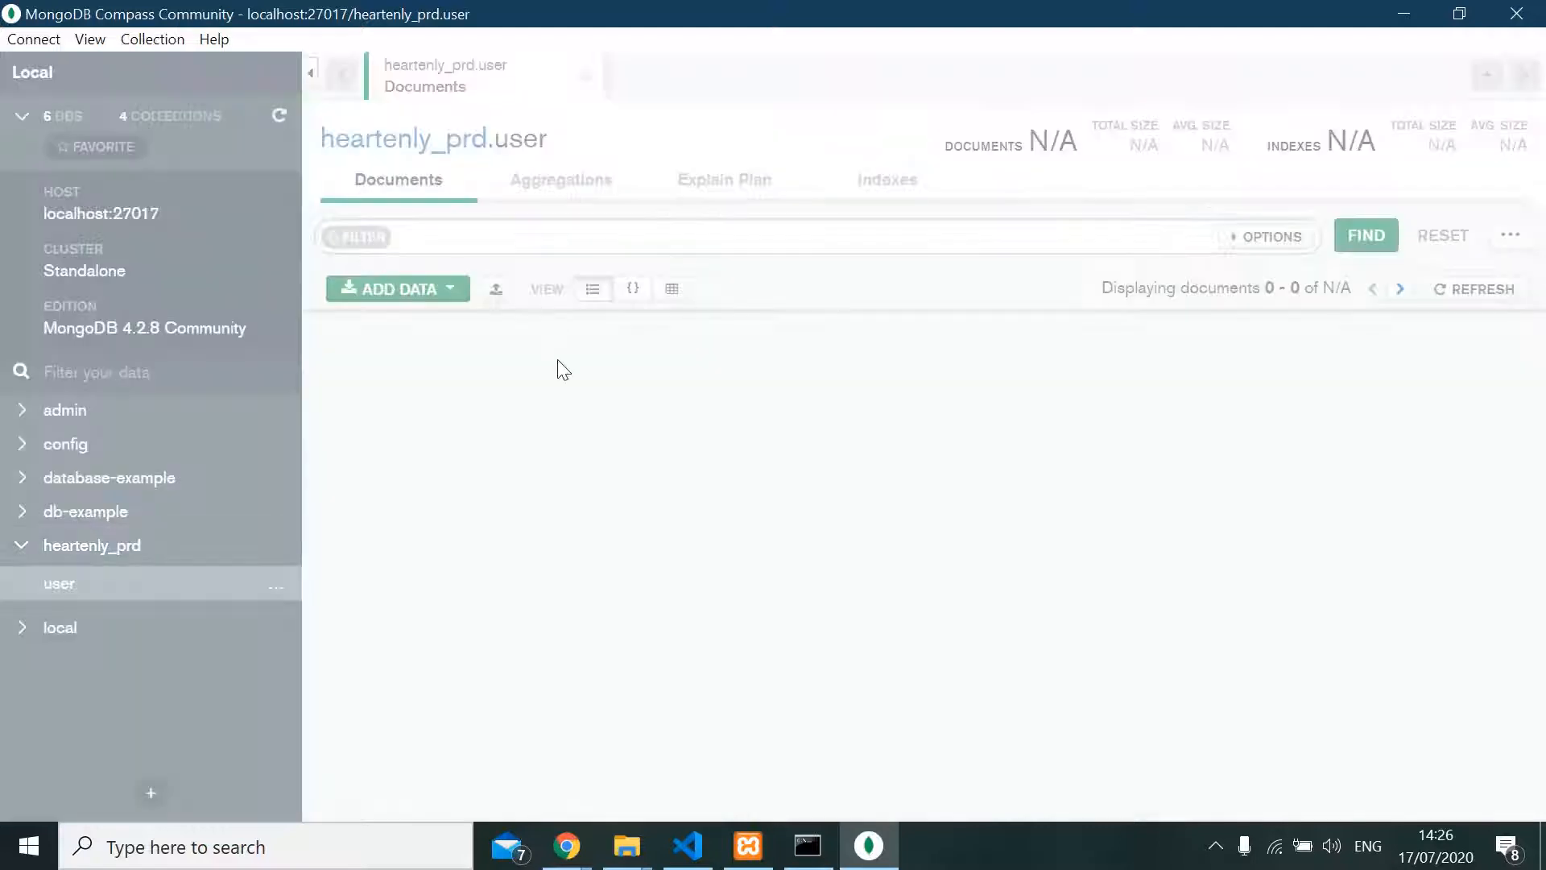
click(1365, 234)
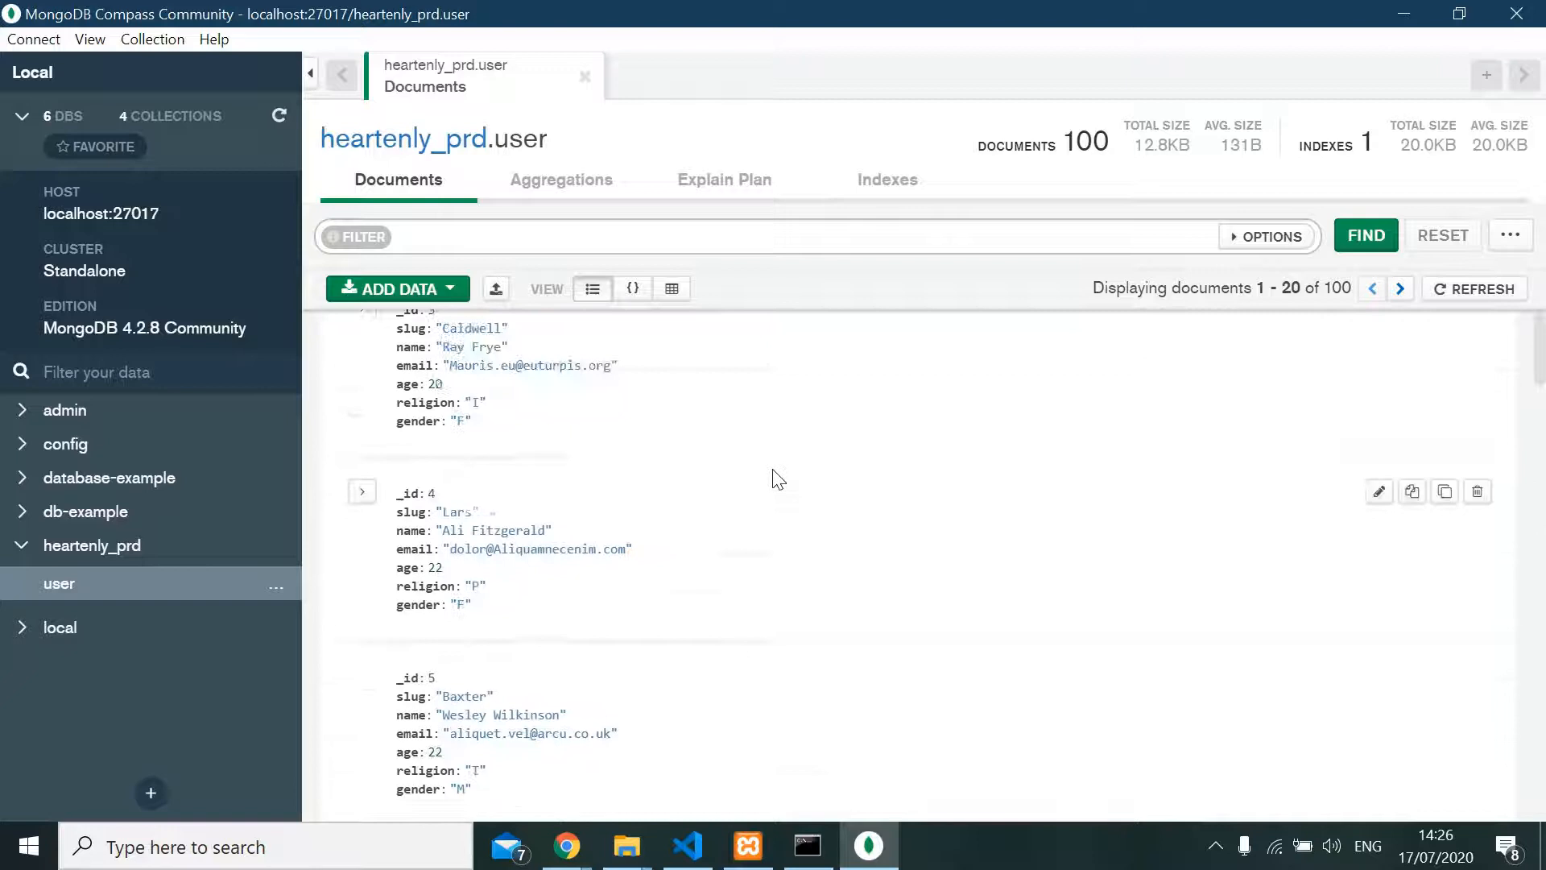
scroll(up, 3)
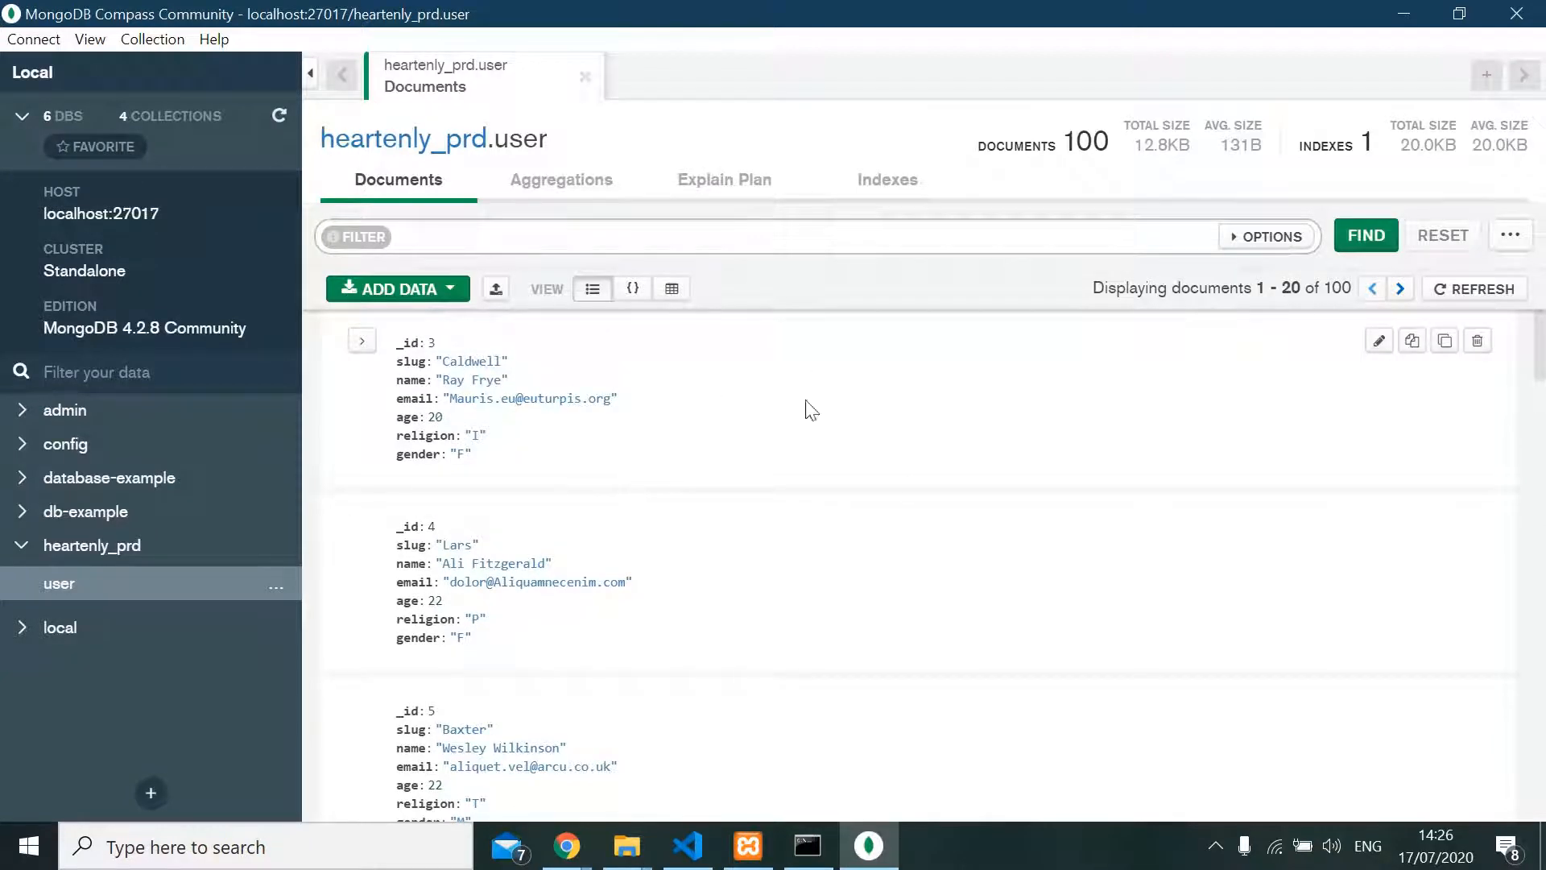
scroll(down, 3)
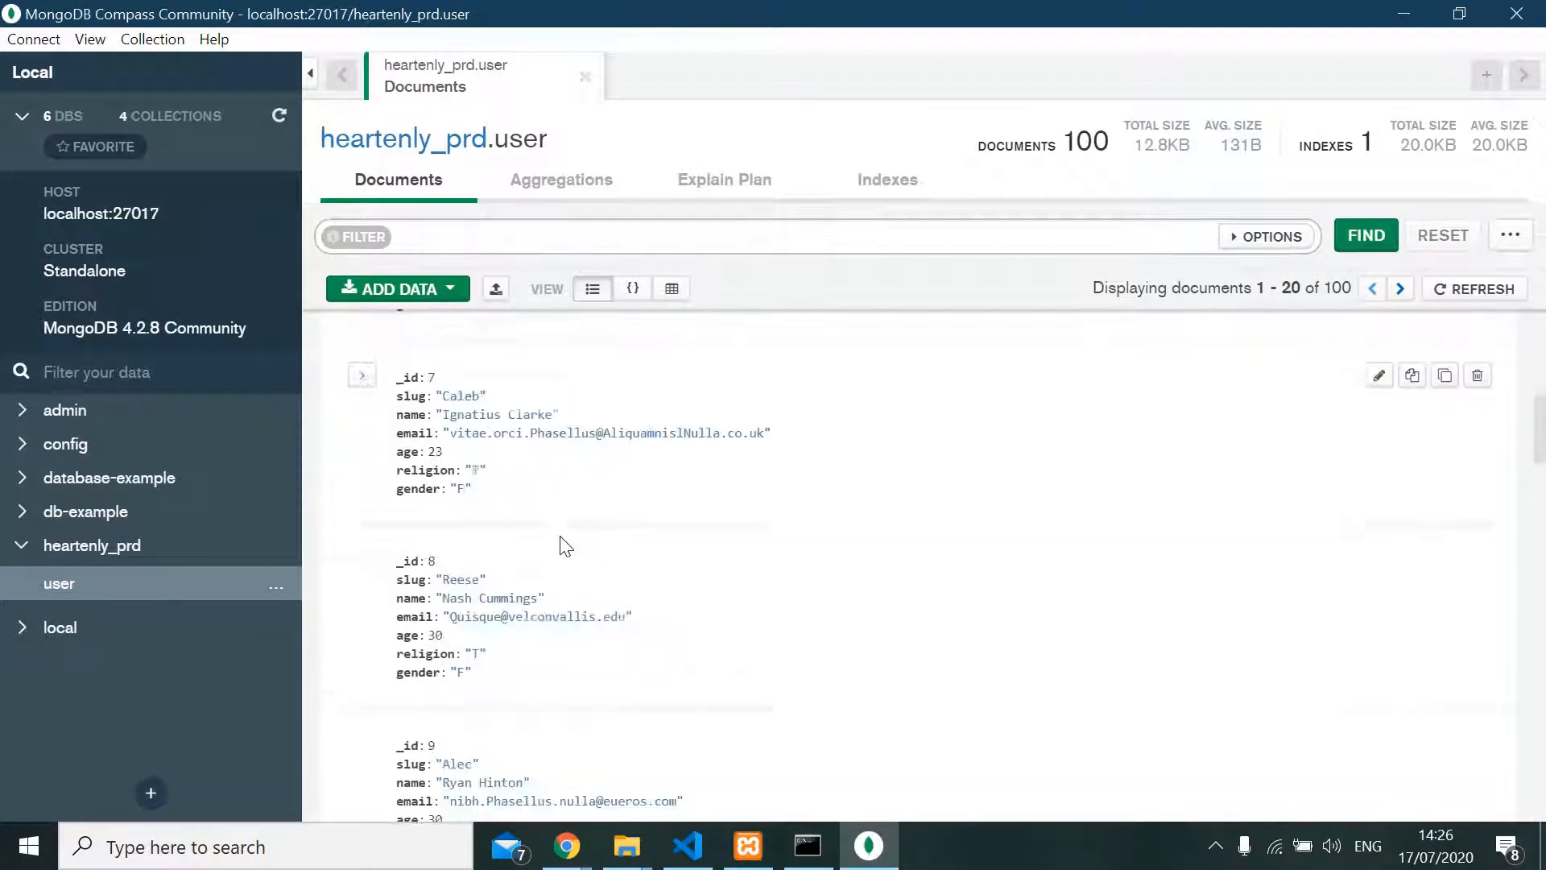
scroll(up, 3)
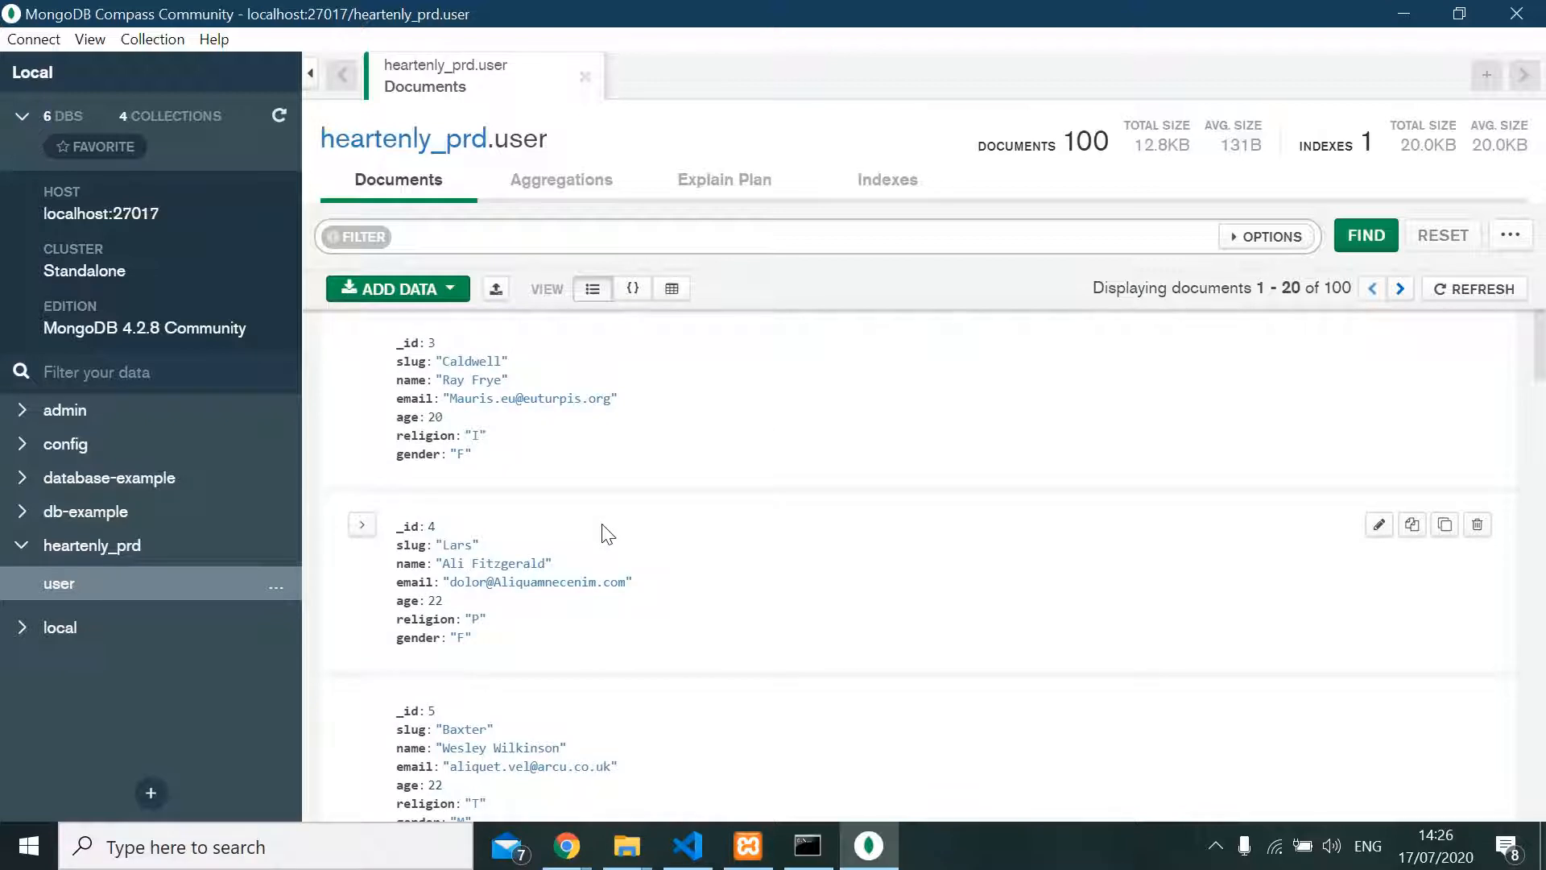
mouse_move(429, 379)
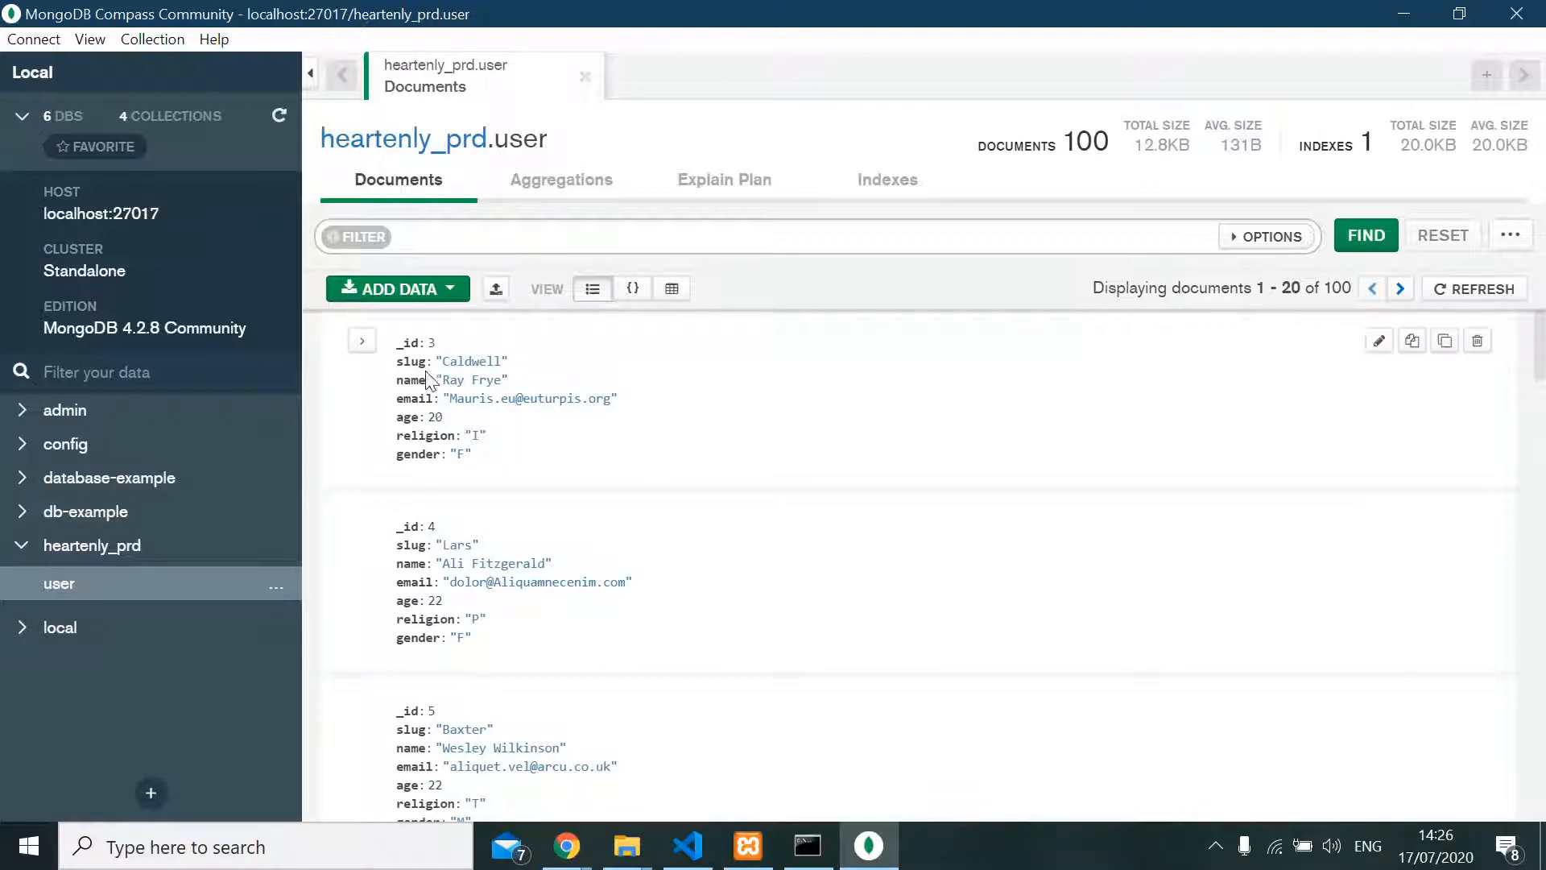
mouse_move(441, 478)
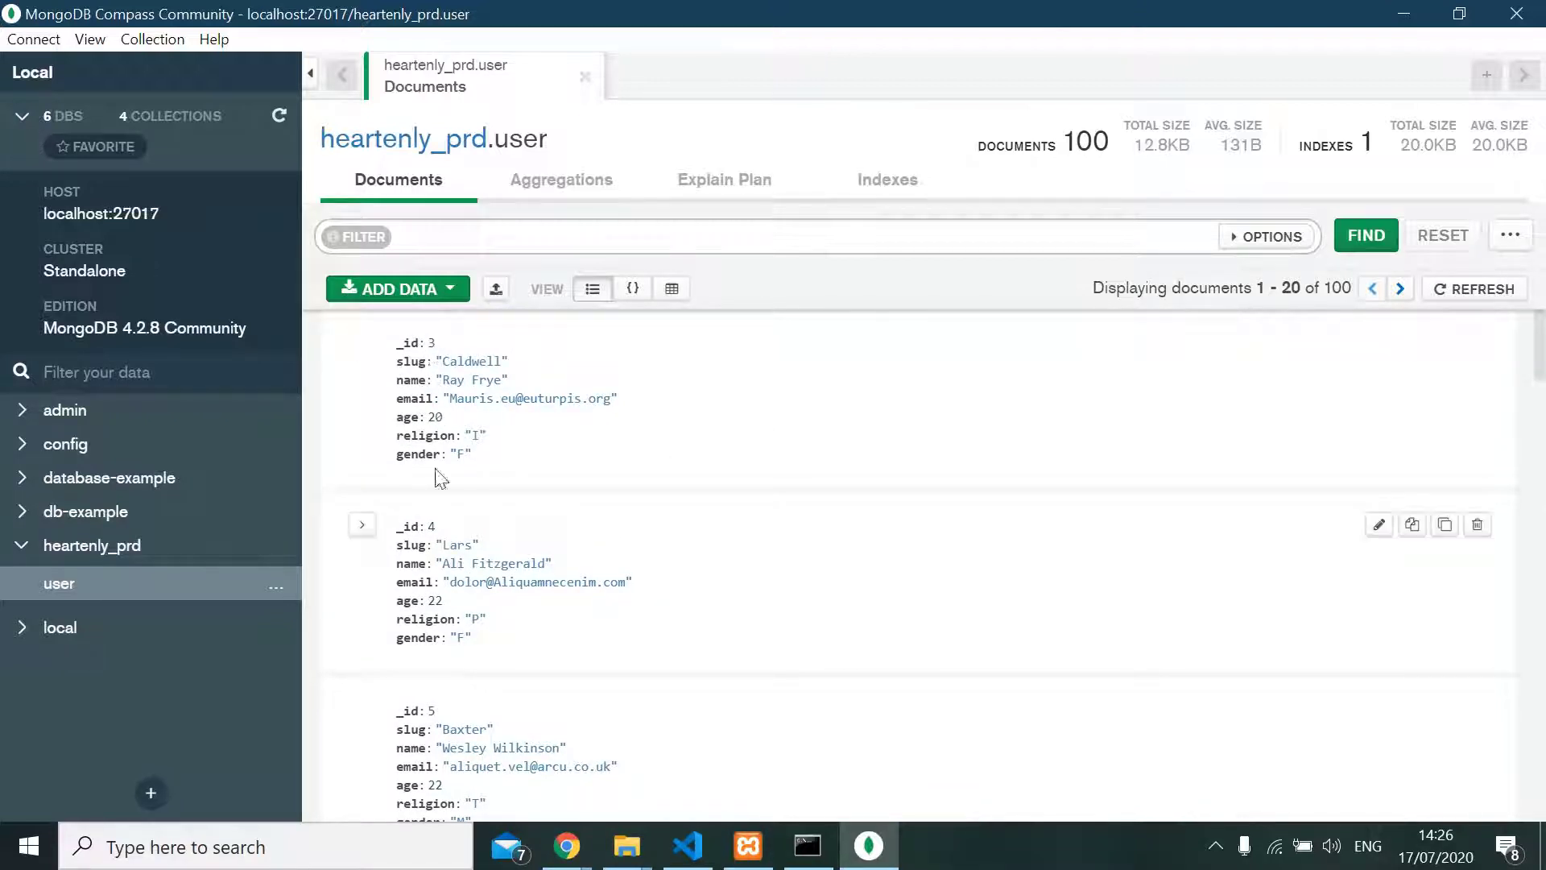
mouse_move(429, 355)
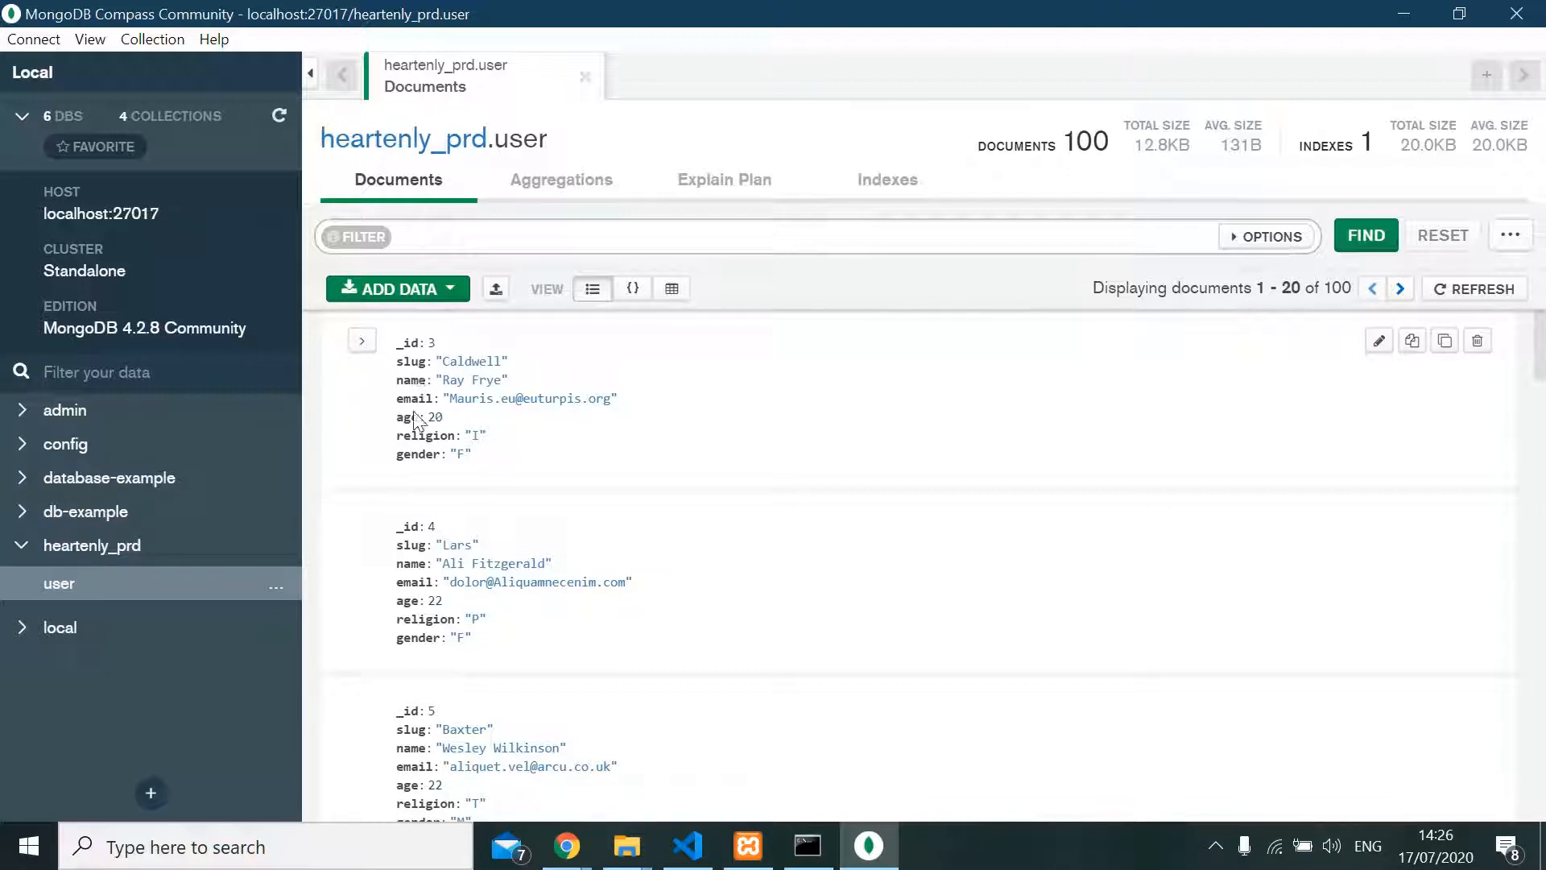
mouse_move(407, 452)
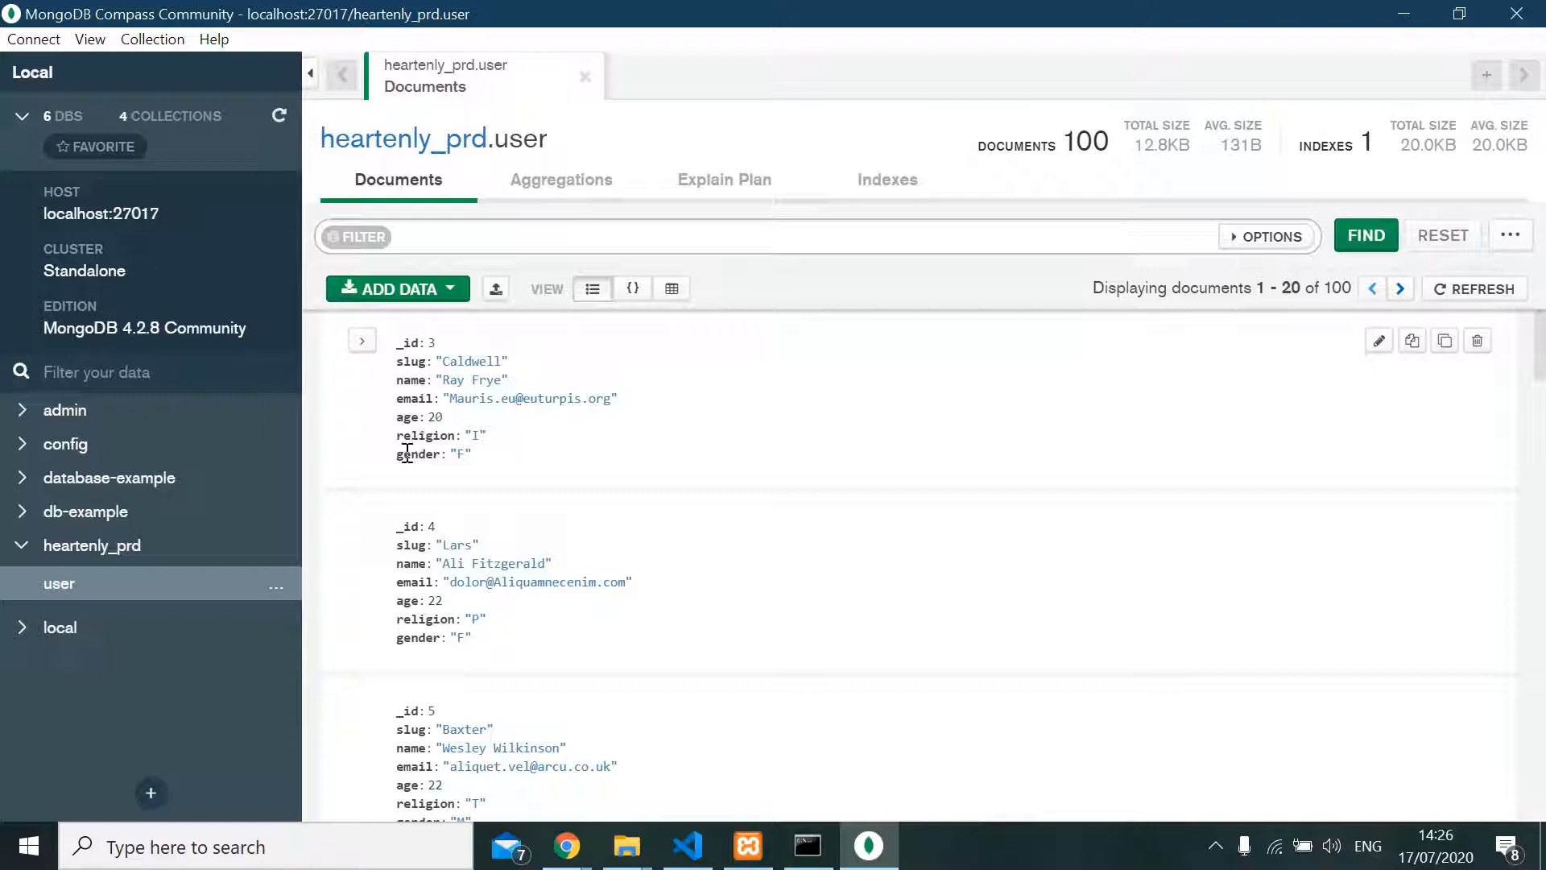
mouse_move(601, 491)
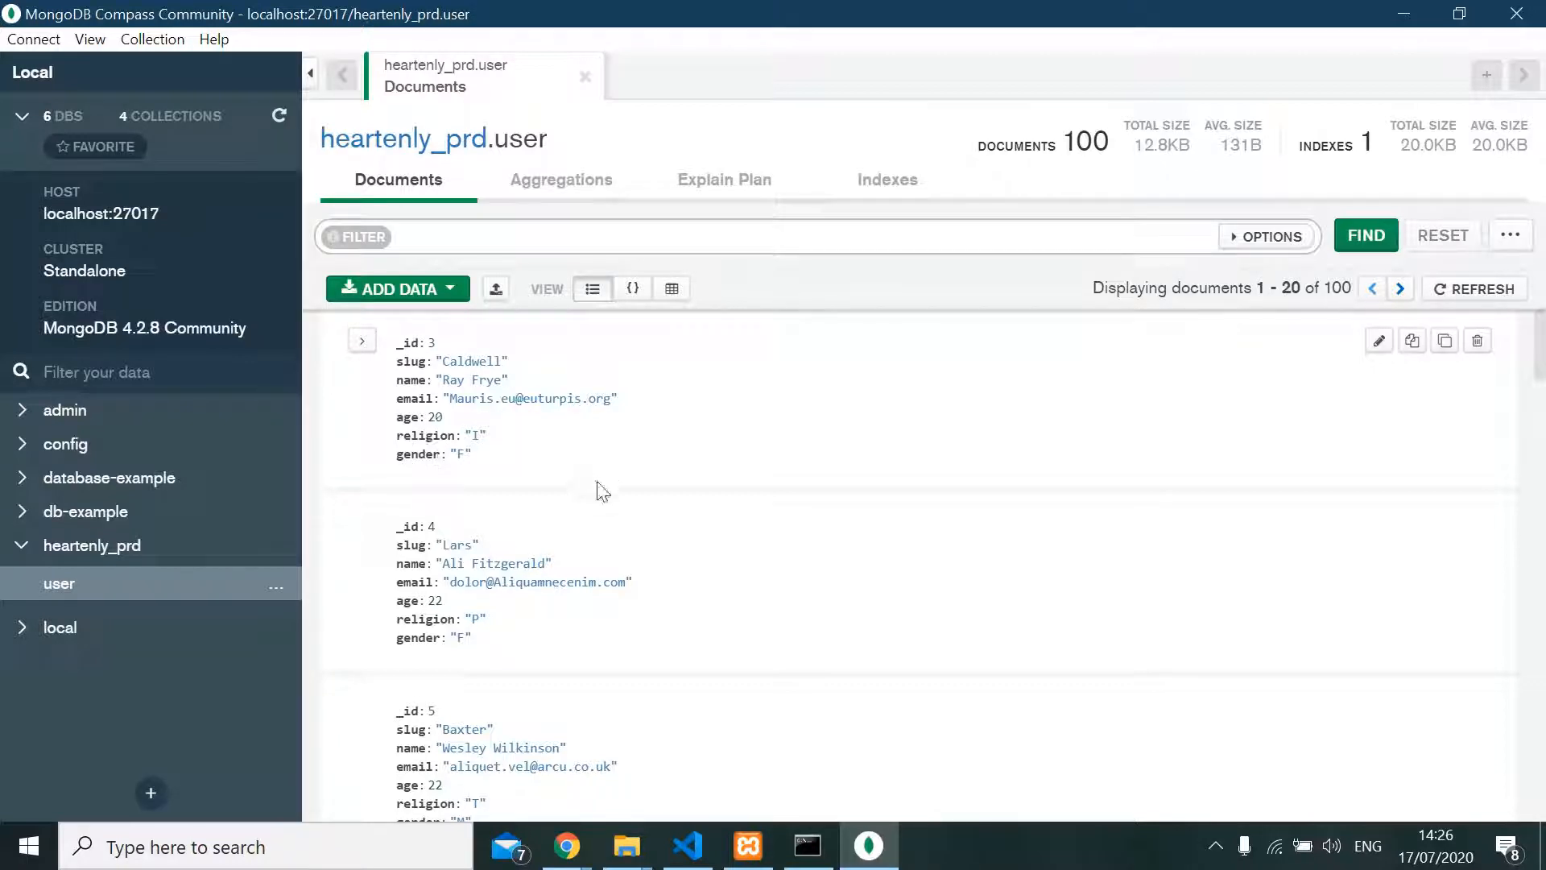
scroll(down, 3)
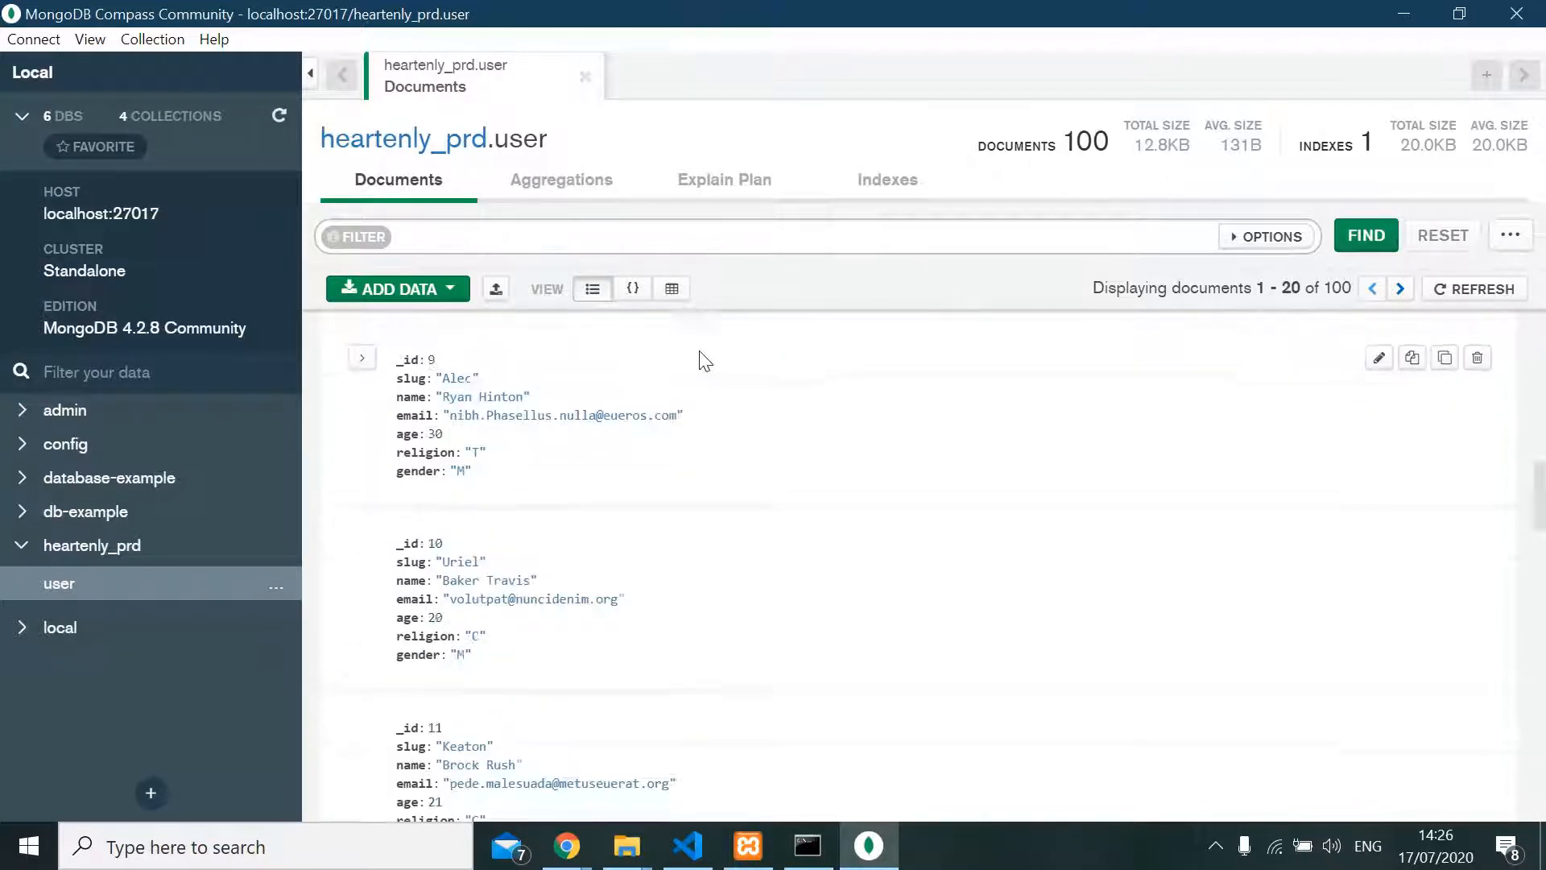
scroll(down, 3)
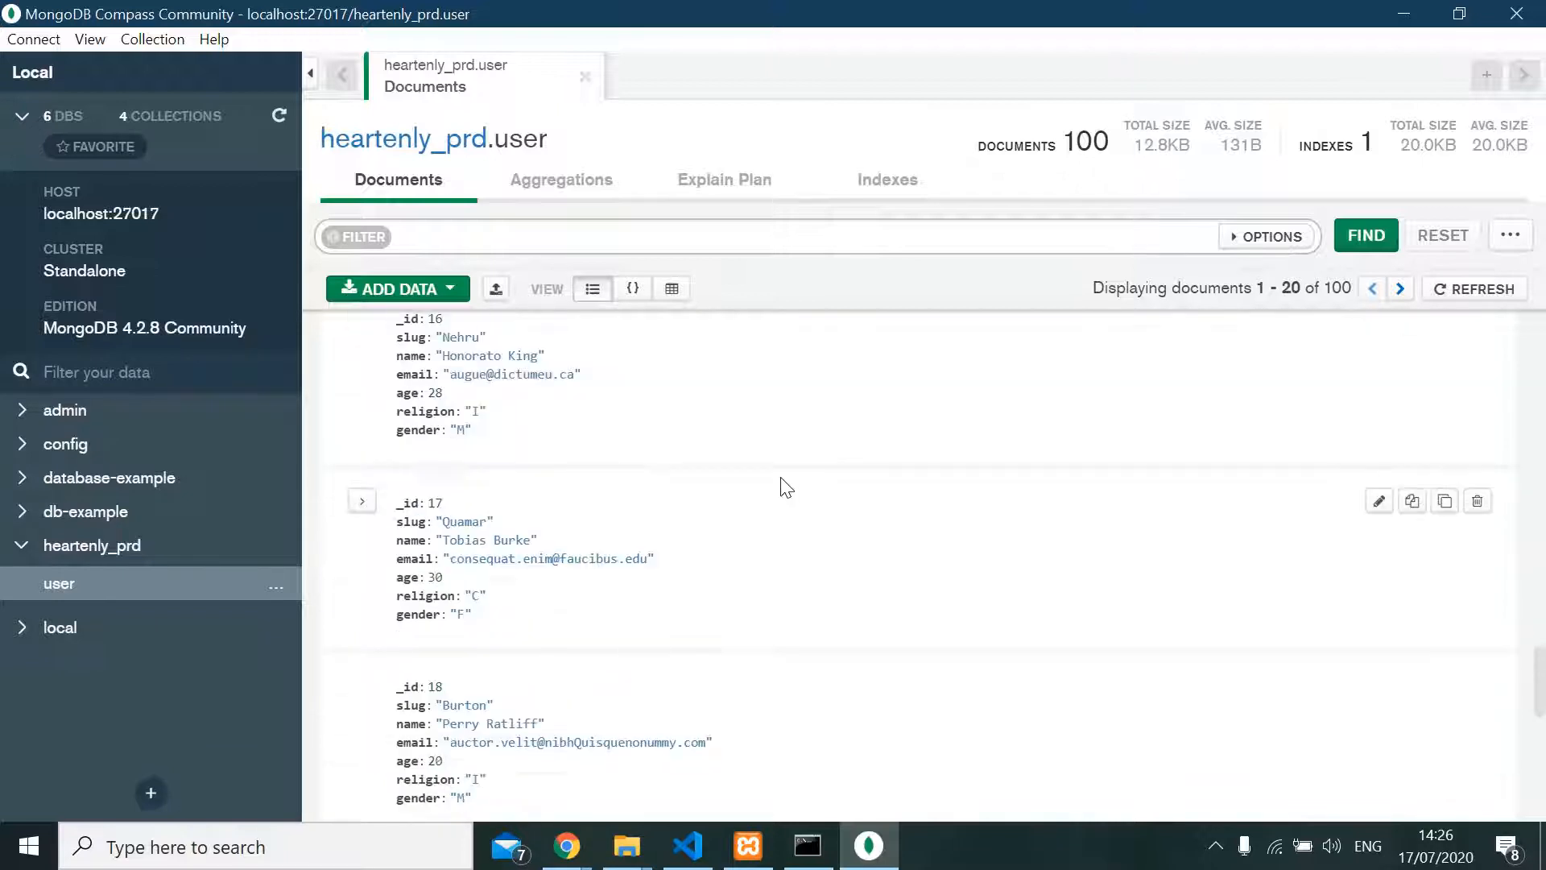
scroll(down, 3)
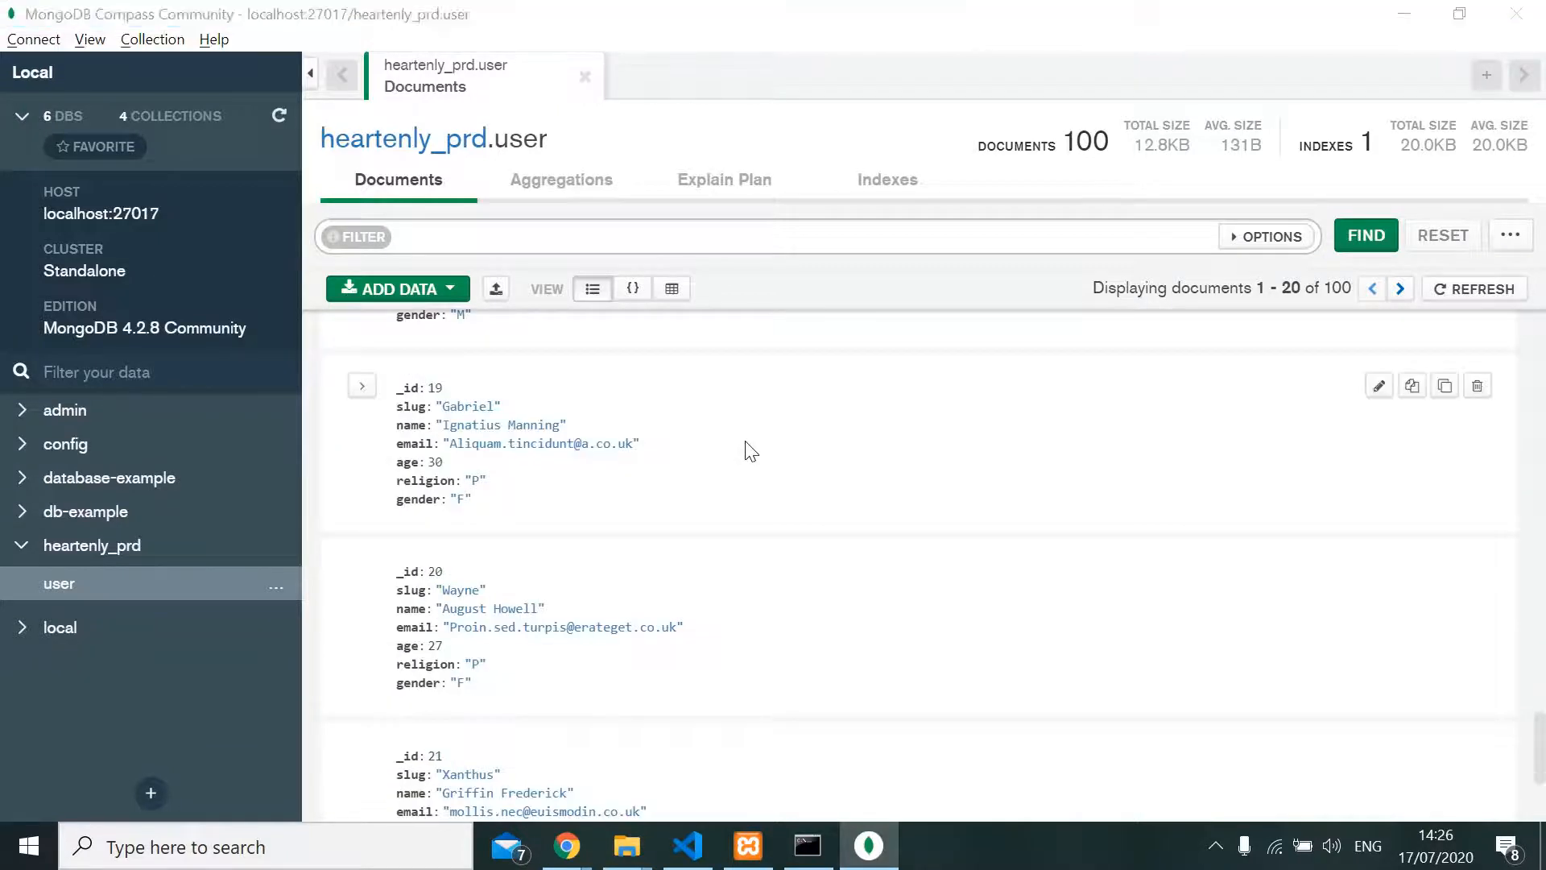
Back on generatedata.com, add three rows so the data set has seven
click(565, 847)
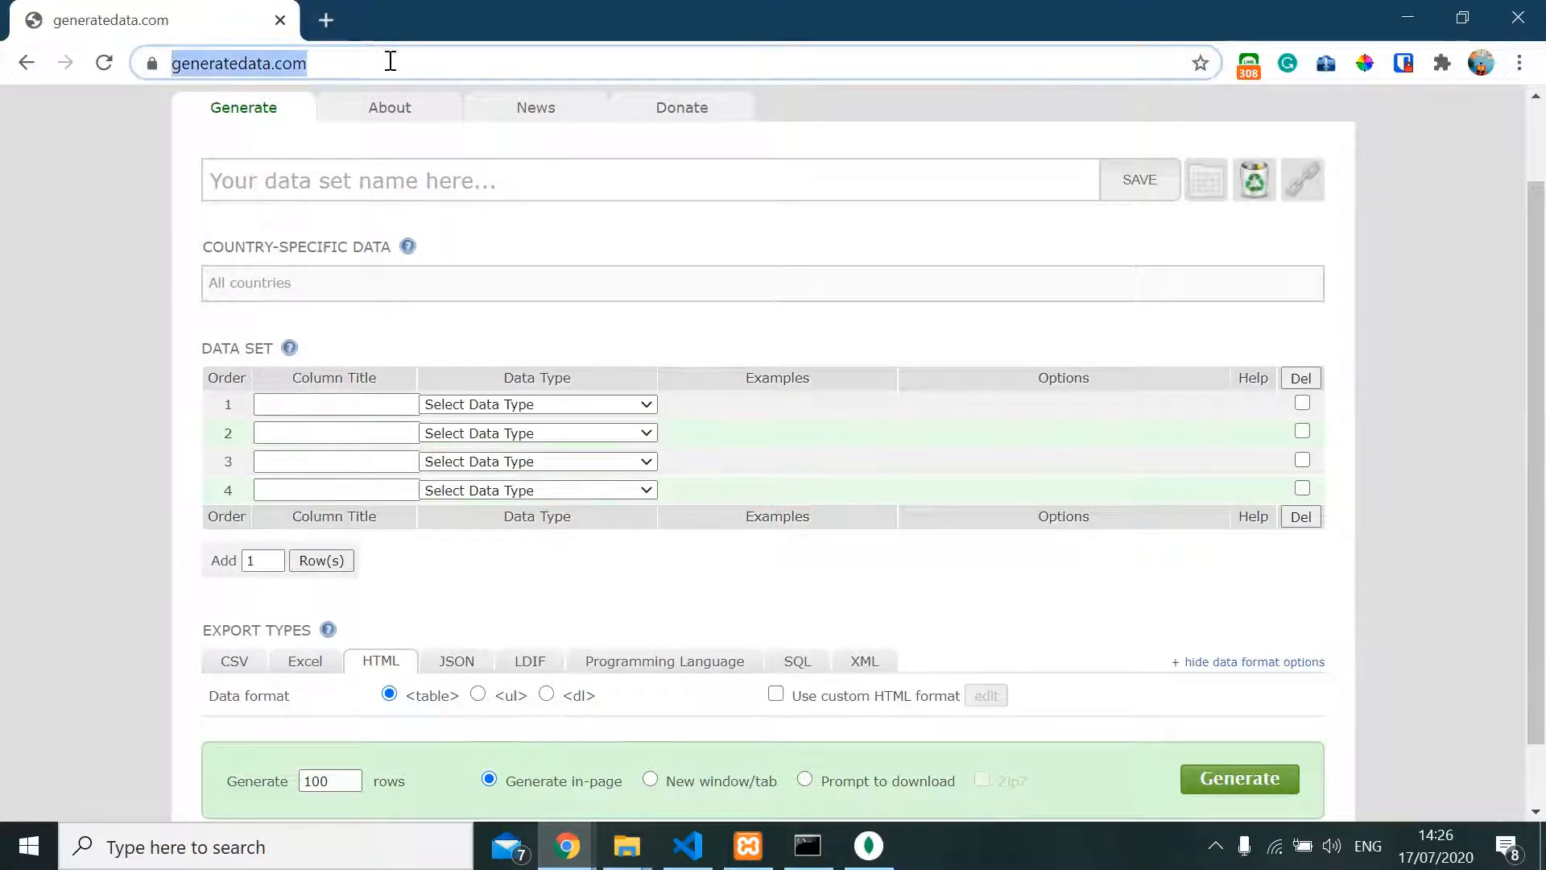
mouse_move(523, 66)
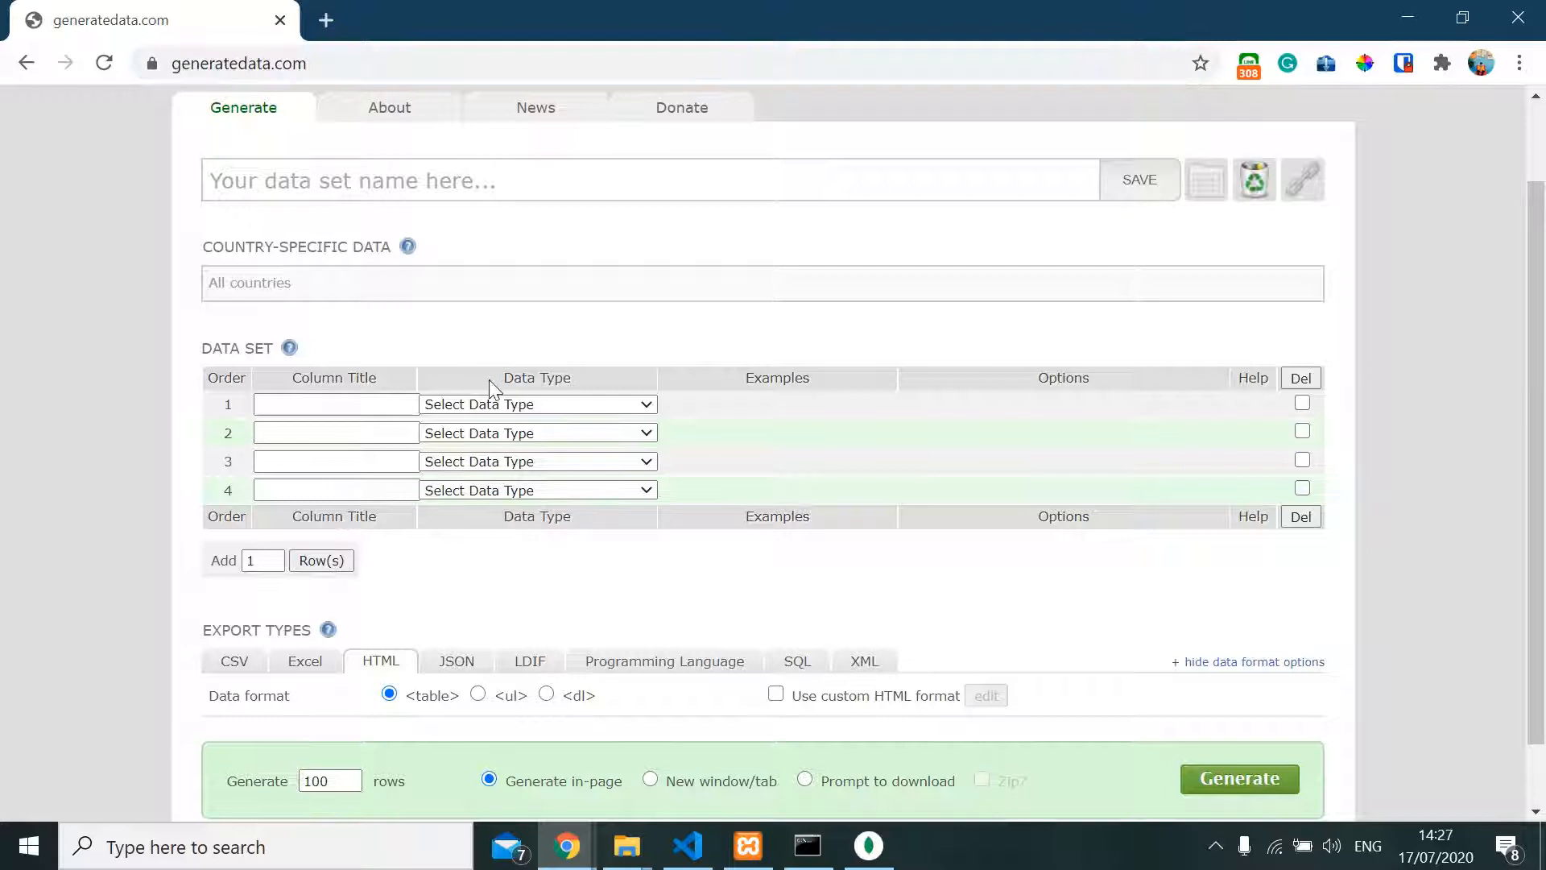
scroll(down, 3)
text(3)
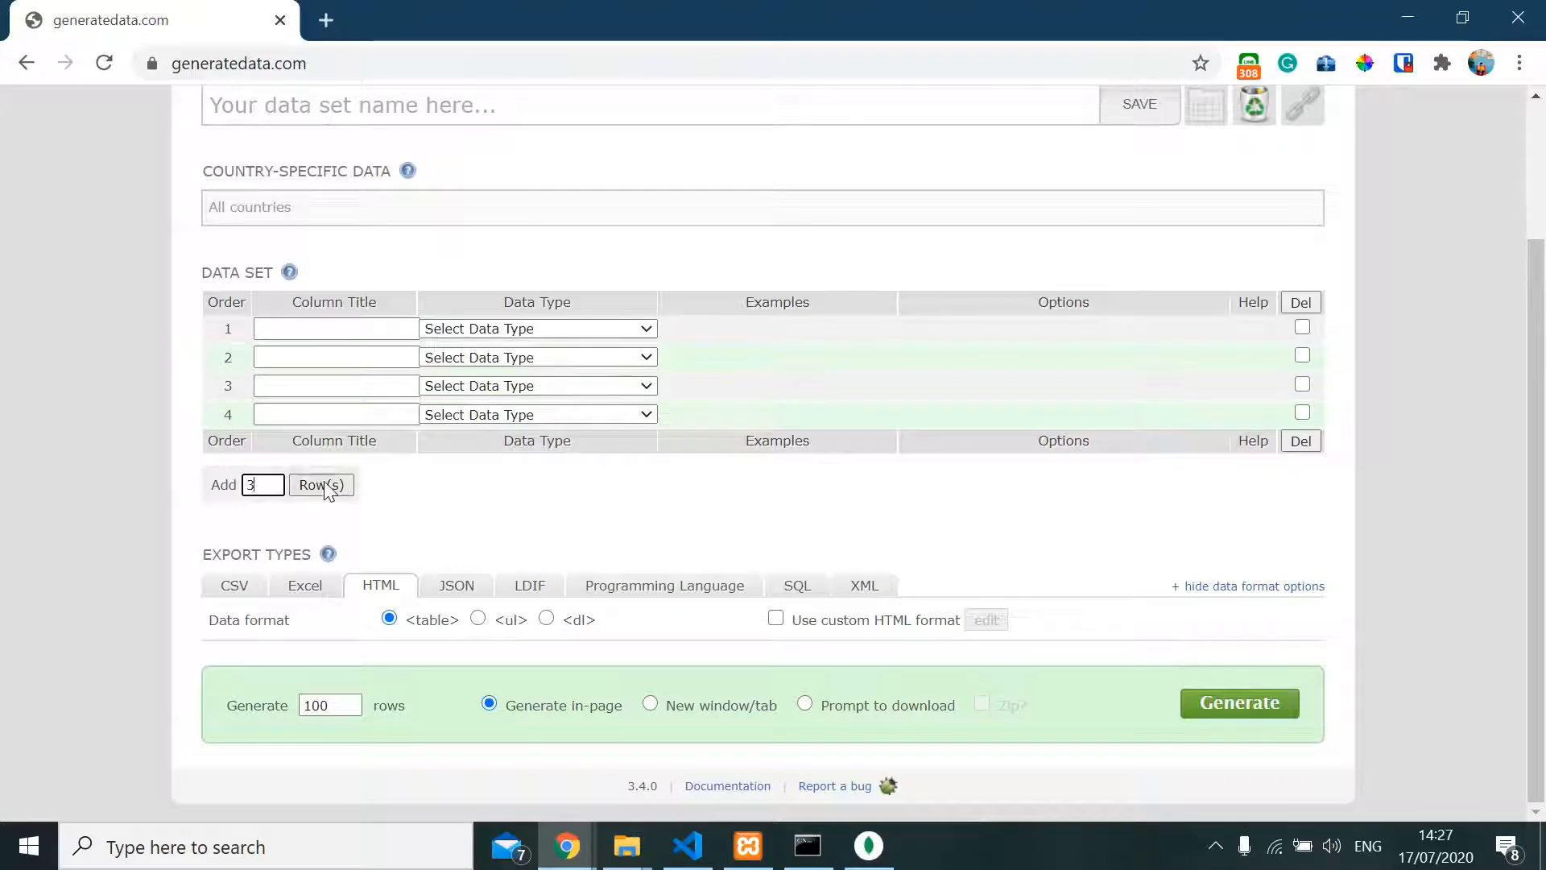
click(320, 484)
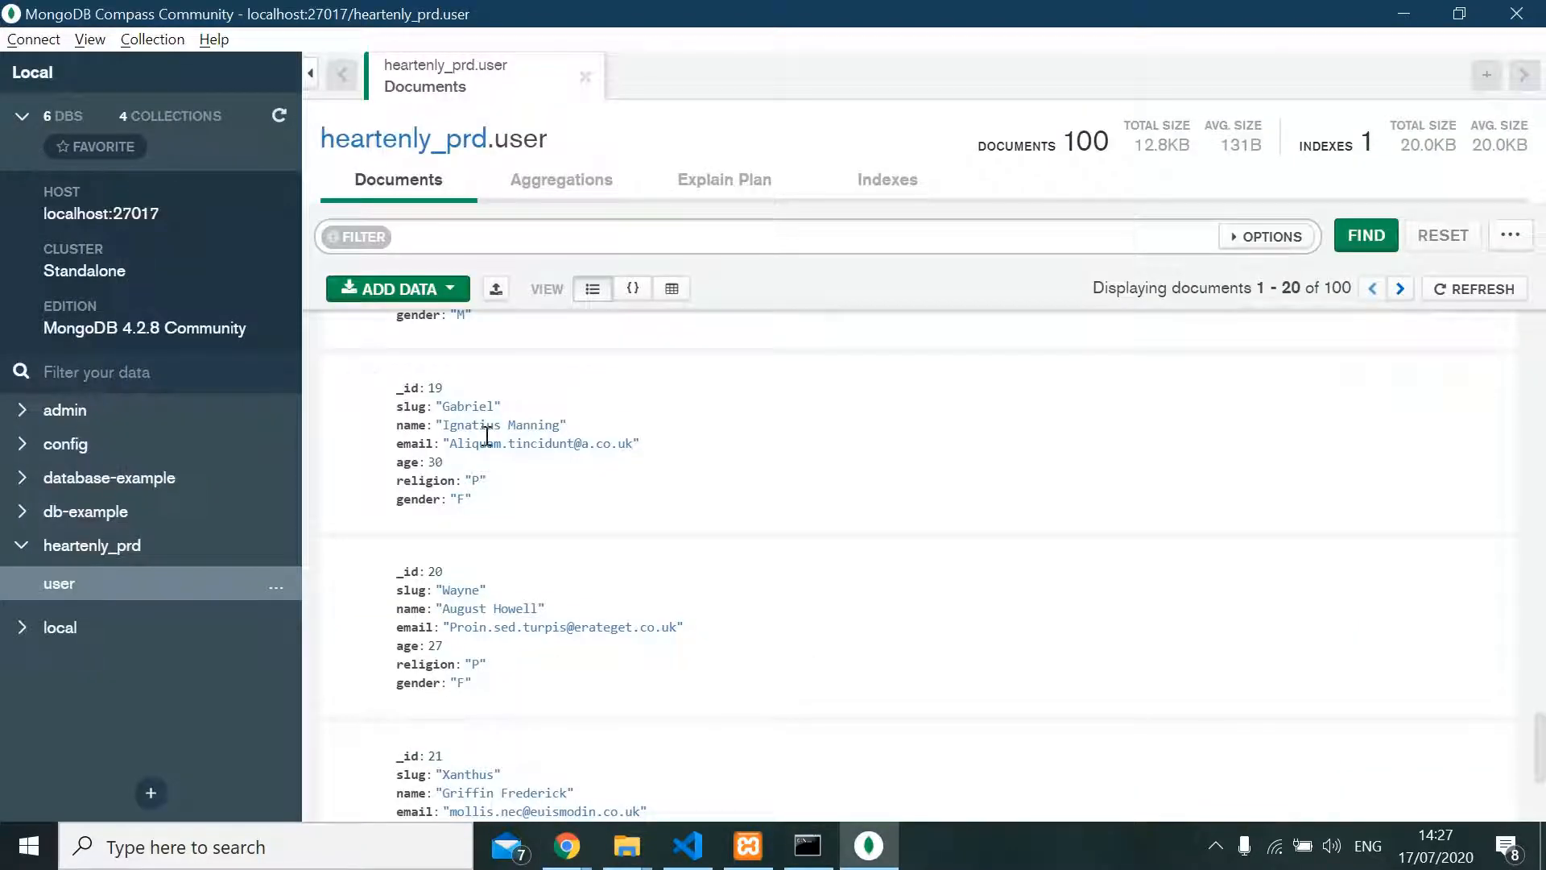
click(566, 846)
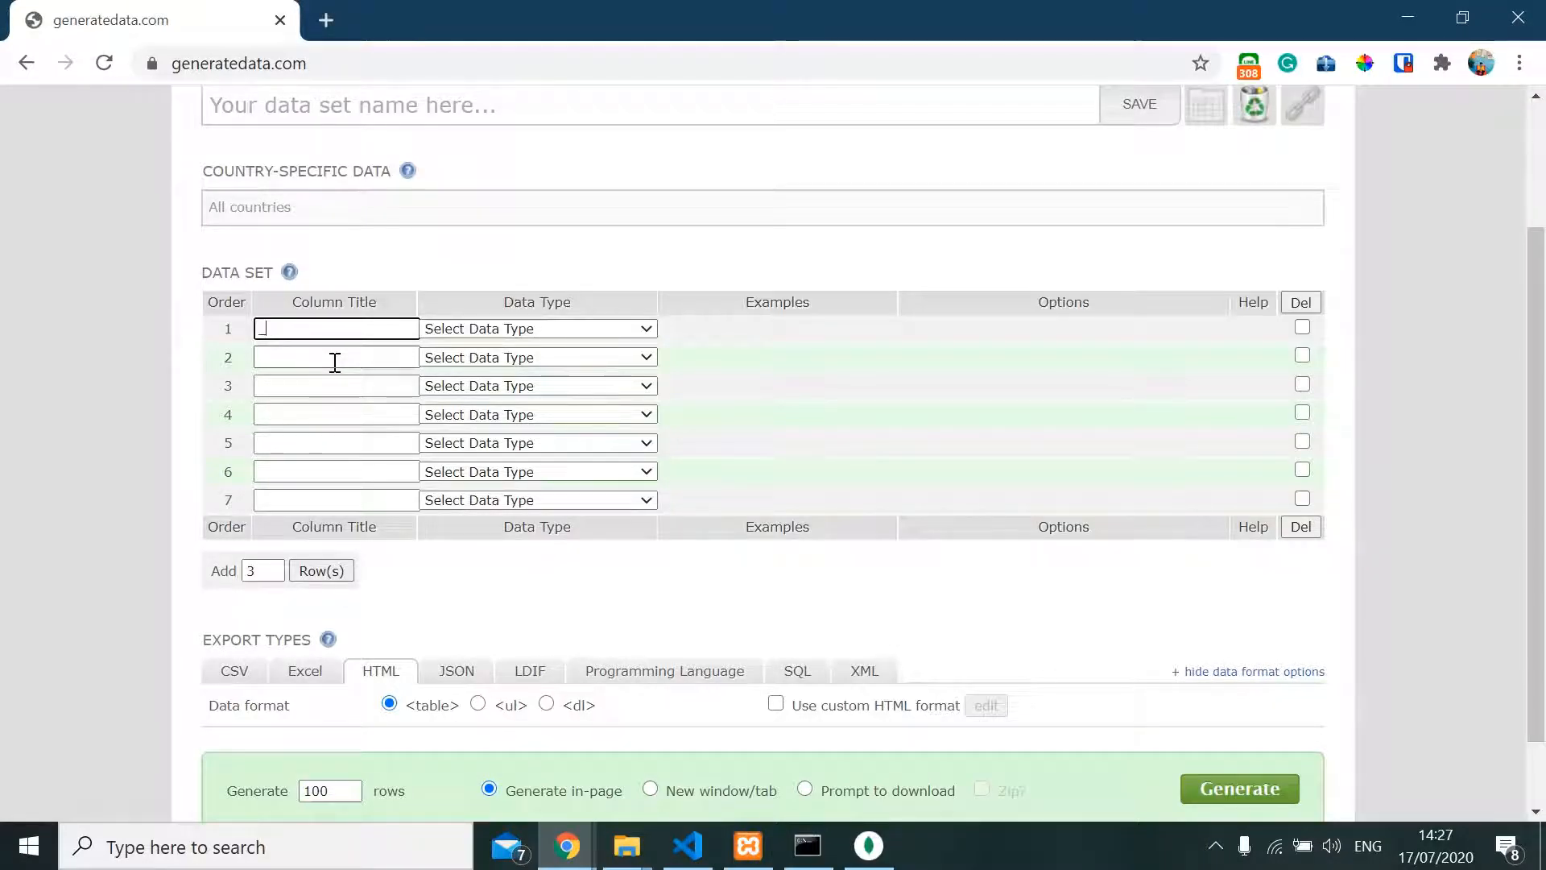
Title row 1 '_id' as Auto-increment starting at 1, incrementing by 1
text(_id)
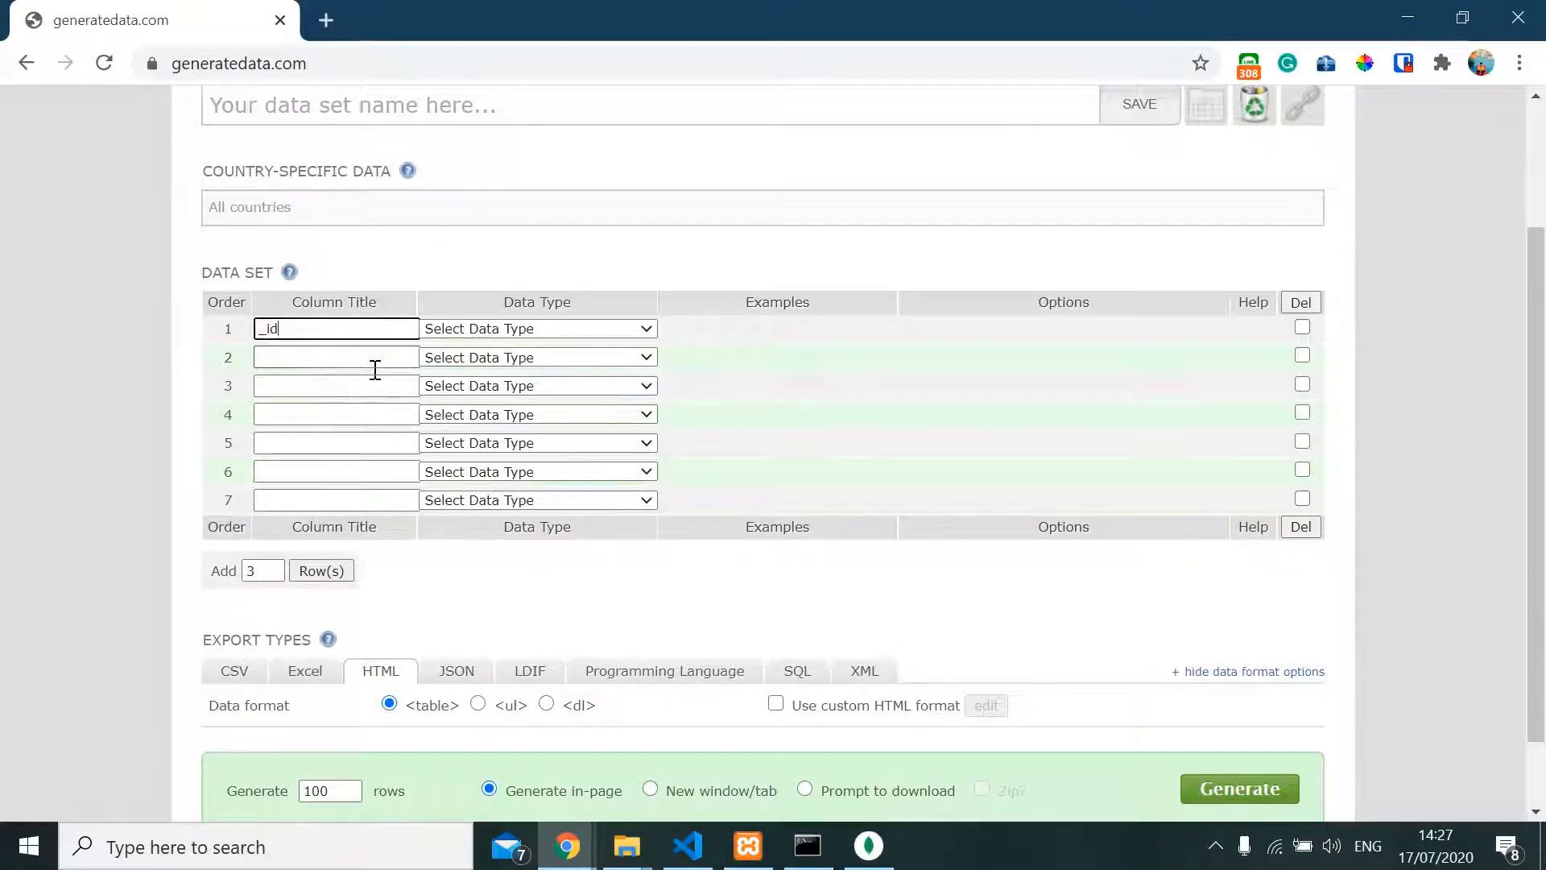
mouse_move(667, 269)
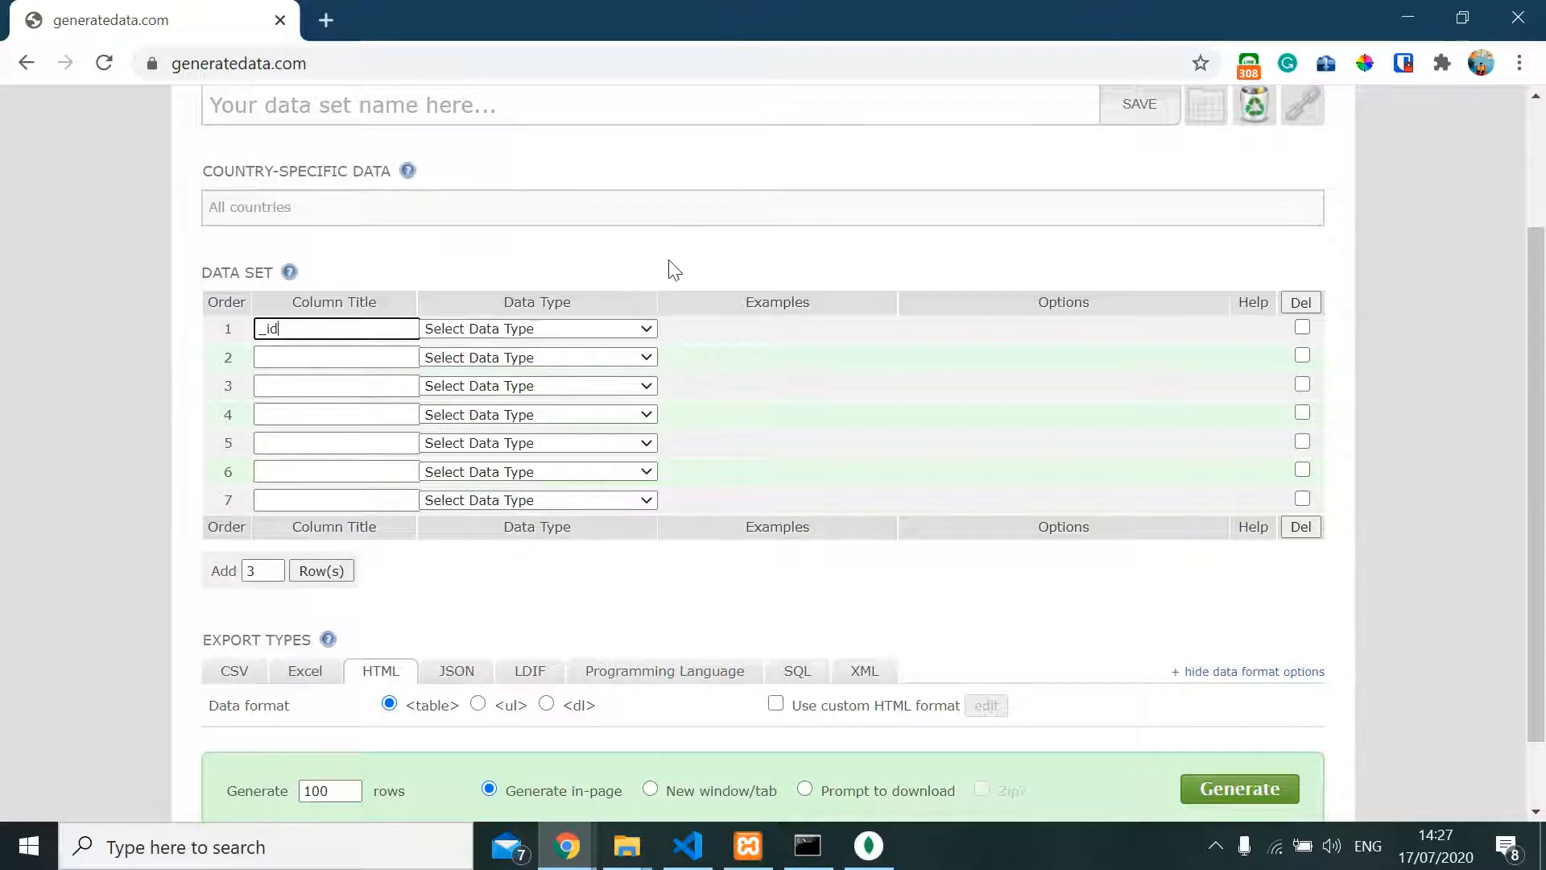
click(537, 328)
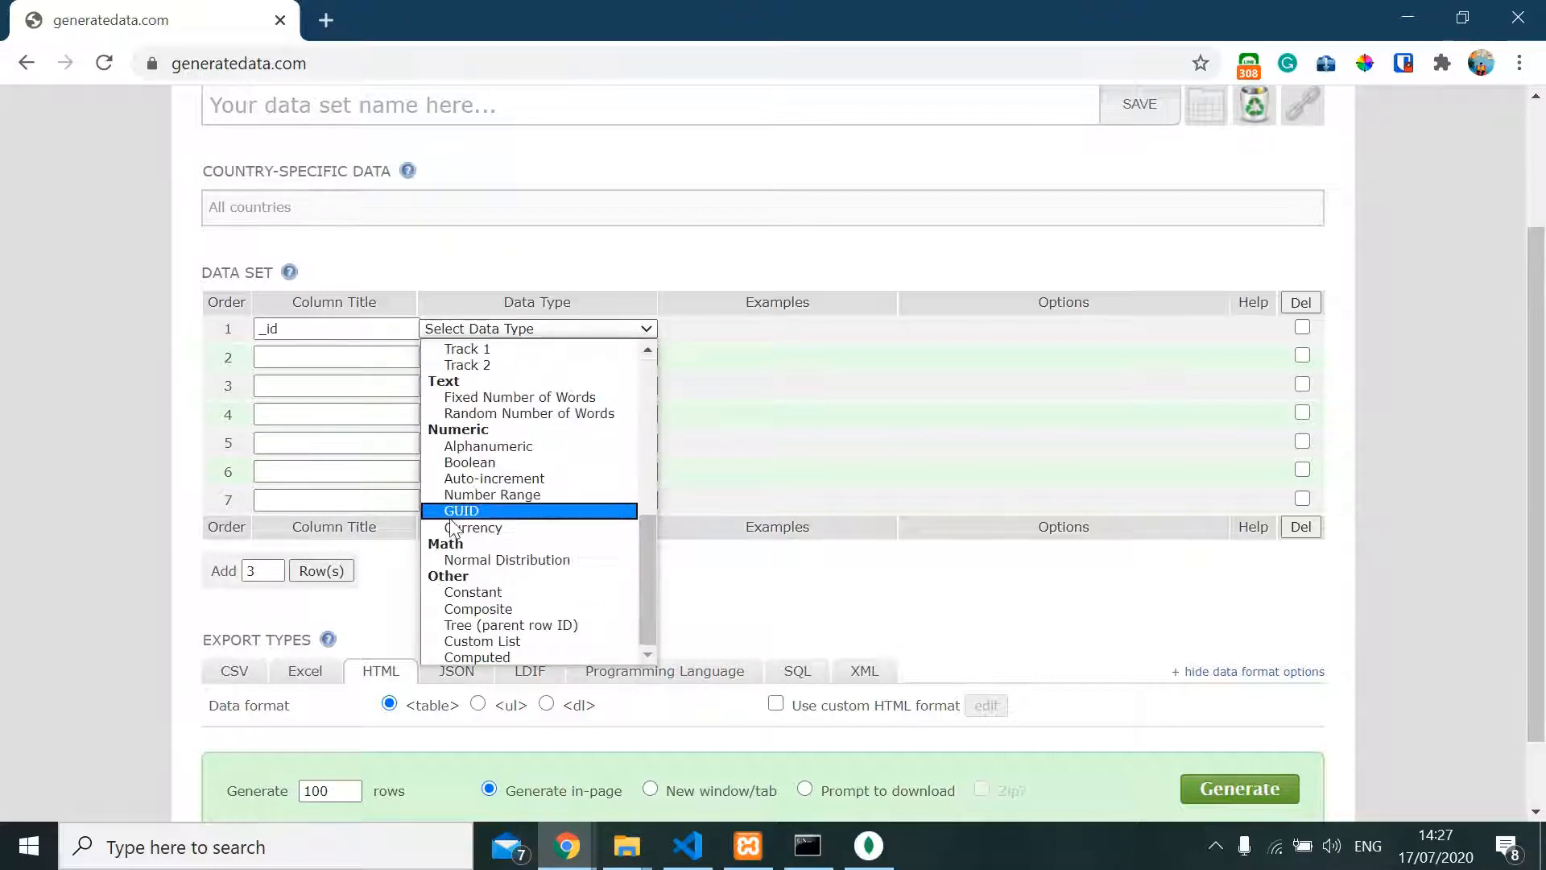
click(492, 478)
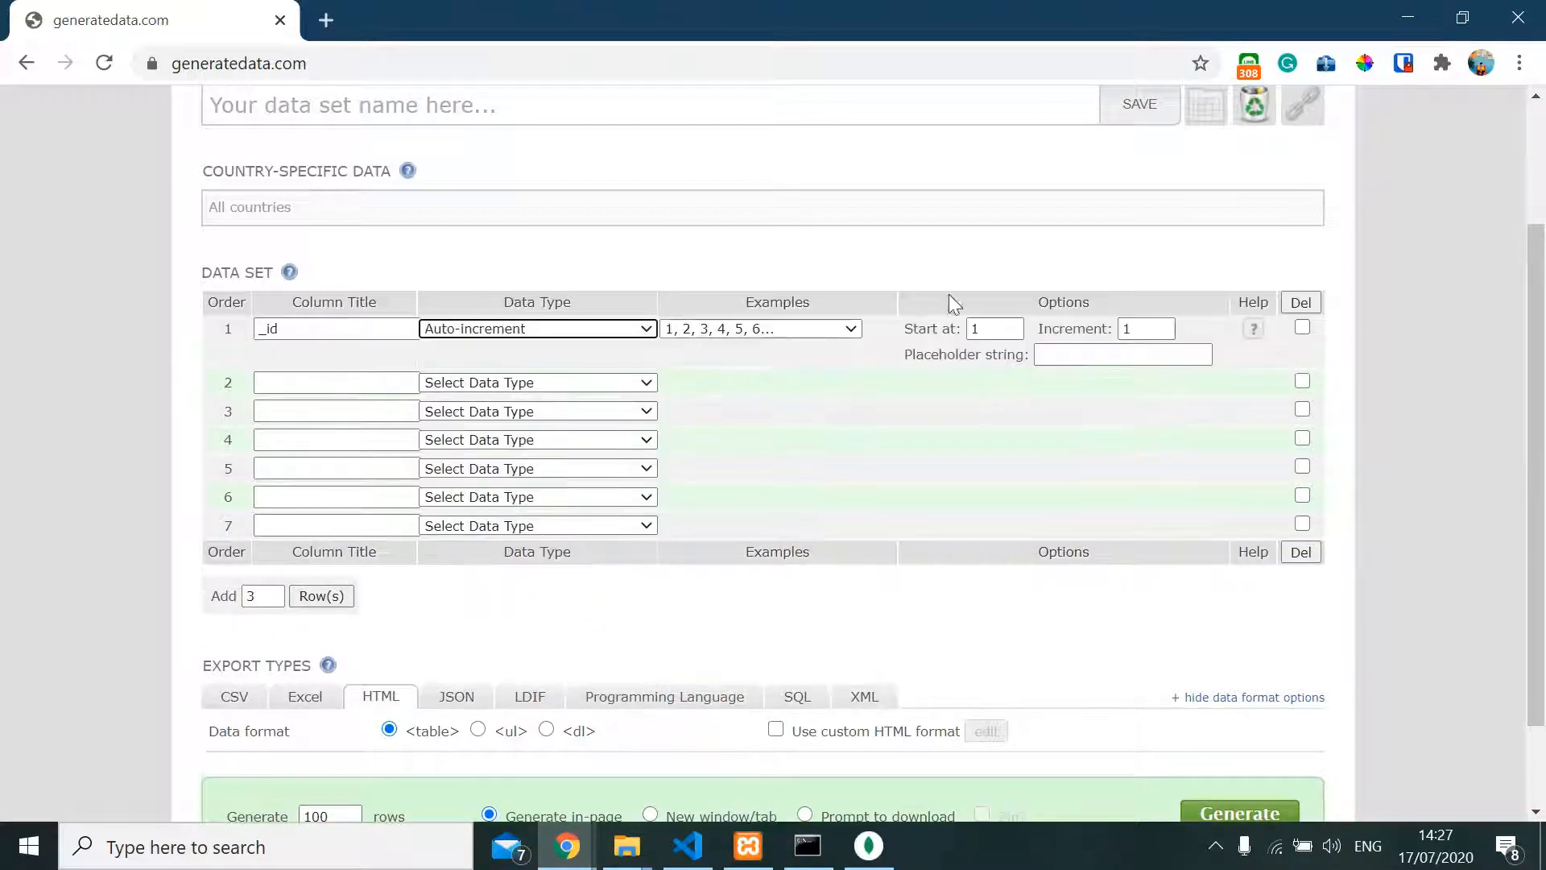
mouse_move(822, 351)
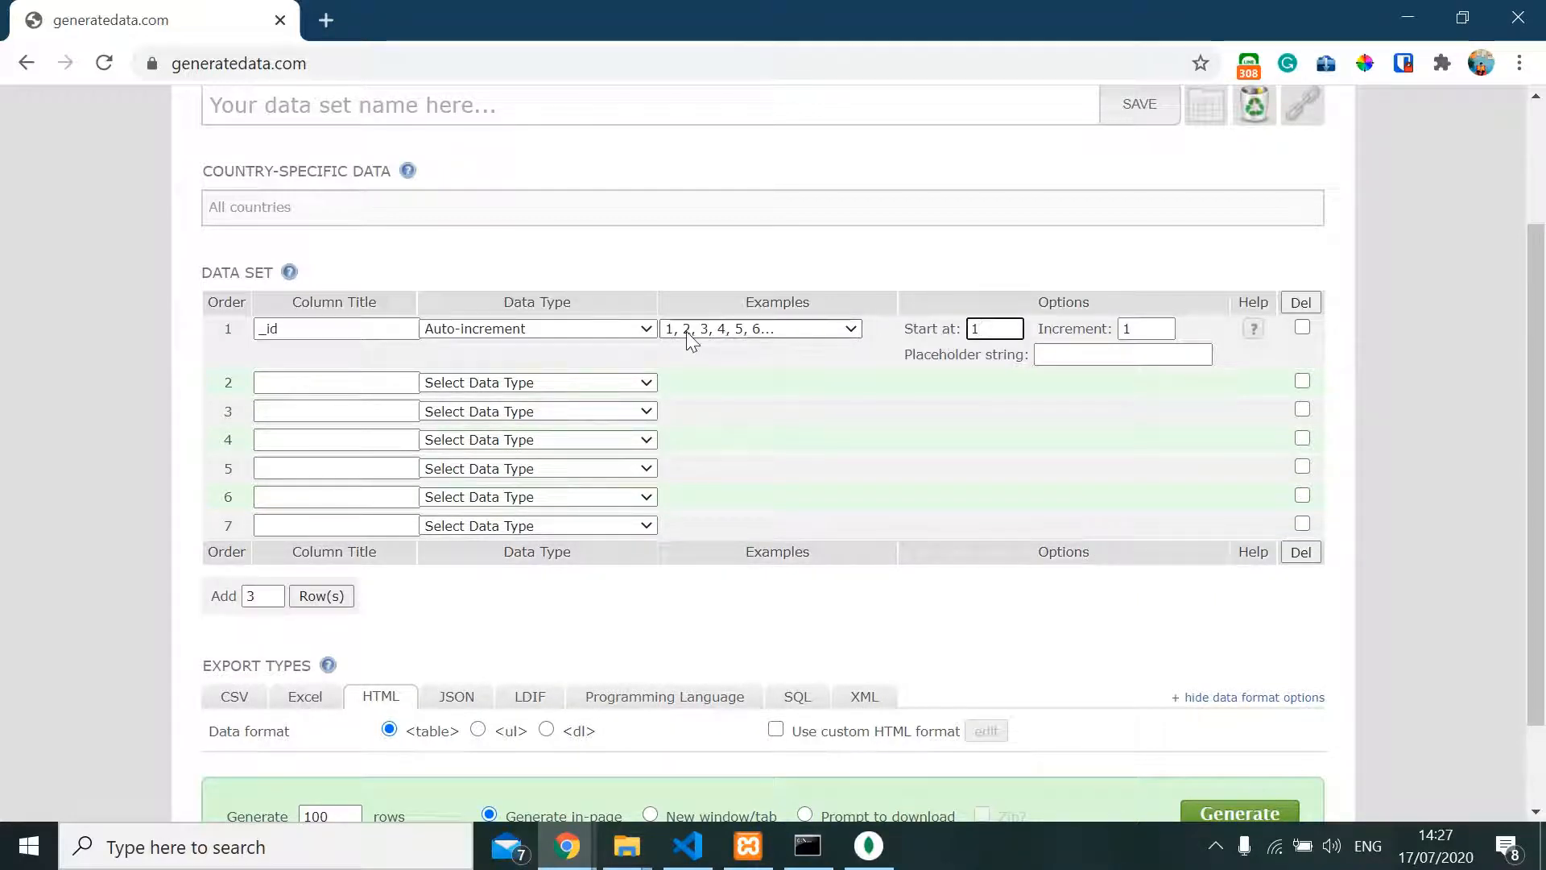
click(1122, 354)
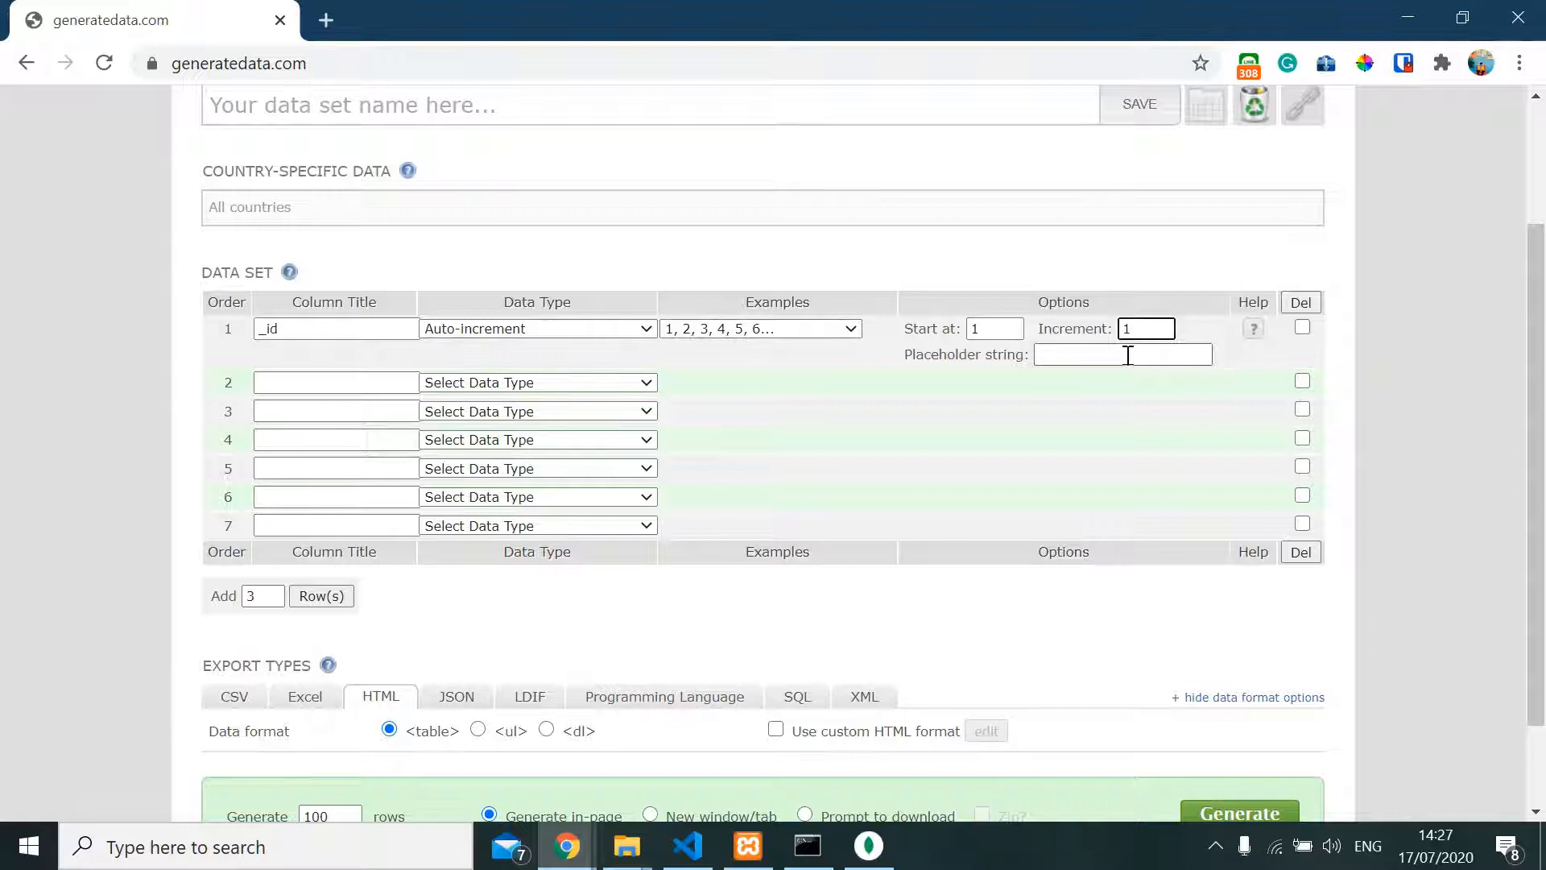
click(335, 382)
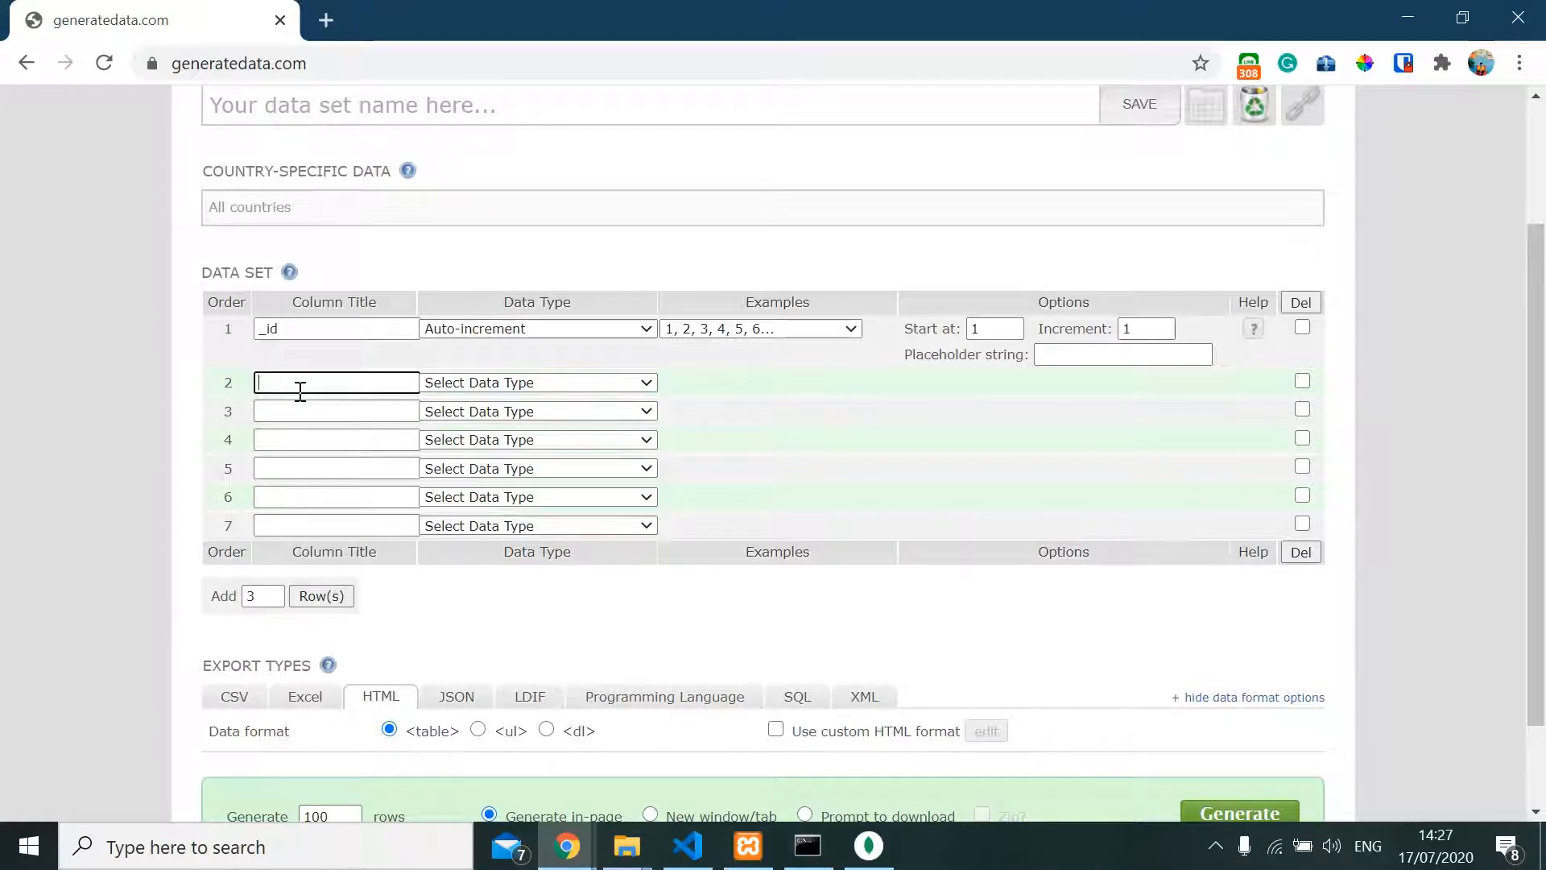
Make slug generate any-gender first names and title row 3 'name' with full names
text(slug)
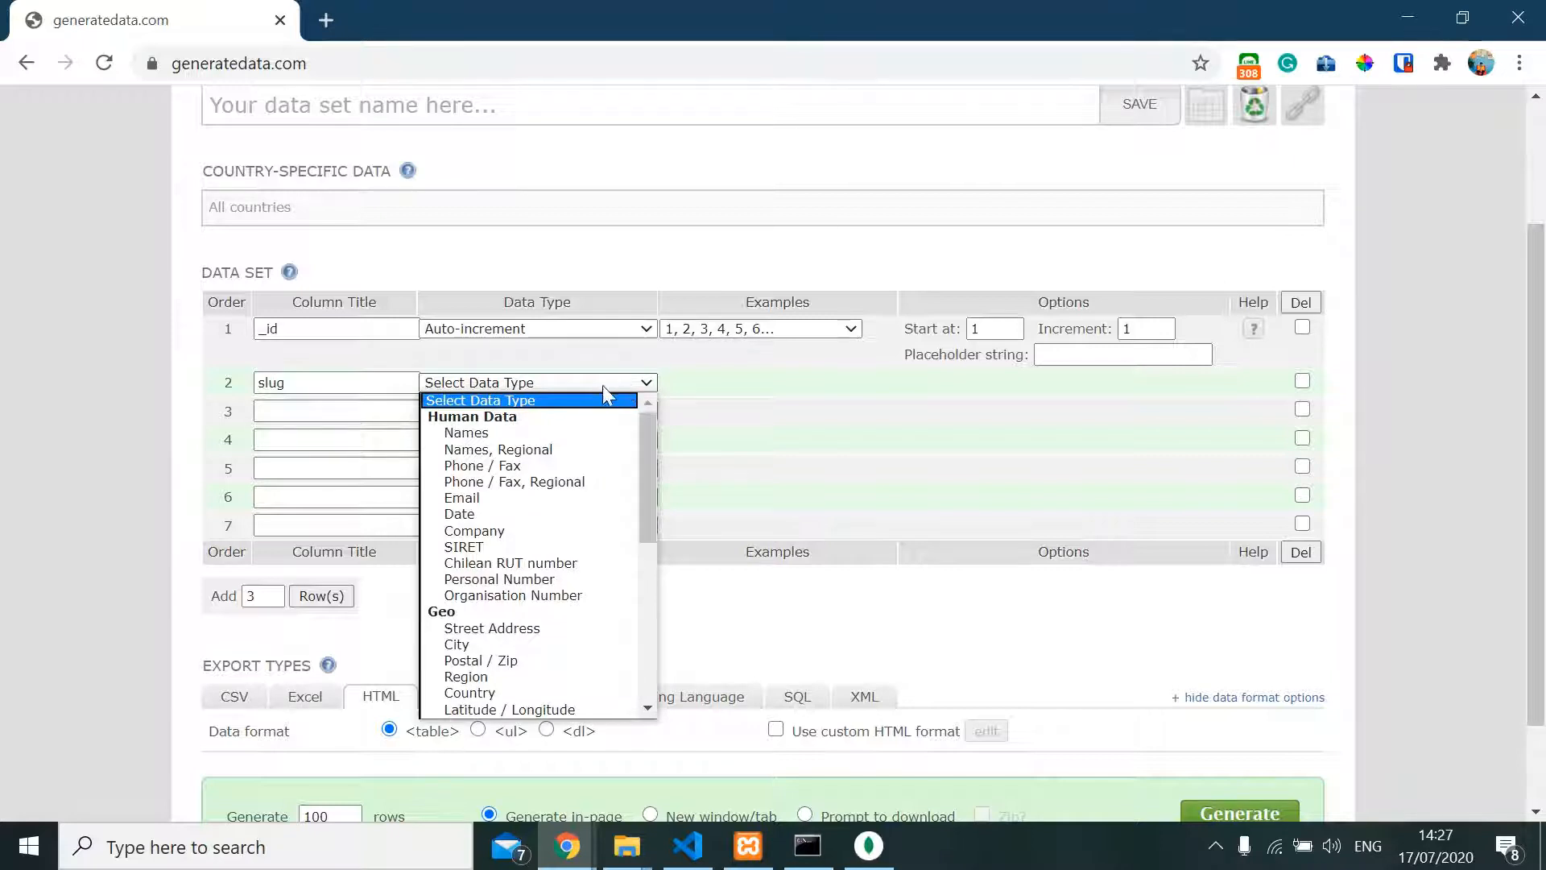
mouse_move(466, 433)
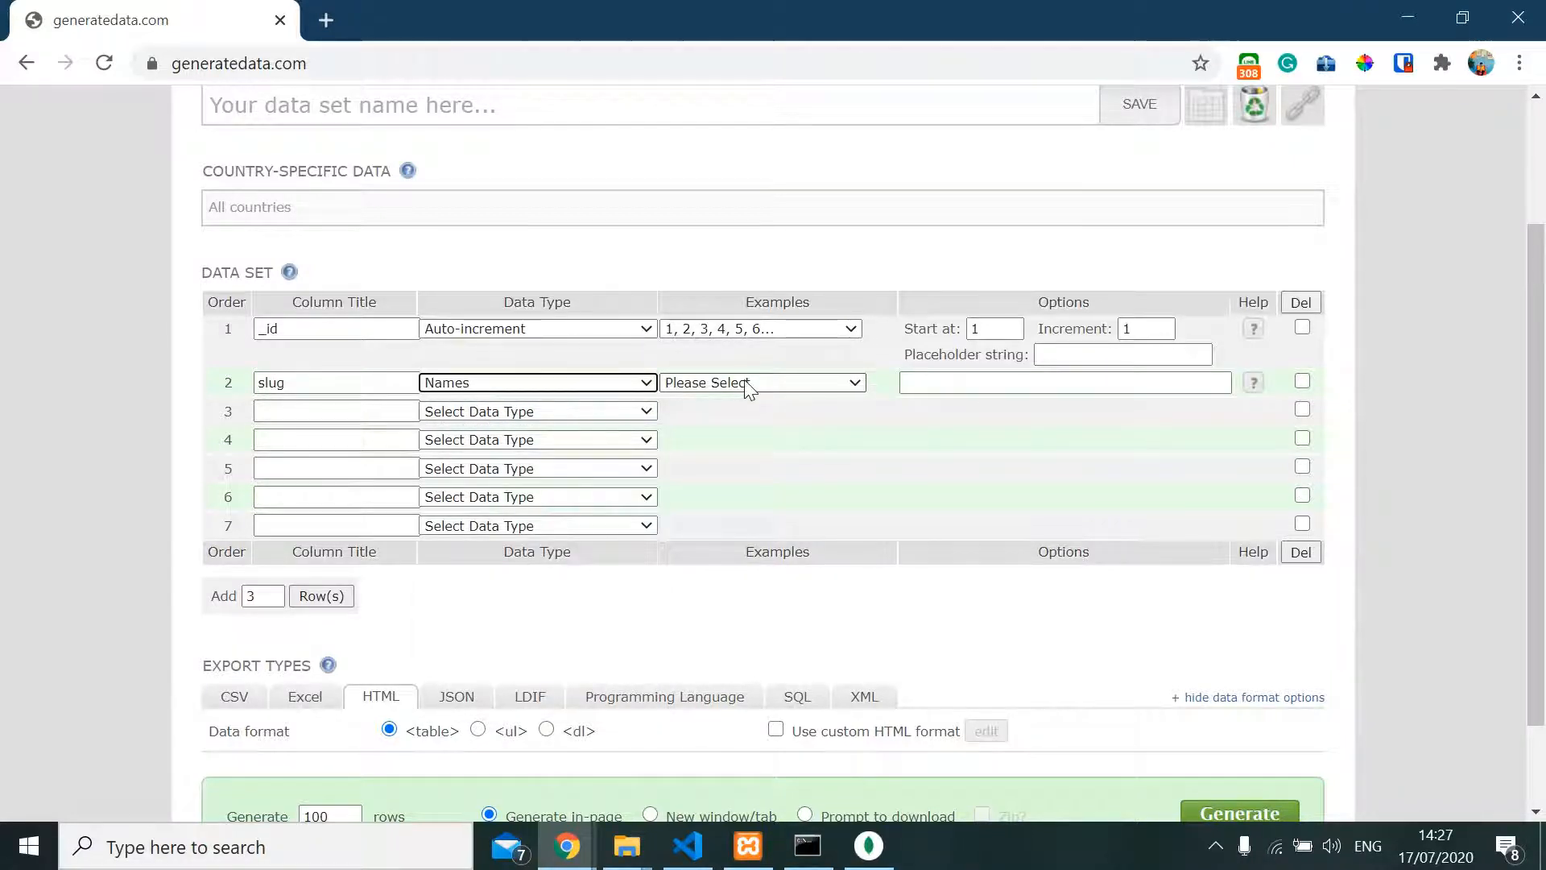
click(760, 382)
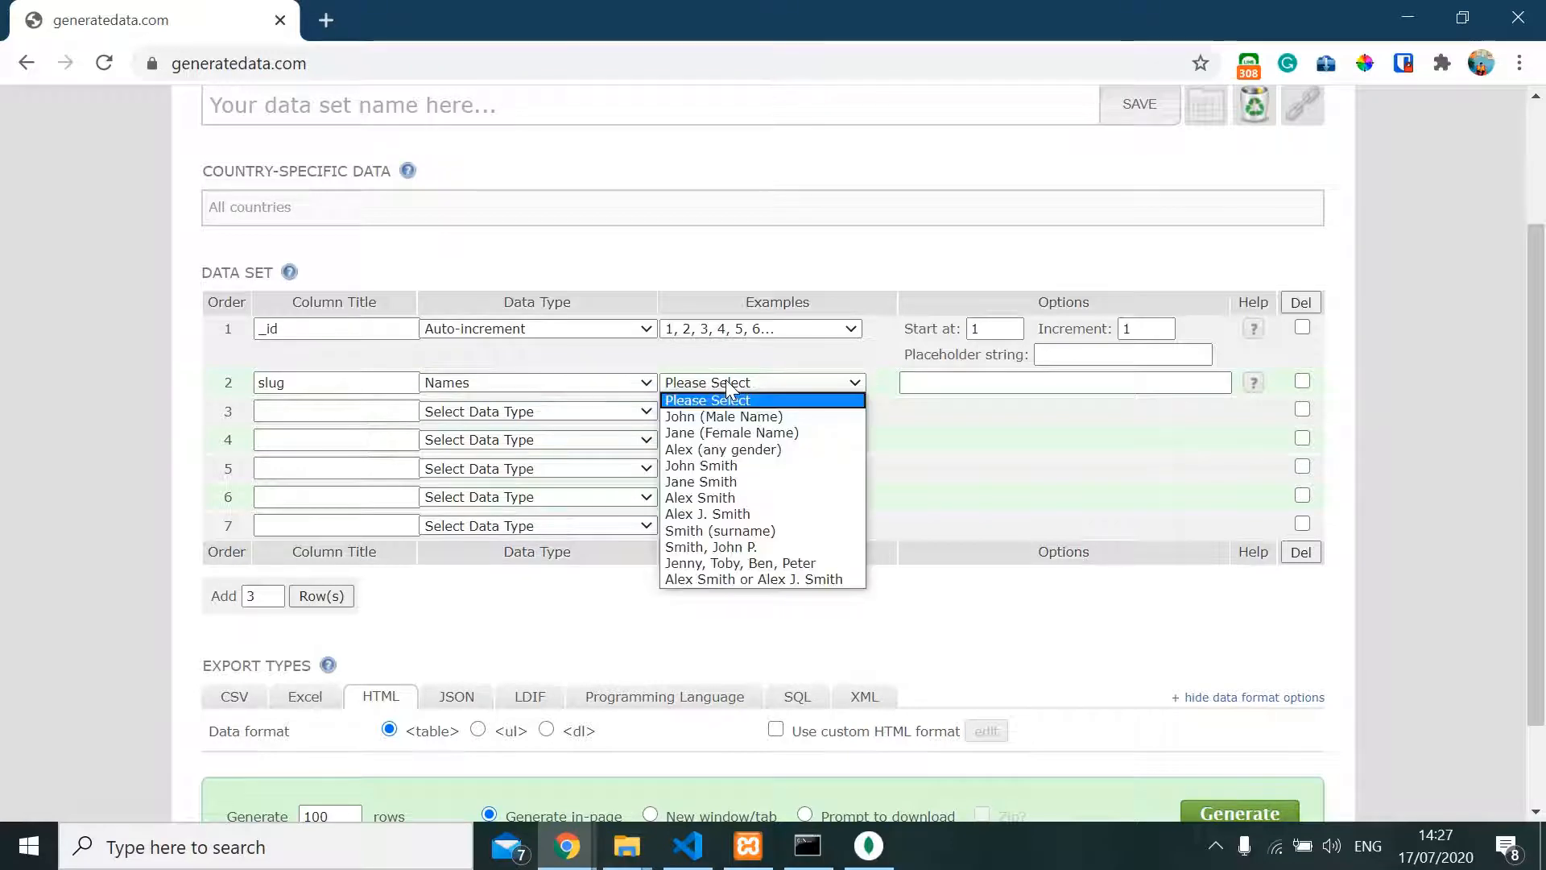
mouse_move(723, 448)
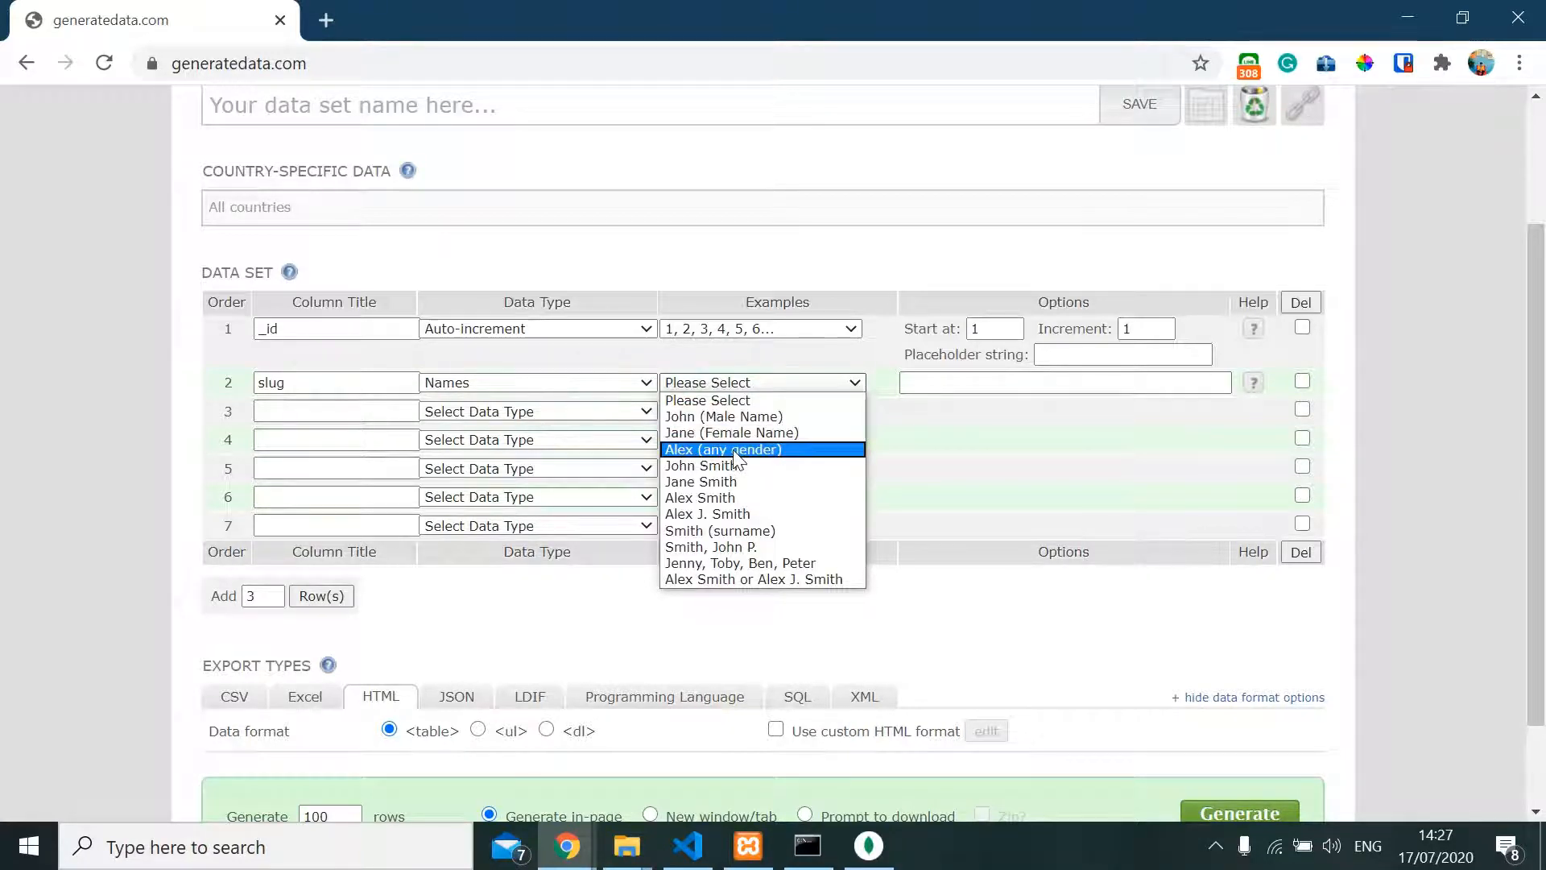
click(722, 449)
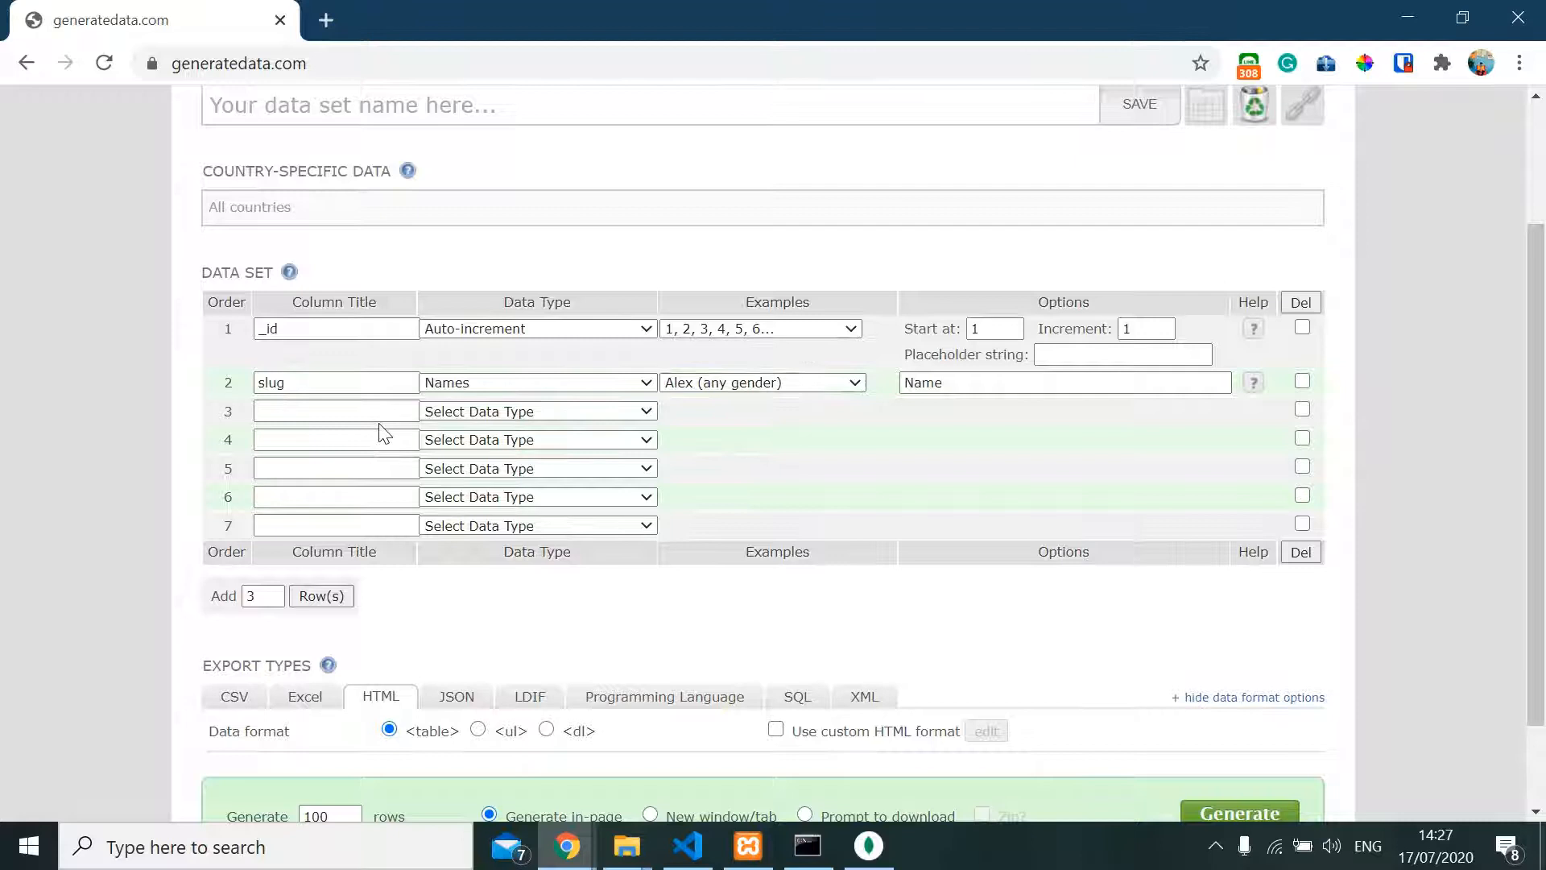
text(name)
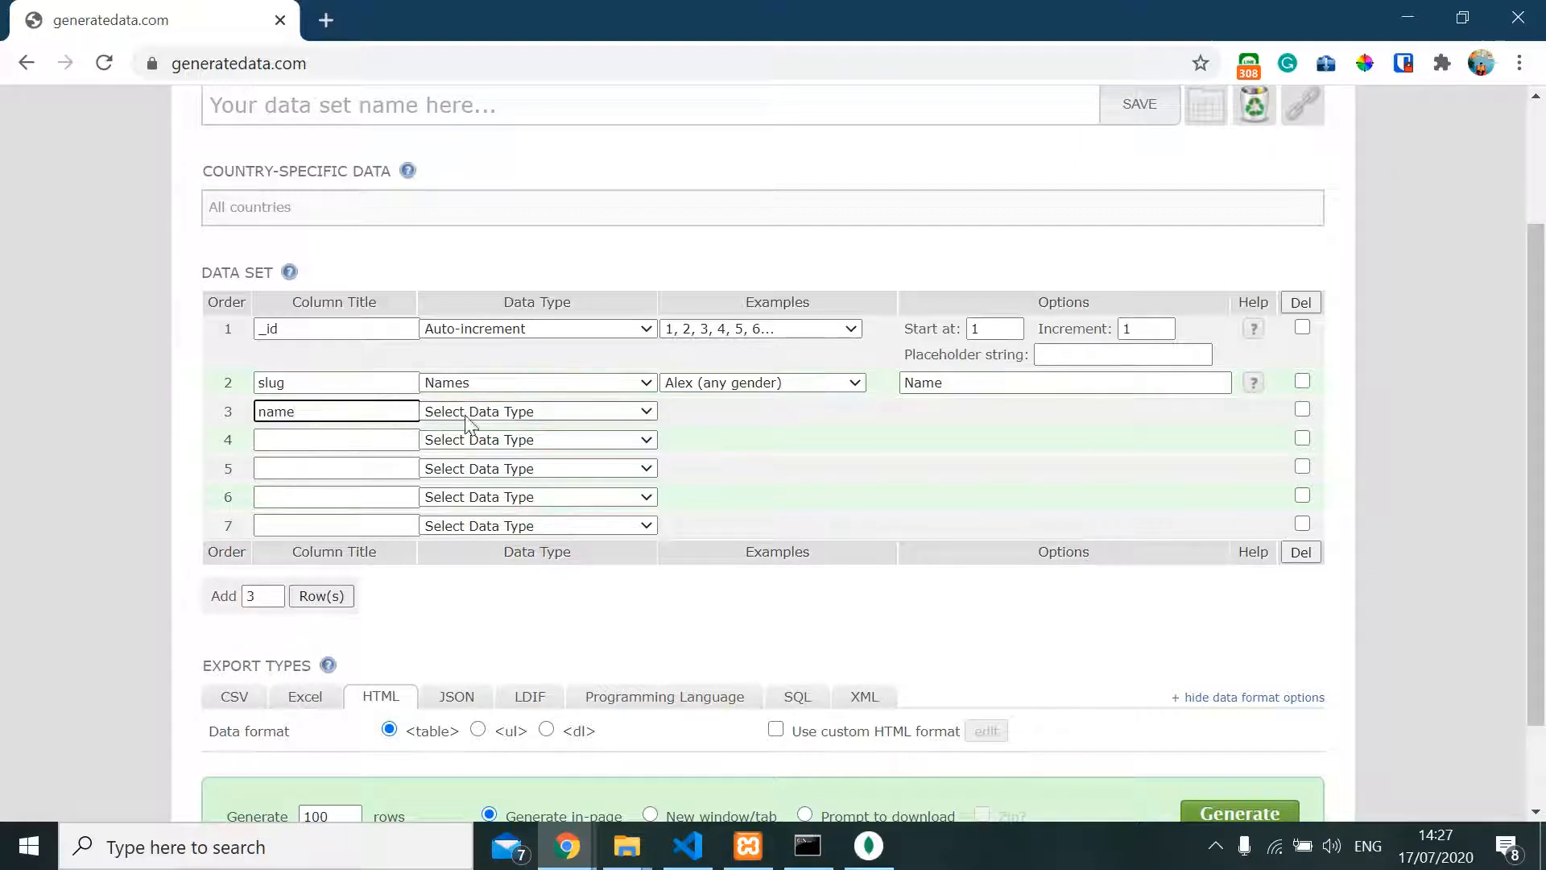
click(537, 412)
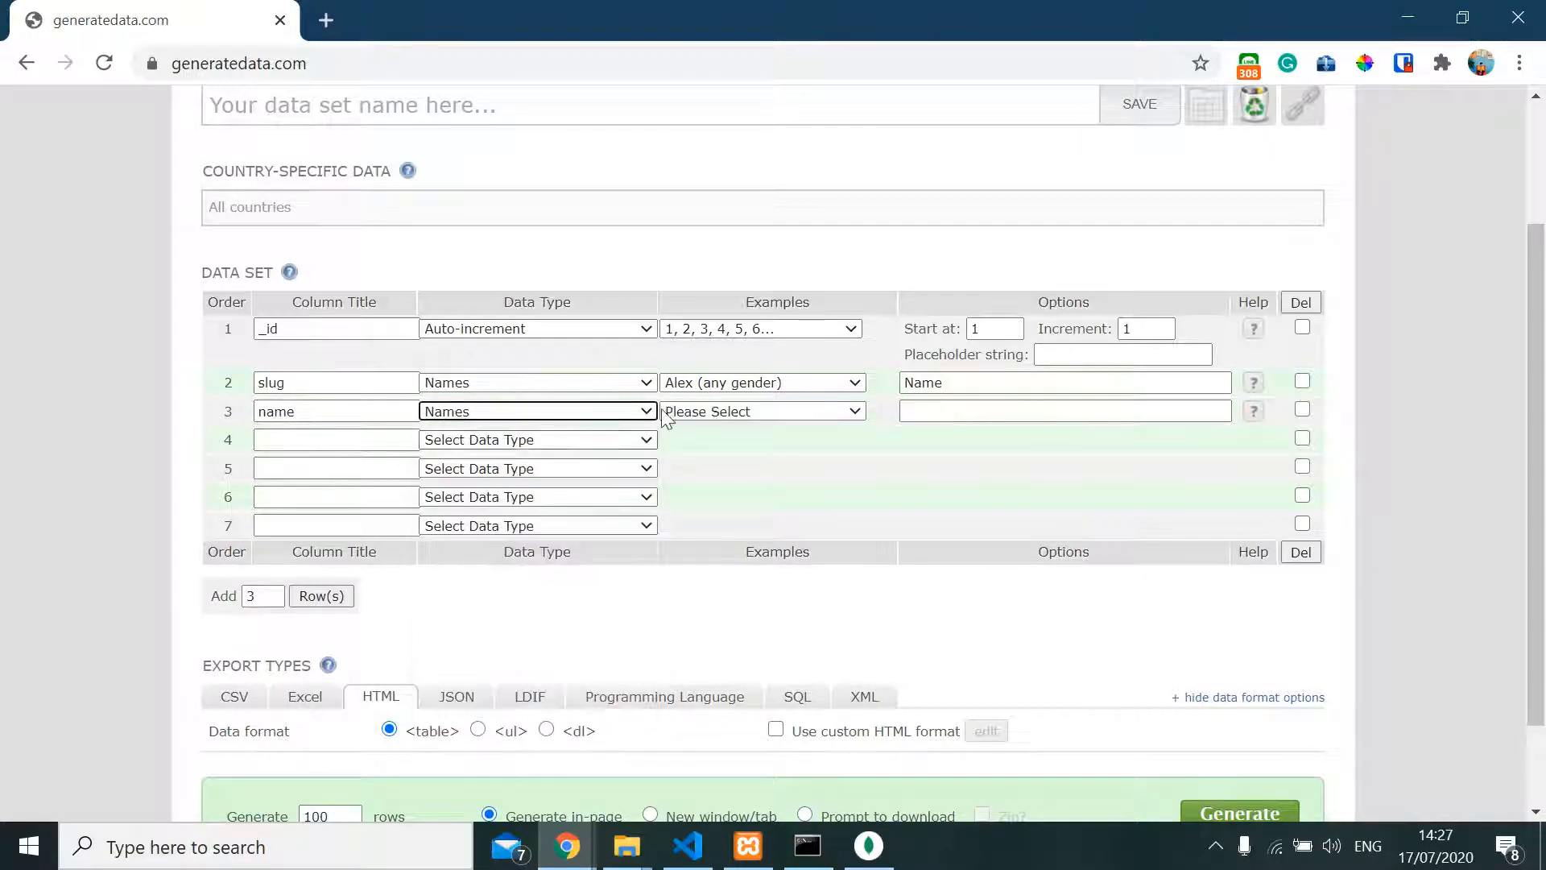
click(759, 411)
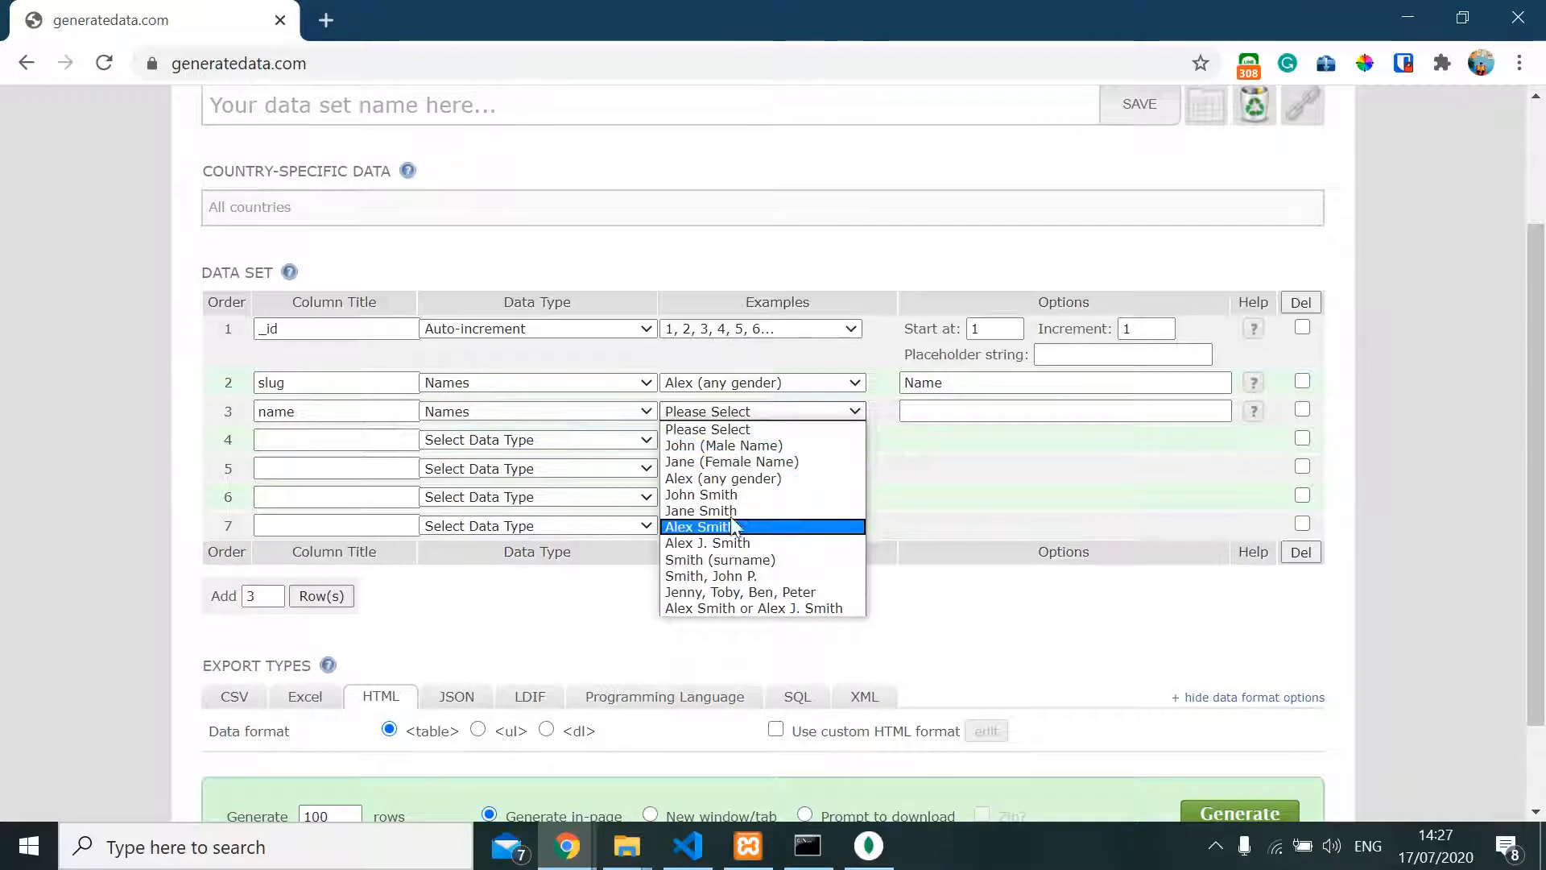
click(697, 526)
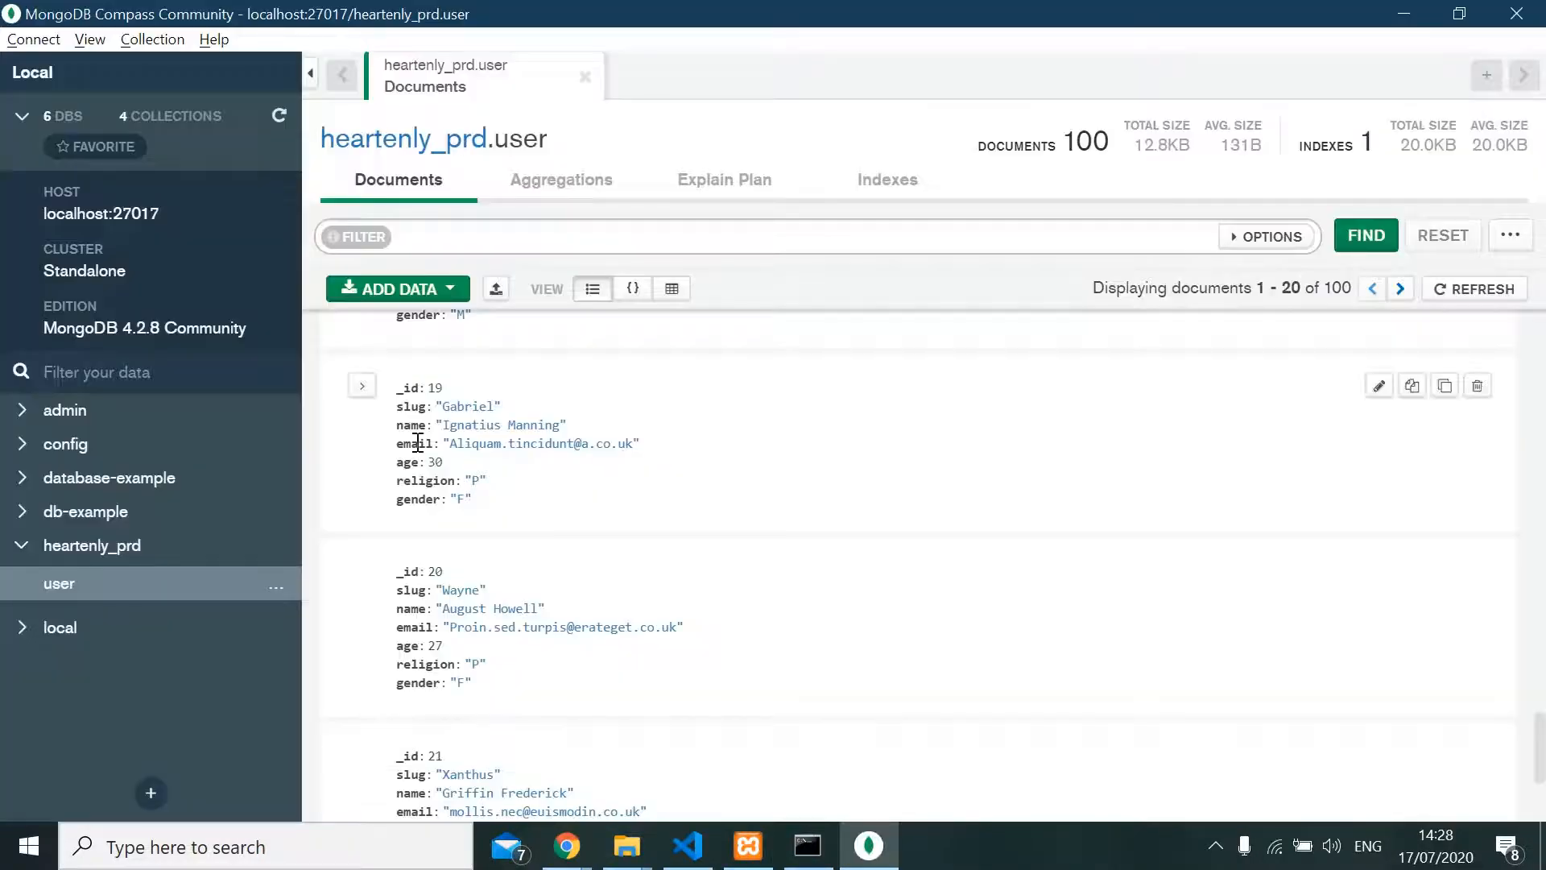
Set the fourth column, email, to the Email data type
click(565, 846)
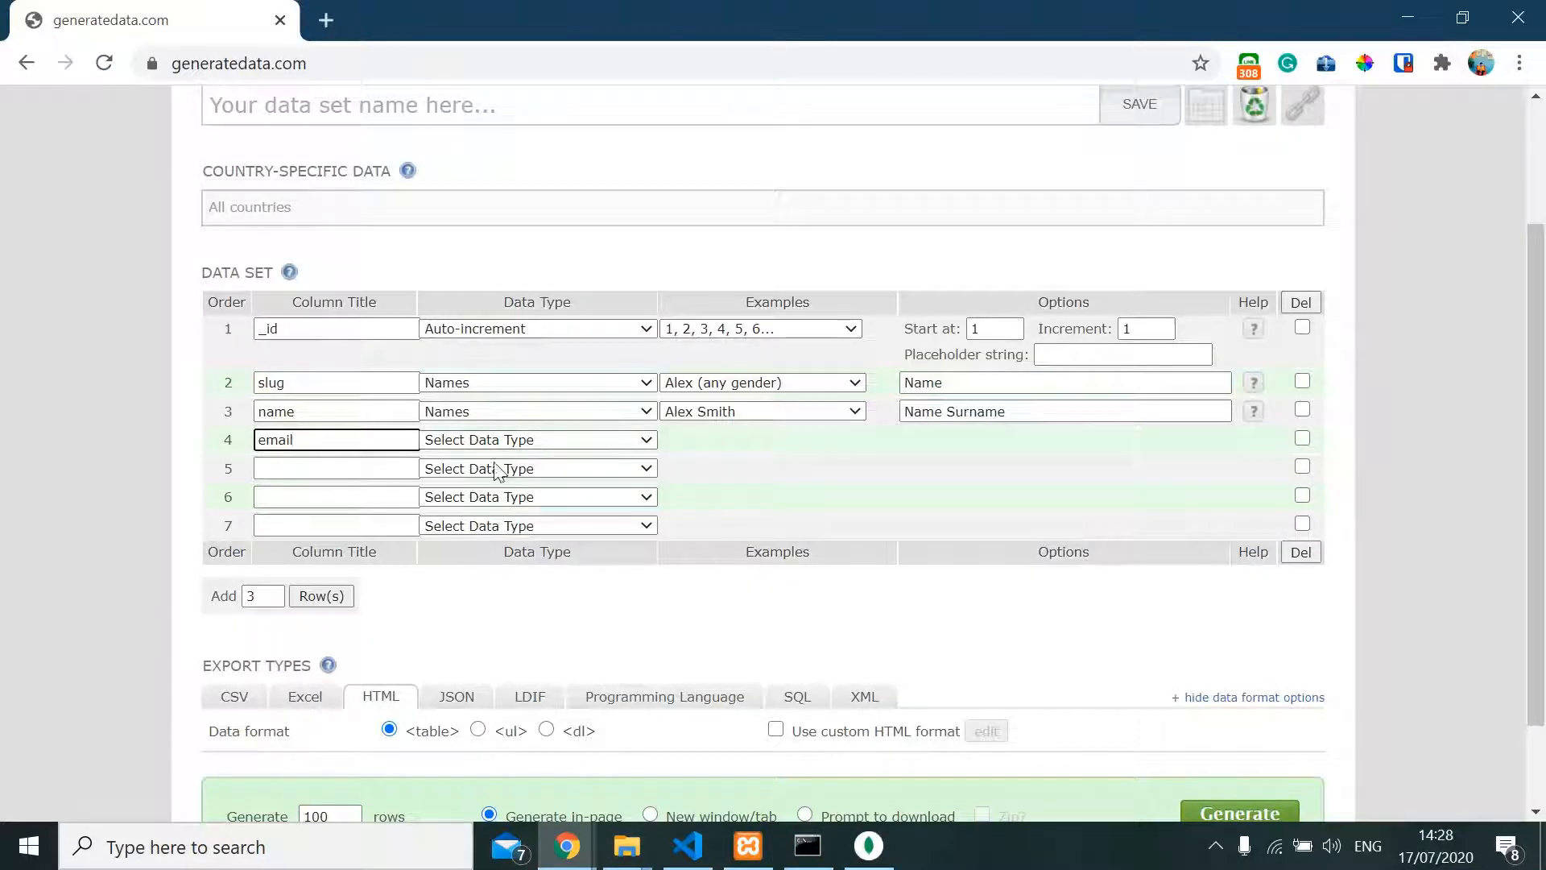
click(536, 439)
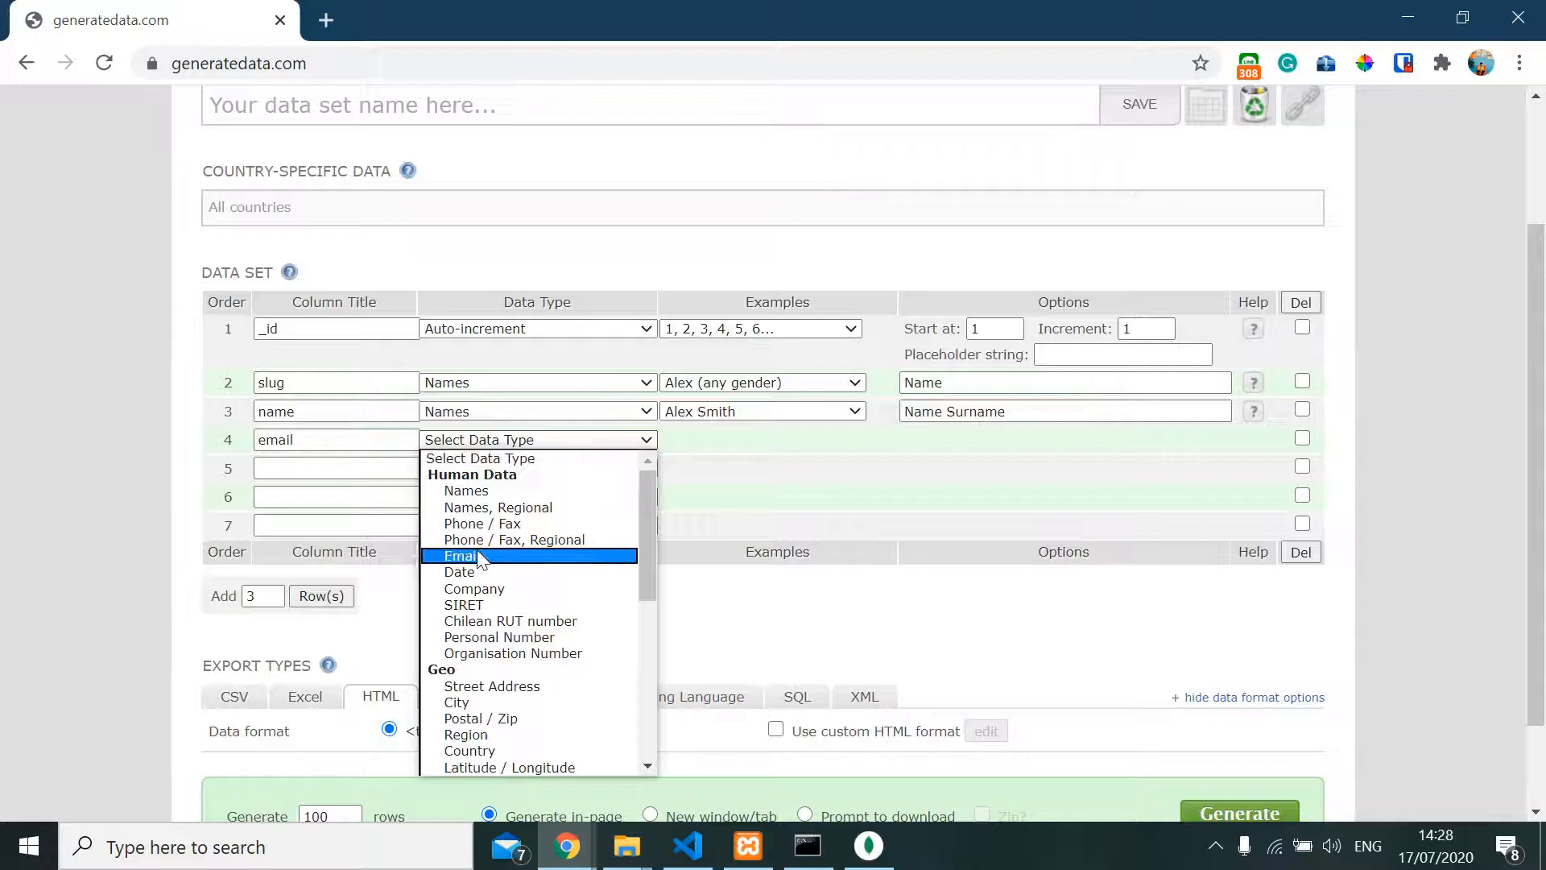
click(460, 554)
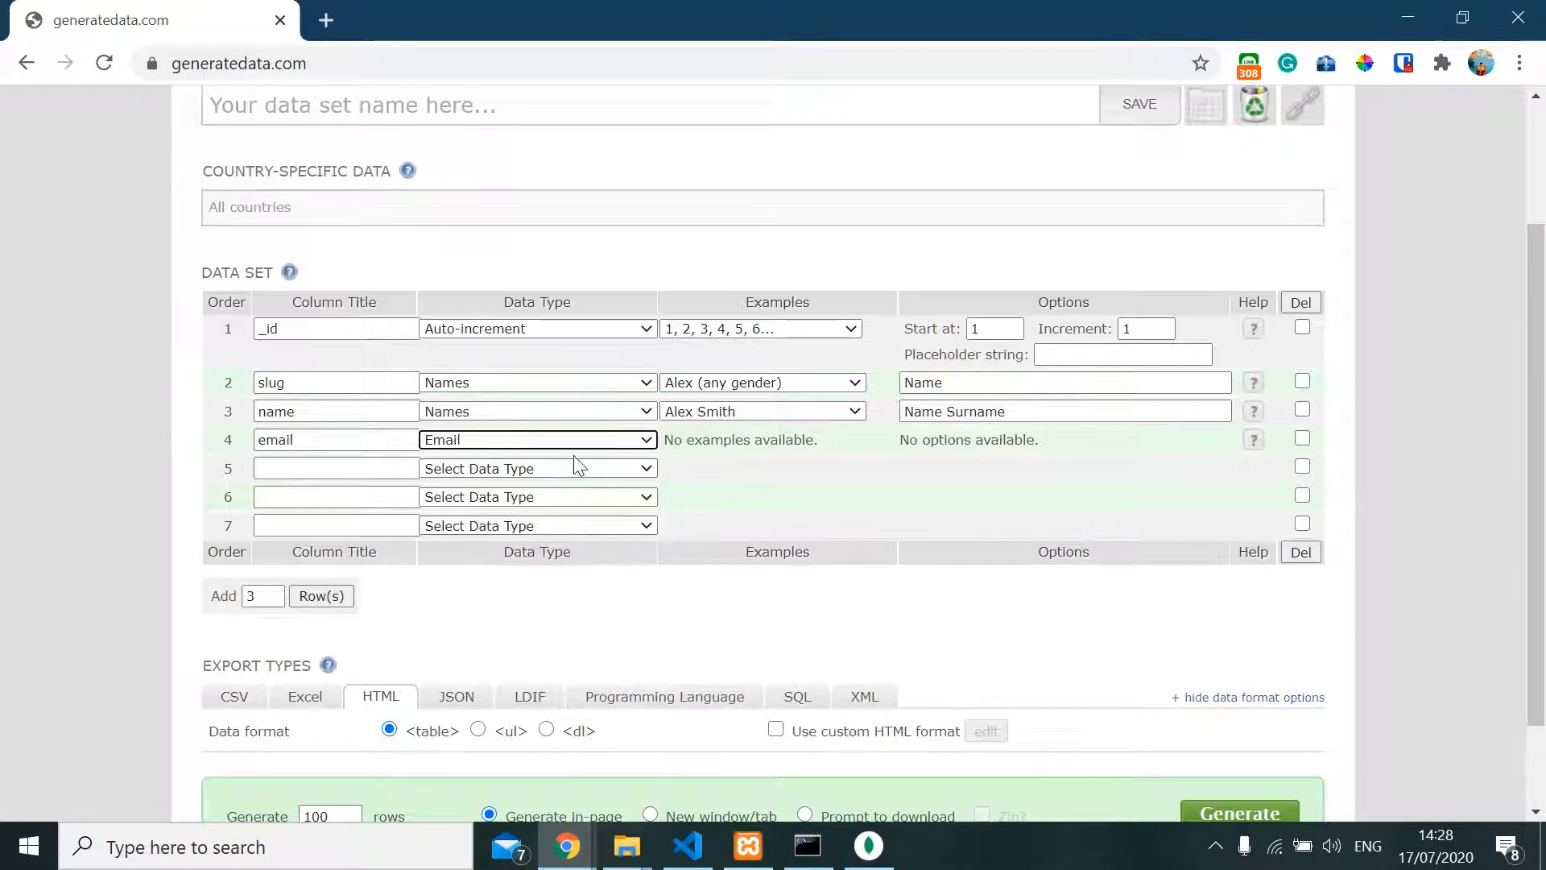
Title row 5 'age' as a Number Range between 18 and 35
click(335, 467)
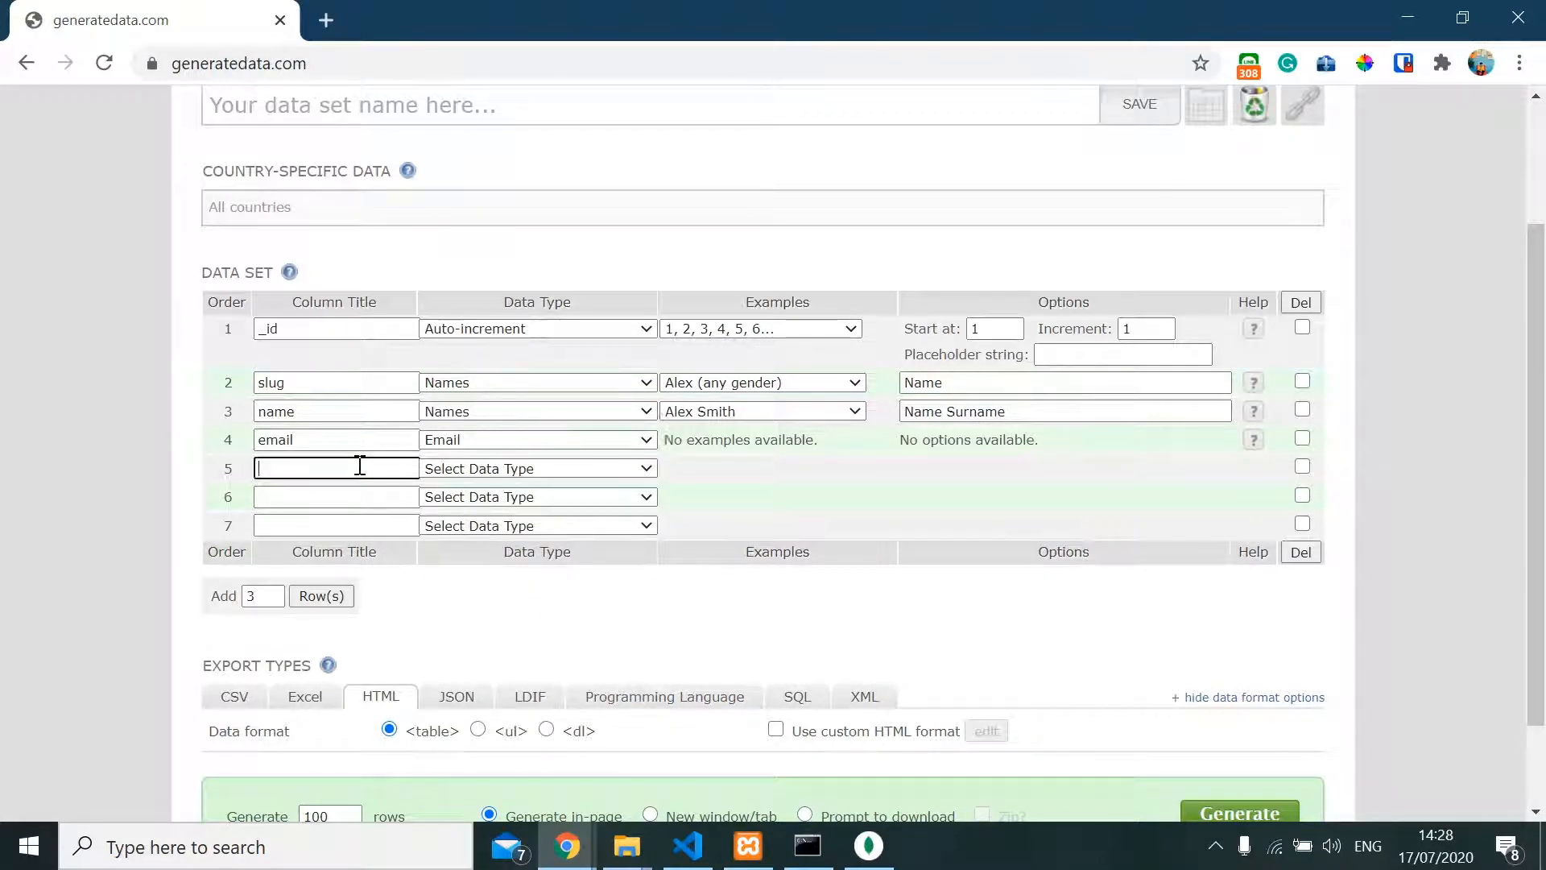
scroll(down, 3)
text(age)
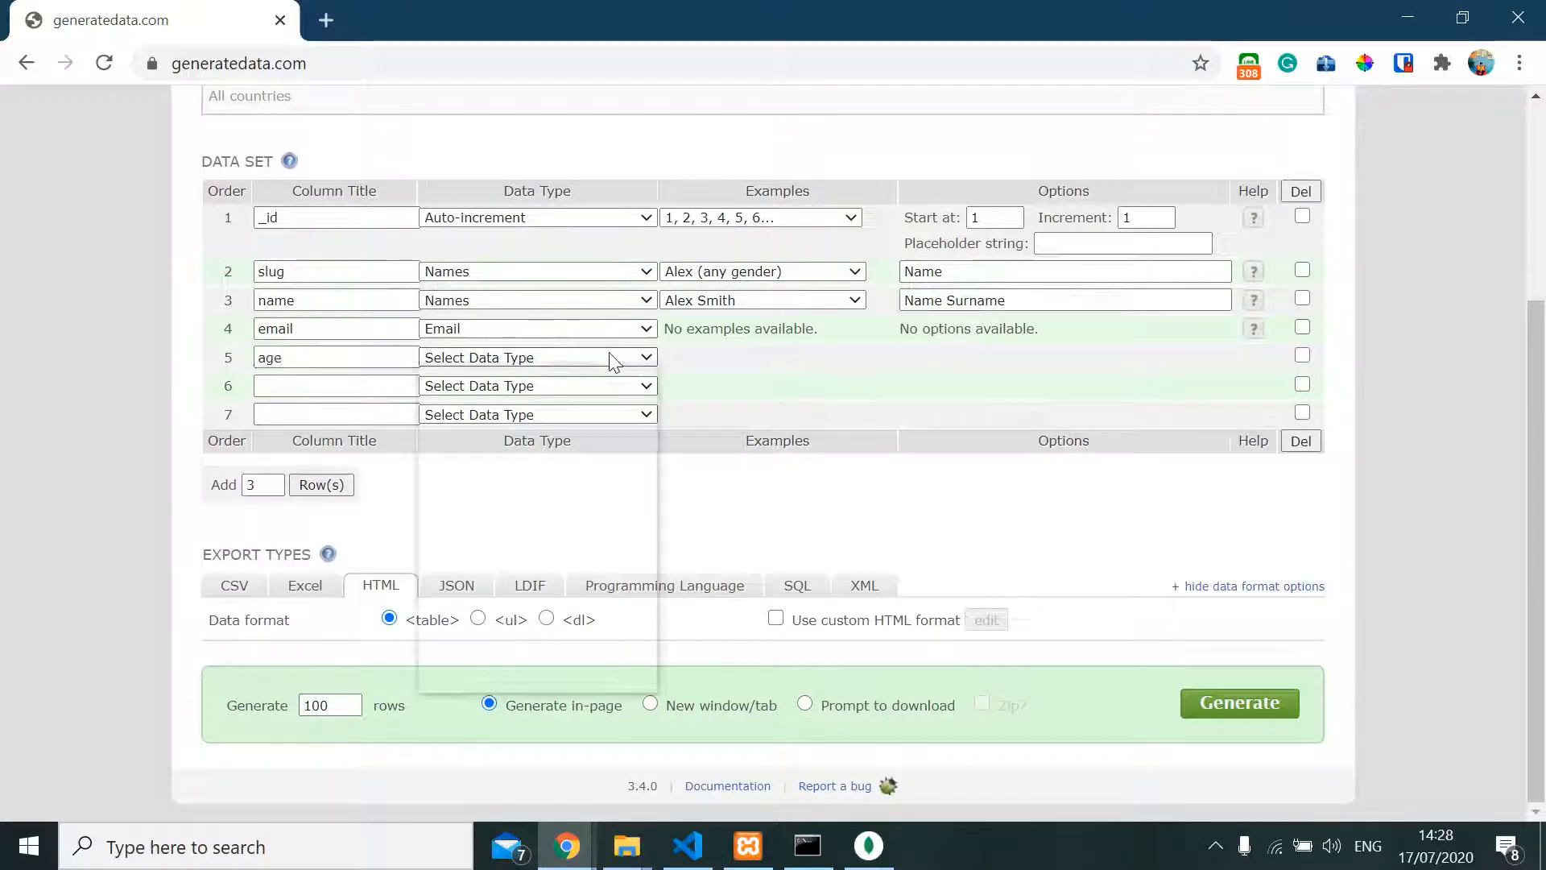
click(537, 356)
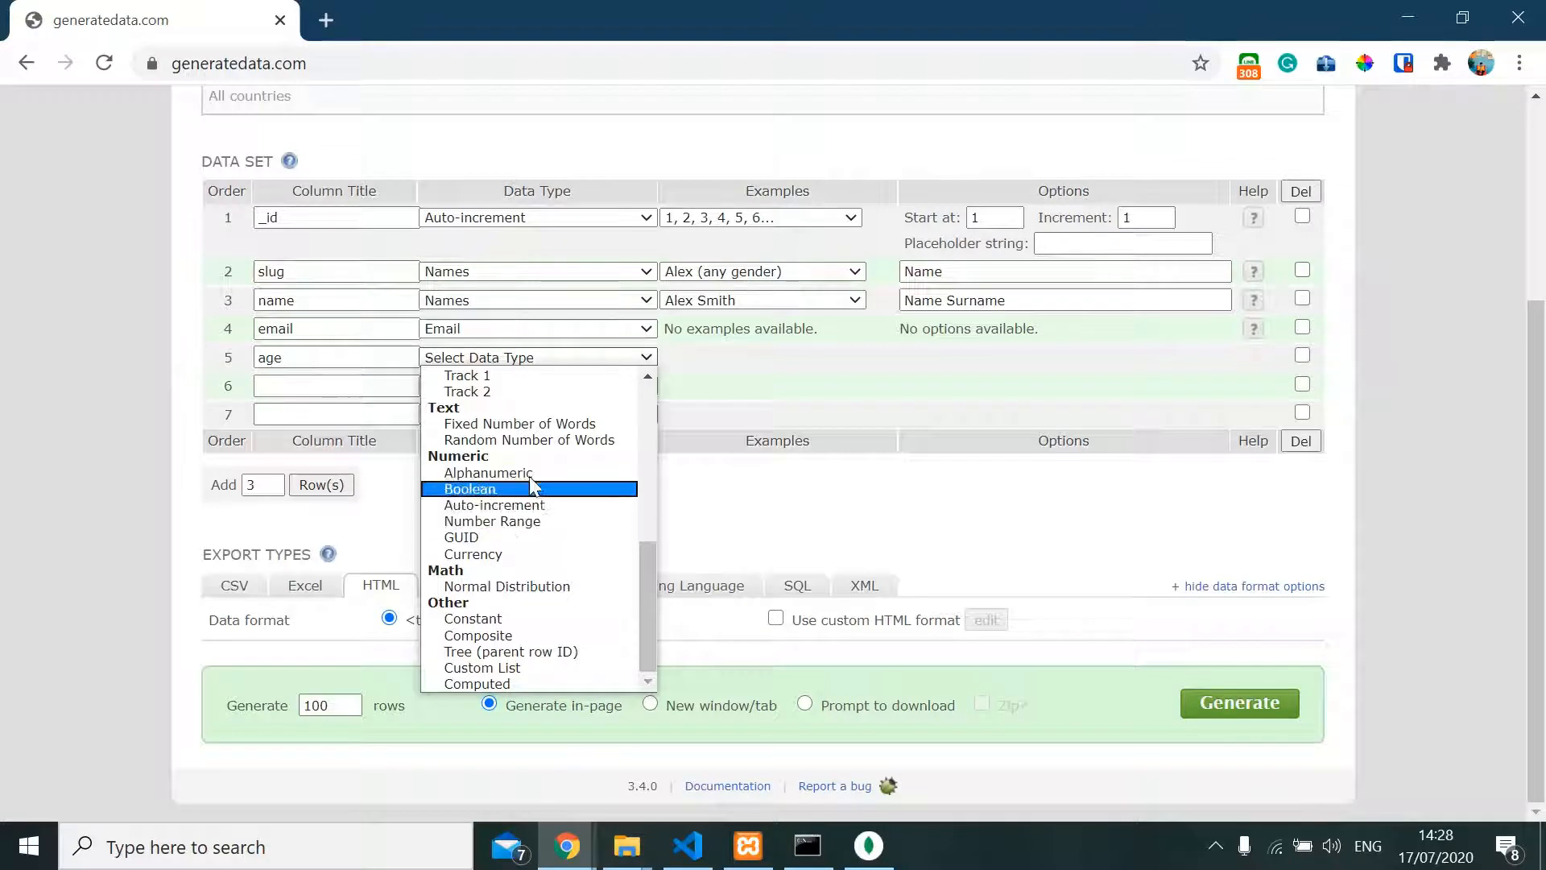
mouse_move(487, 473)
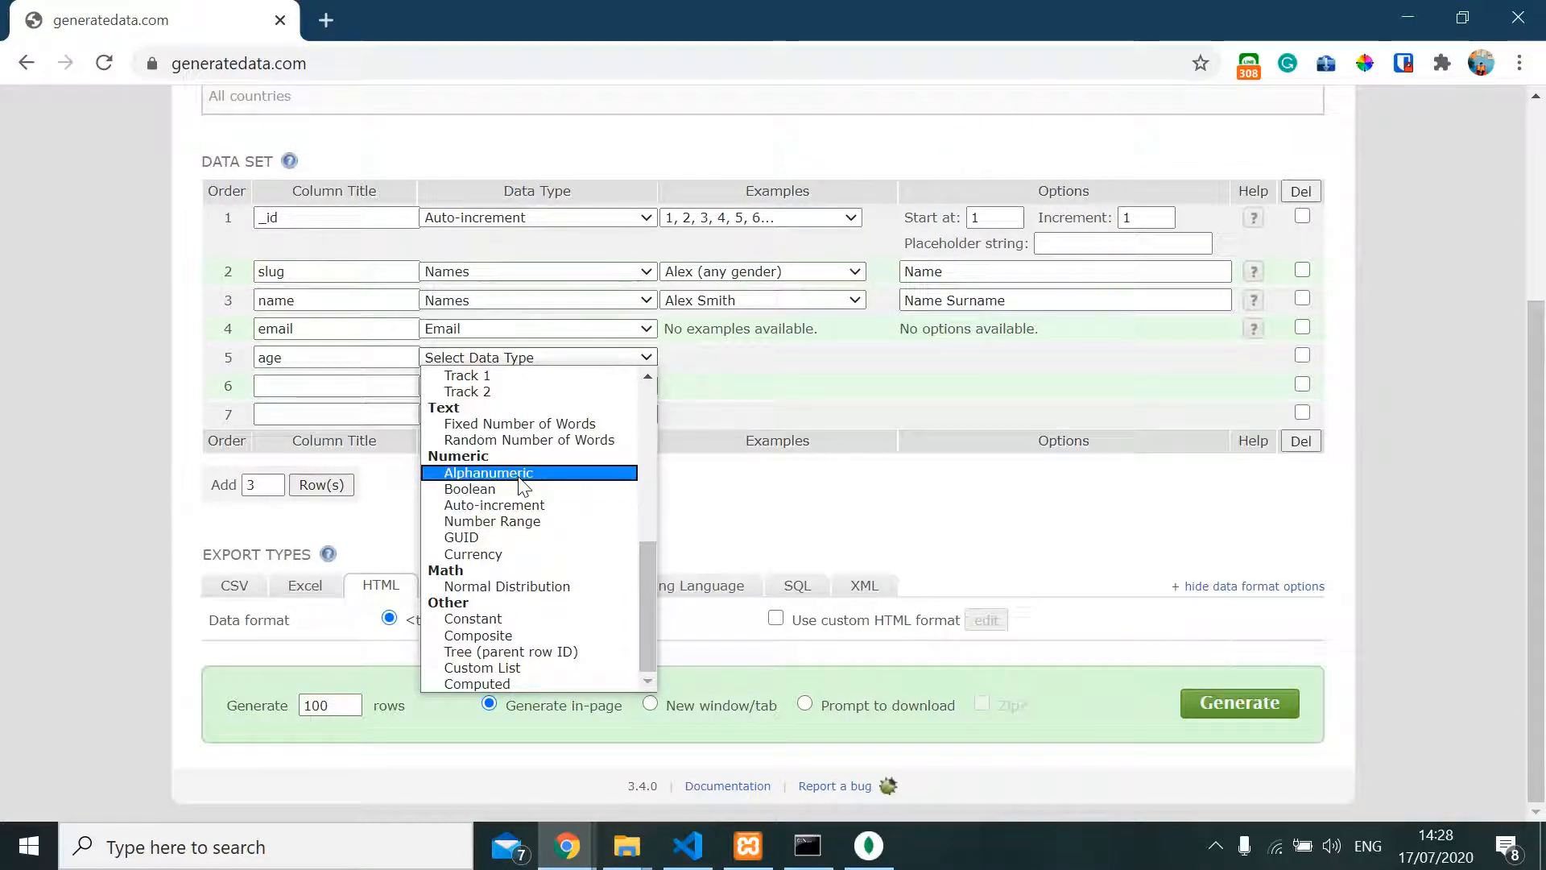
click(487, 473)
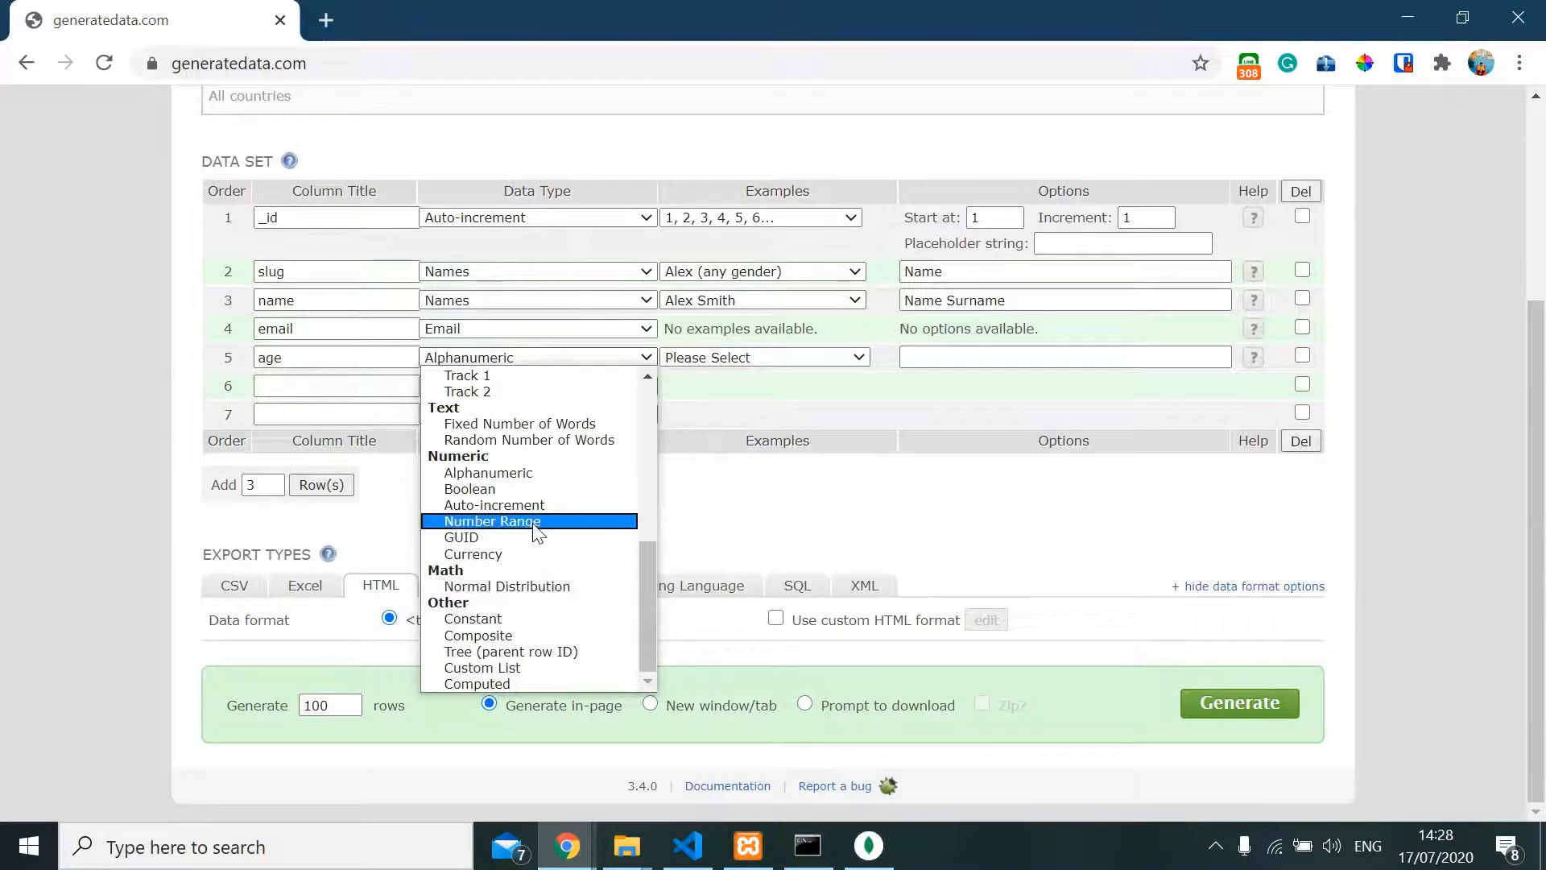
click(492, 521)
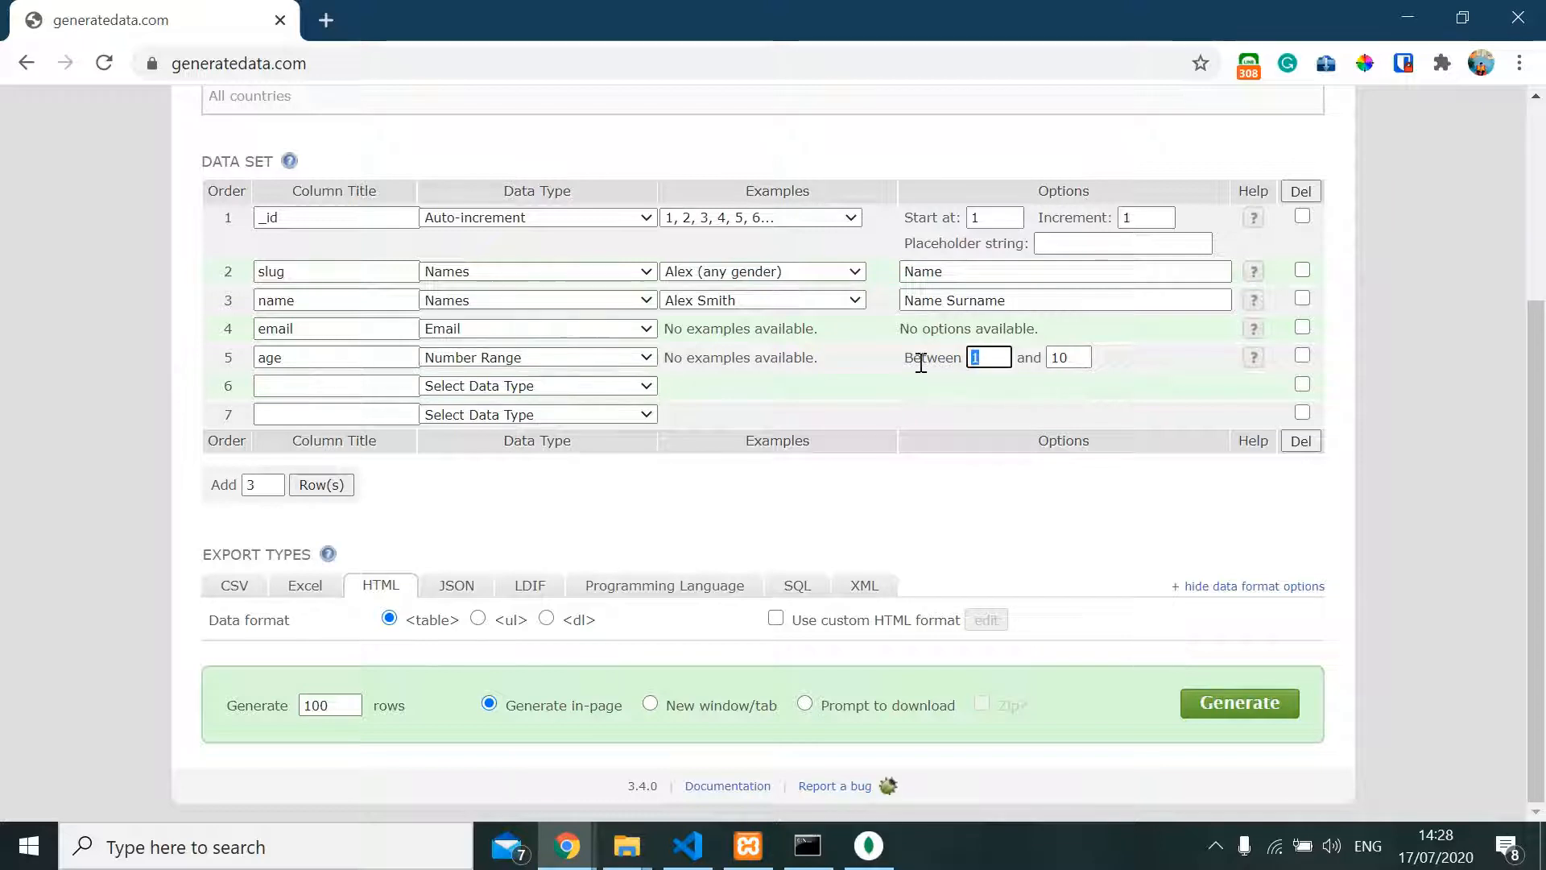
text(18)
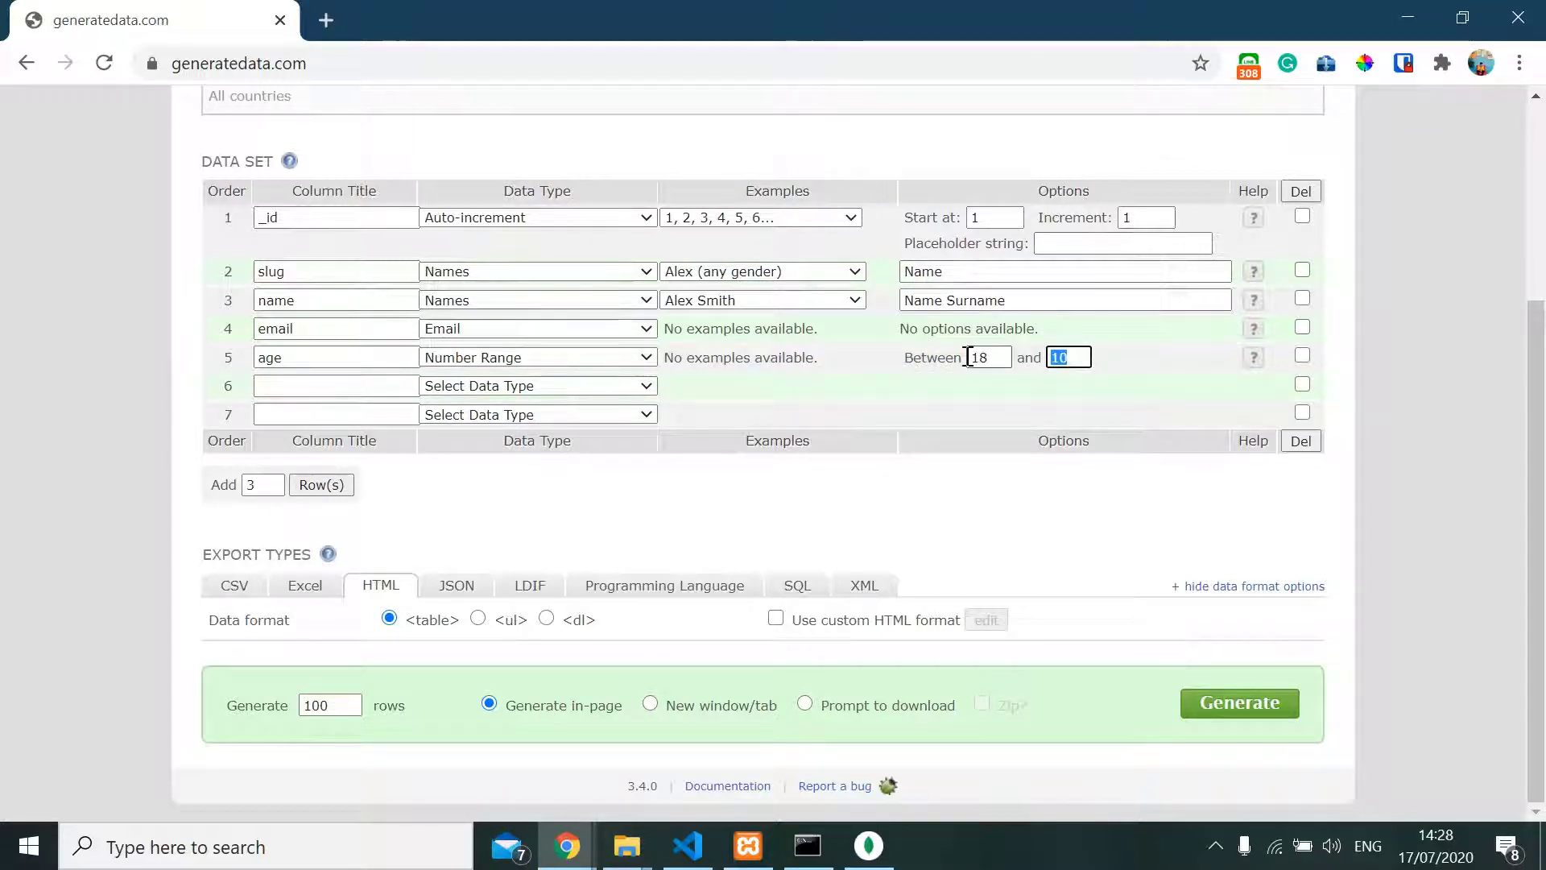
text(3)
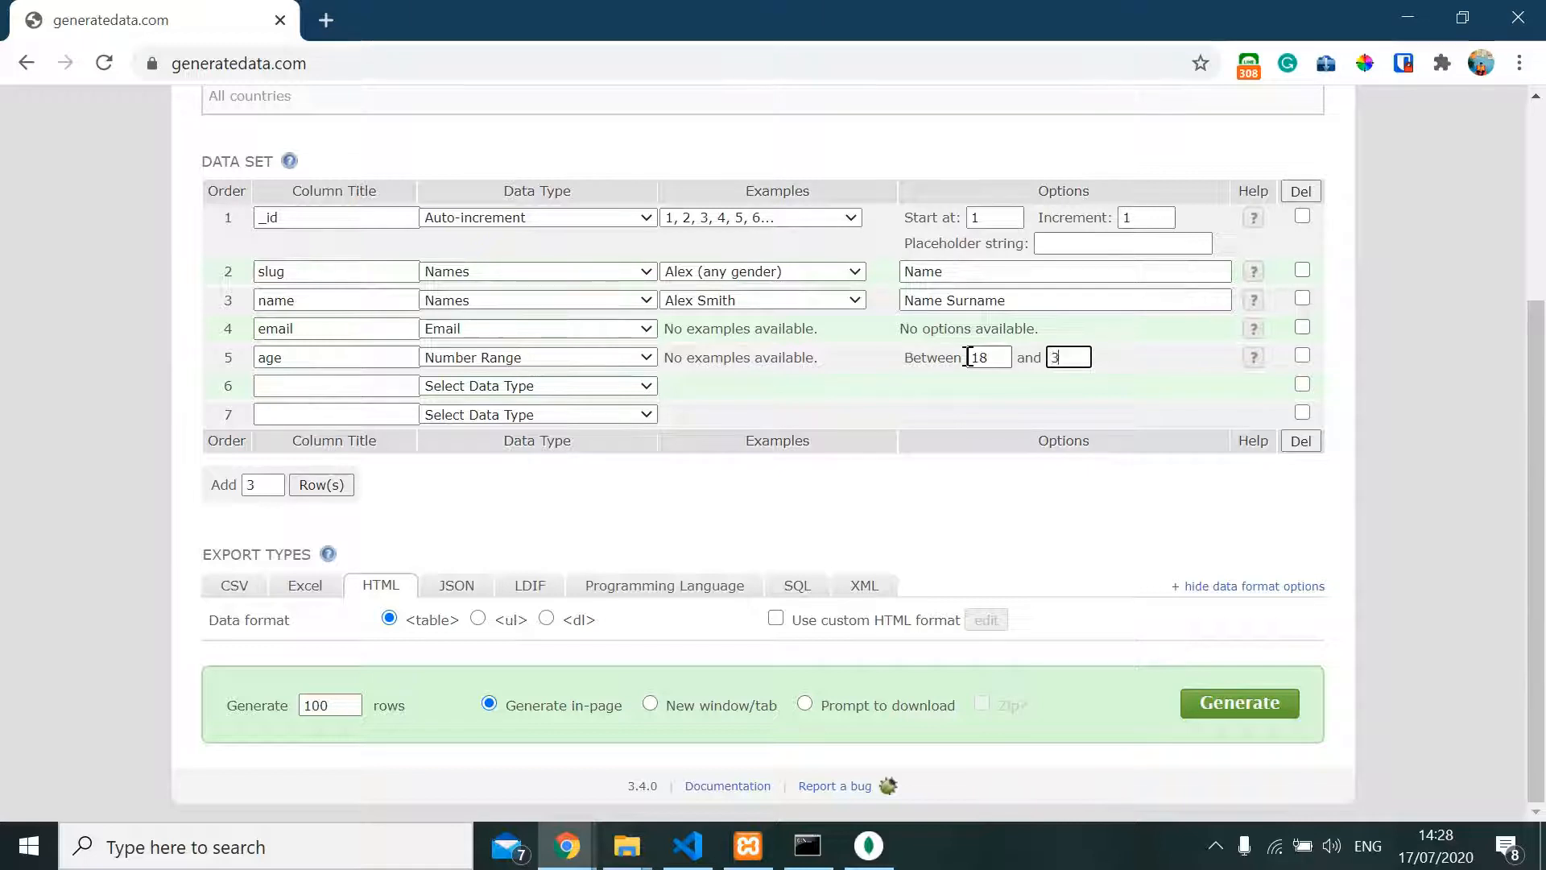
text(5)
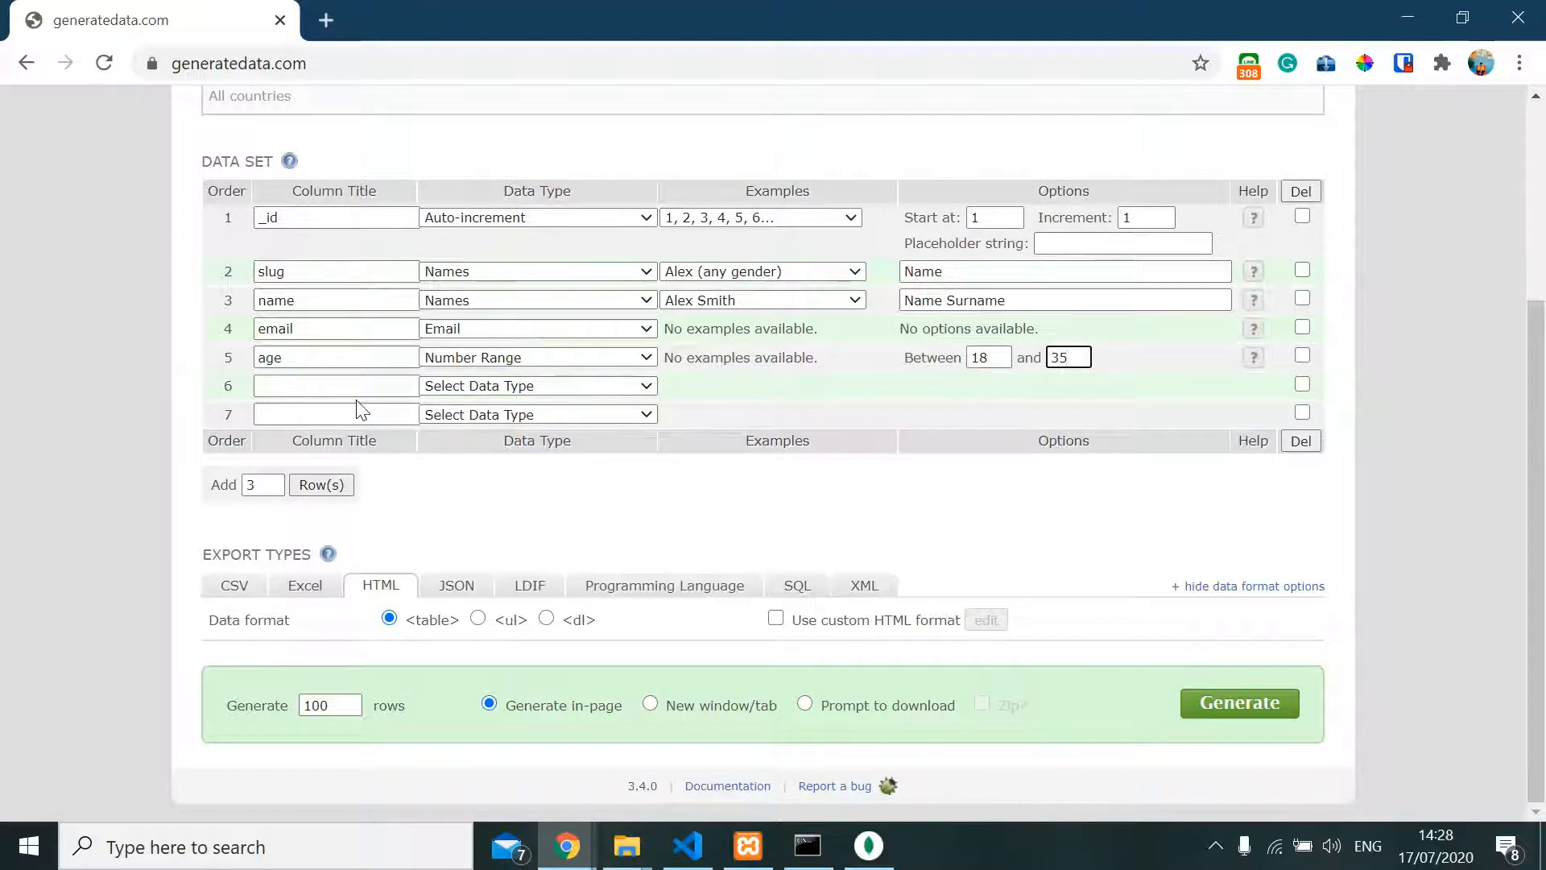
Title row 6 'religion' and set its data type to Custom List
click(335, 386)
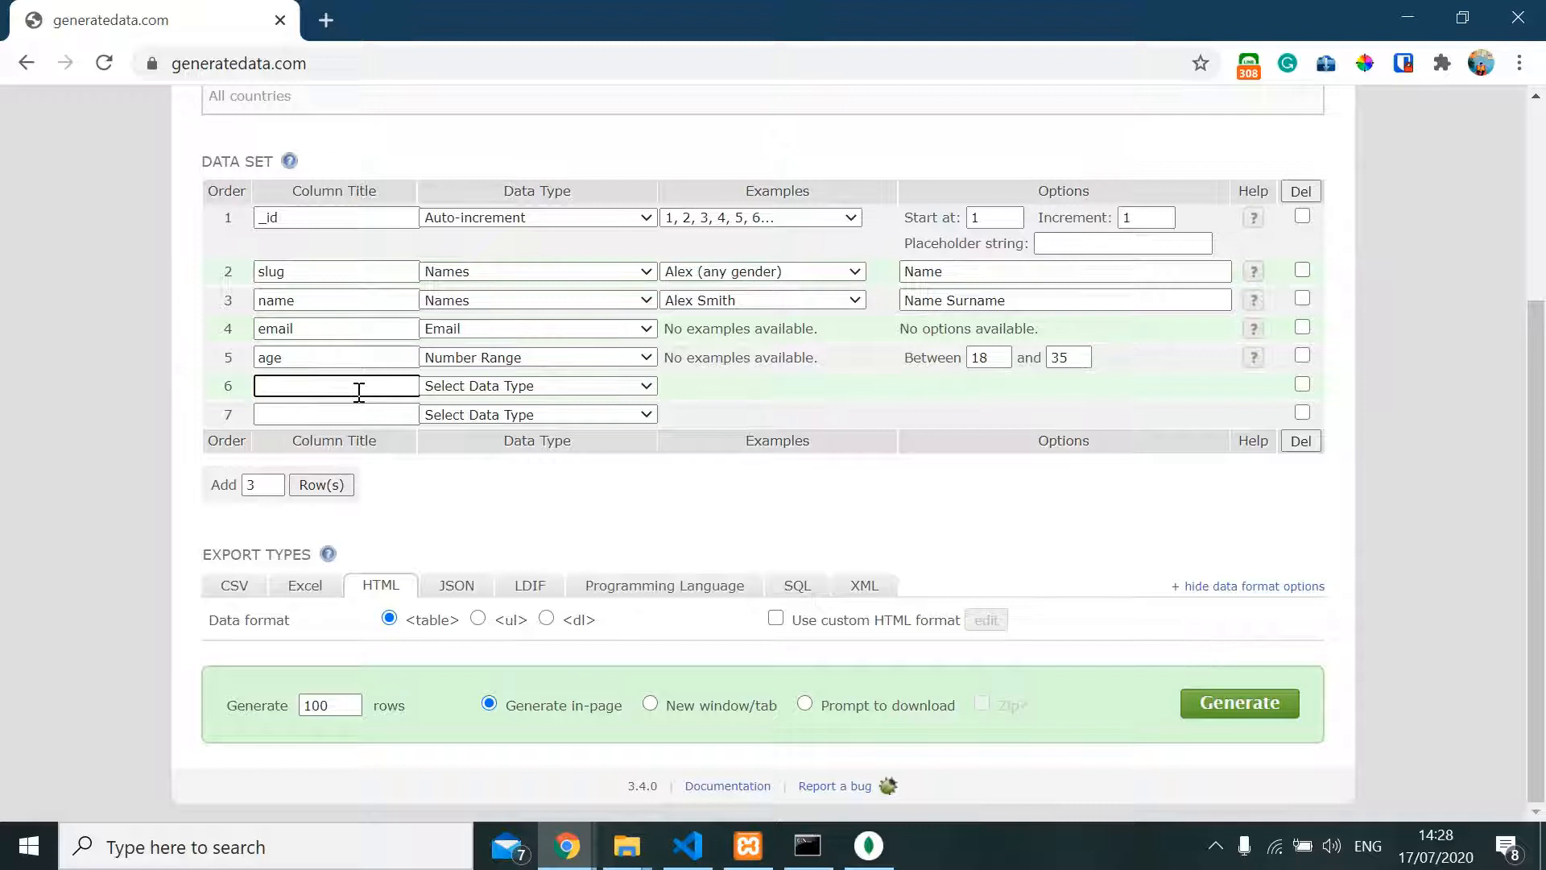
text(religi)
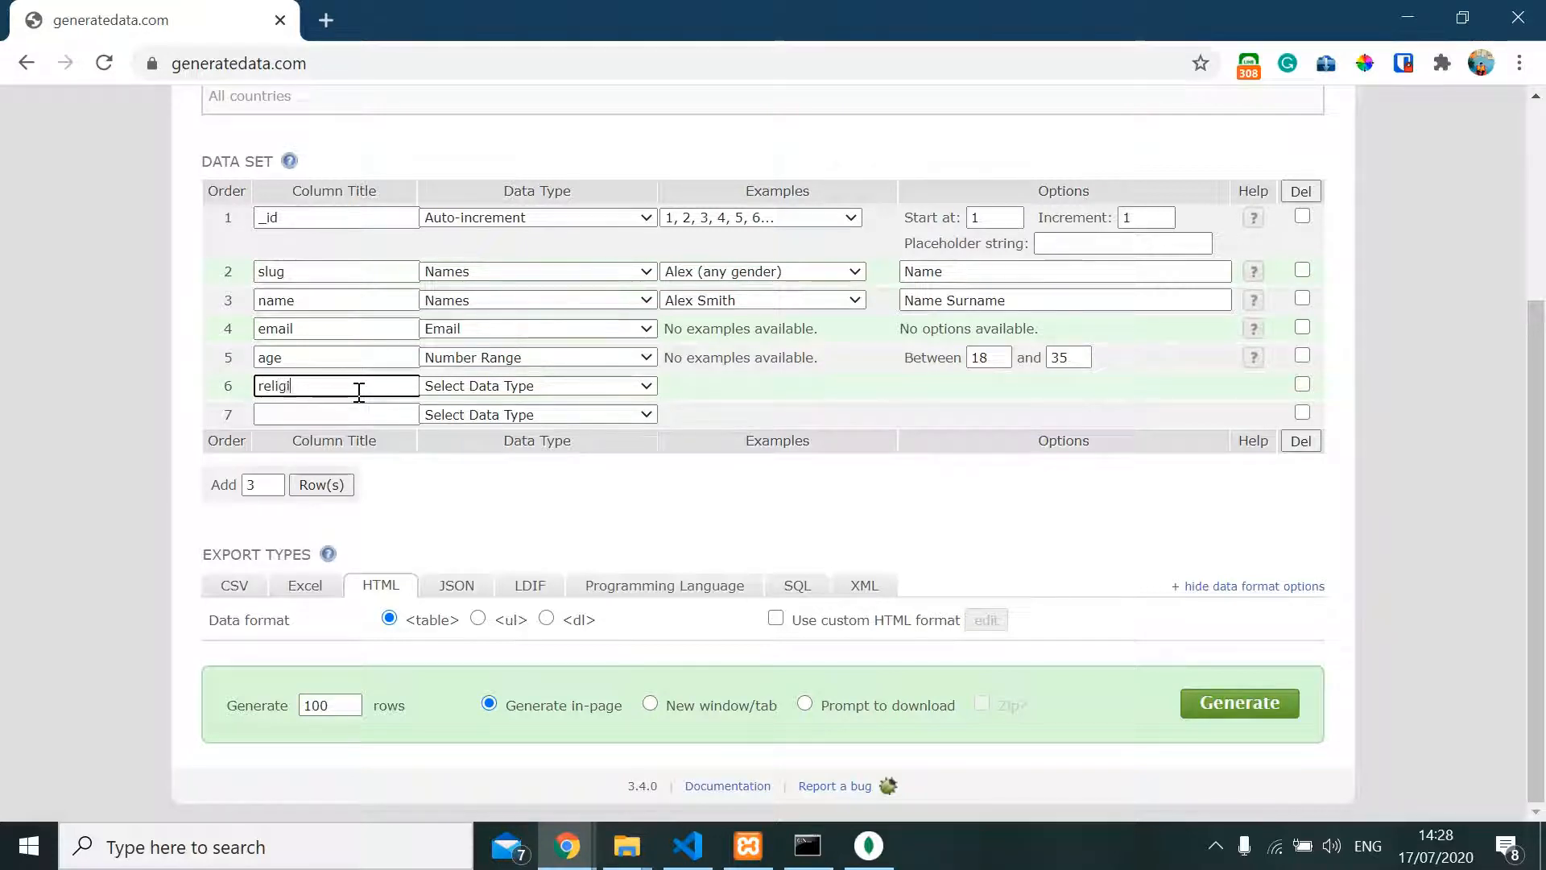
text(on)
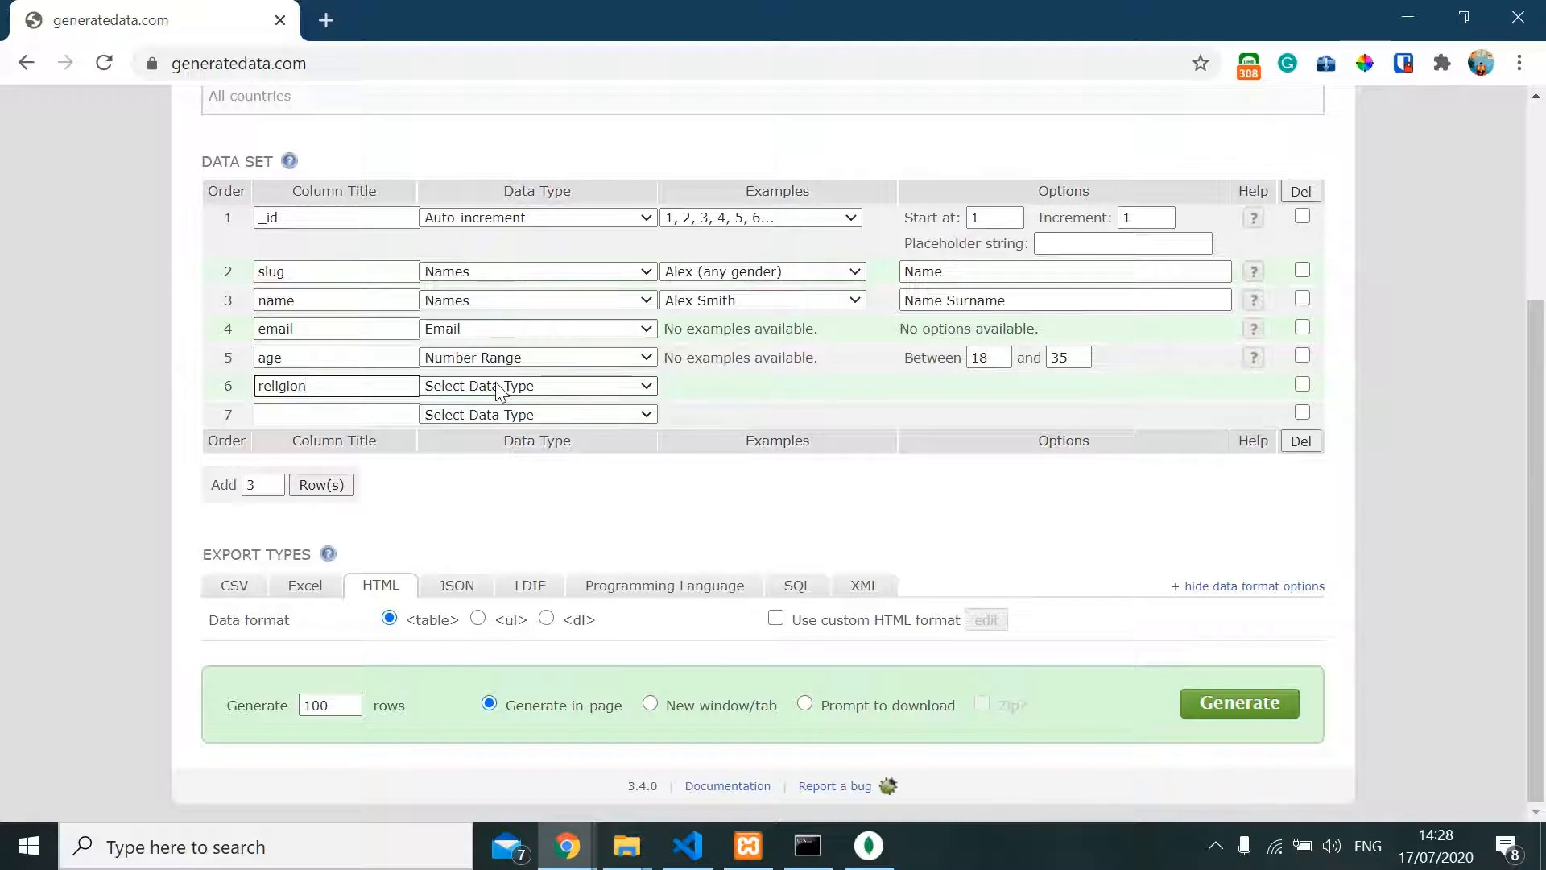
click(537, 386)
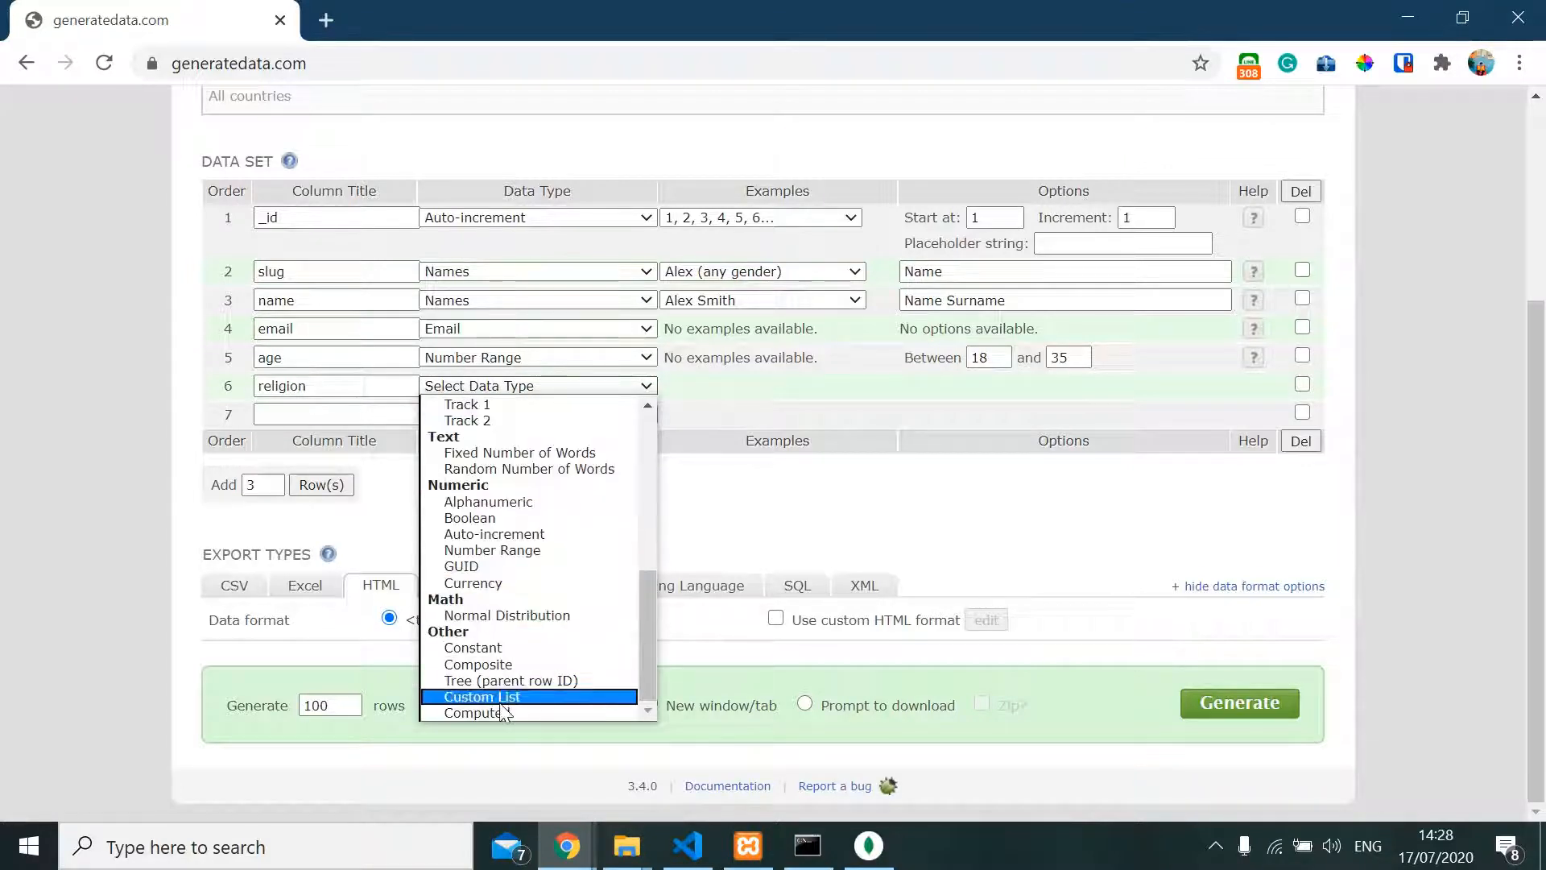
click(482, 696)
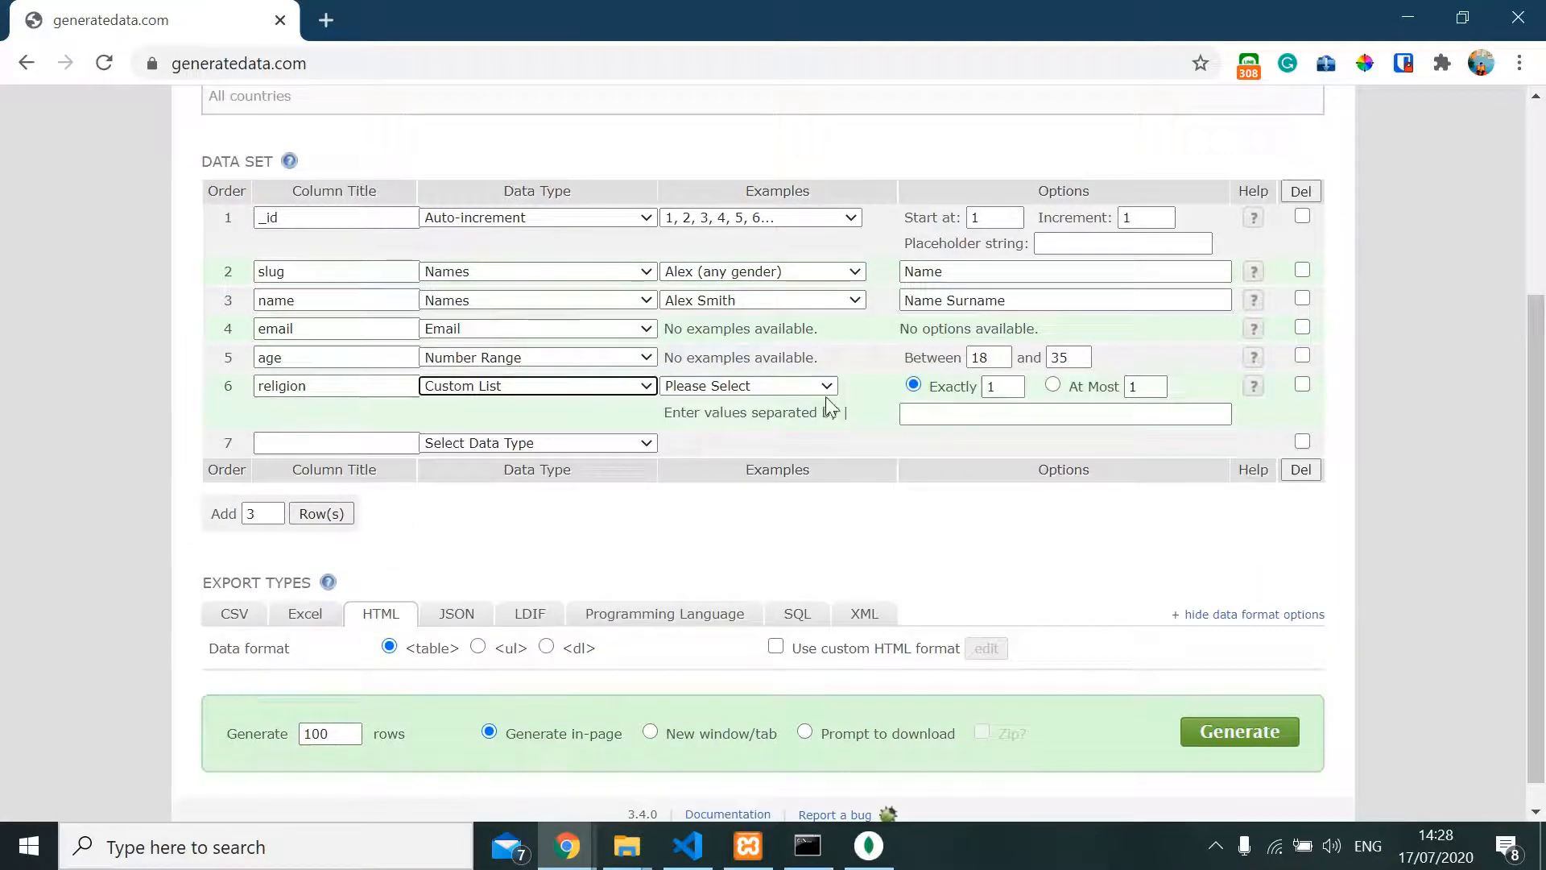
key(alt+tab)
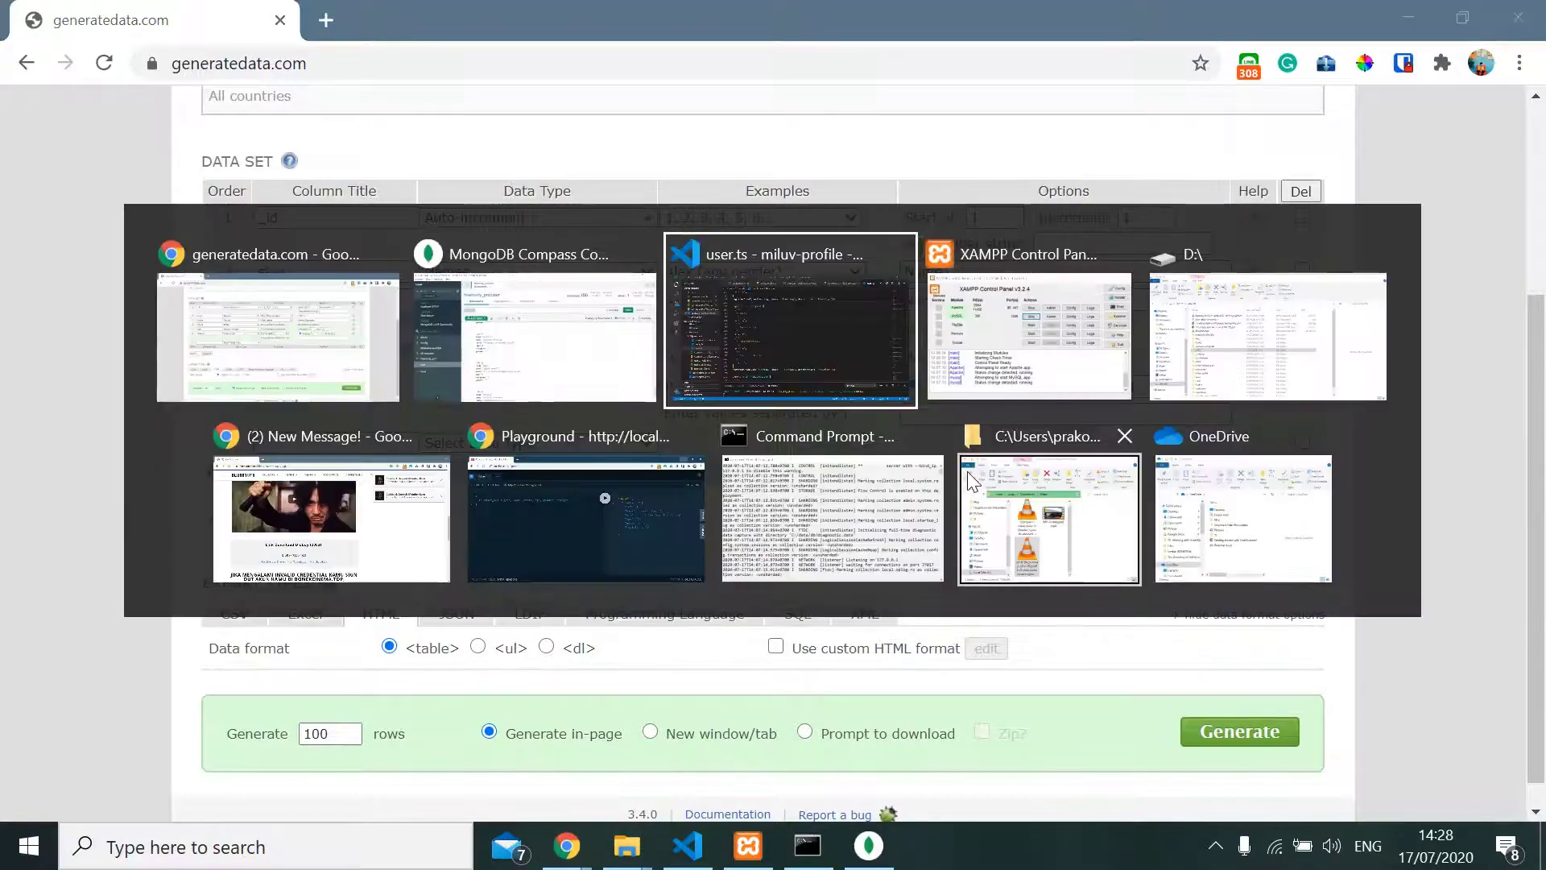
Check the Religion enum values I, C, P and T in user.ts
click(788, 315)
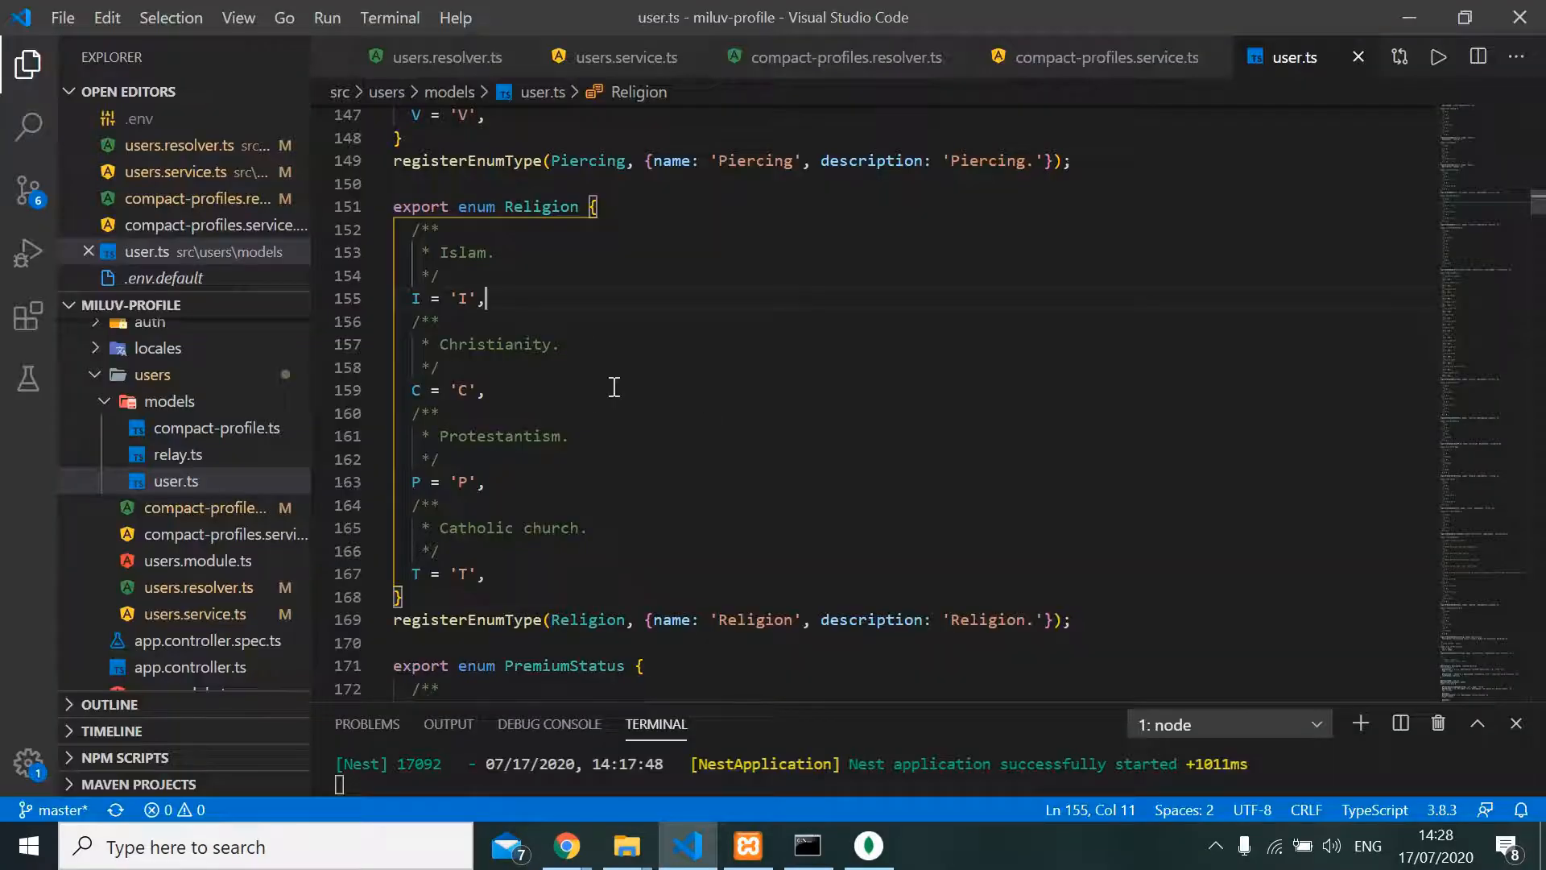
mouse_move(493, 234)
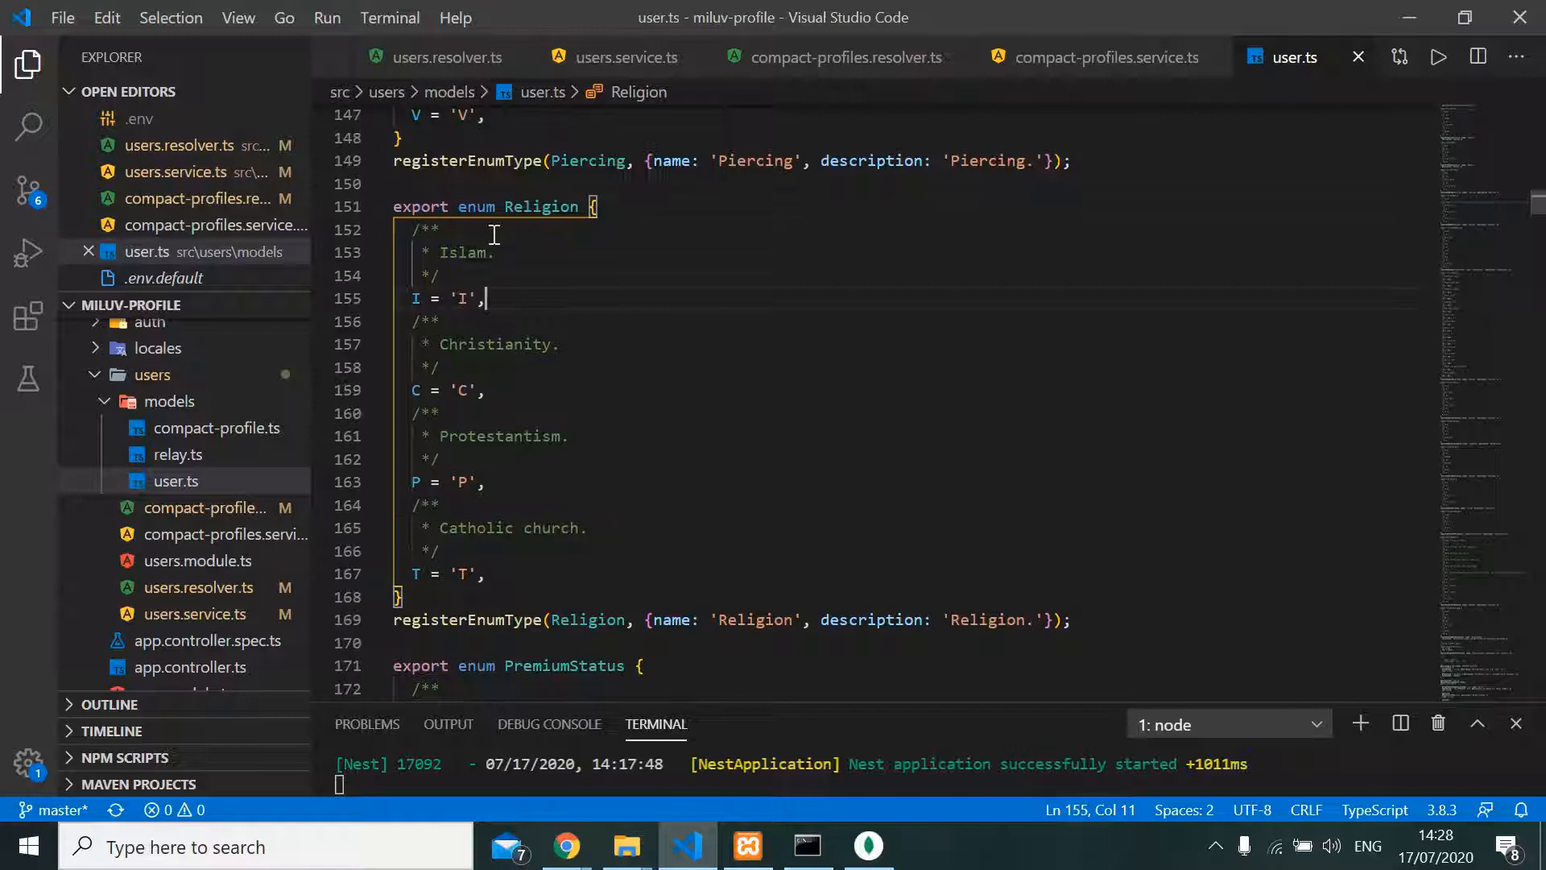
mouse_move(744, 528)
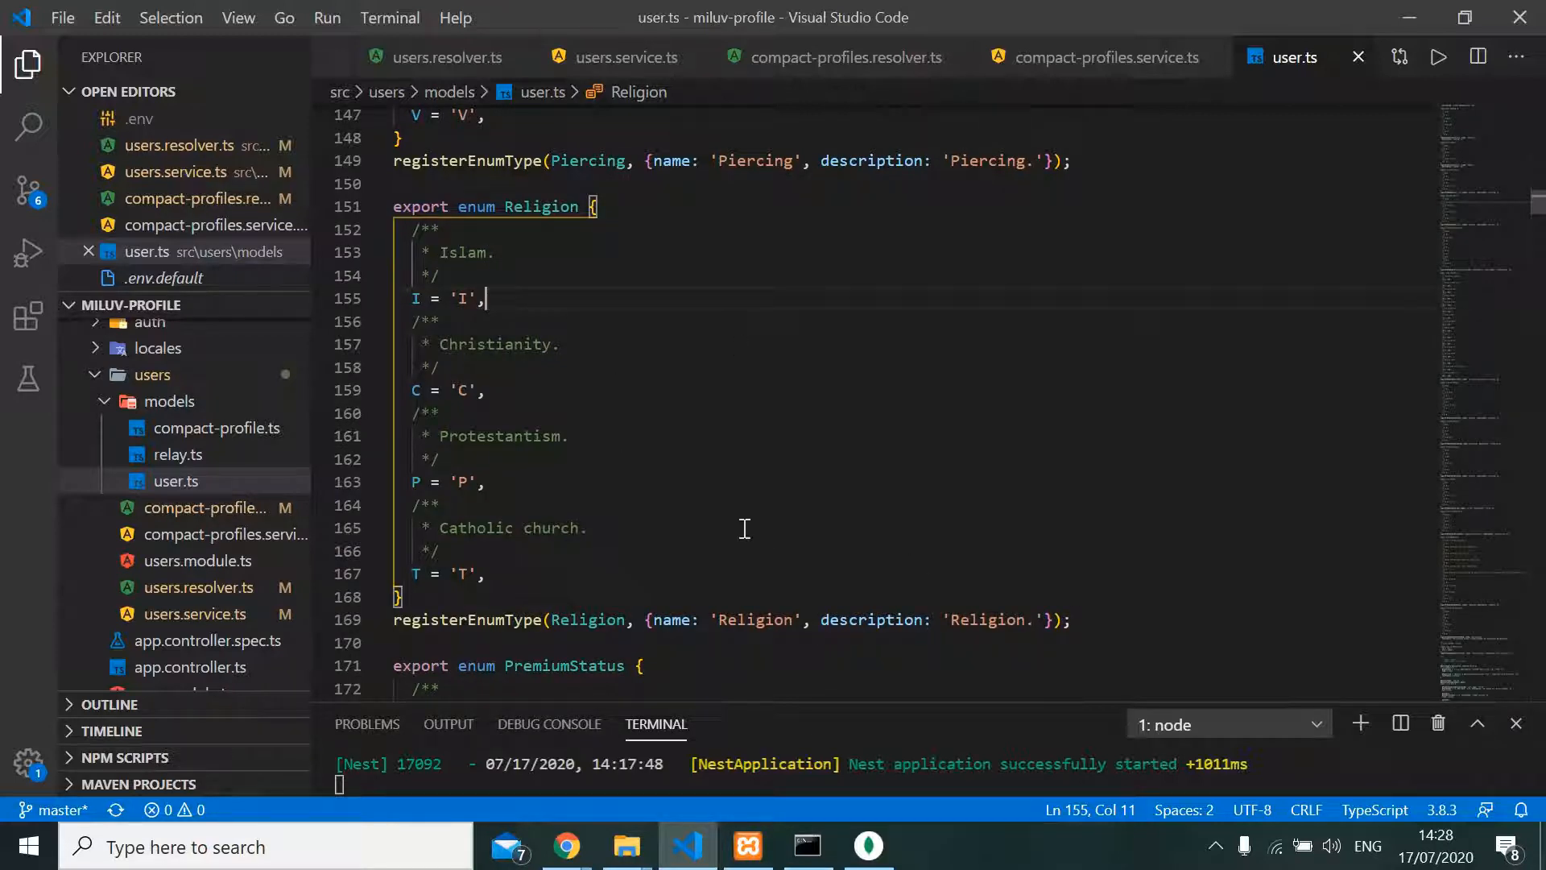
click(485, 573)
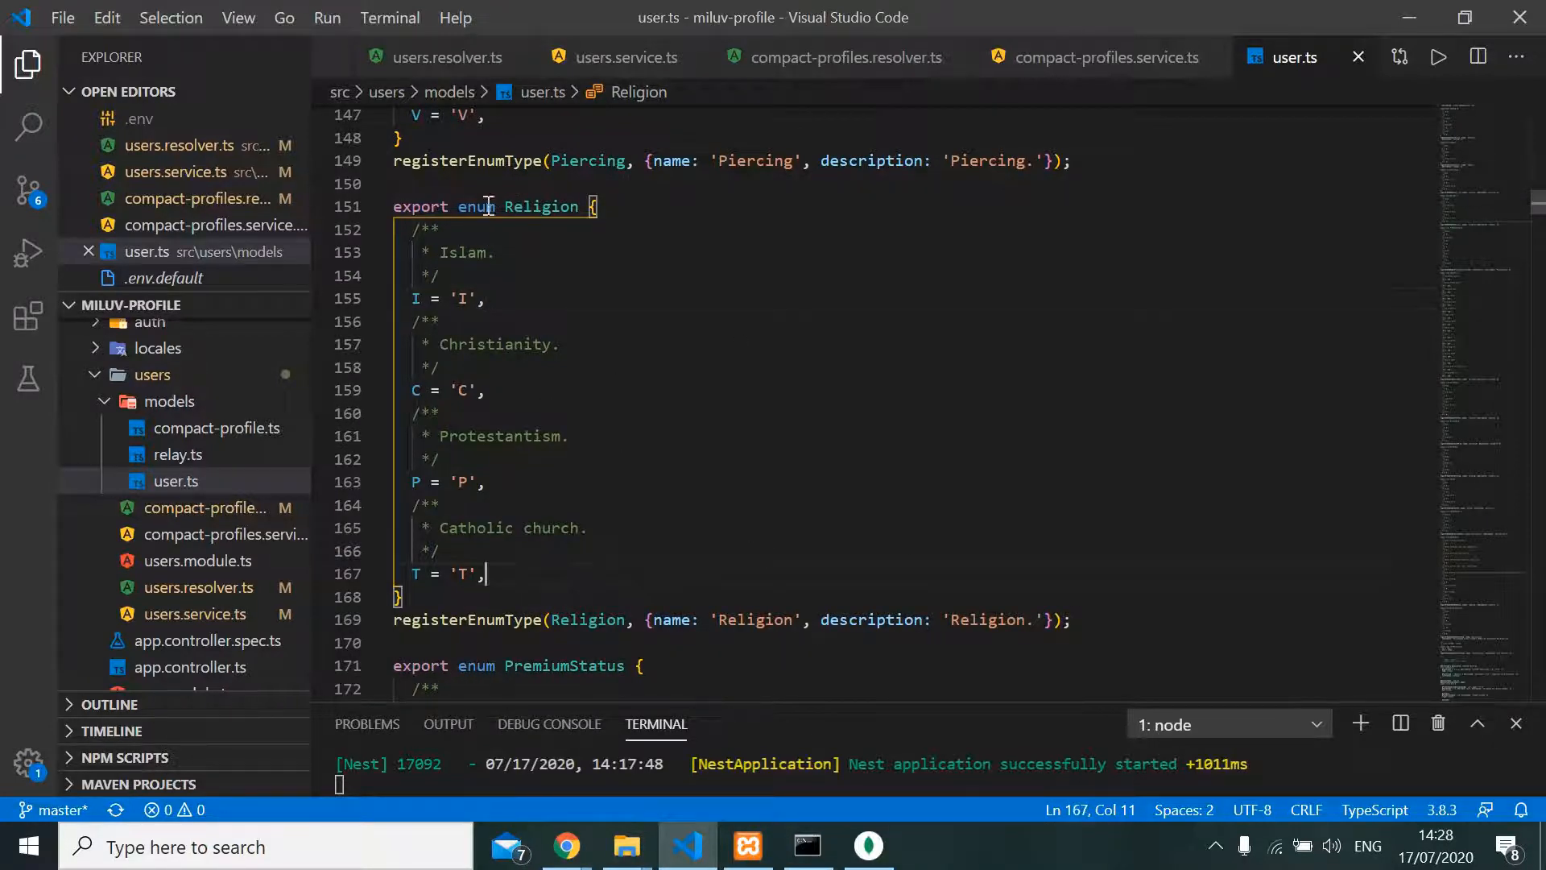
click(484, 298)
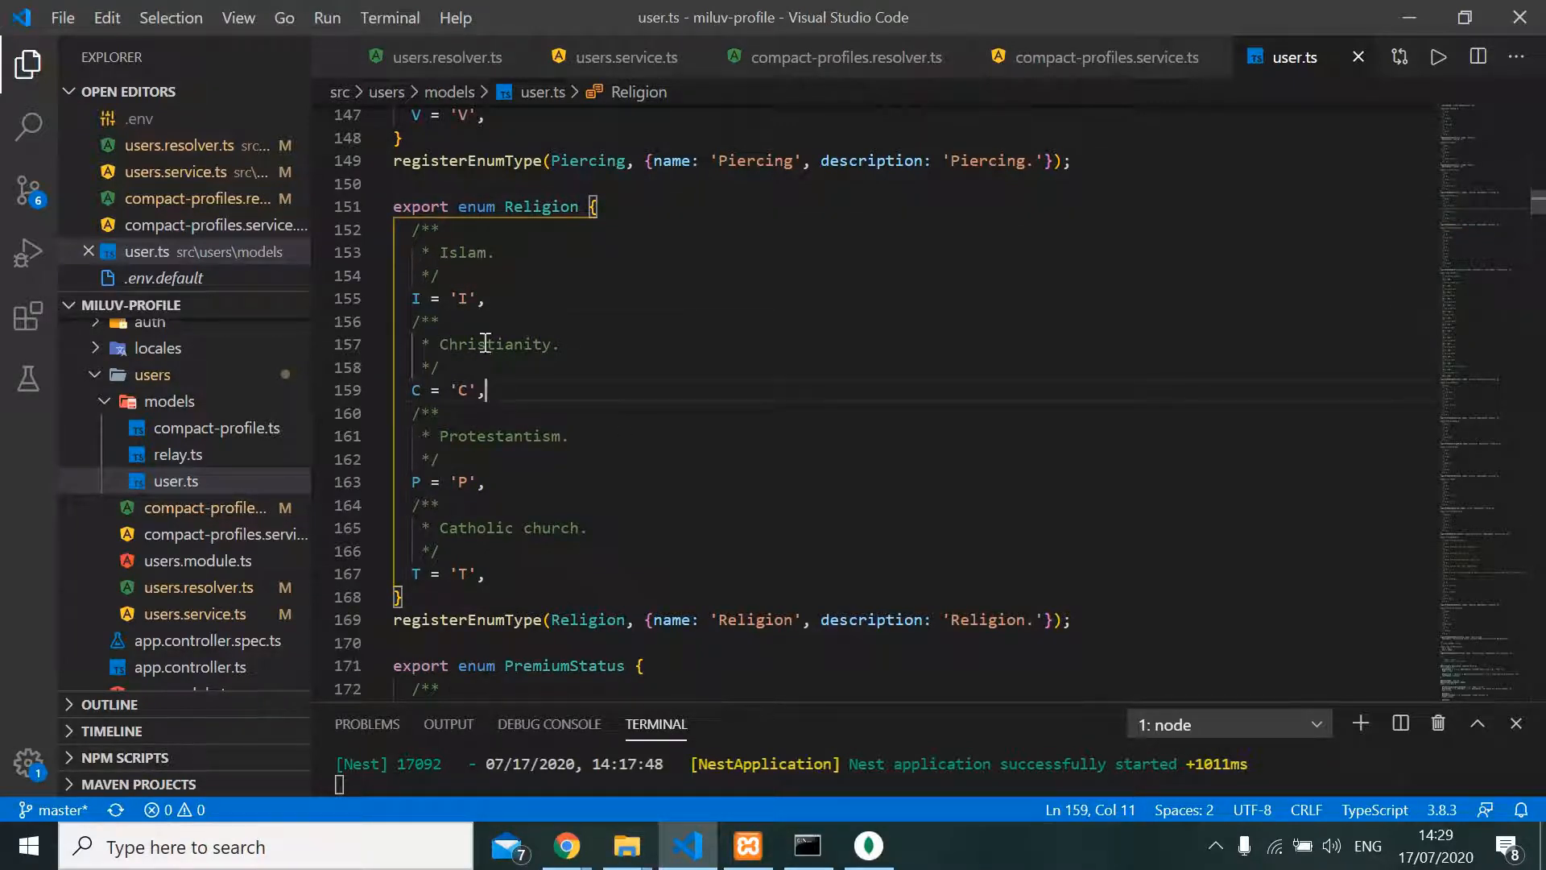
scroll(up, 3)
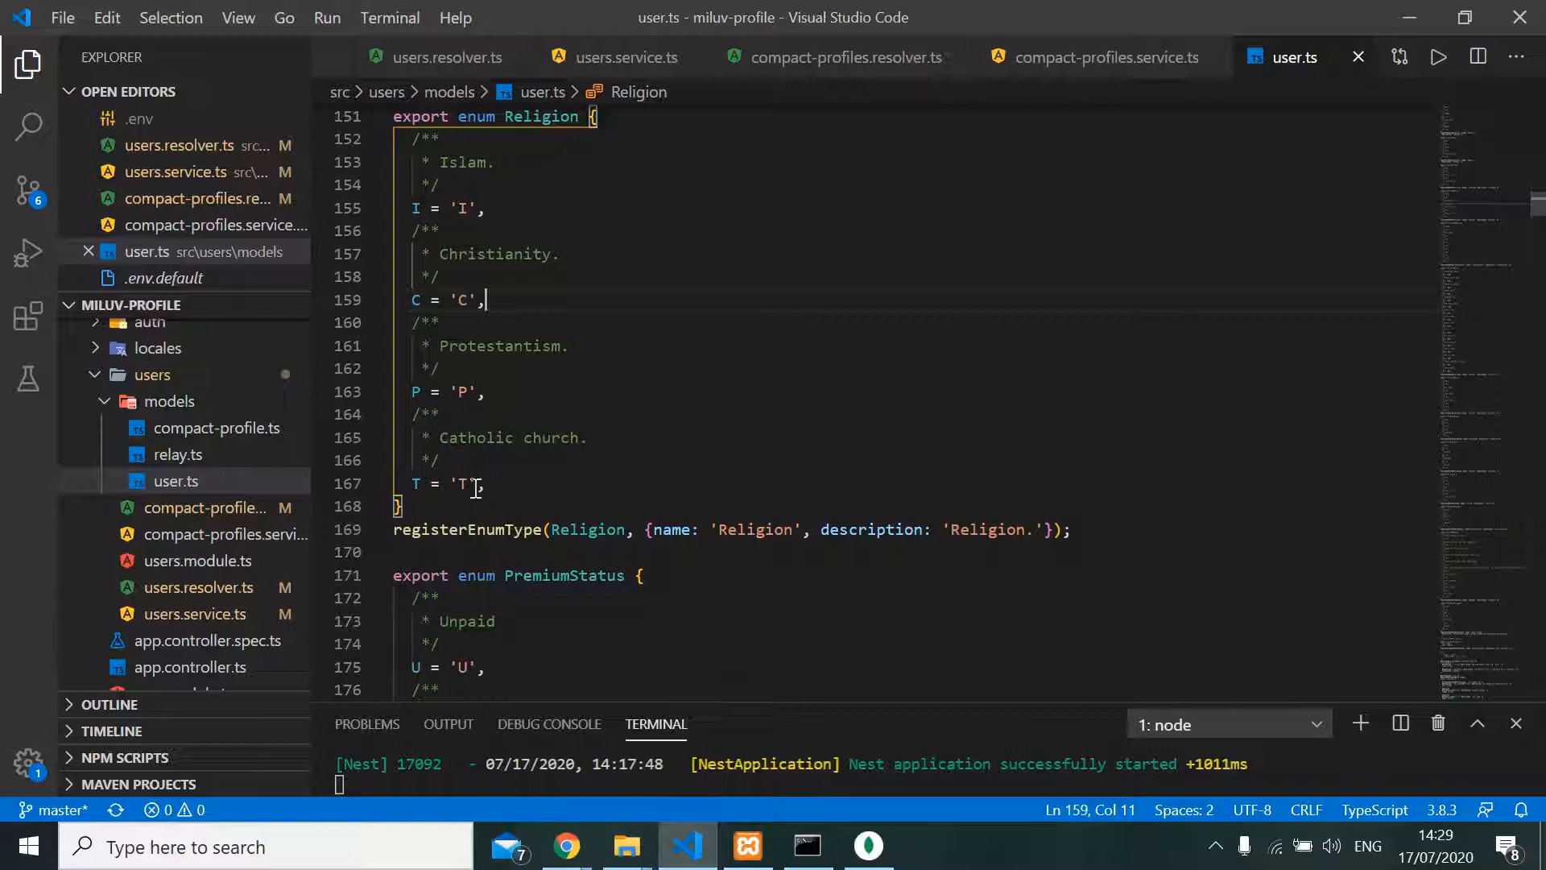
click(641, 462)
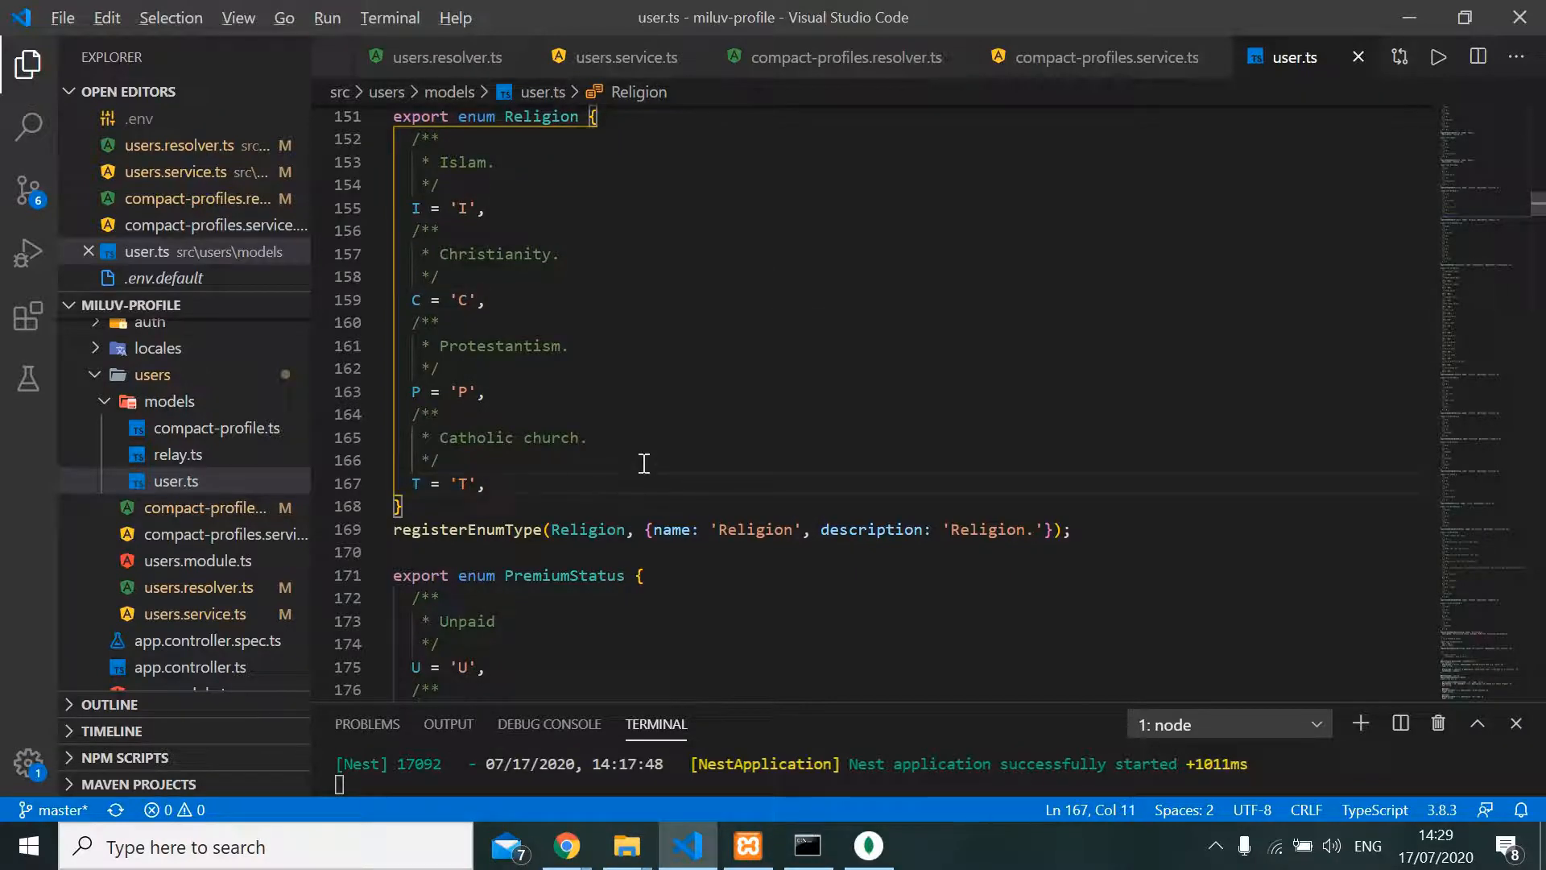
click(565, 846)
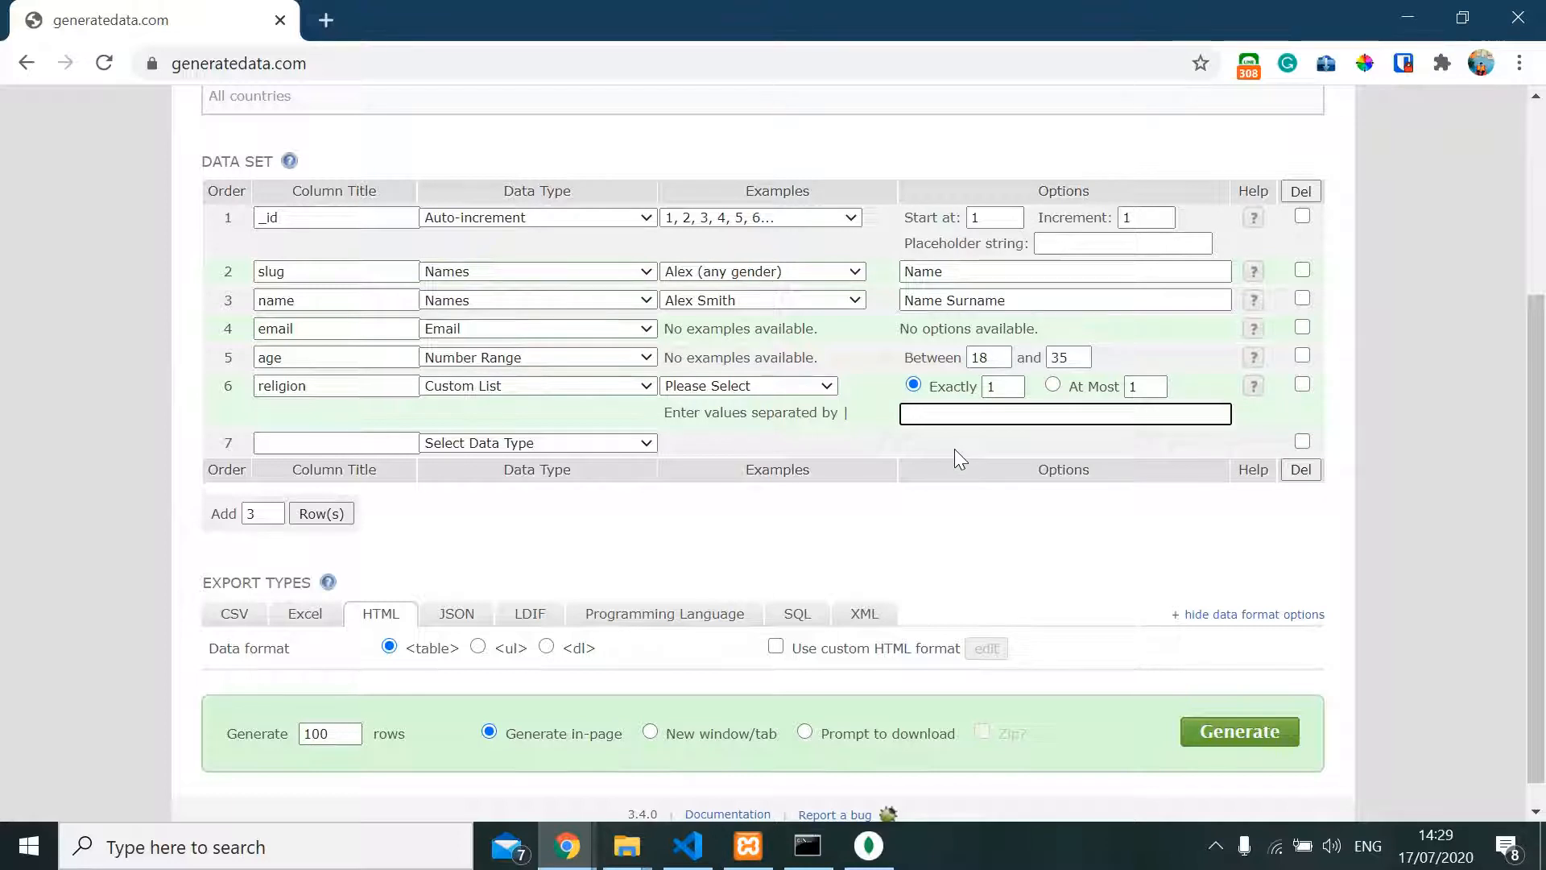
Enter I|C|P|T as religion's custom list and select row 7's title field
text(I)
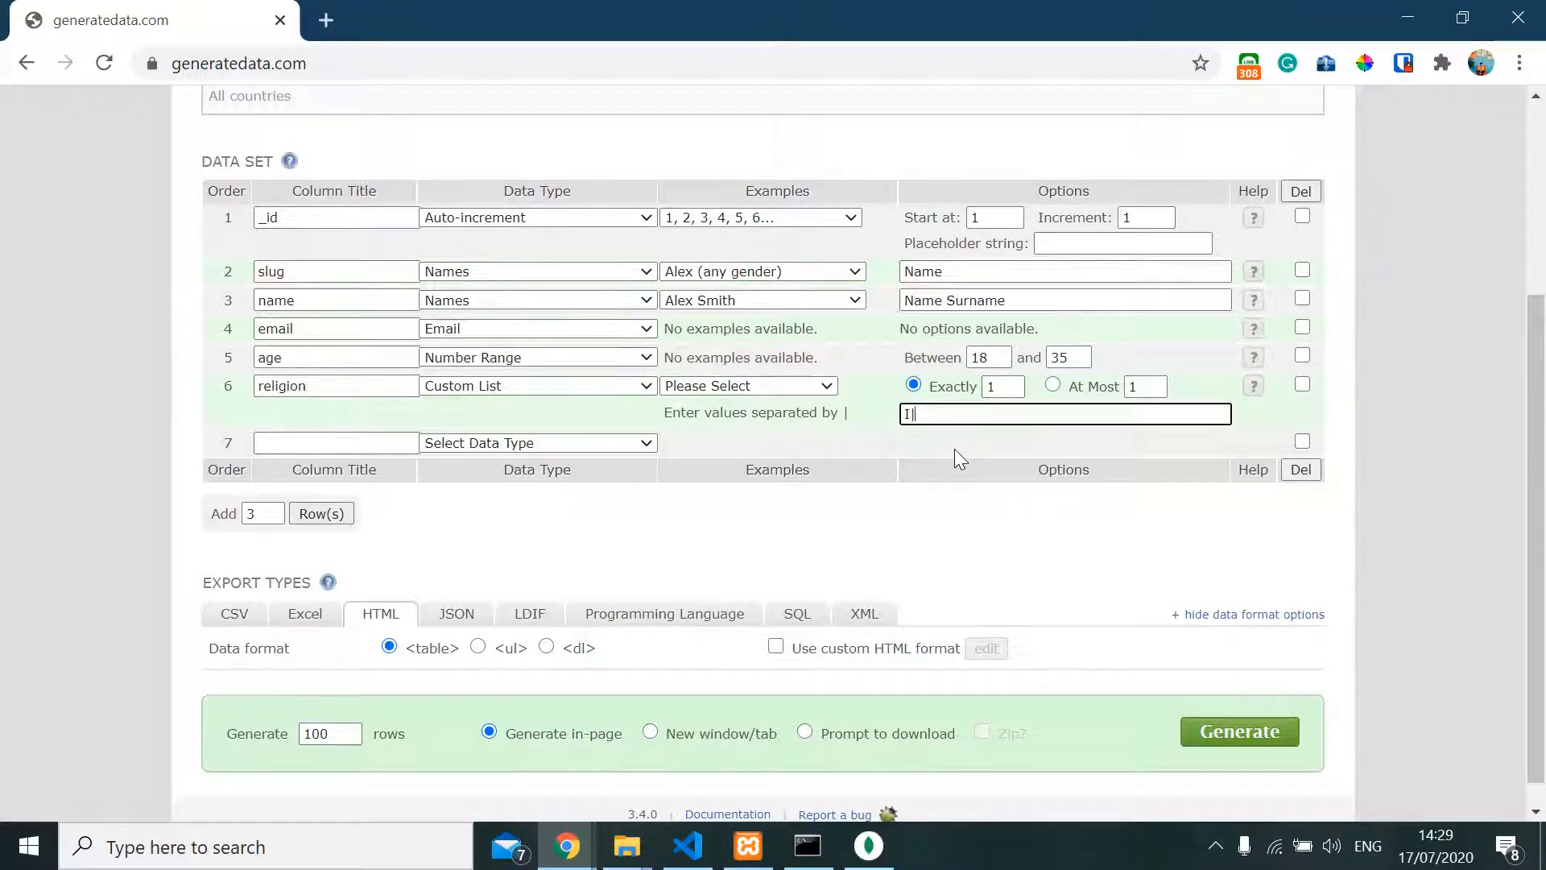
text(c)
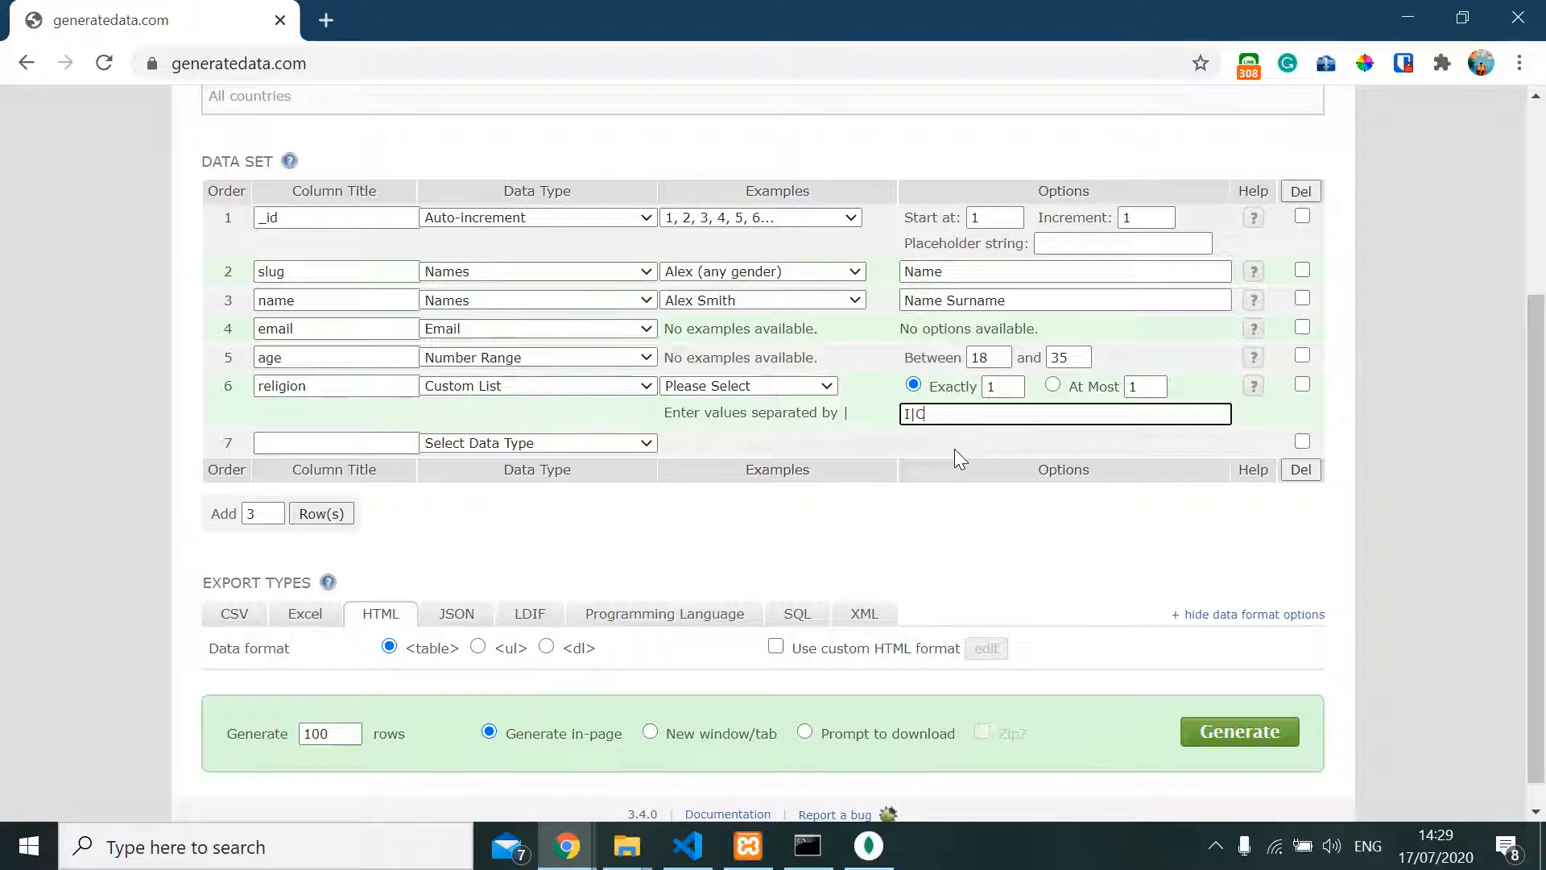
text(C)
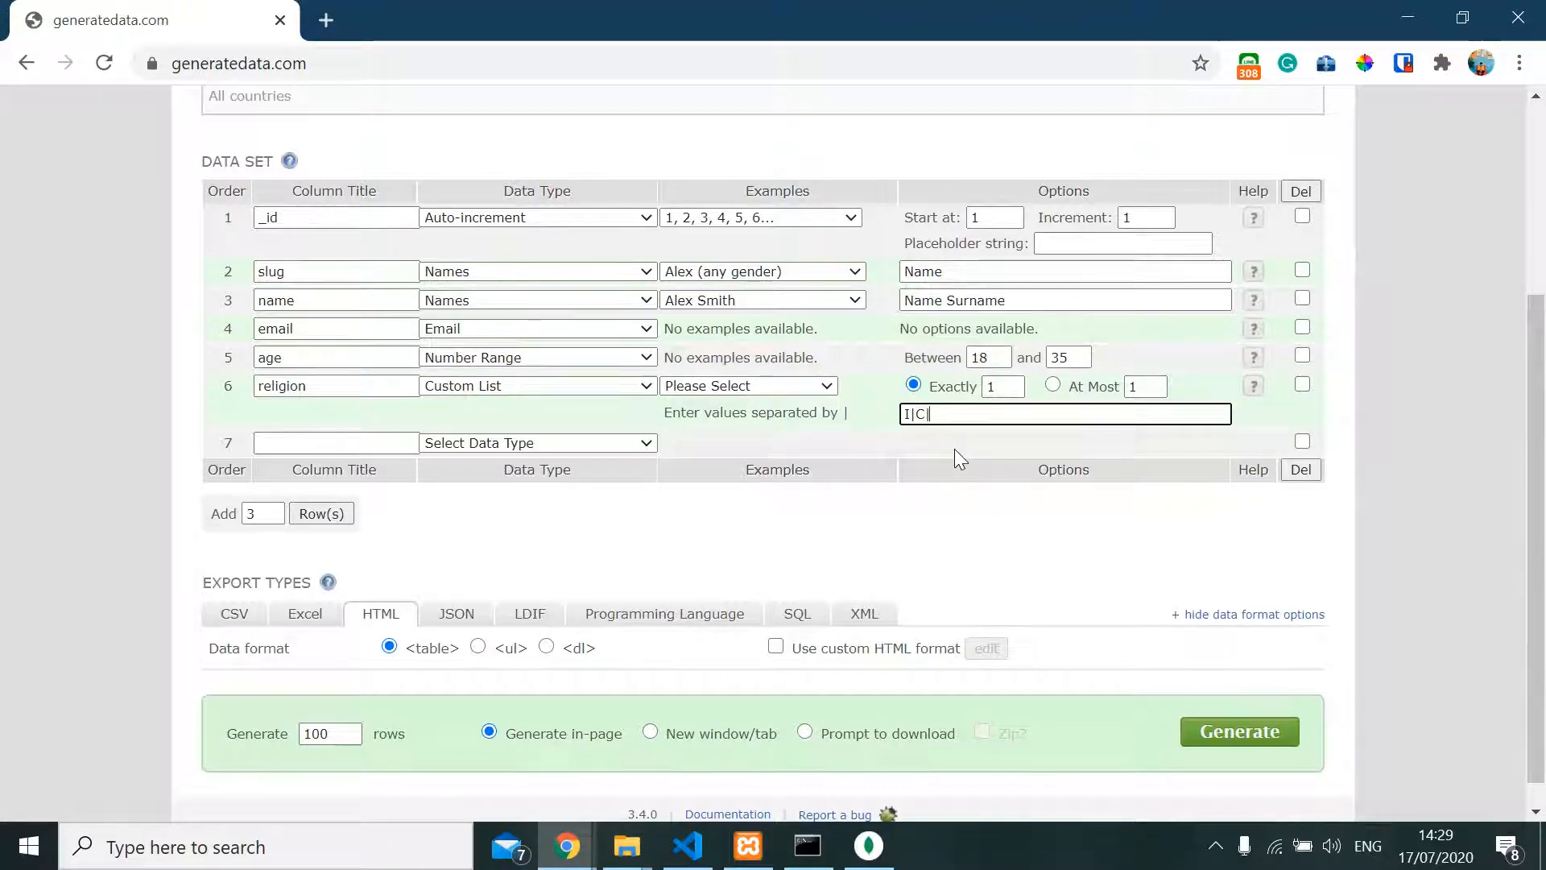
text(P|)
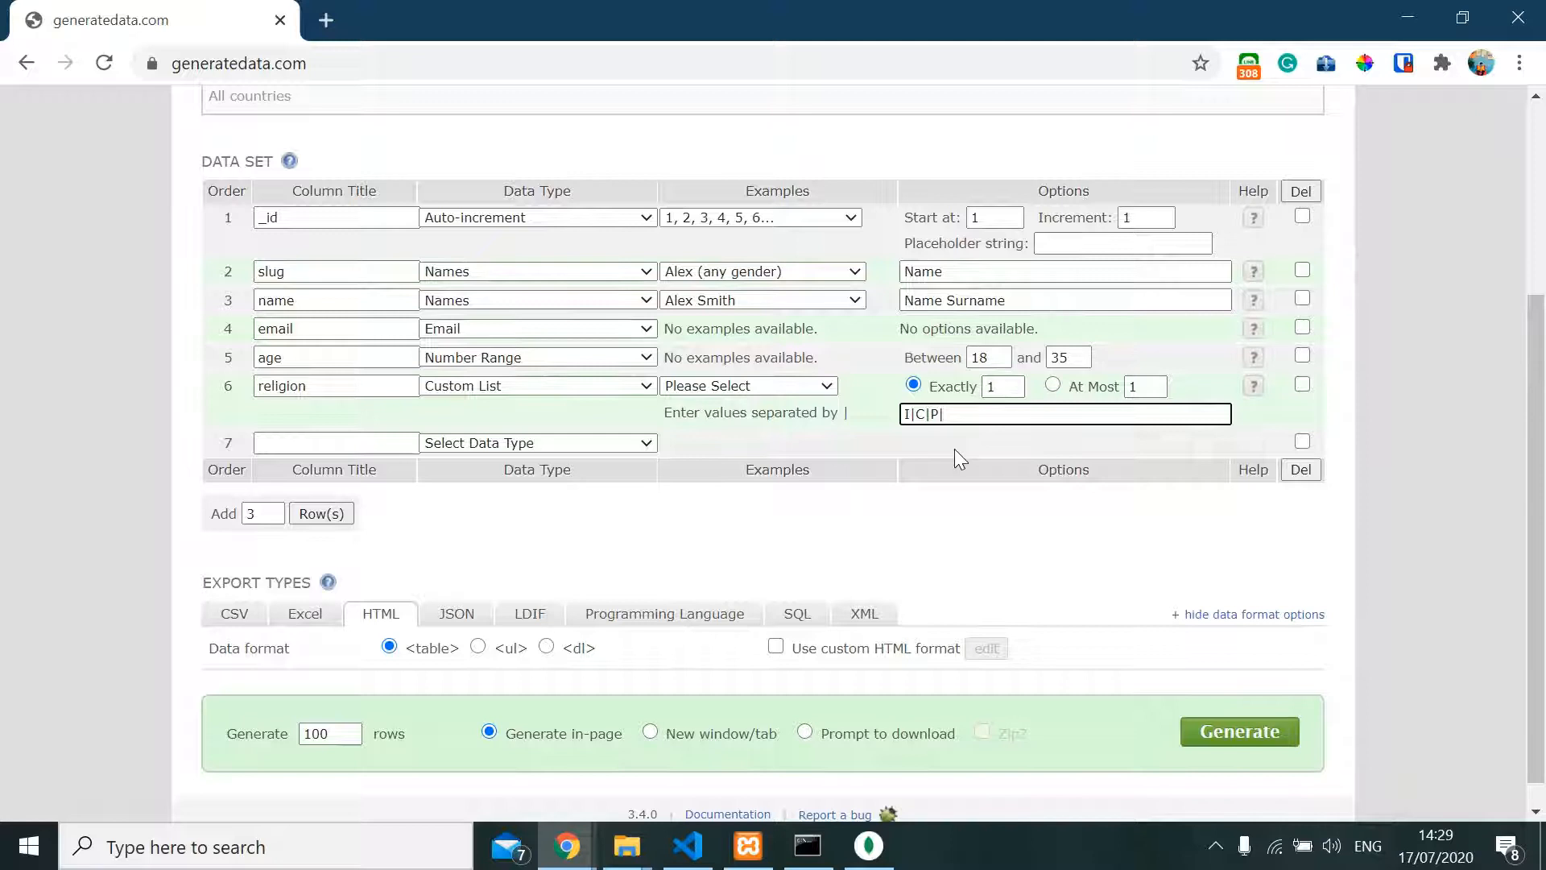
text(T)
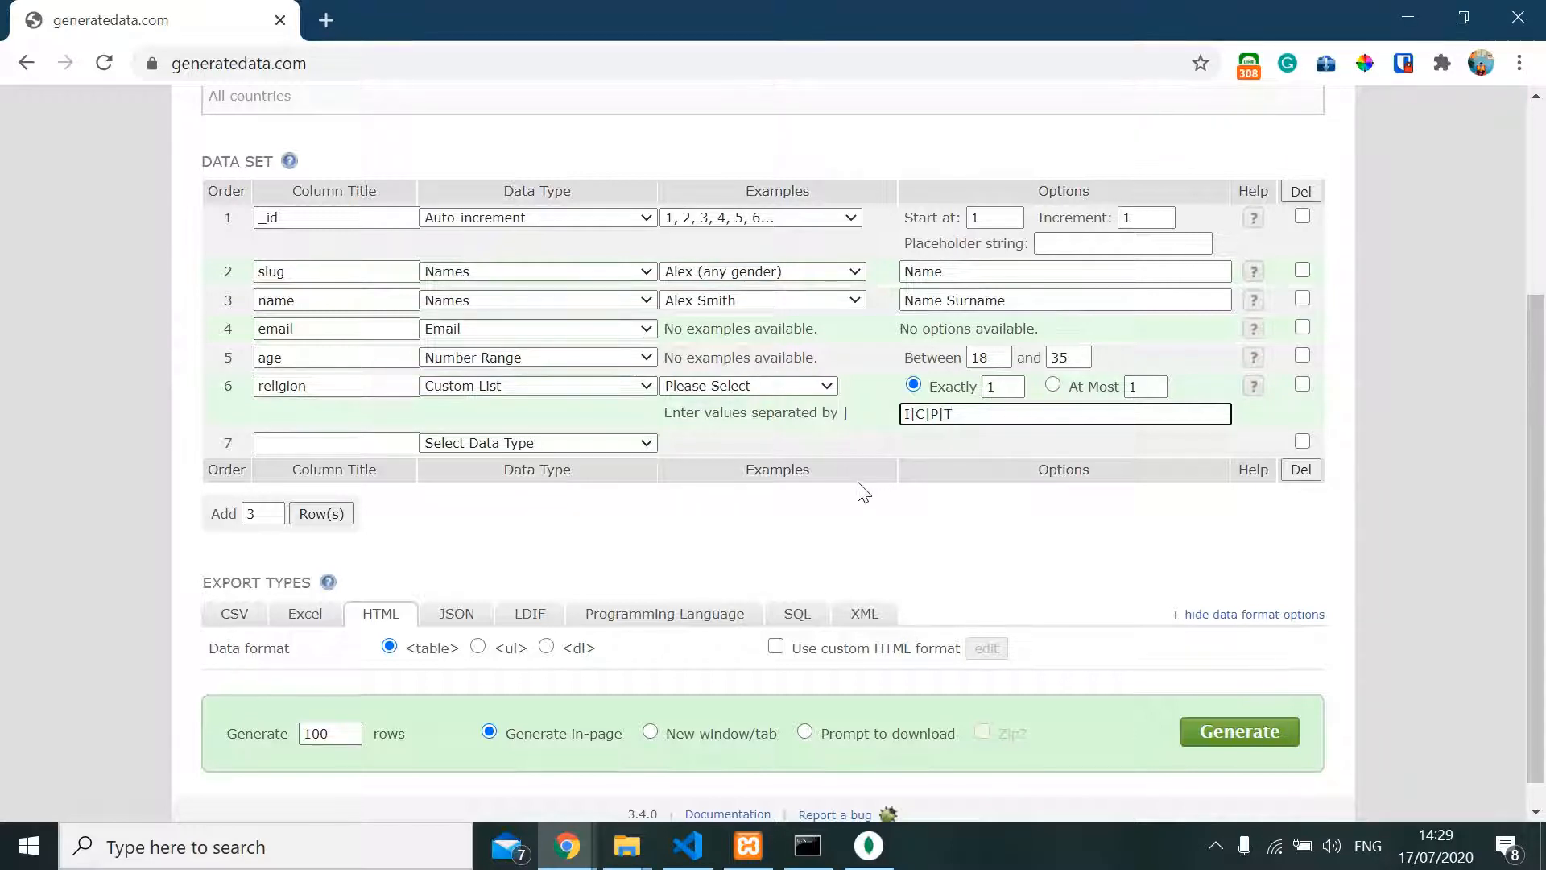
mouse_move(1072, 414)
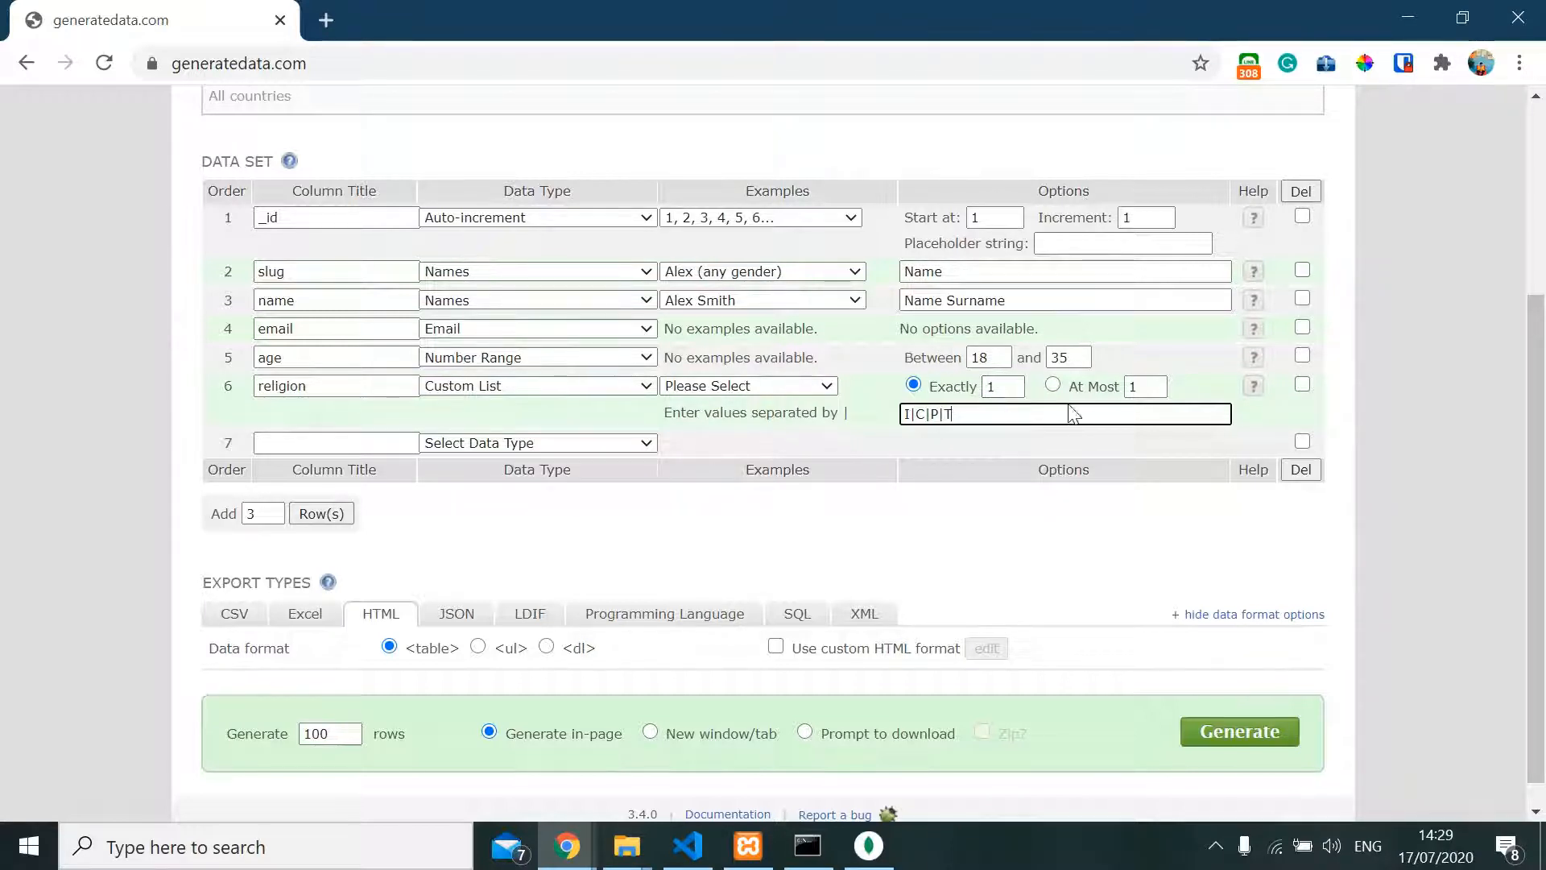
mouse_move(979, 456)
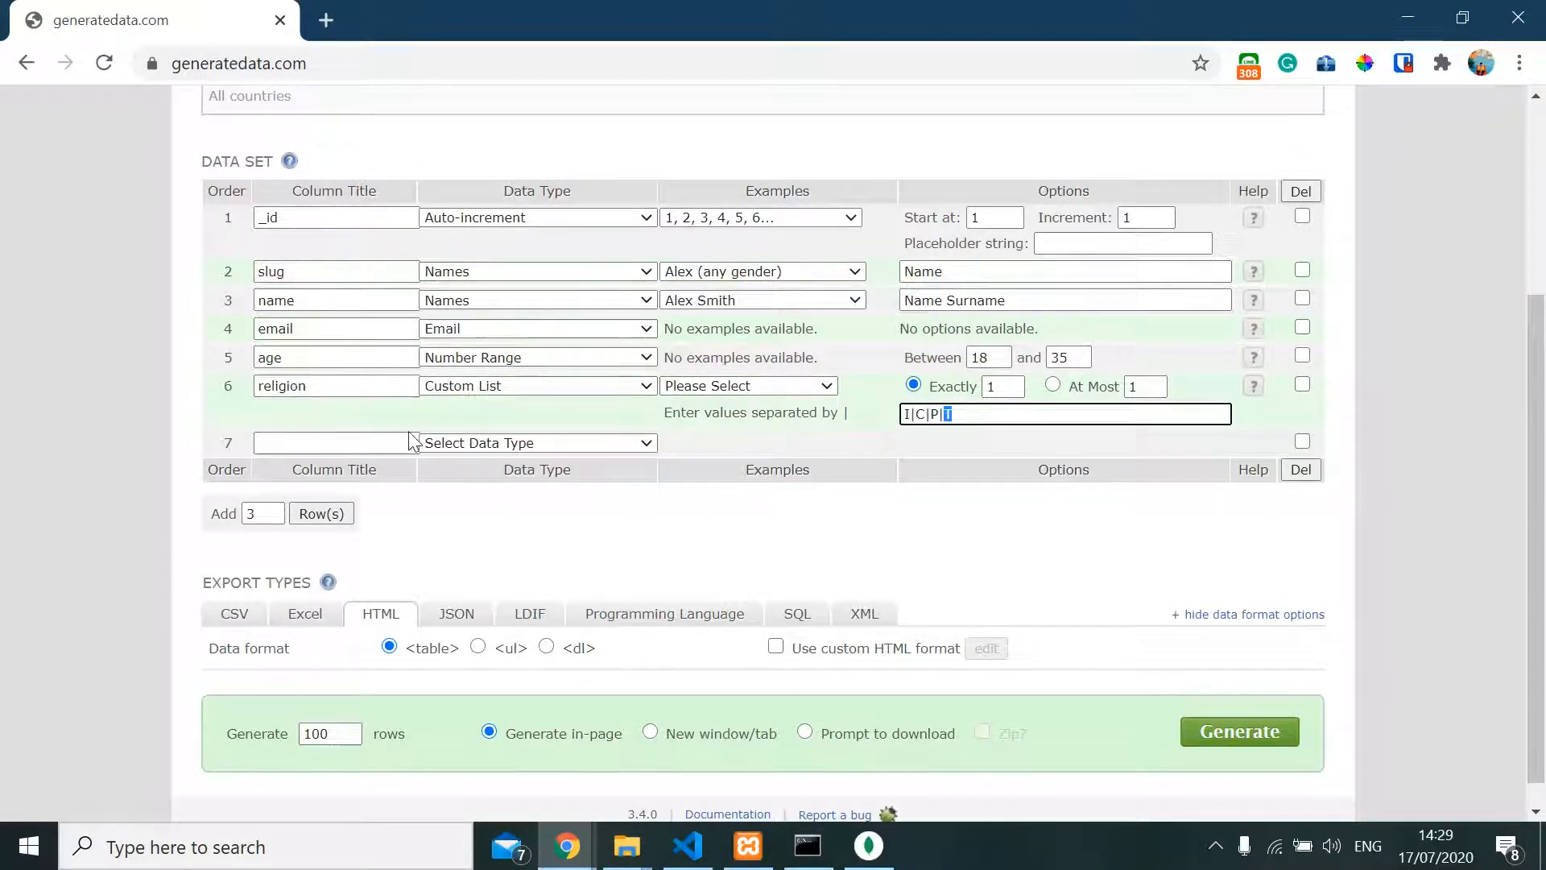
click(335, 442)
text(gender)
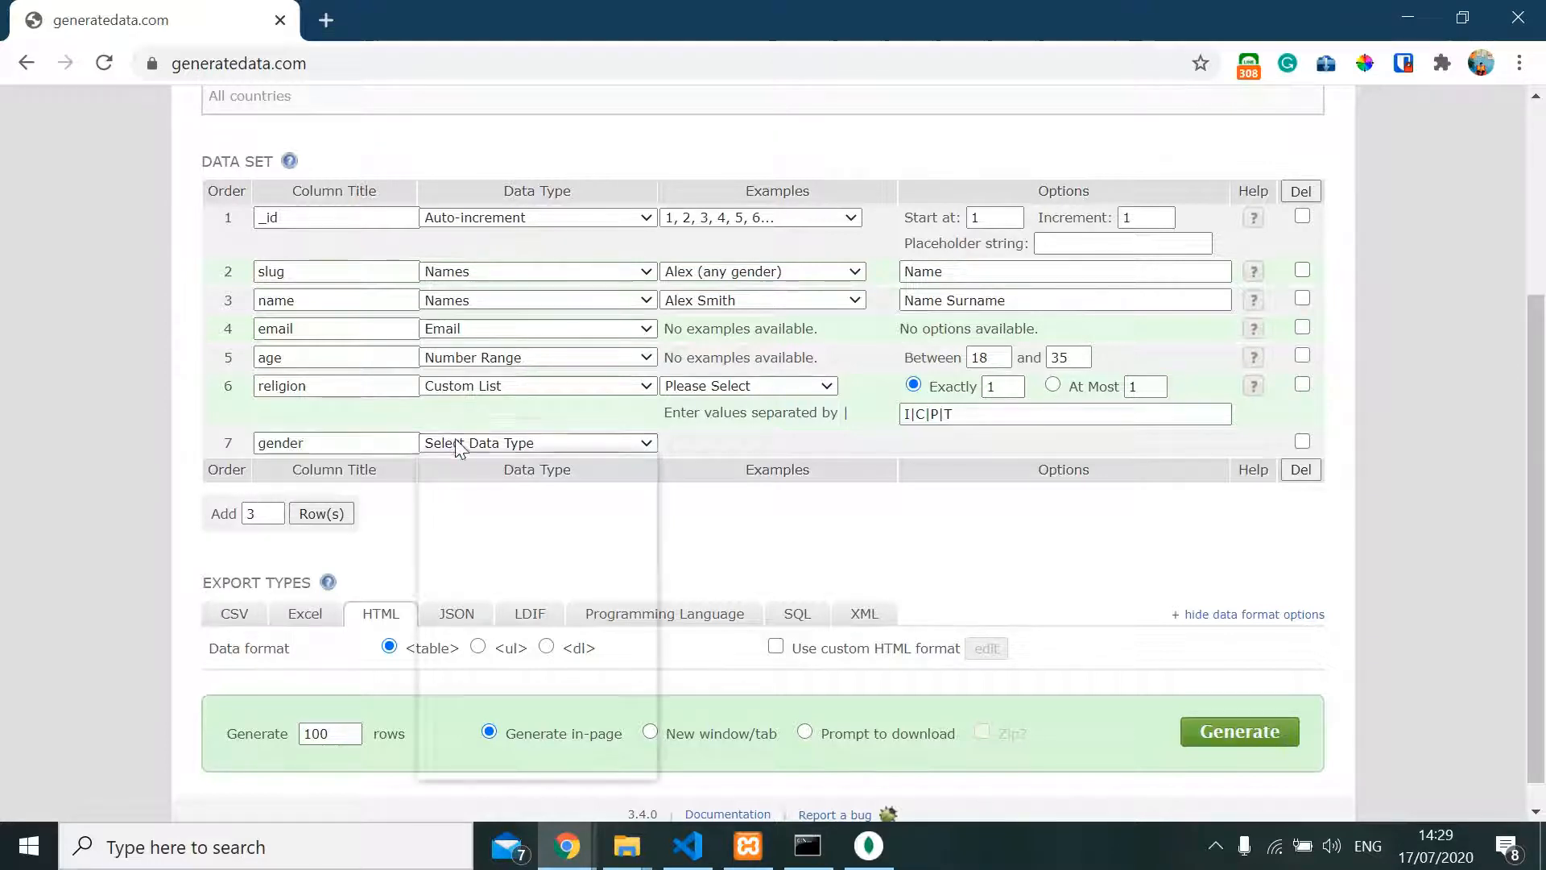
Make the gender column a Custom List with values M|F
click(537, 442)
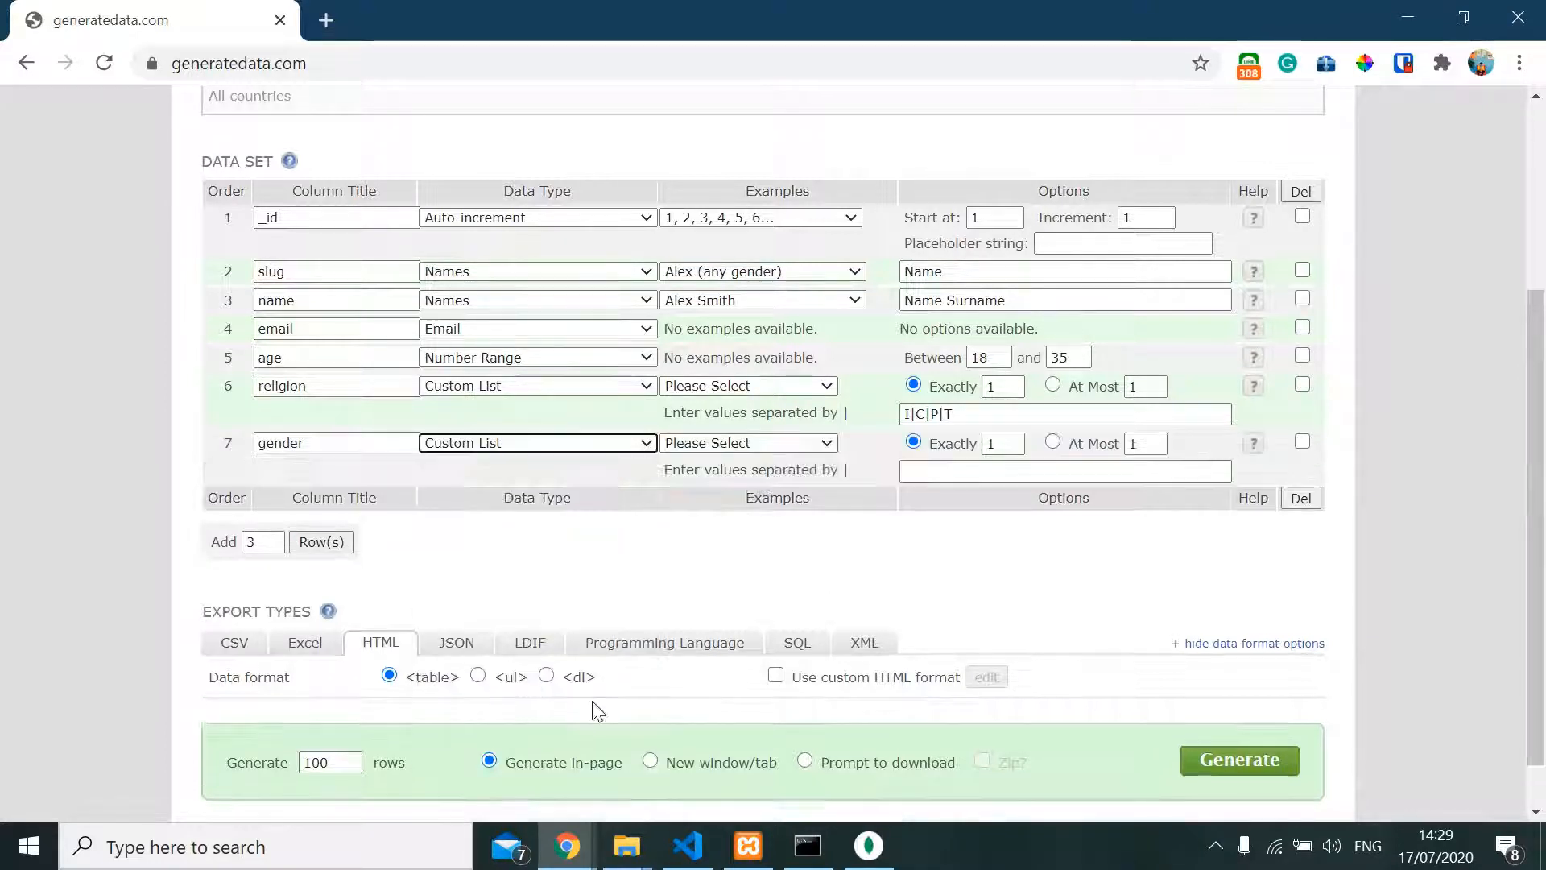
text(M|F)
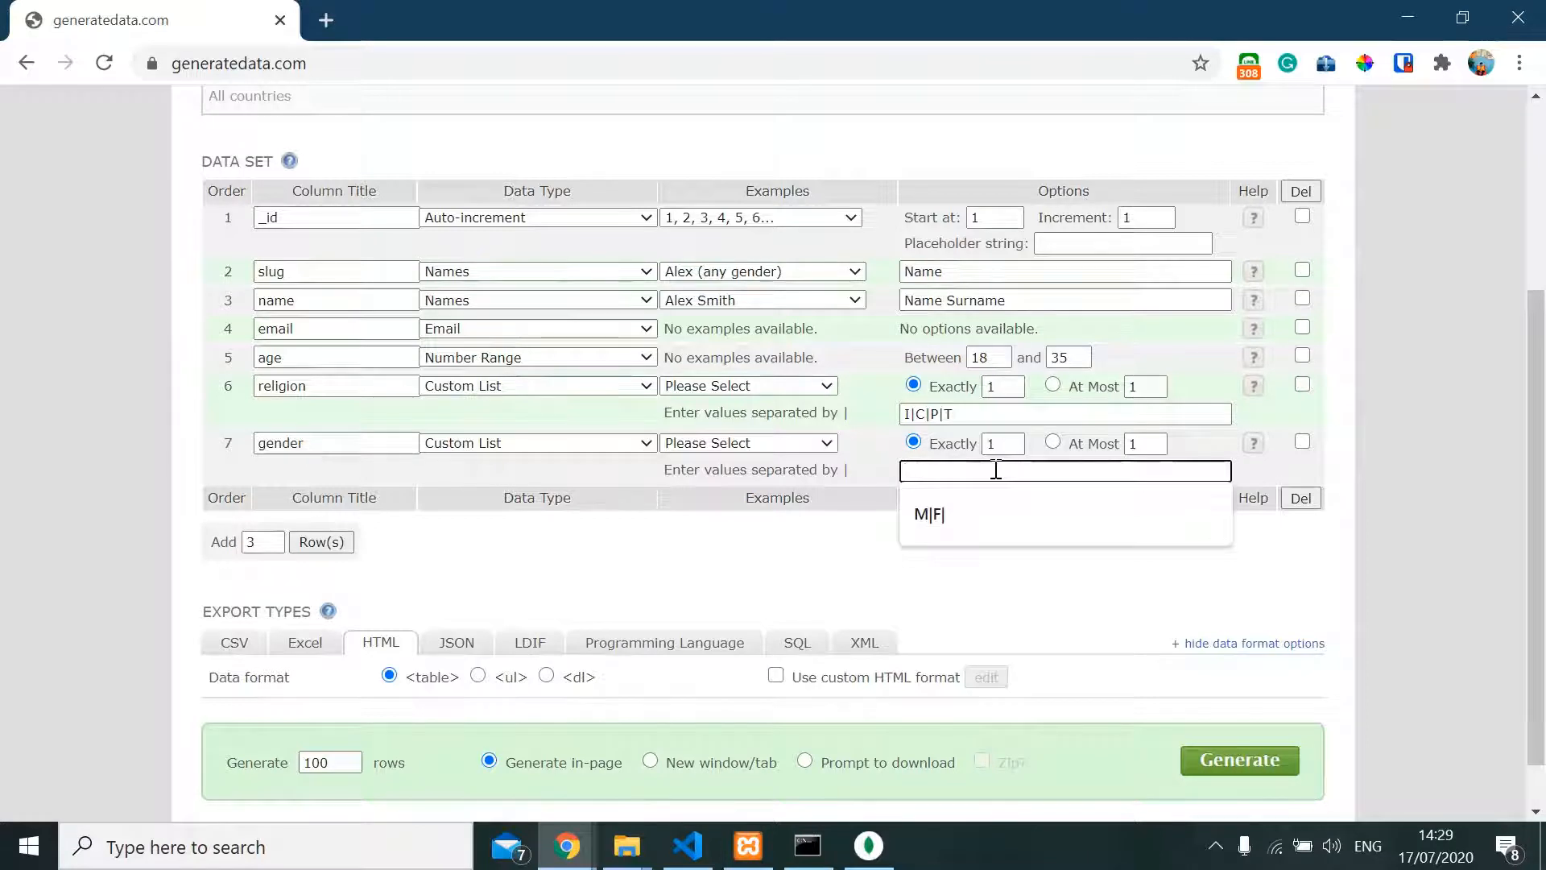
text(M|)
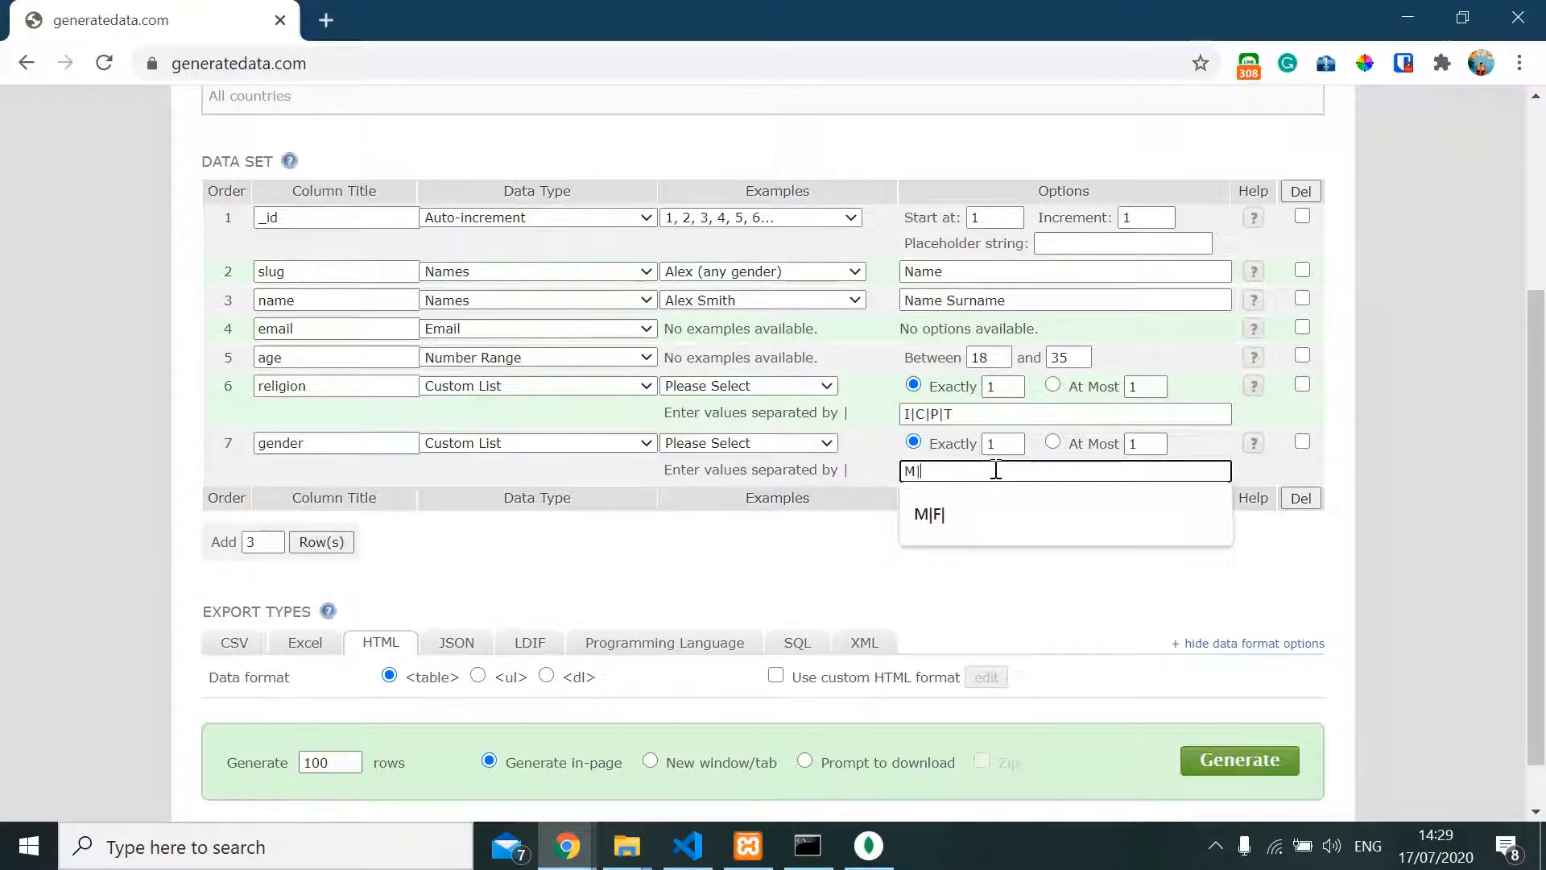
text(F)
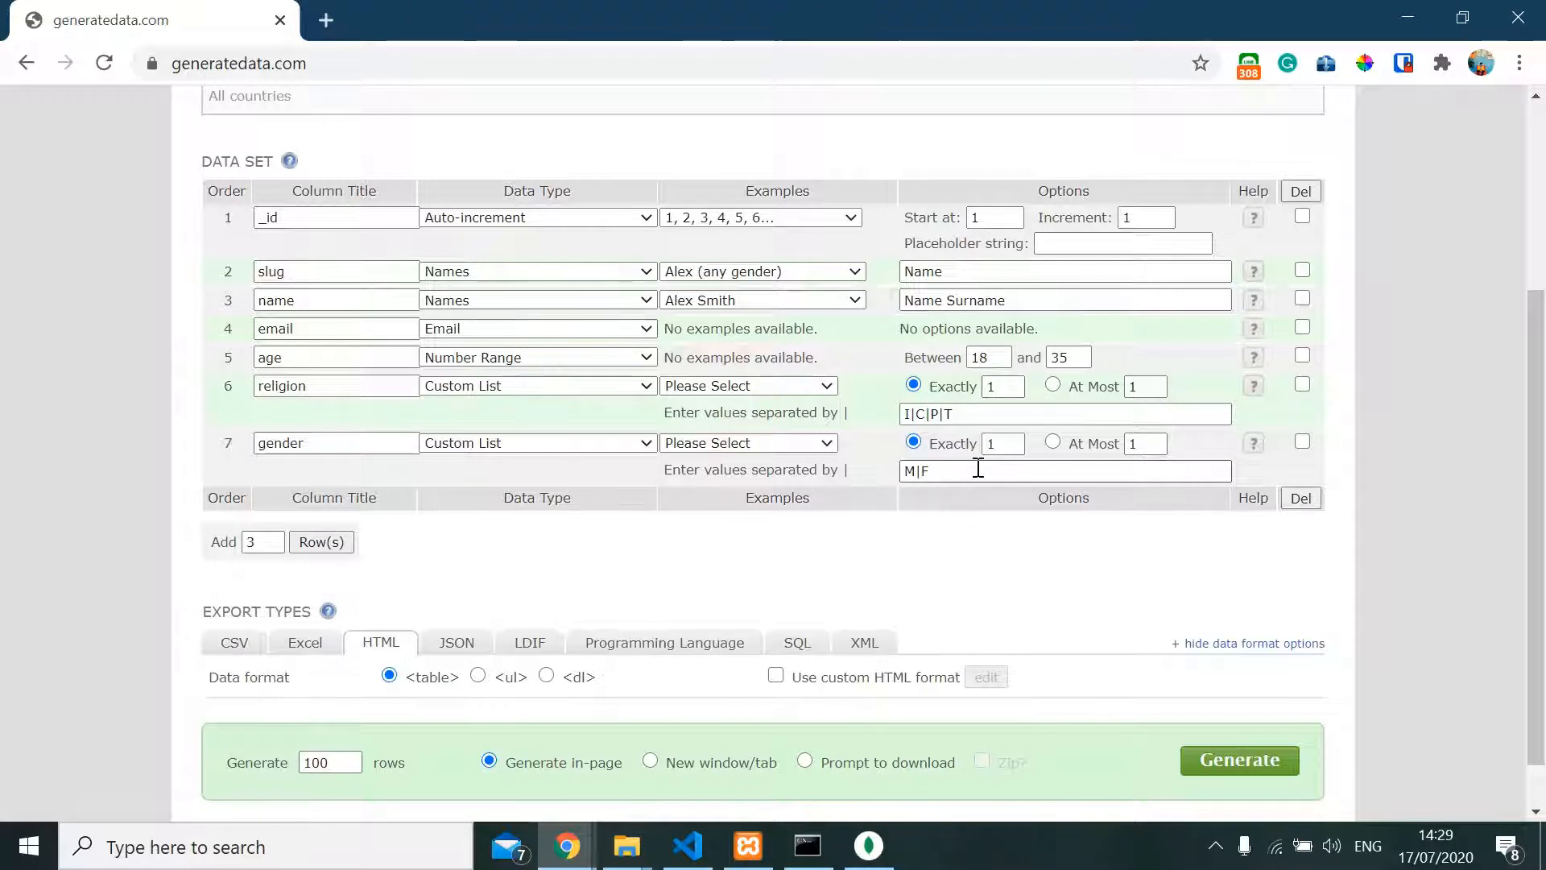
Try changing the row count and dismiss the demo row-limit warning
scroll(down, 3)
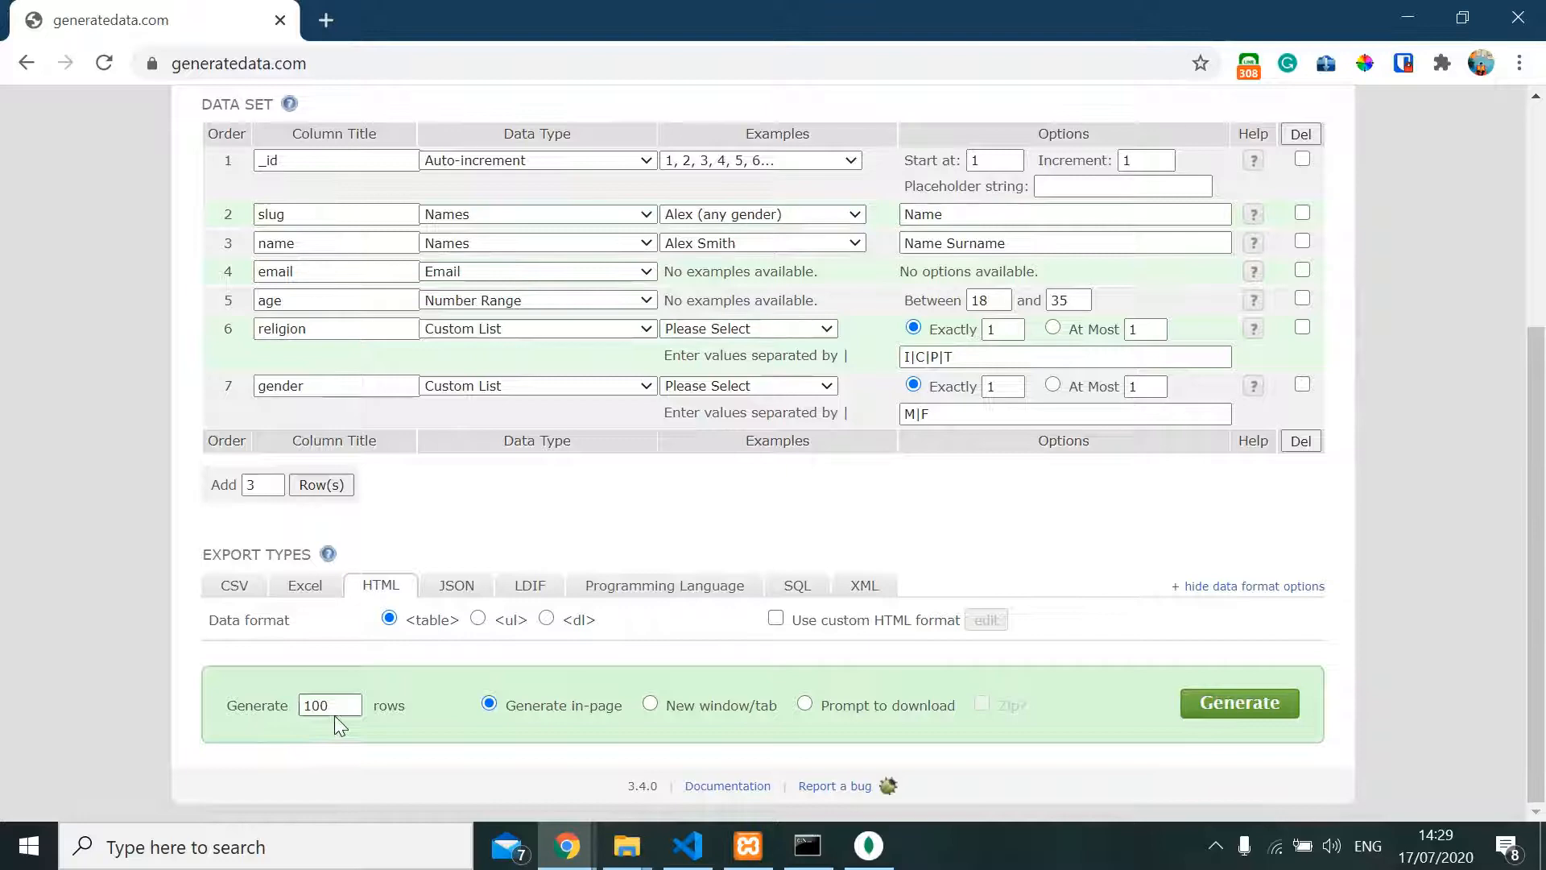
click(1238, 703)
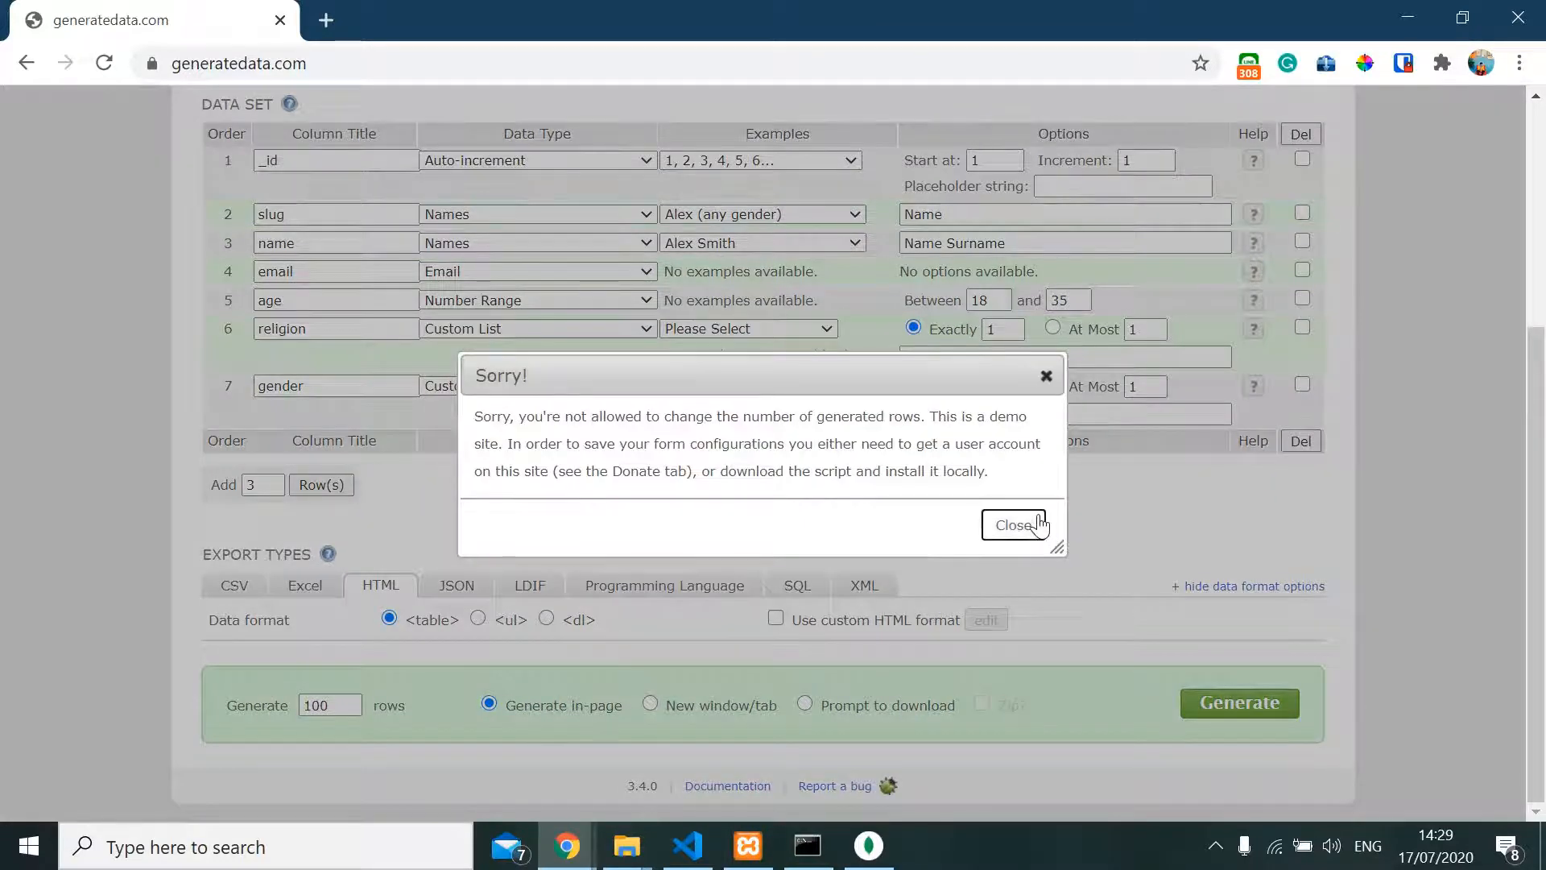
click(1014, 523)
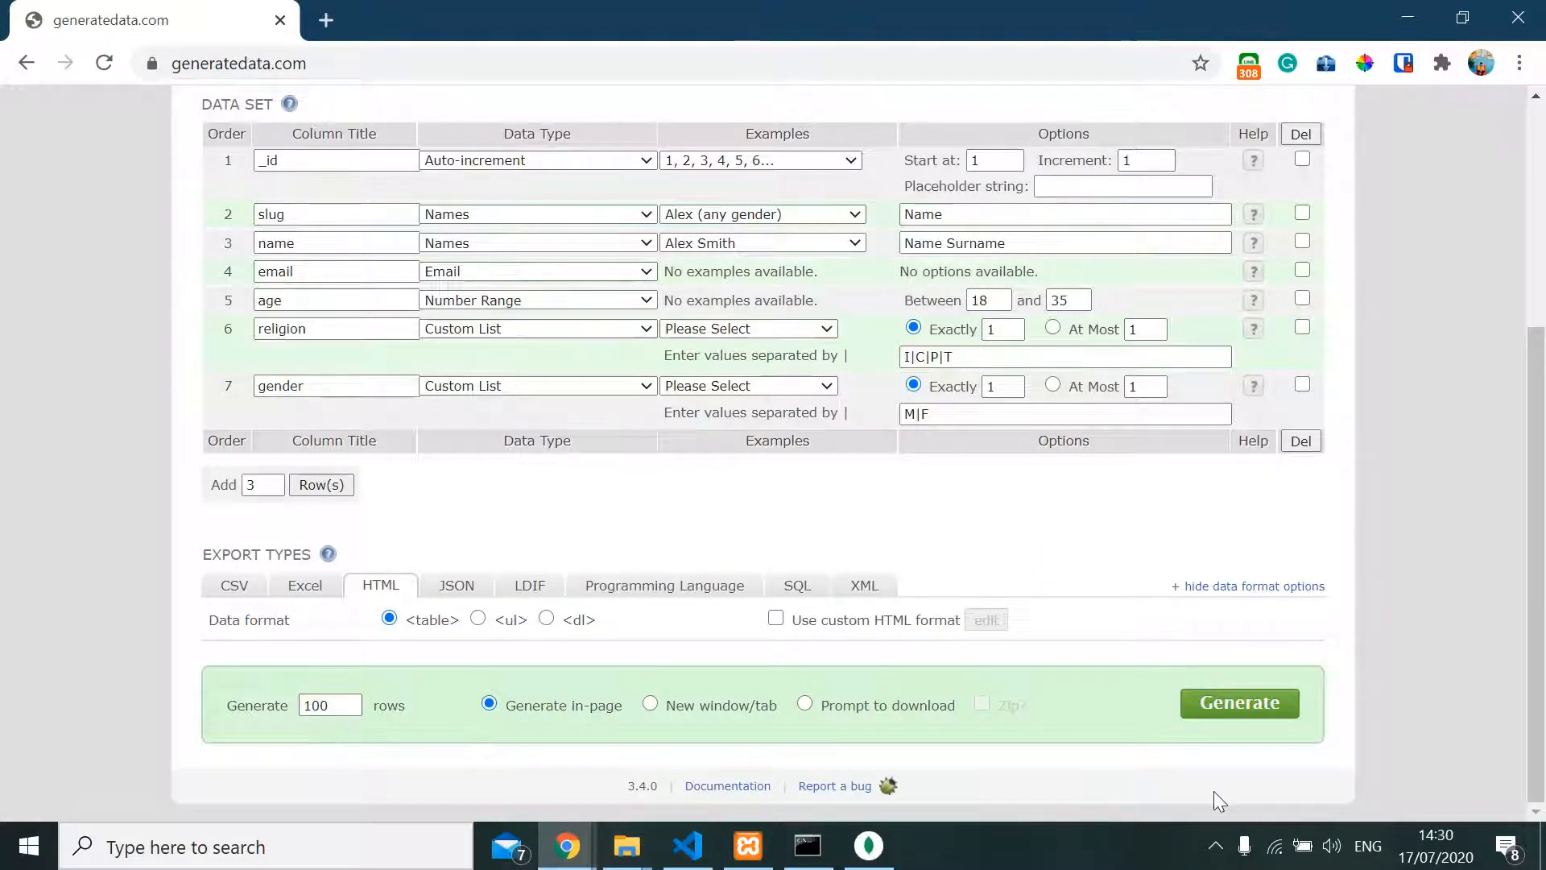
Export the 100 rows as JSON with the simple data structure and generate them
click(456, 585)
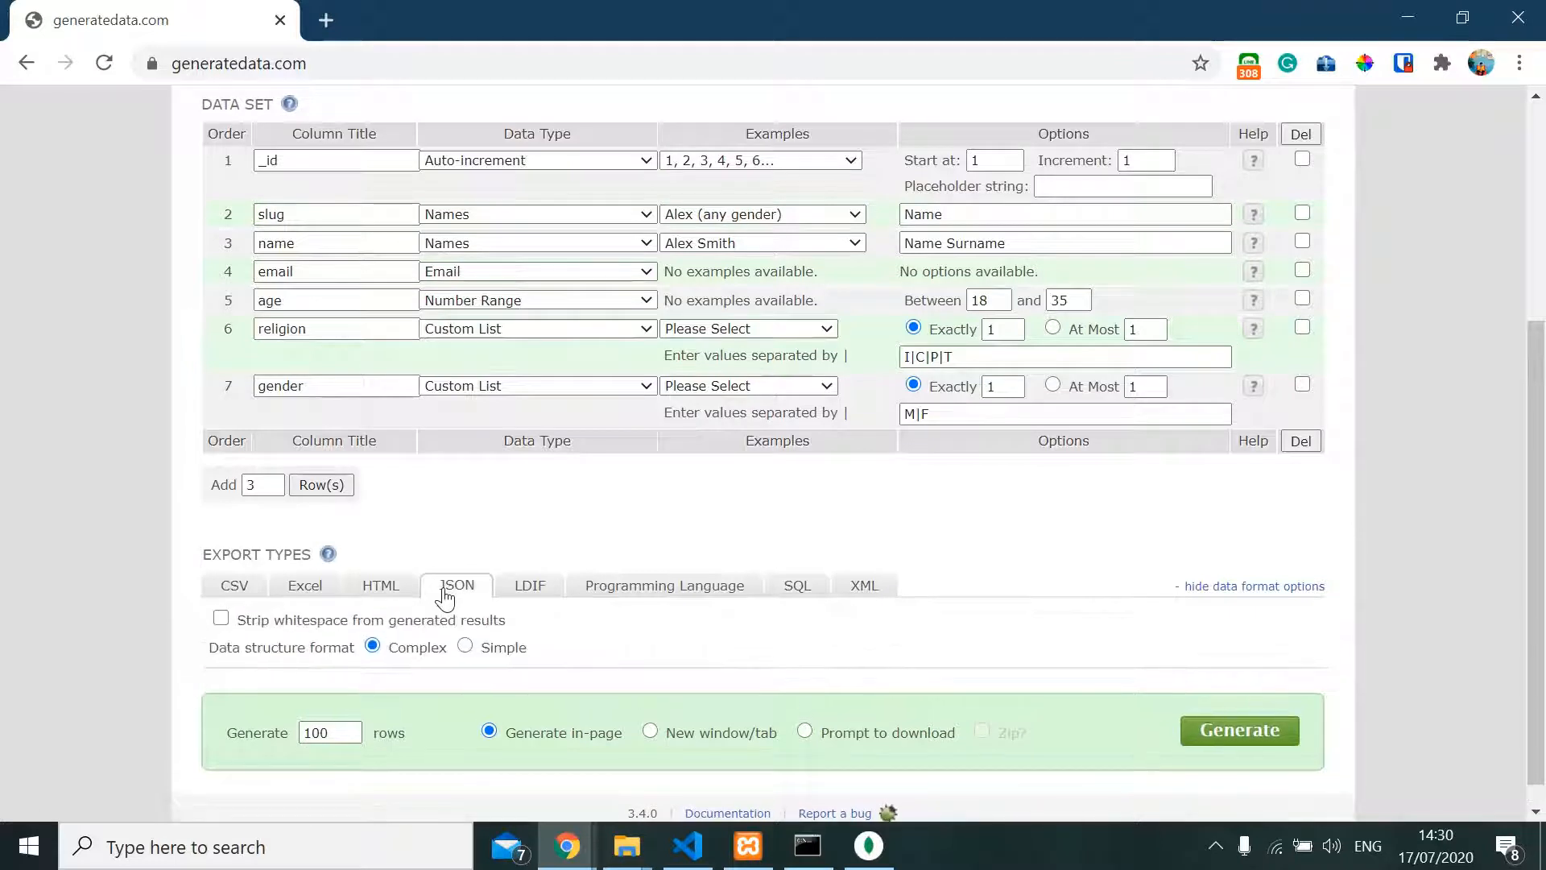
click(464, 646)
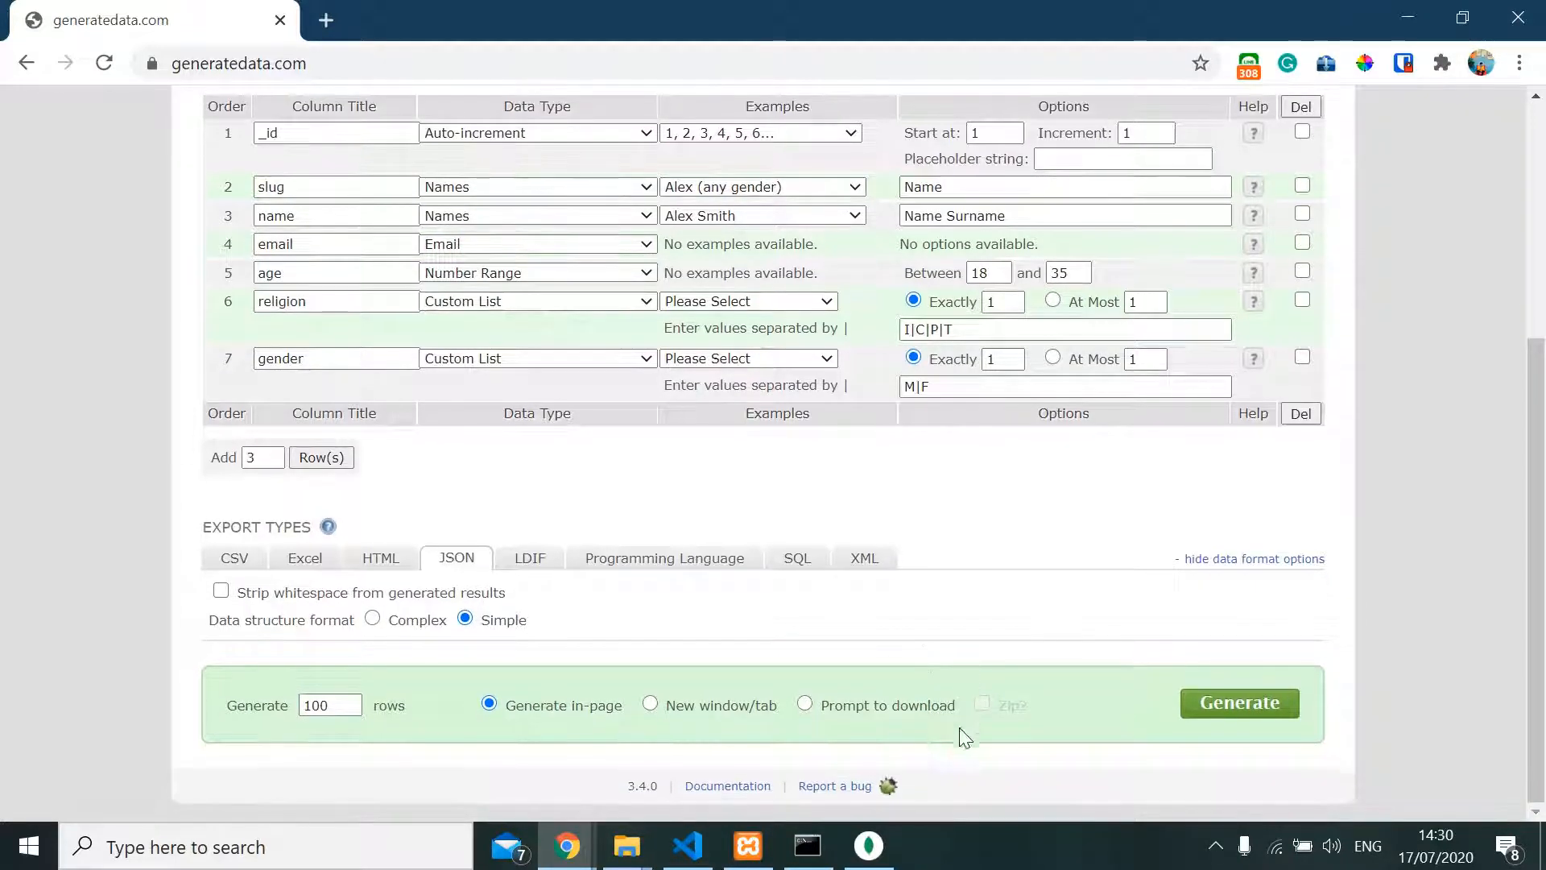
click(1238, 702)
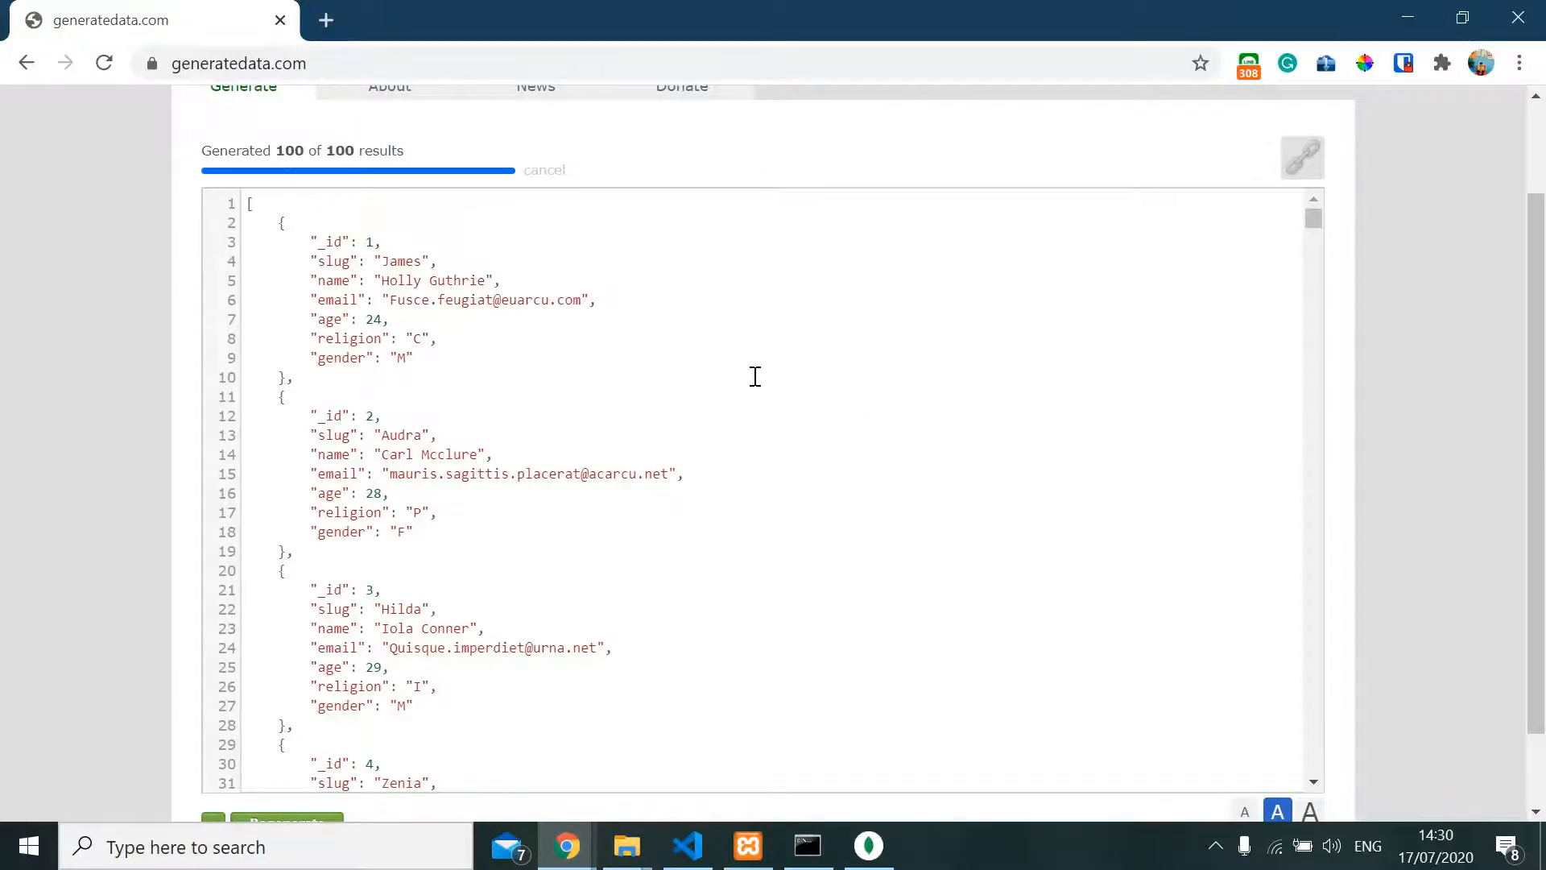
mouse_move(412, 279)
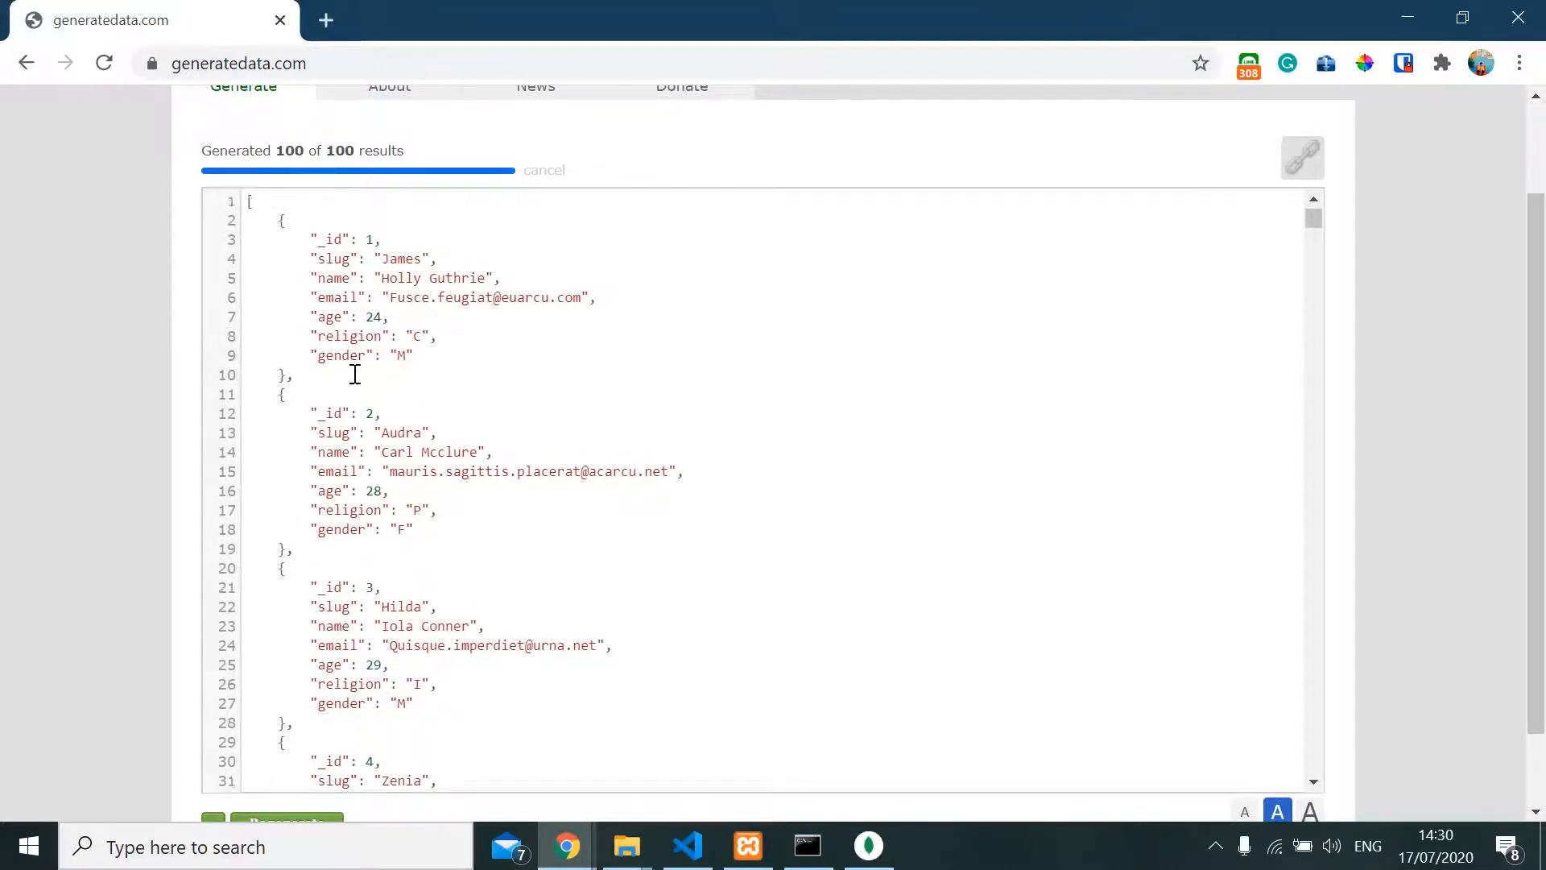
Scroll through the generated JSON user records down to record 100
scroll(down, 3)
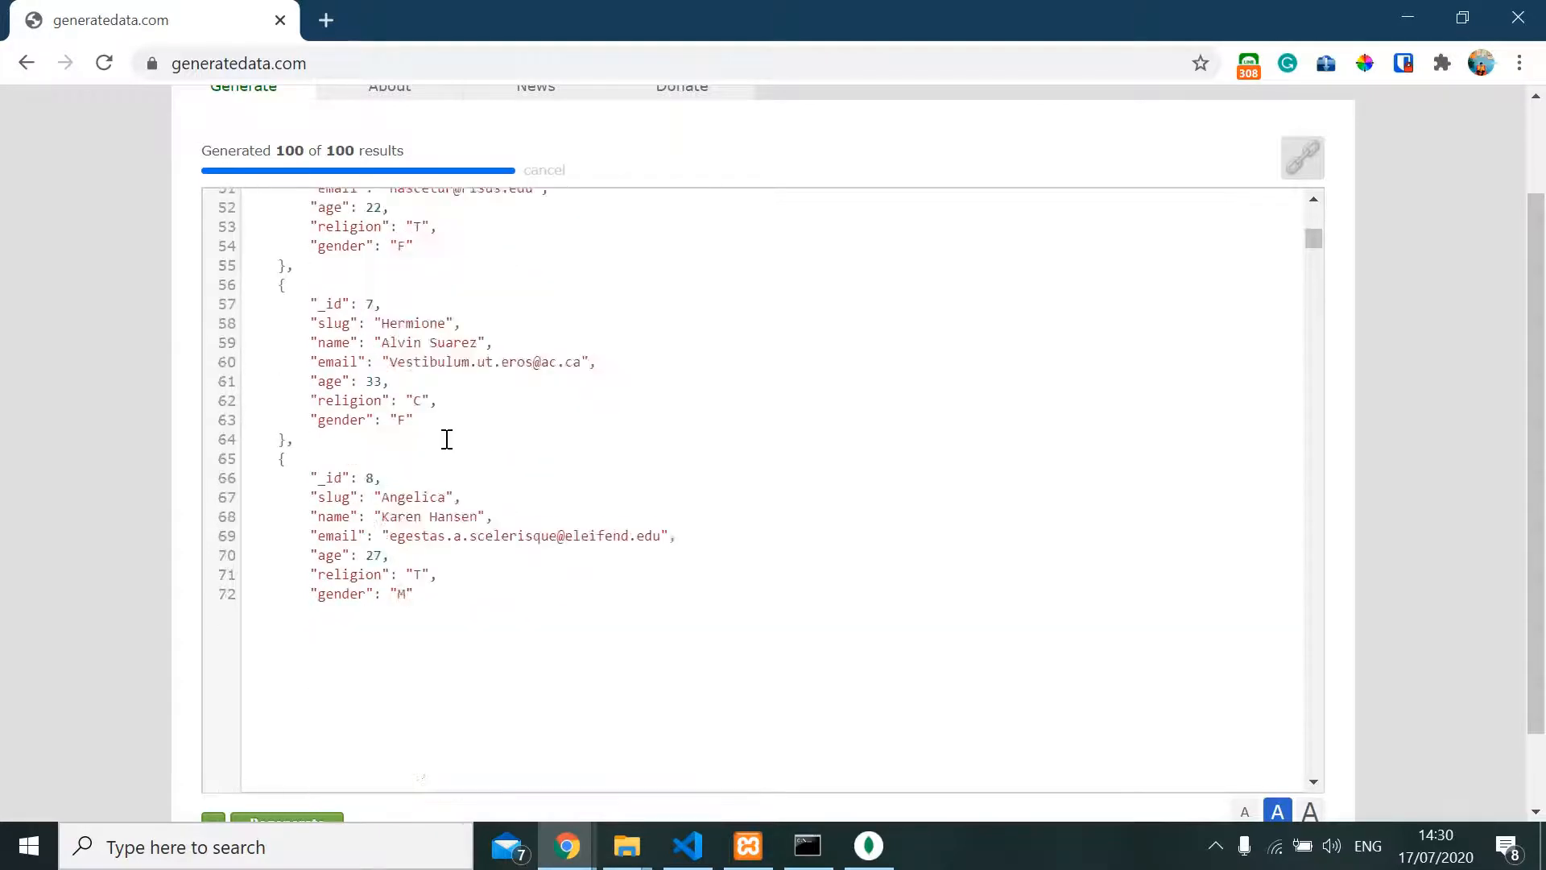
scroll(up, 3)
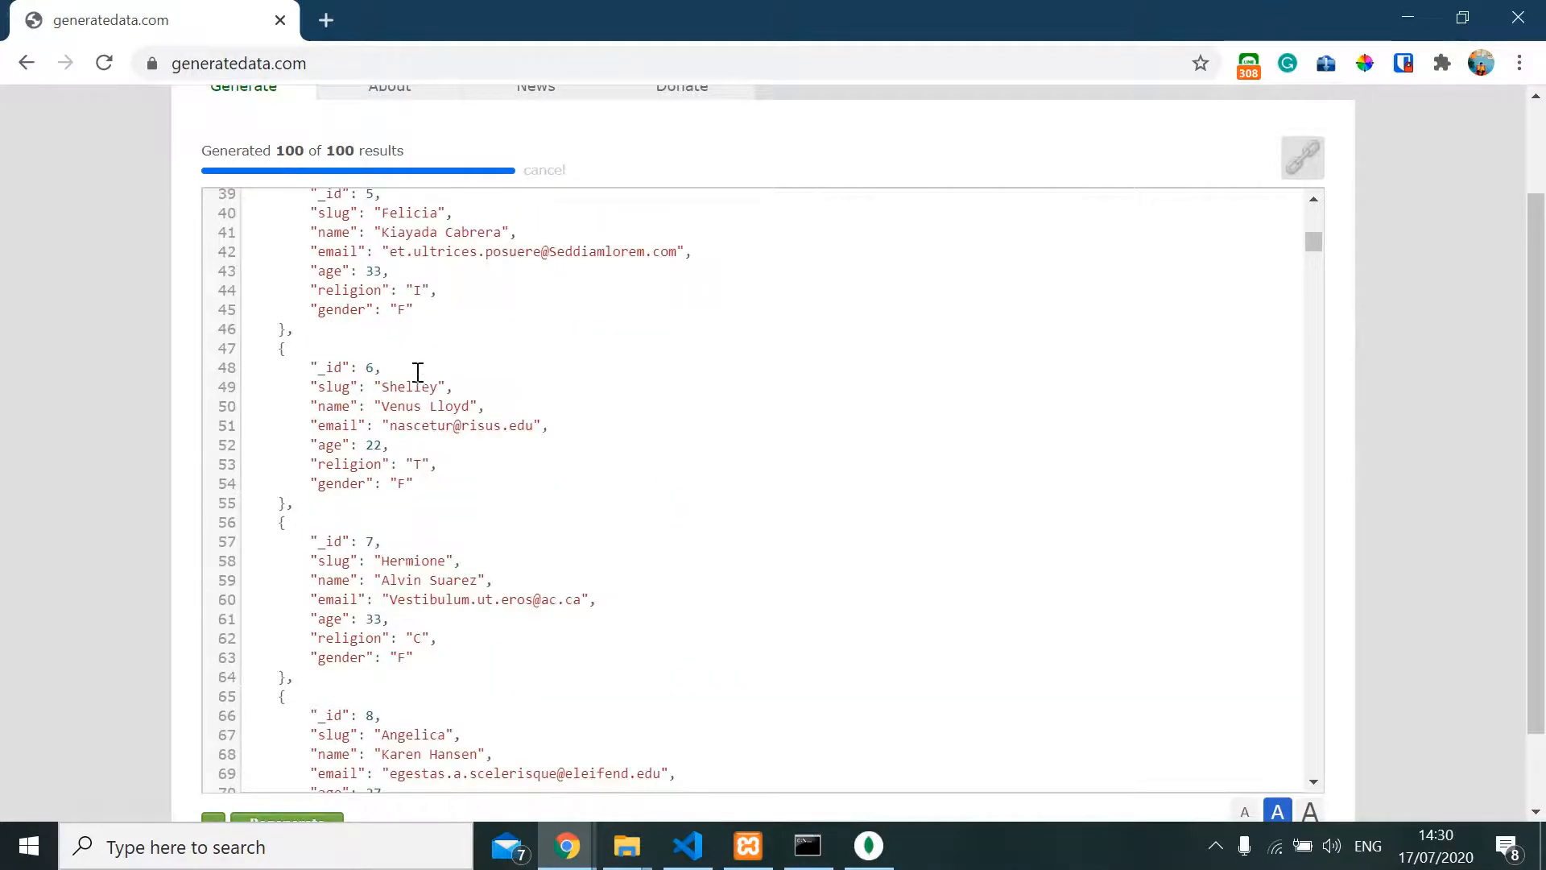
scroll(down, 3)
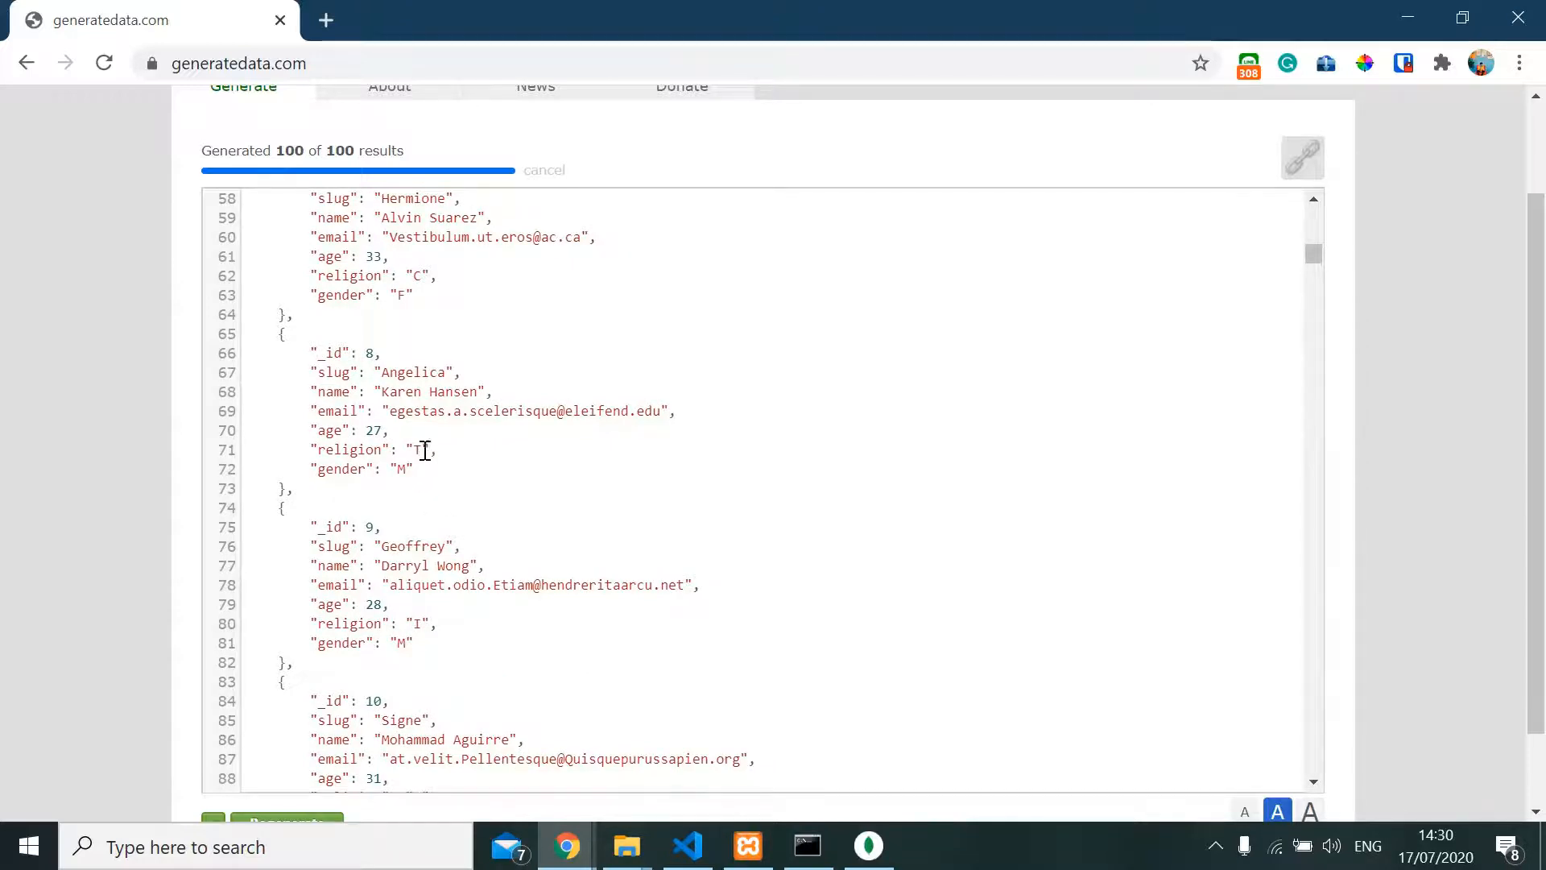
scroll(down, 3)
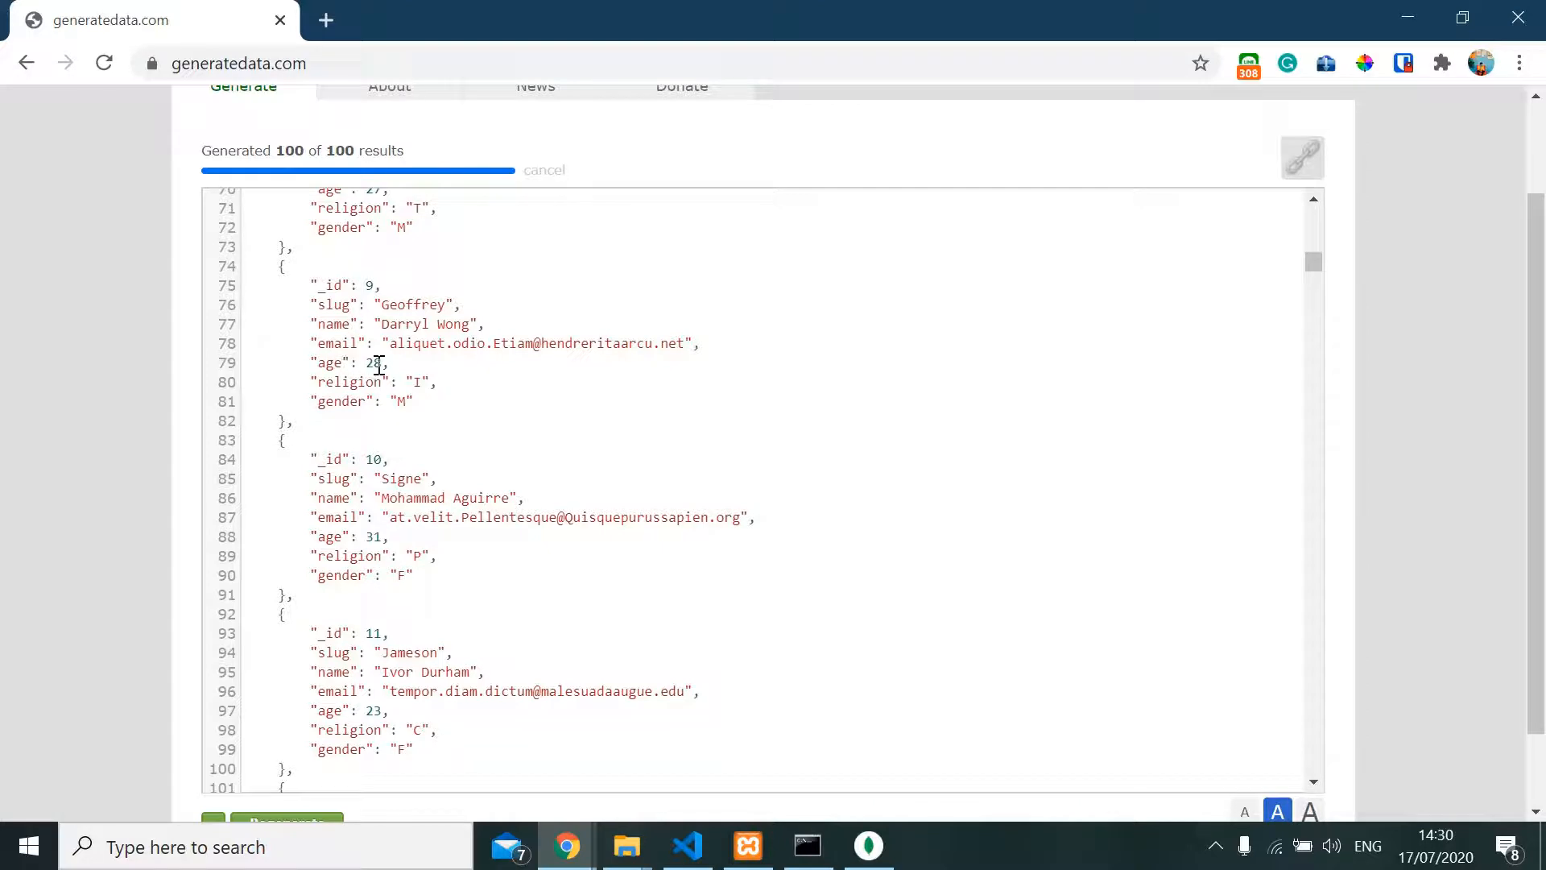
scroll(down, 3)
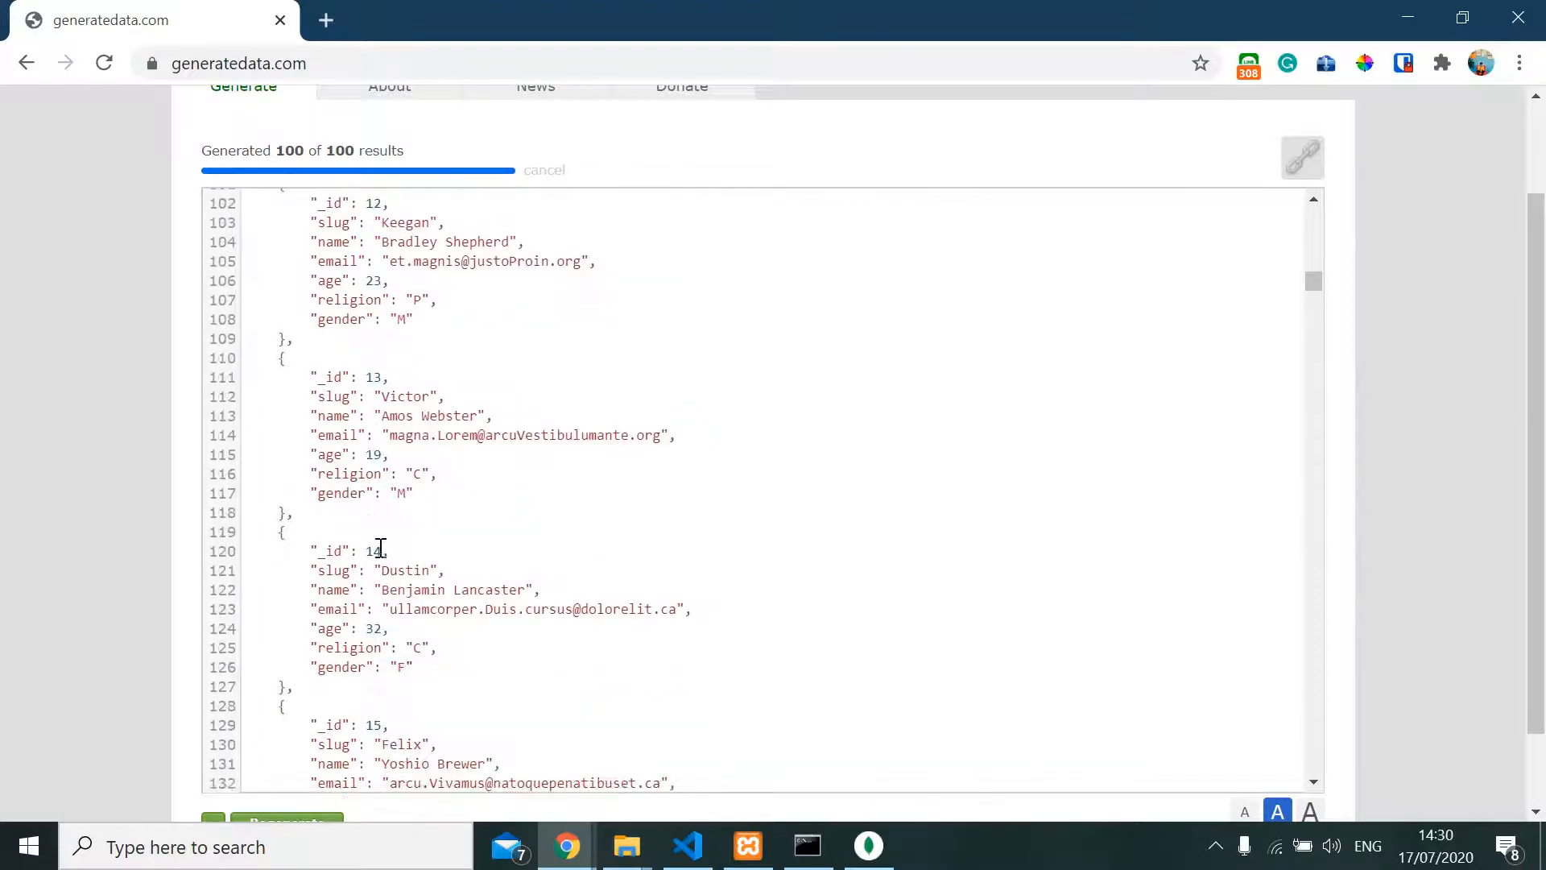
scroll(down, 3)
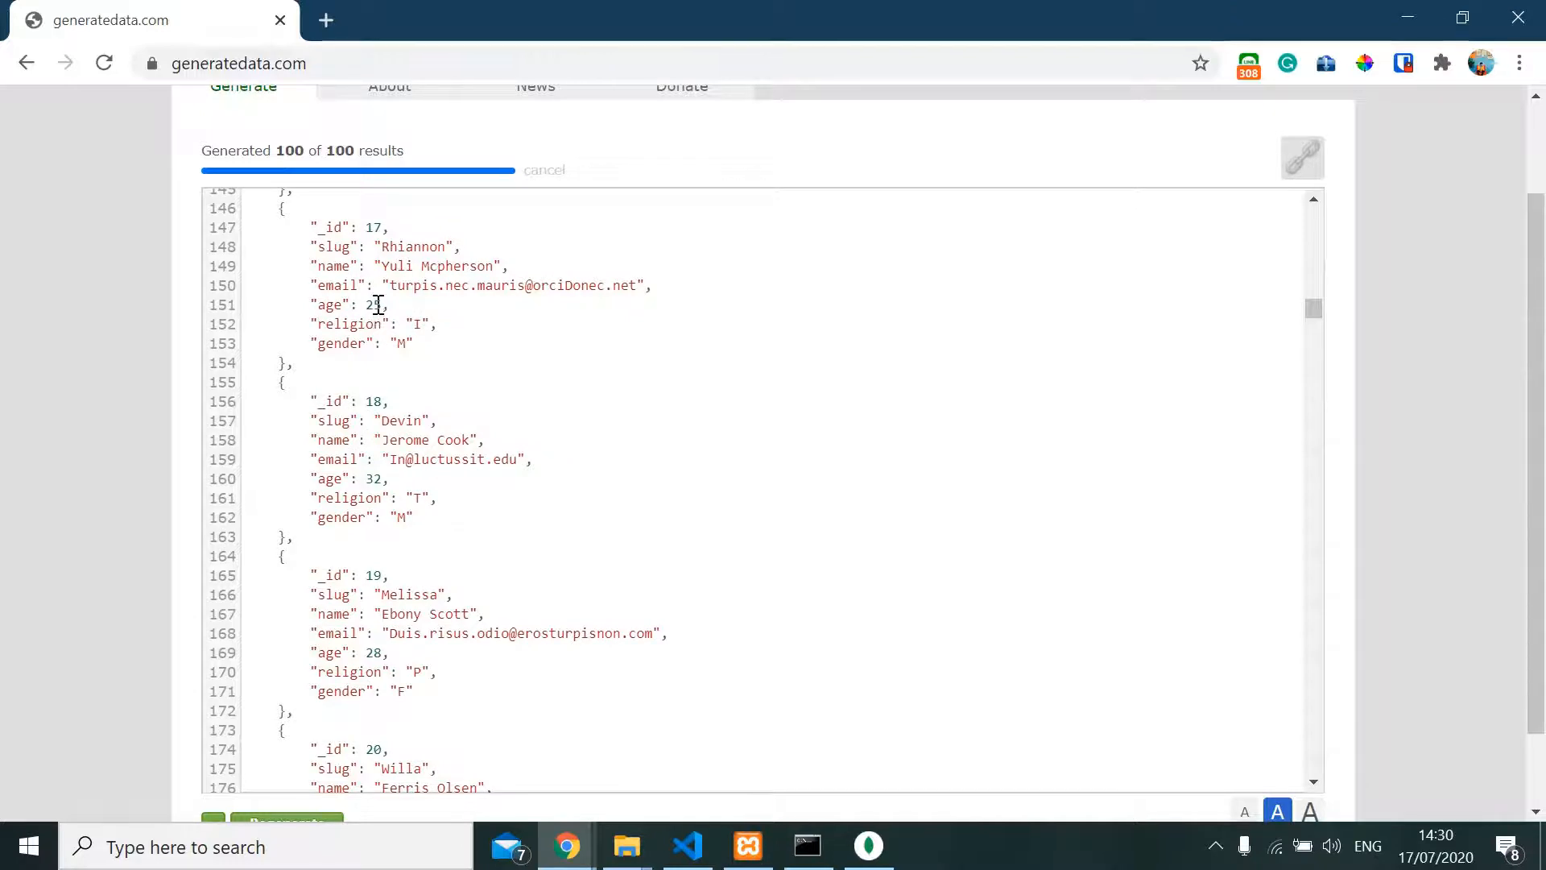
scroll(down, 3)
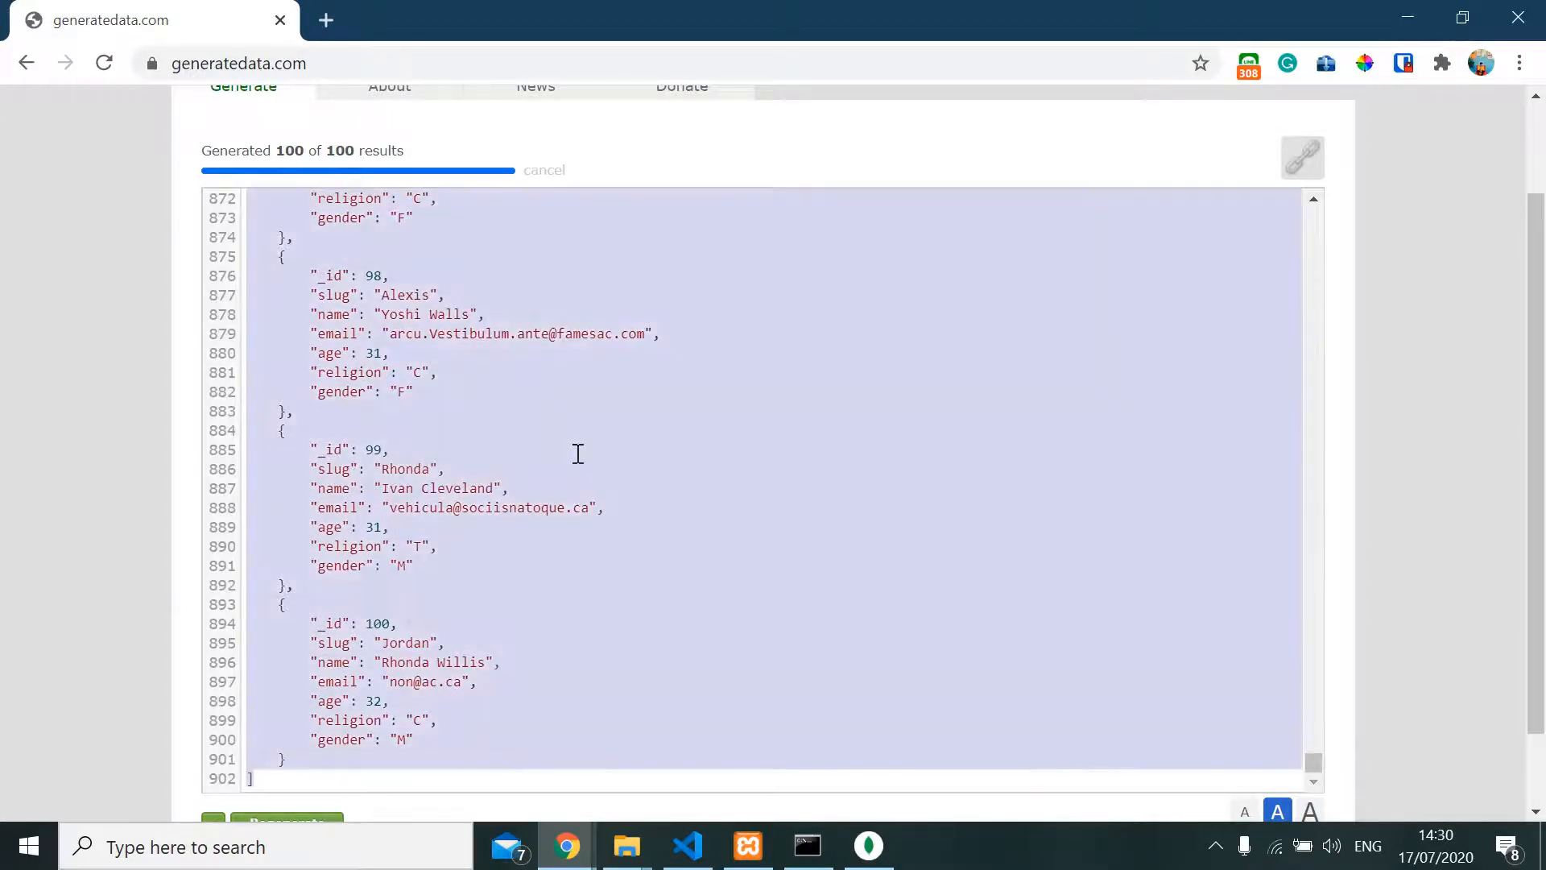
key(alt+tab)
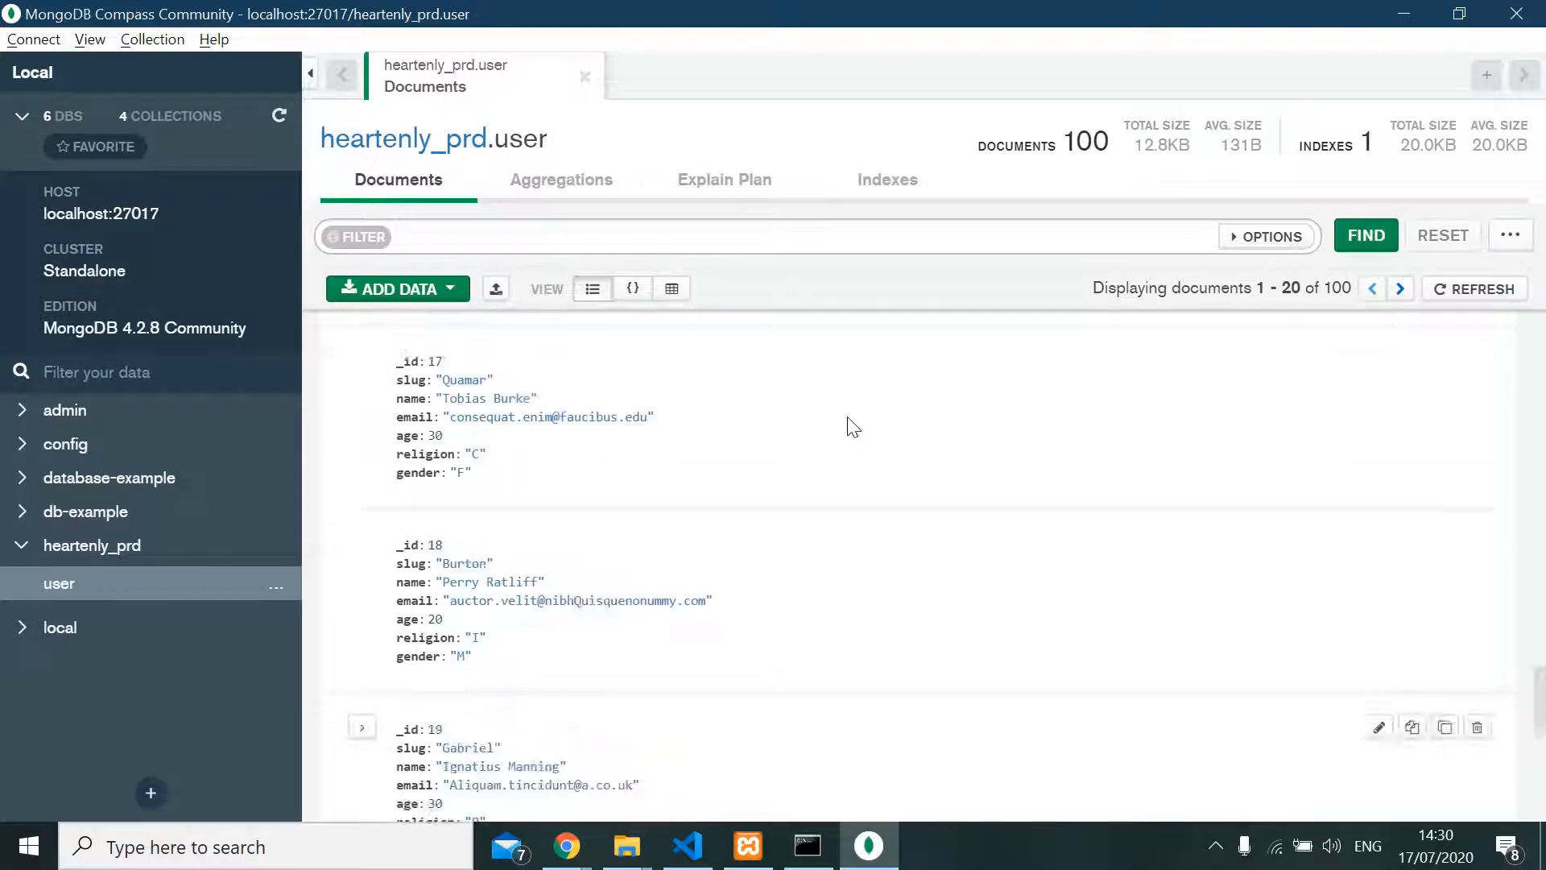
Drop heartenly_prd's user collection, confirming with the name 'user'
scroll(up, 3)
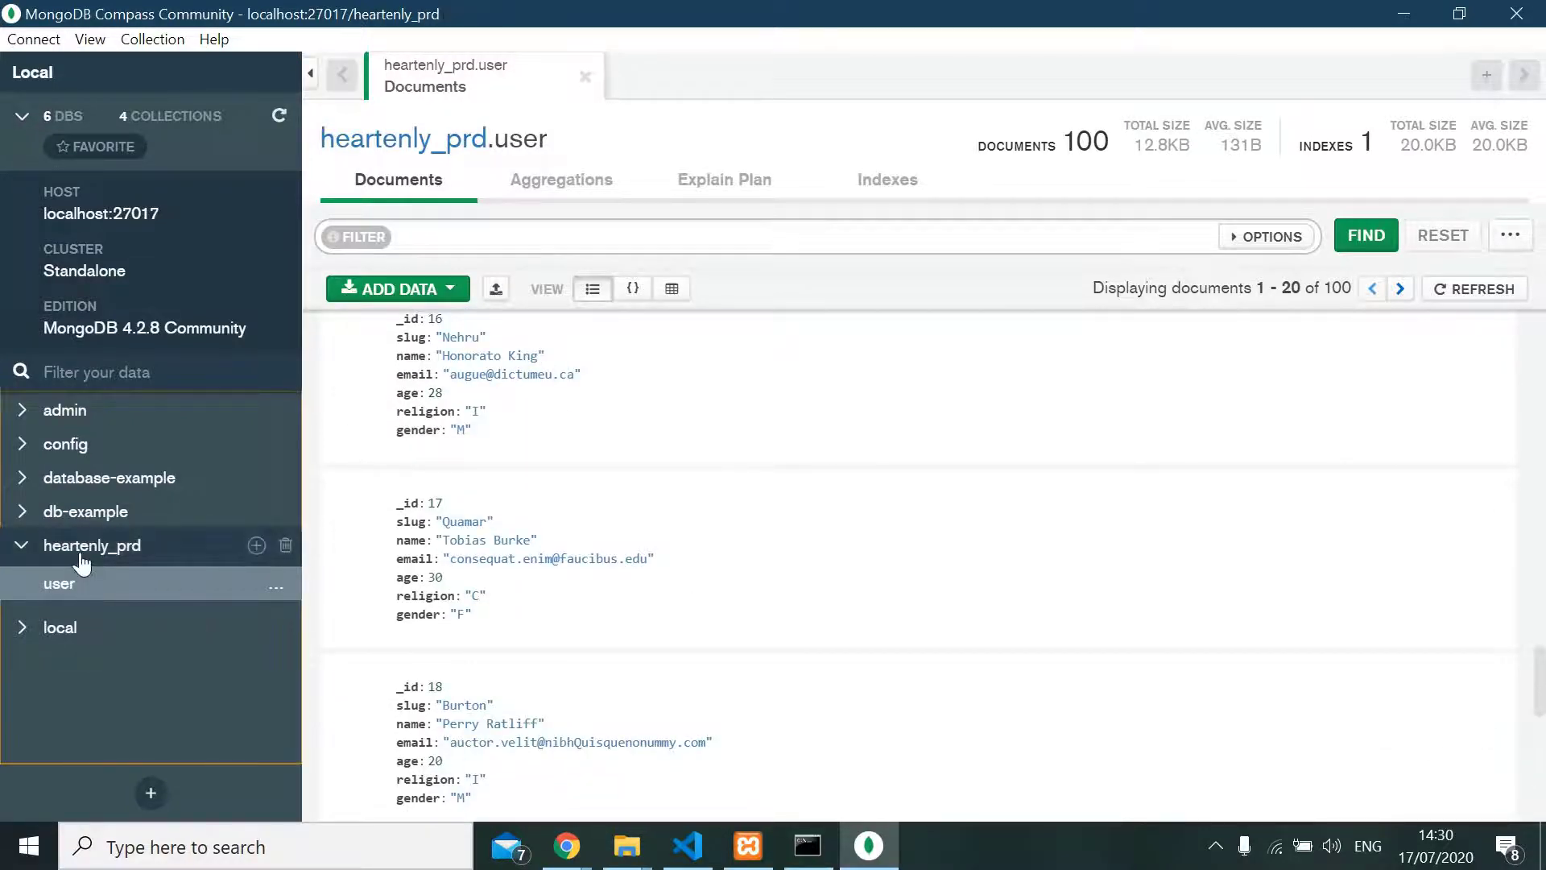
click(92, 546)
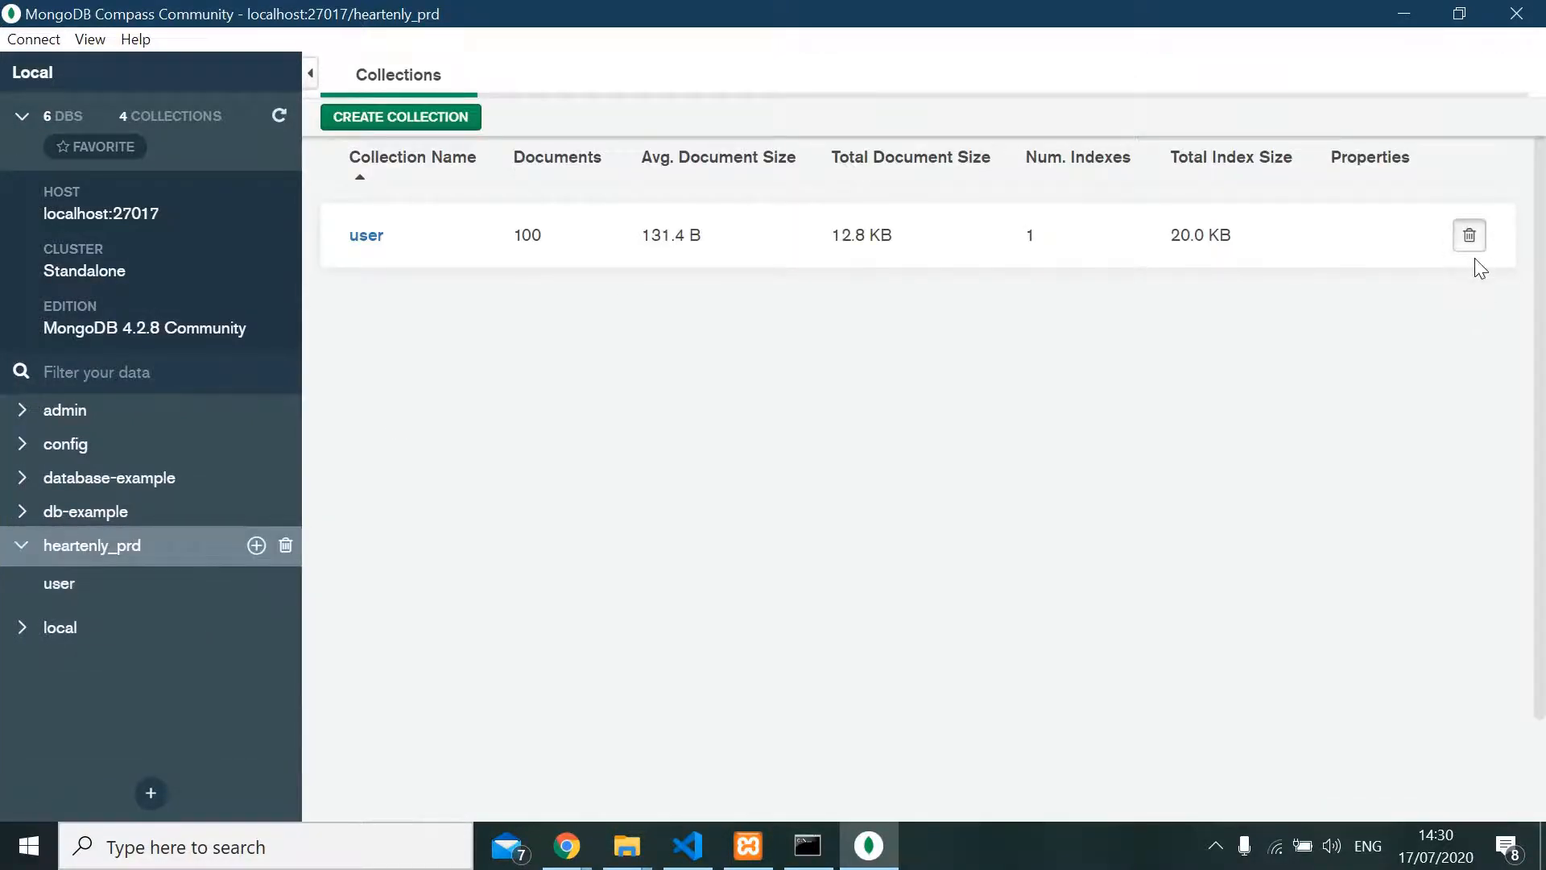
click(1468, 234)
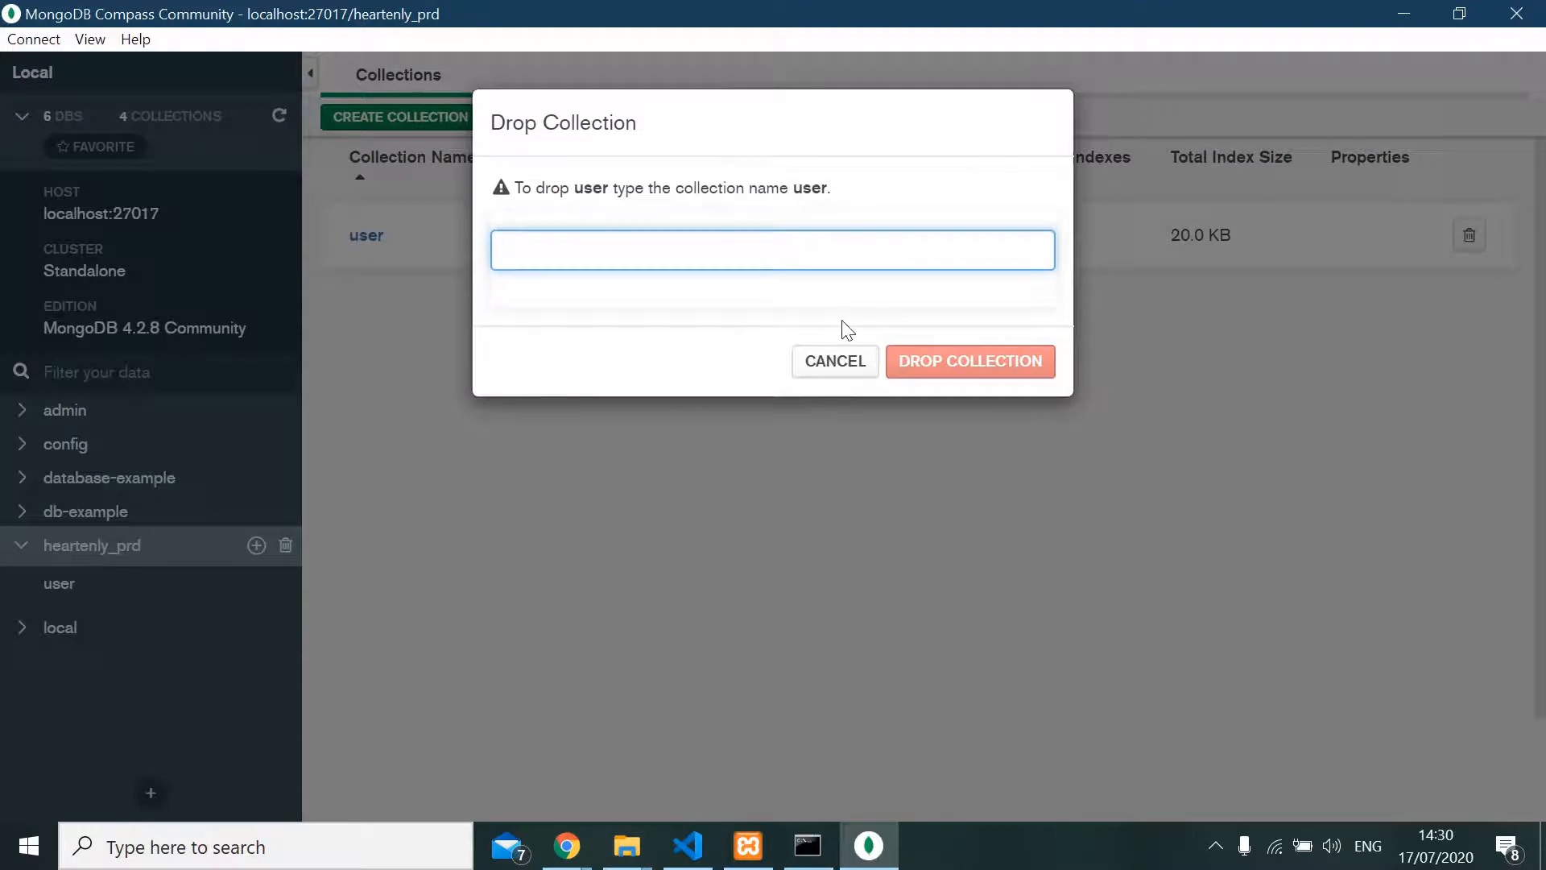
text(user)
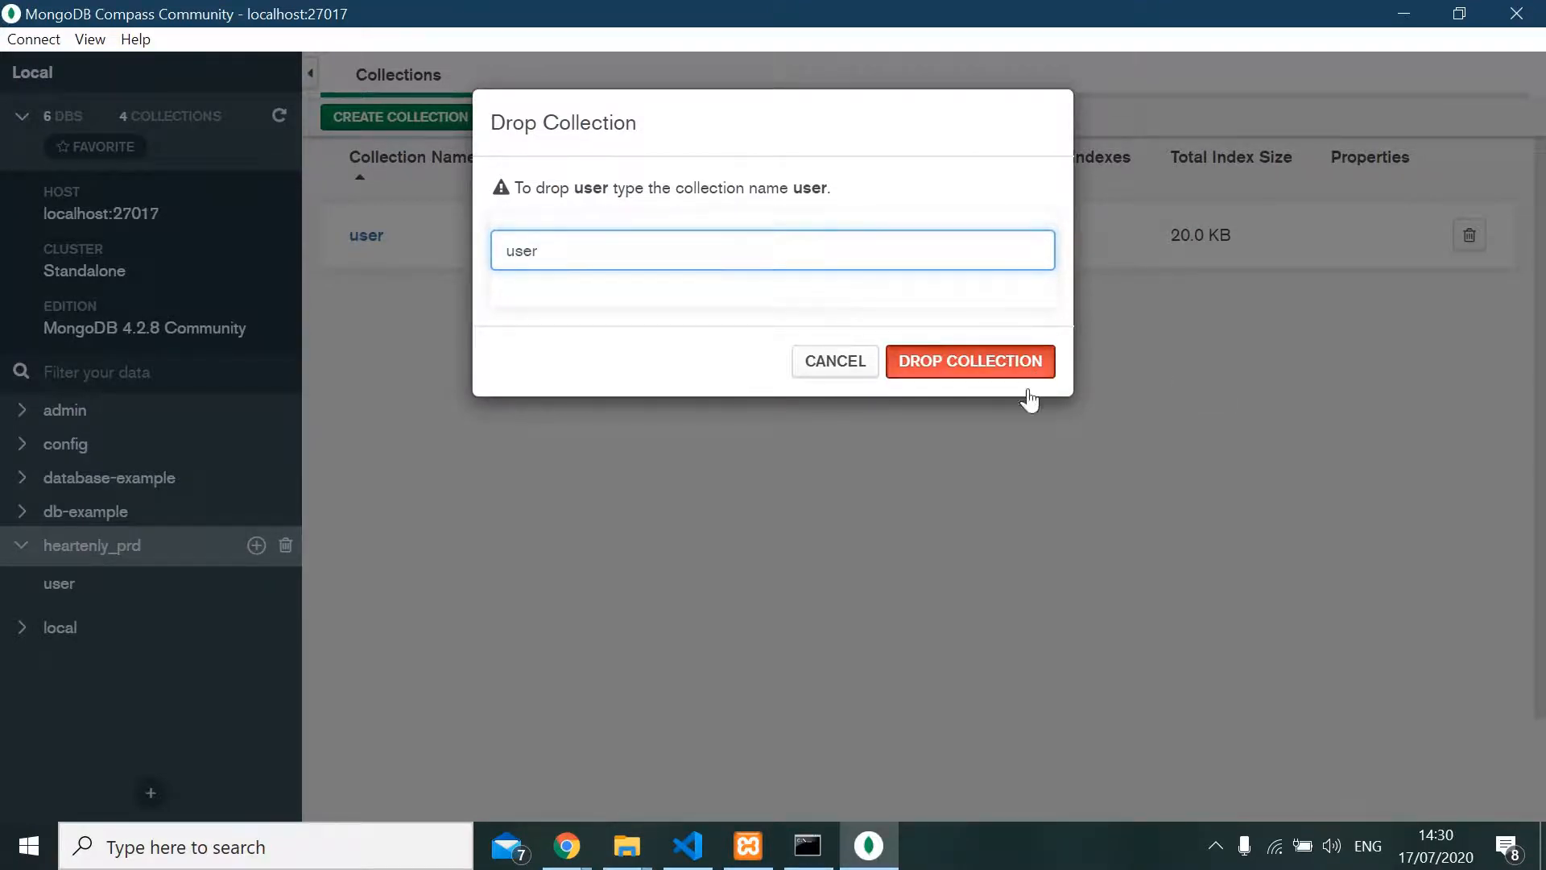
click(967, 360)
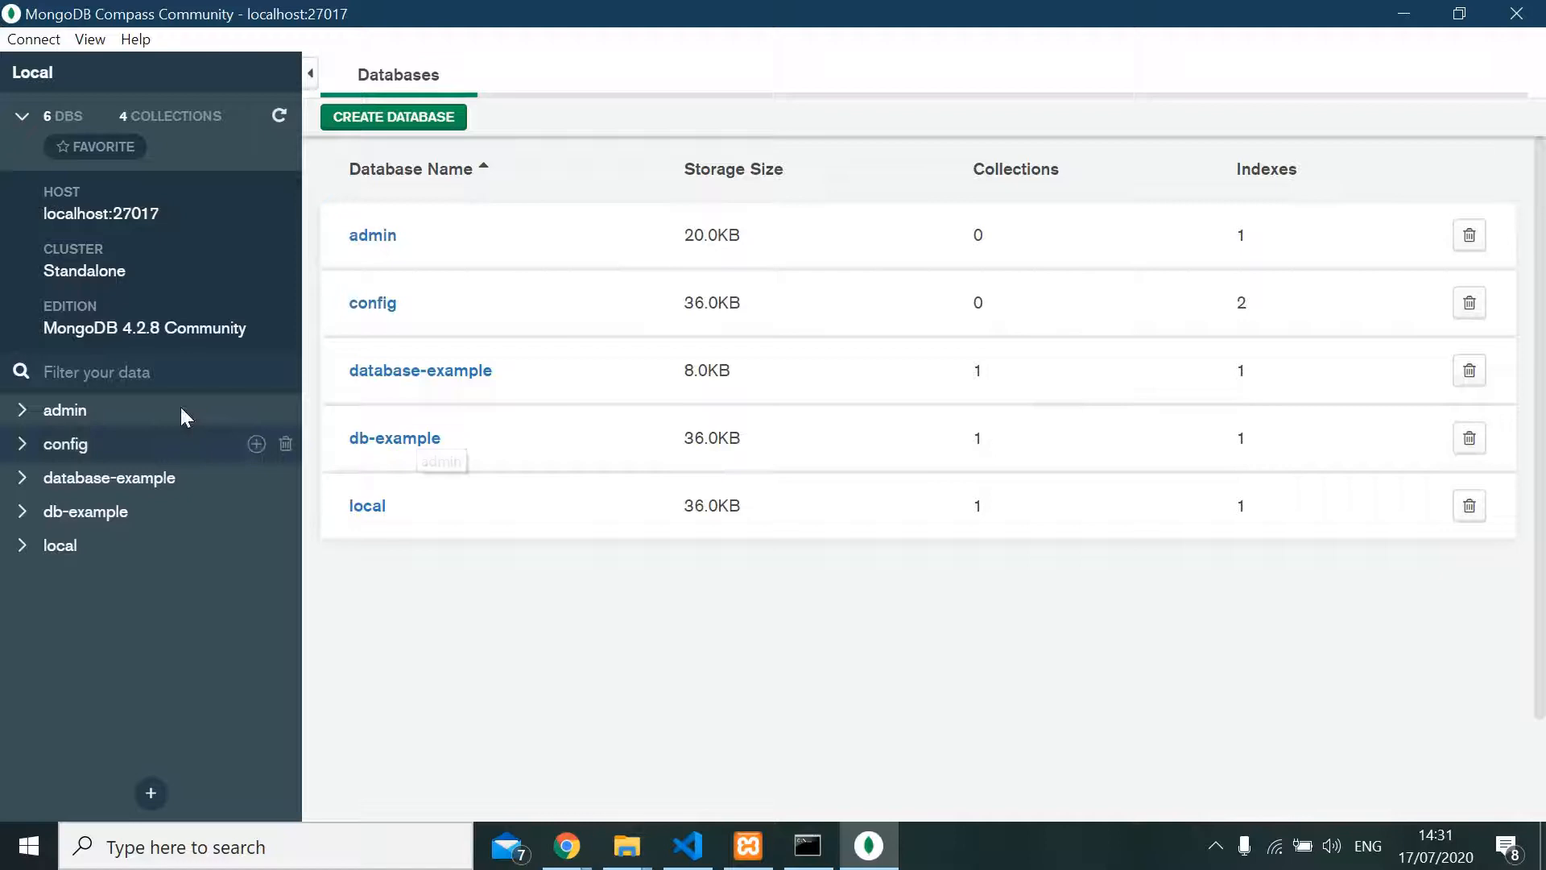
Recreate database heartenly_prd with a user collection, checking .env.default, and open the collection
click(392, 116)
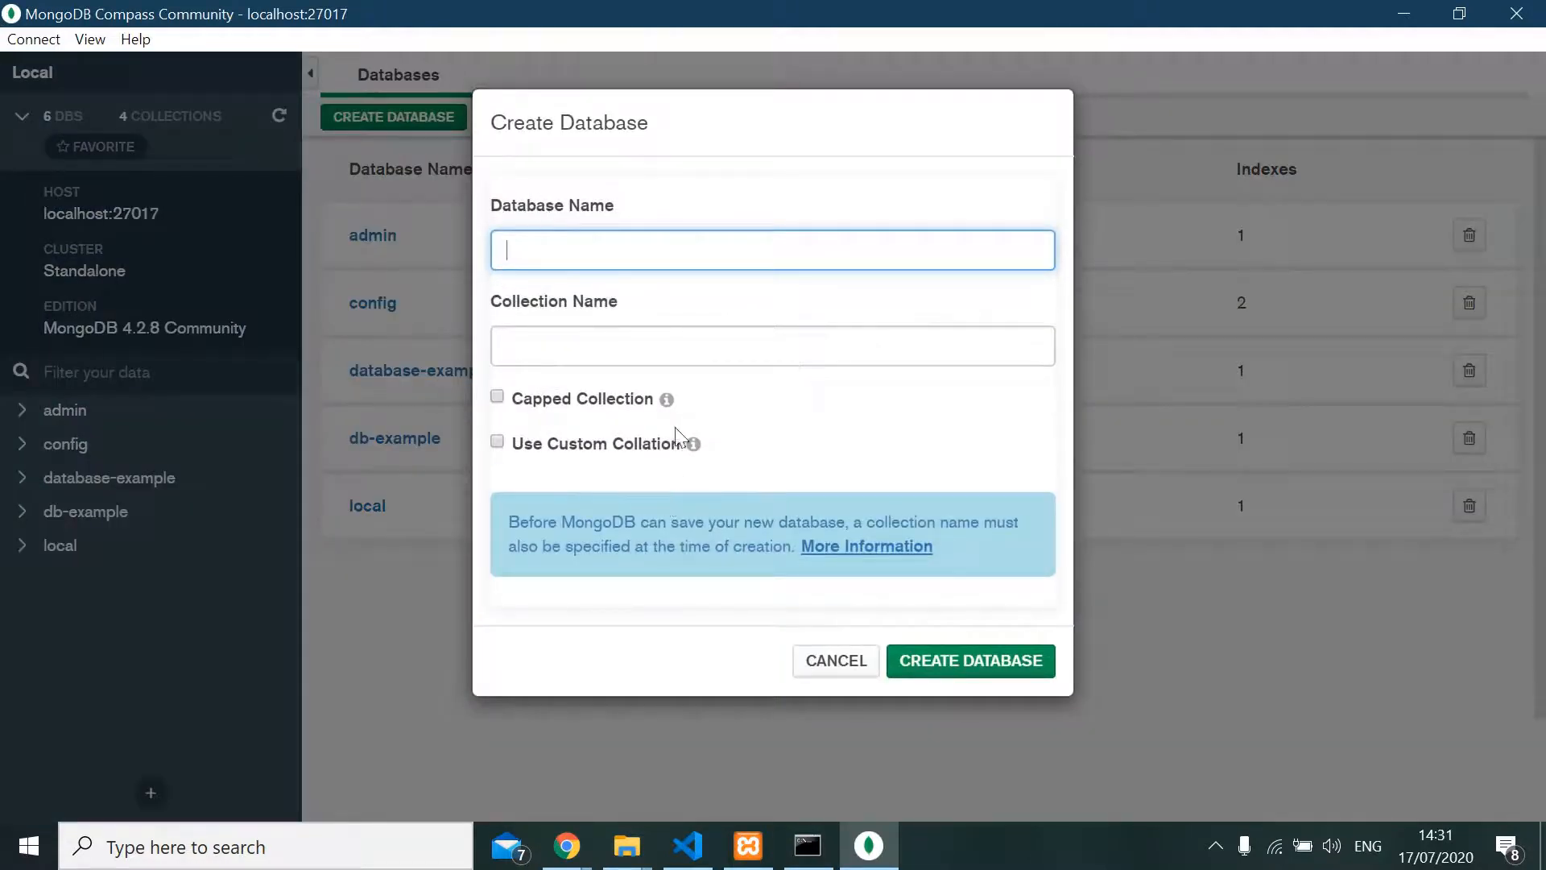
mouse_move(625, 846)
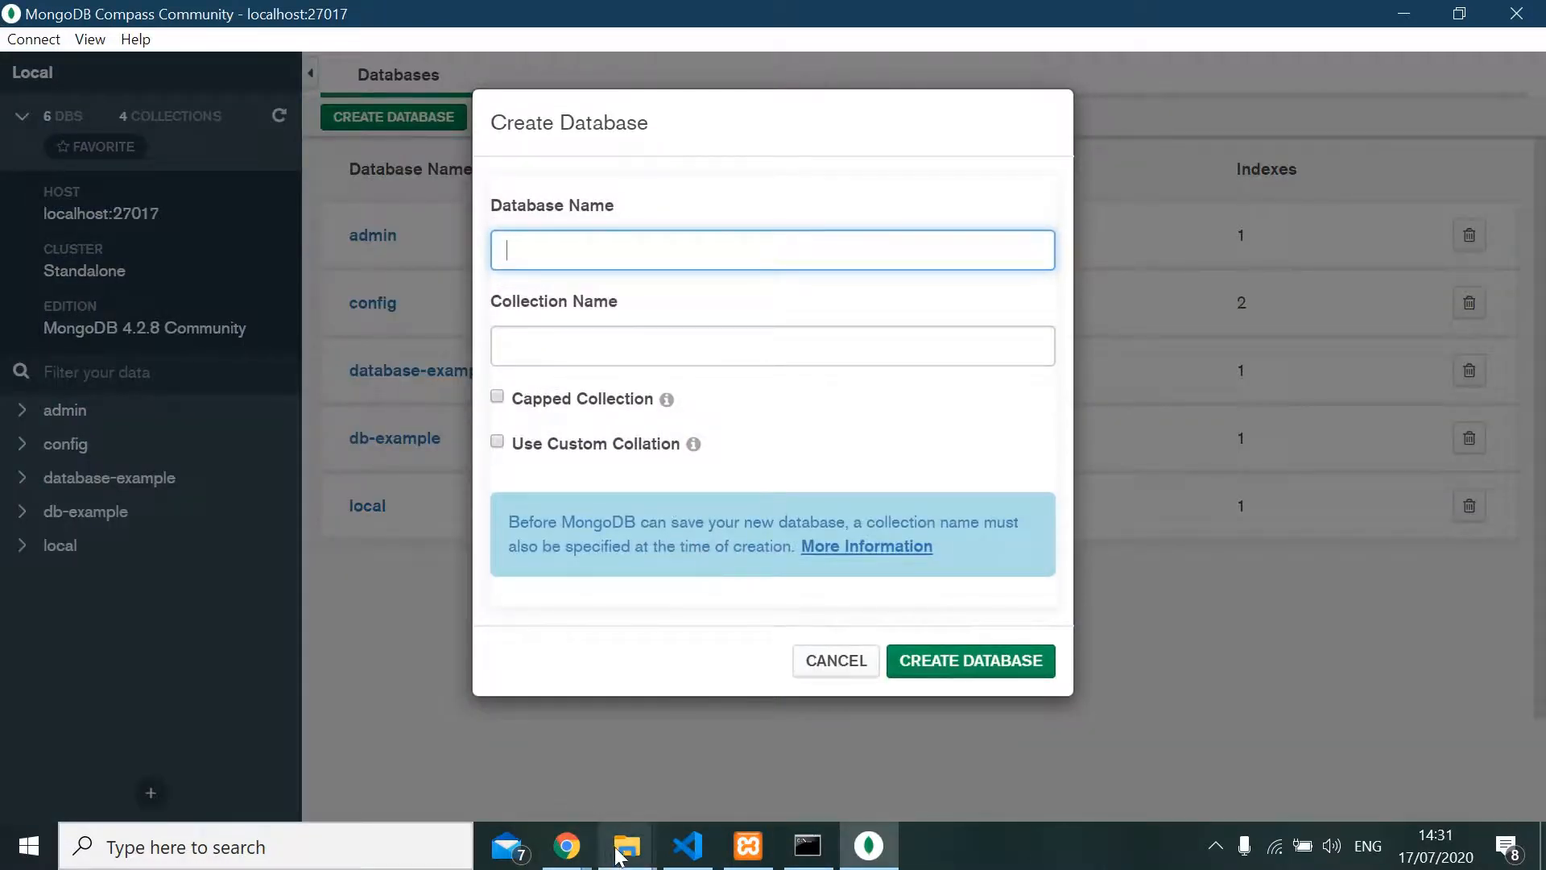
click(687, 846)
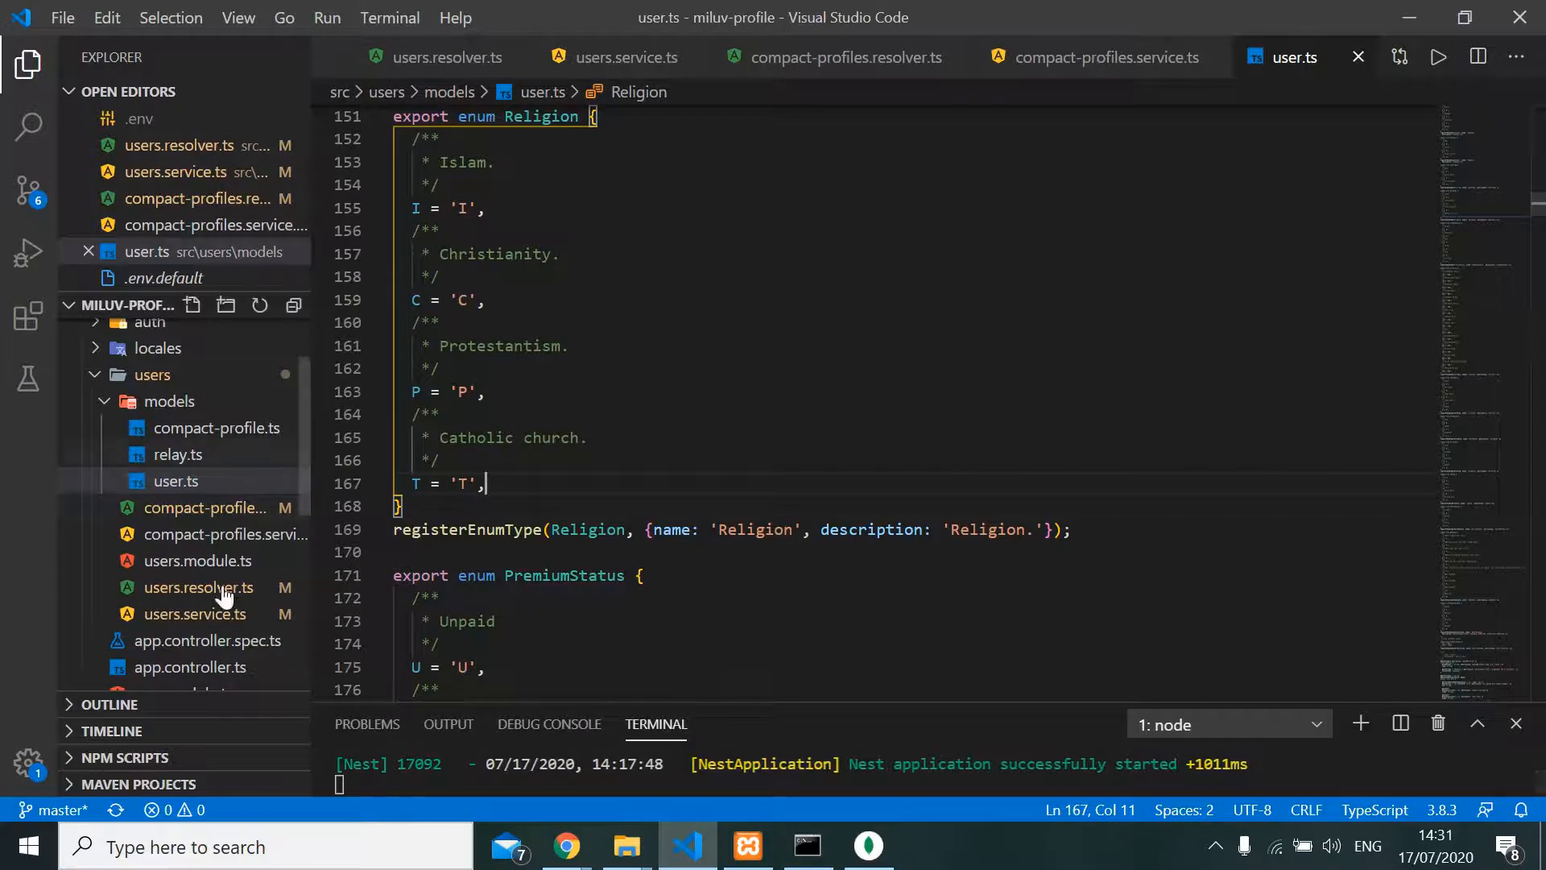
scroll(down, 3)
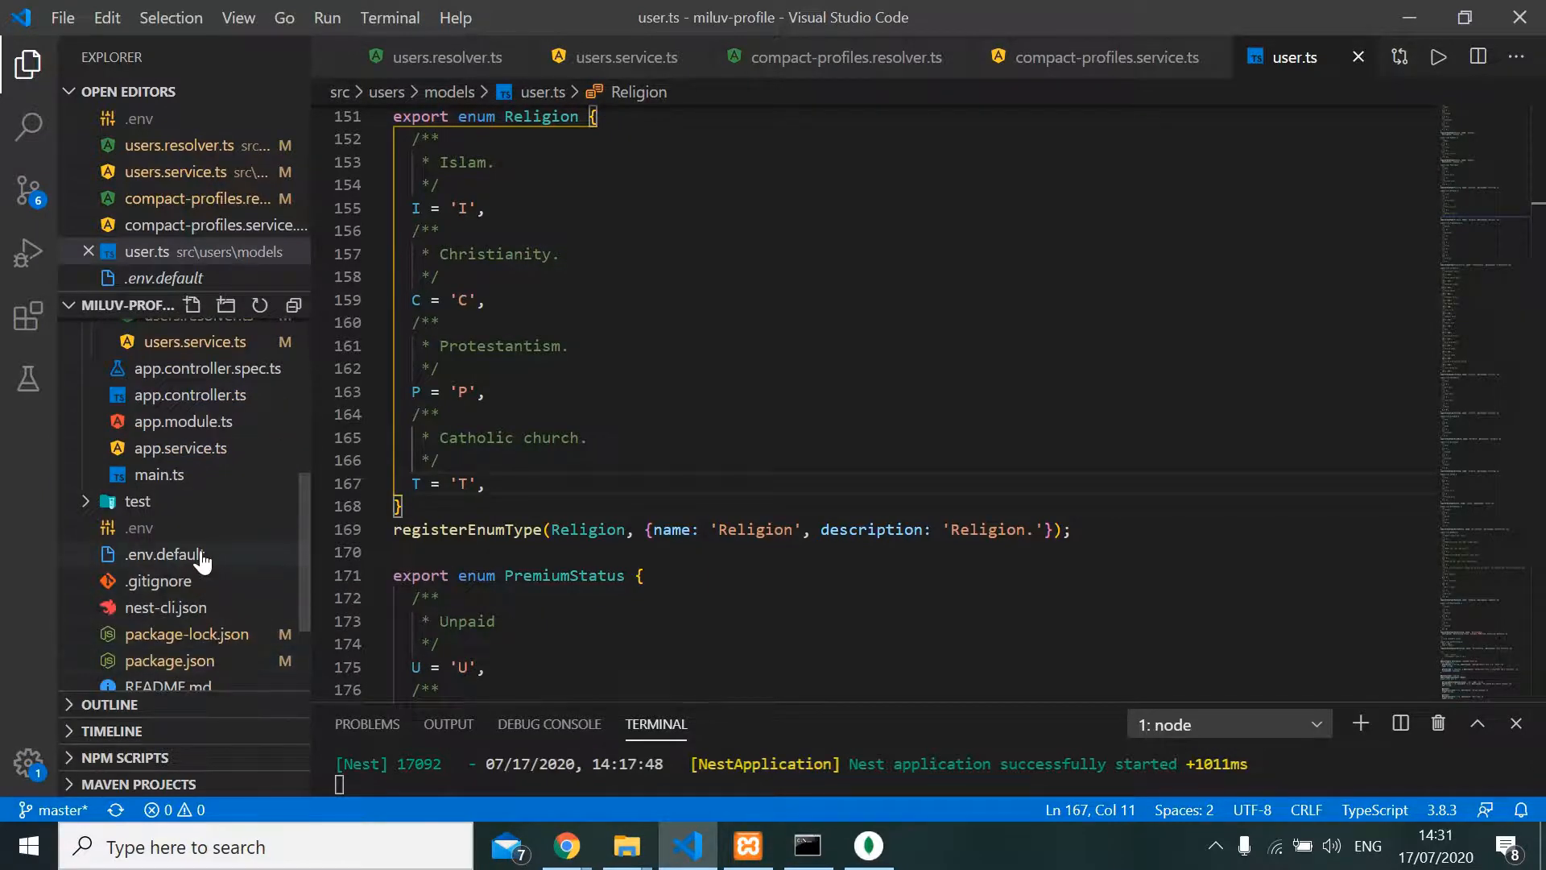
click(164, 554)
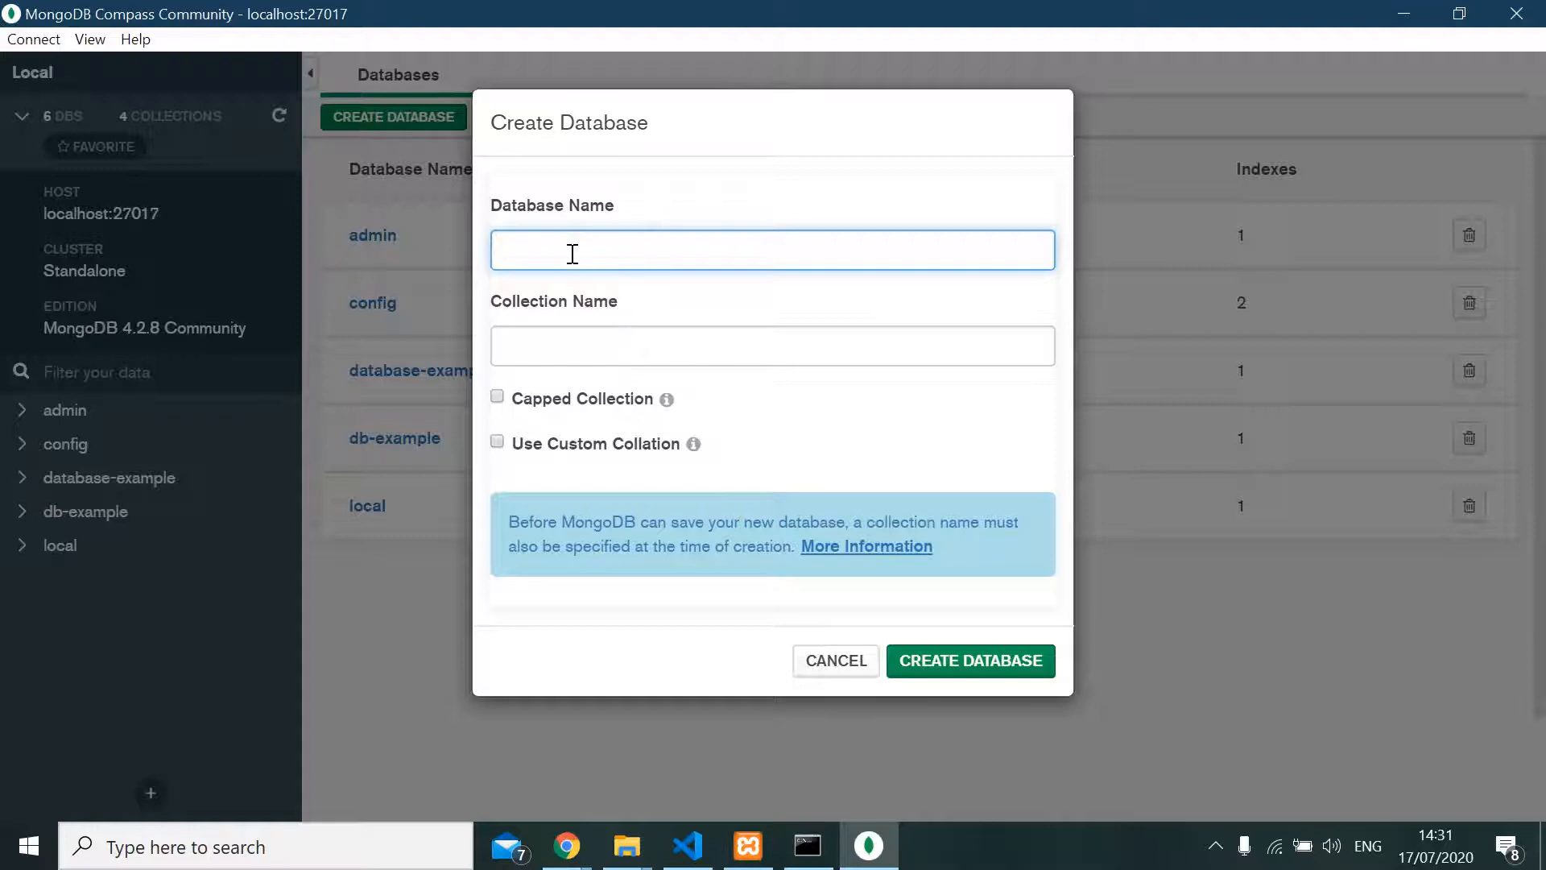
click(686, 846)
text(user)
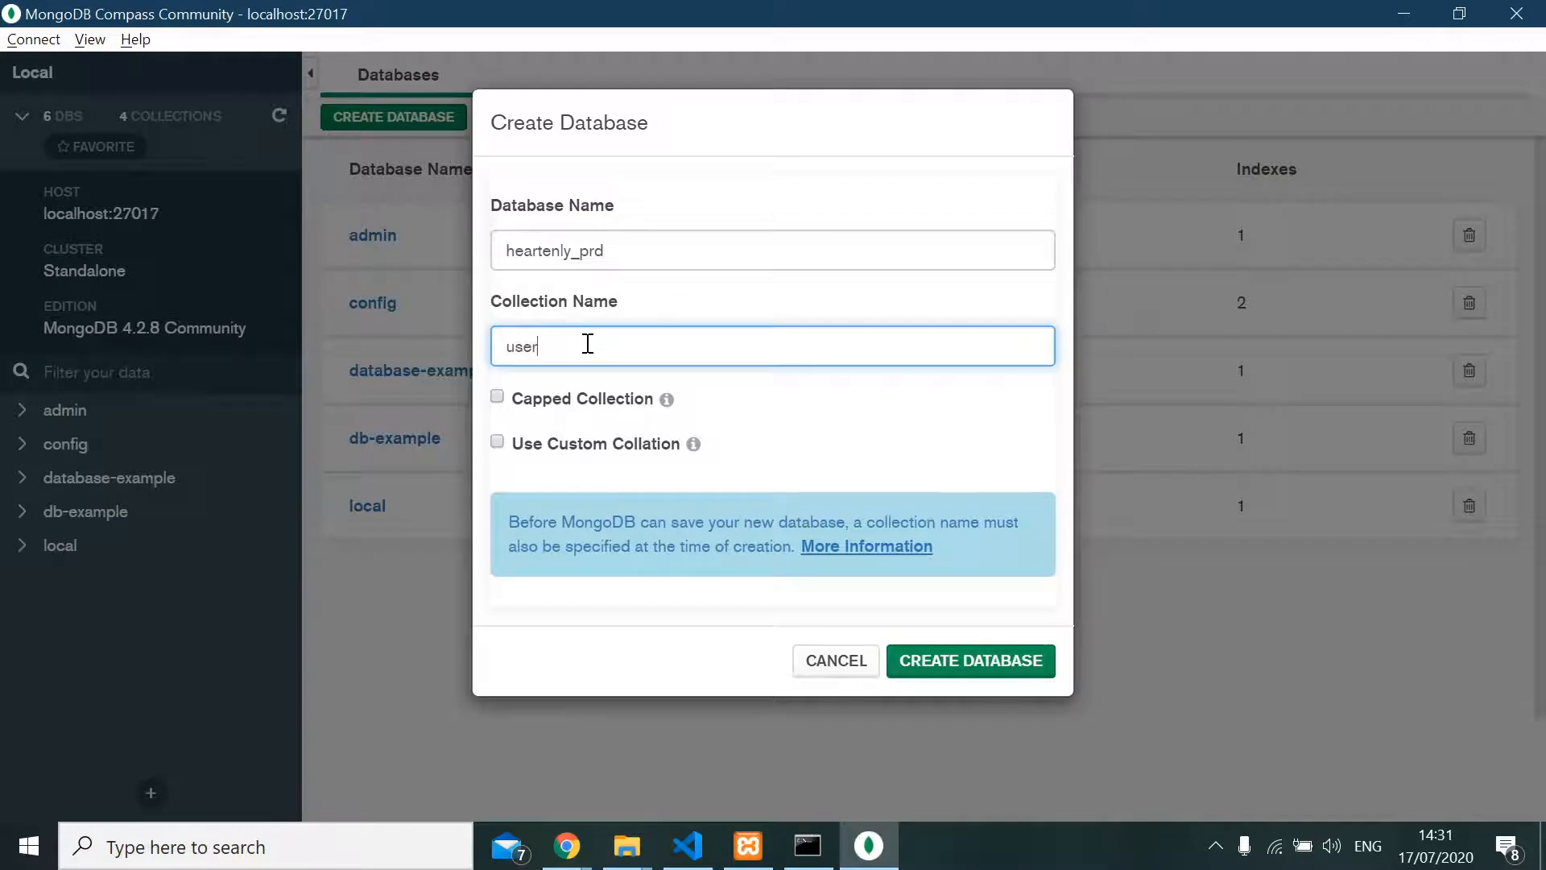
click(968, 660)
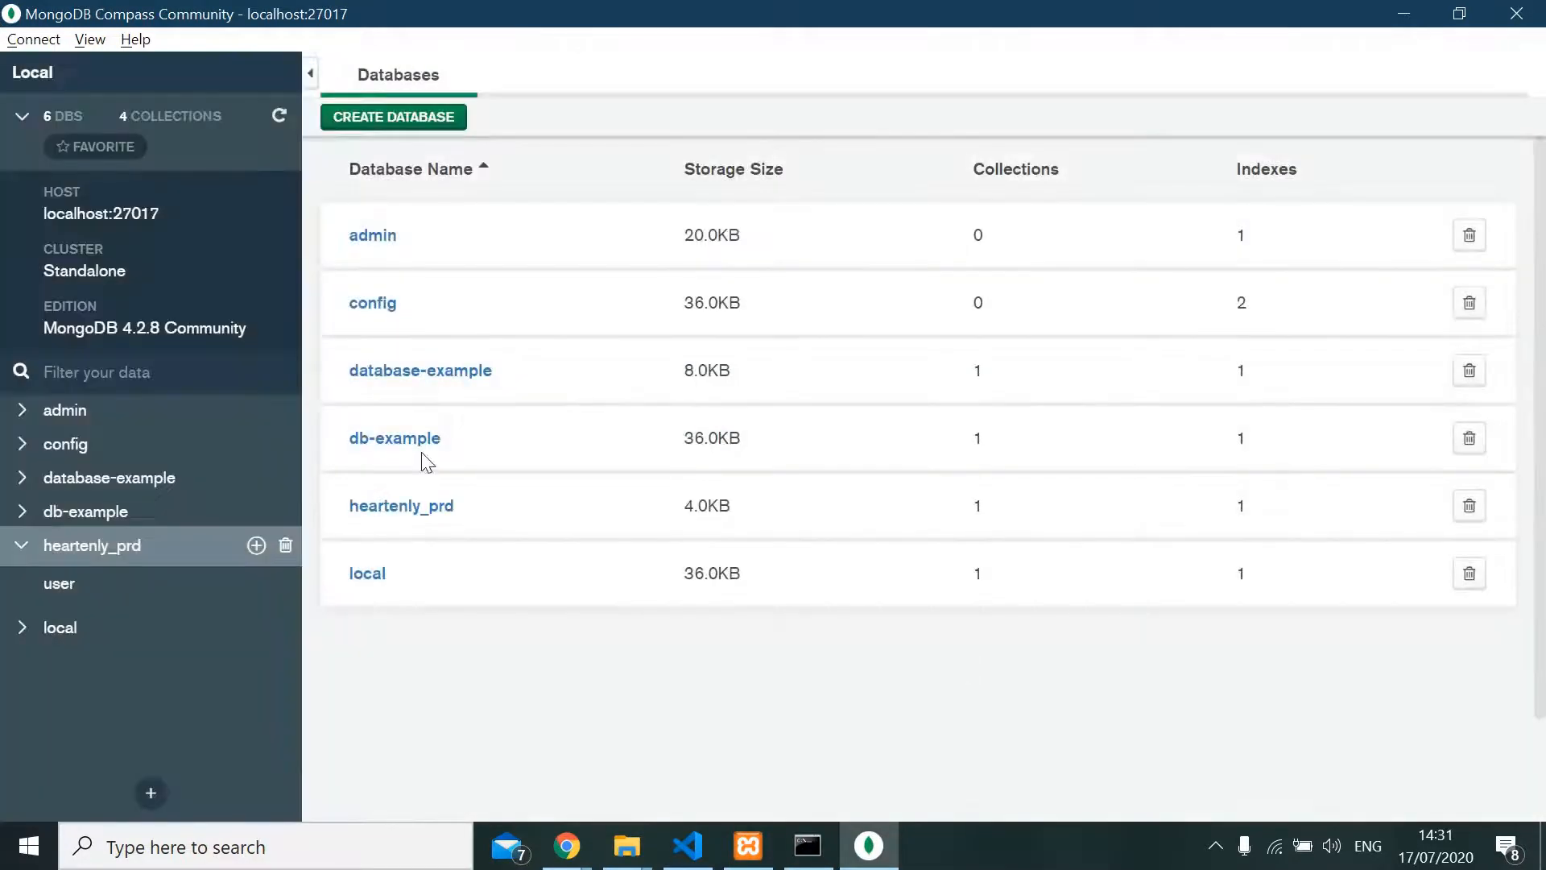
click(401, 505)
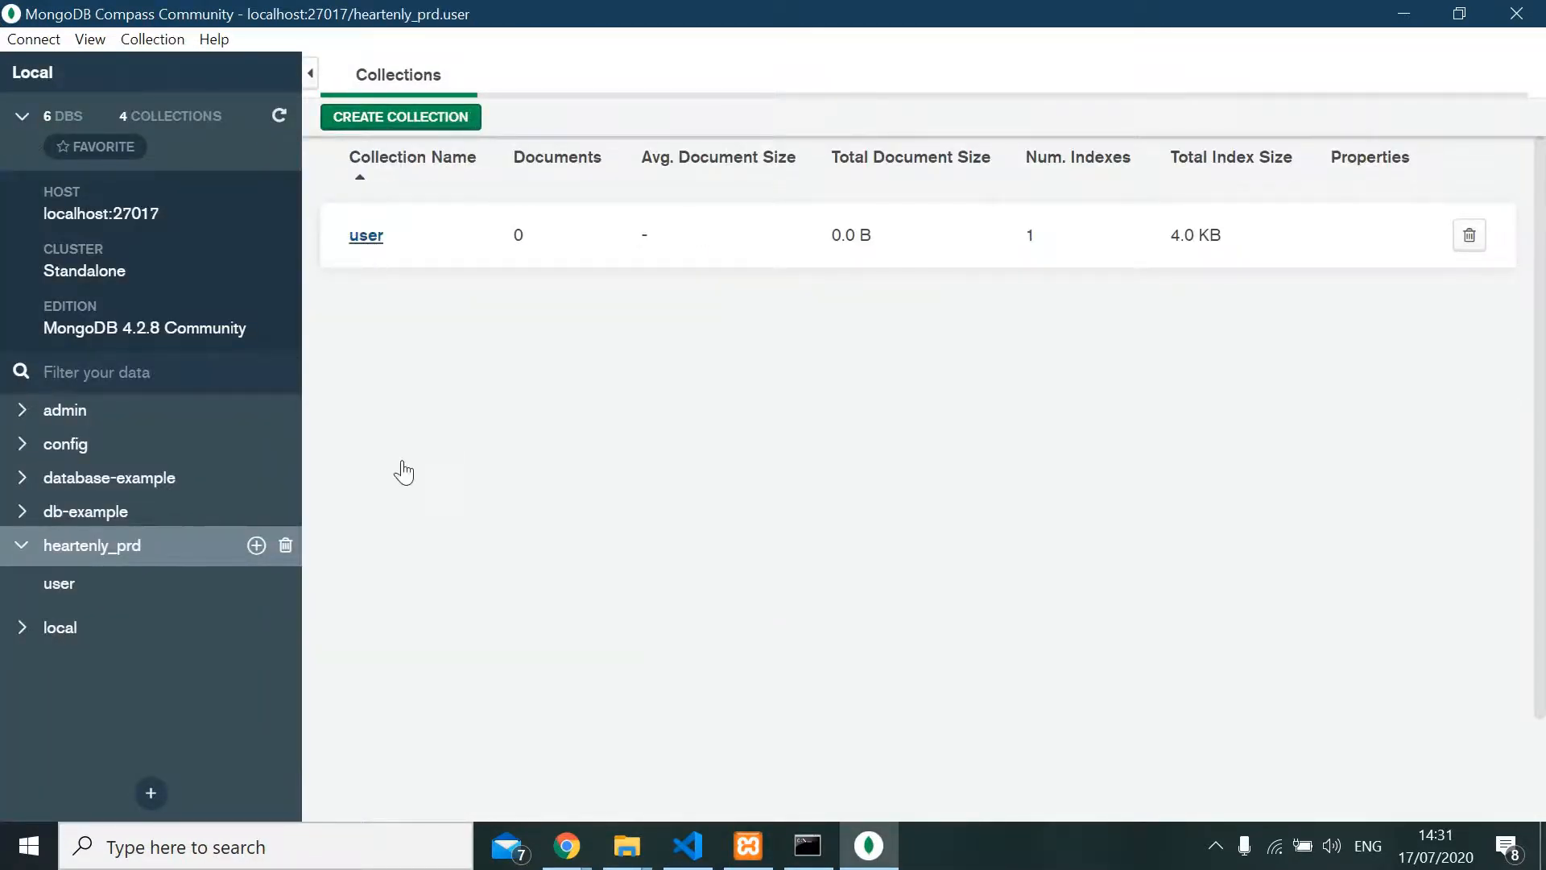
click(365, 234)
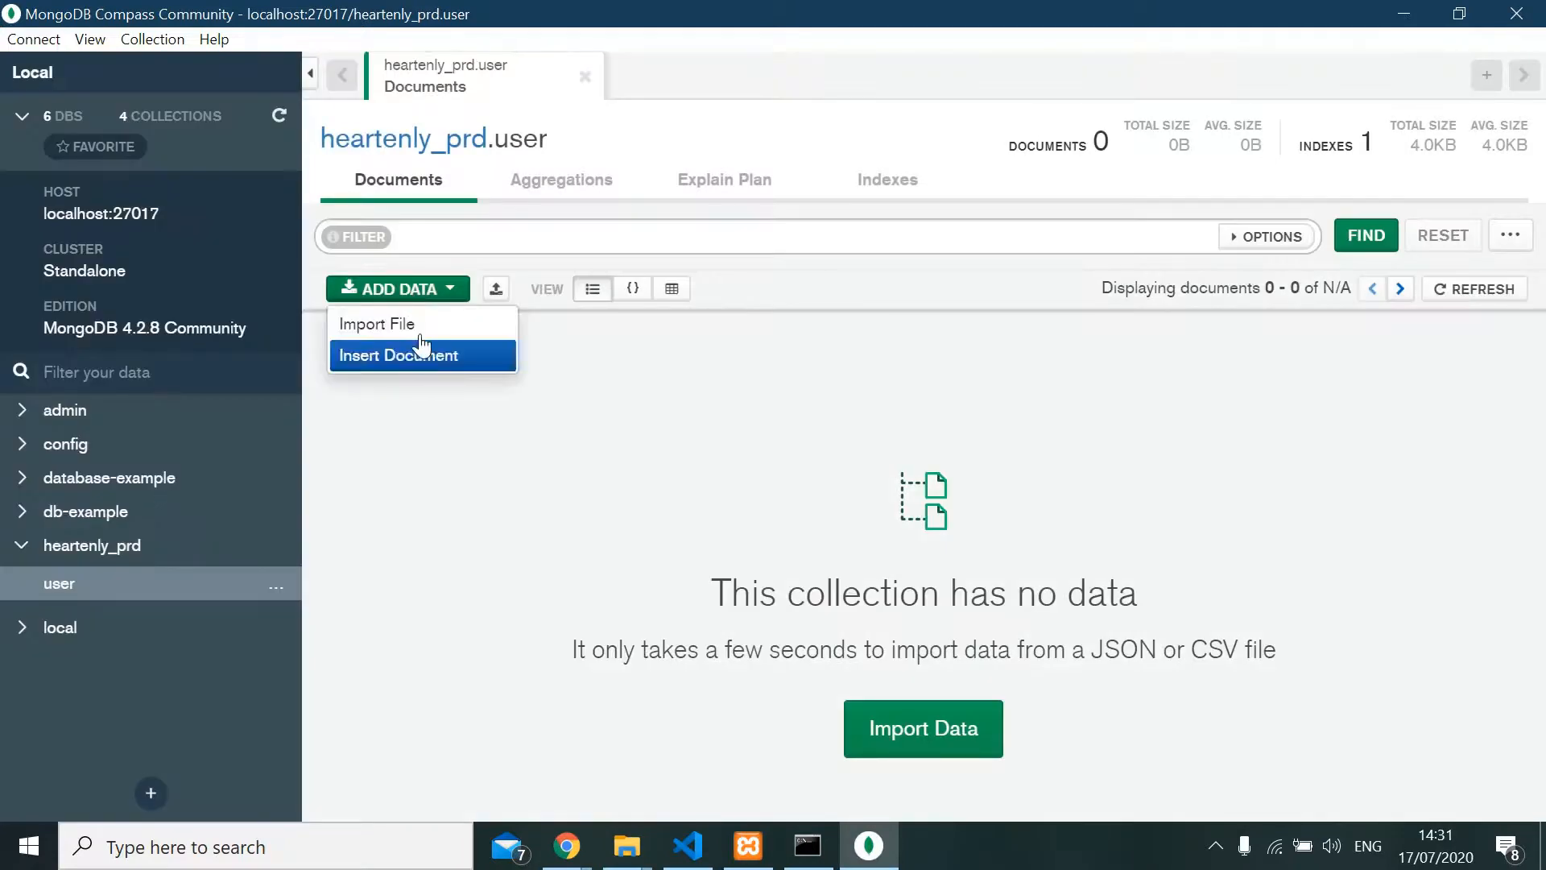
Paste the generated JSON array into Insert Document and insert it into heartenly_prd.user
click(398, 355)
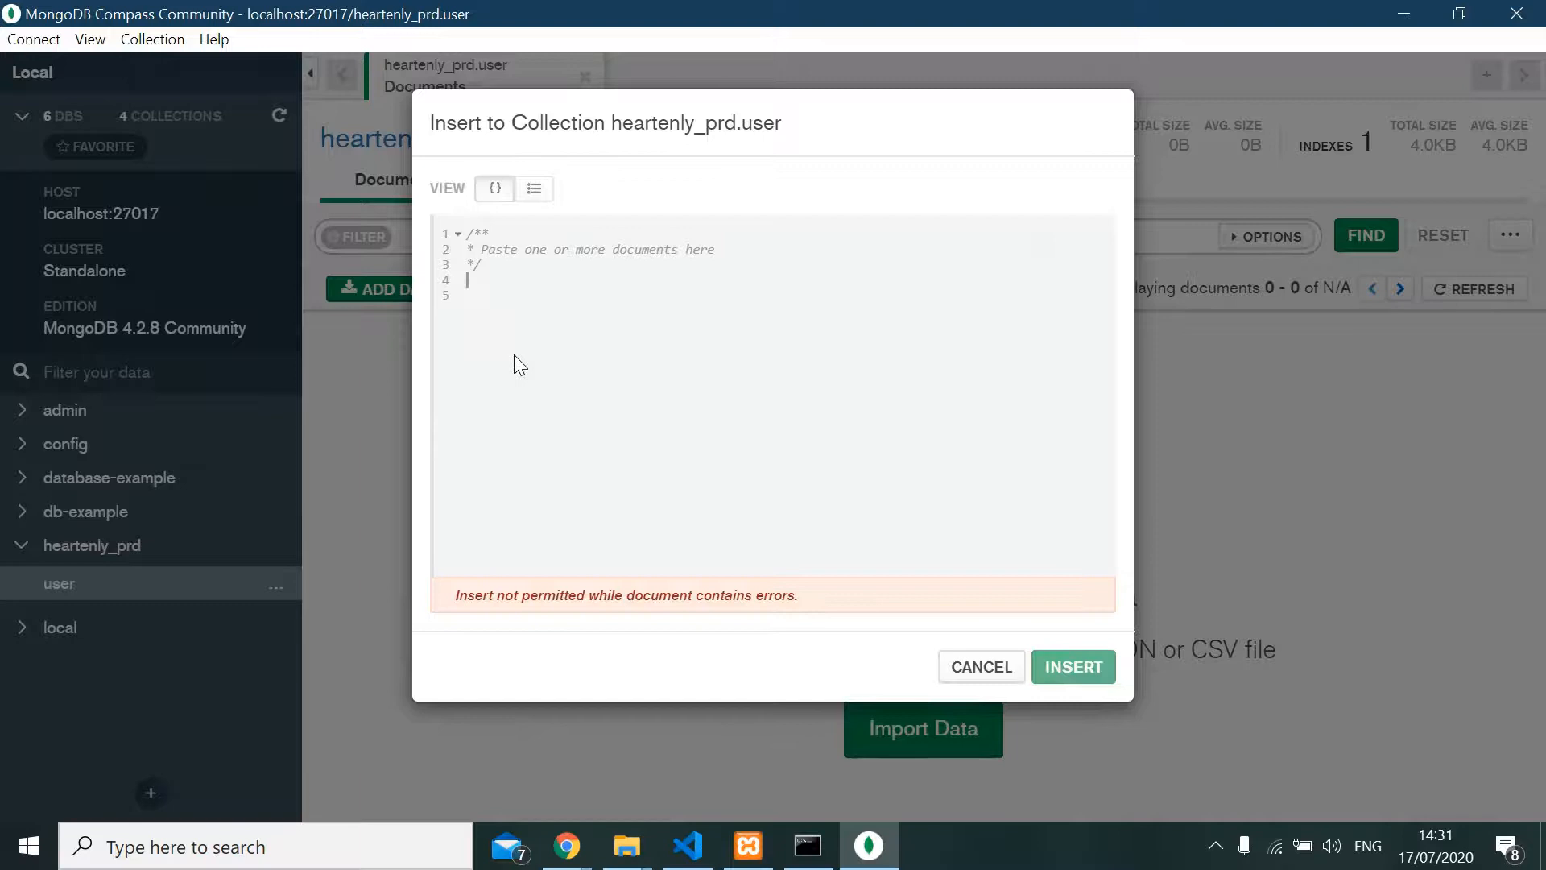
text(heartenly)
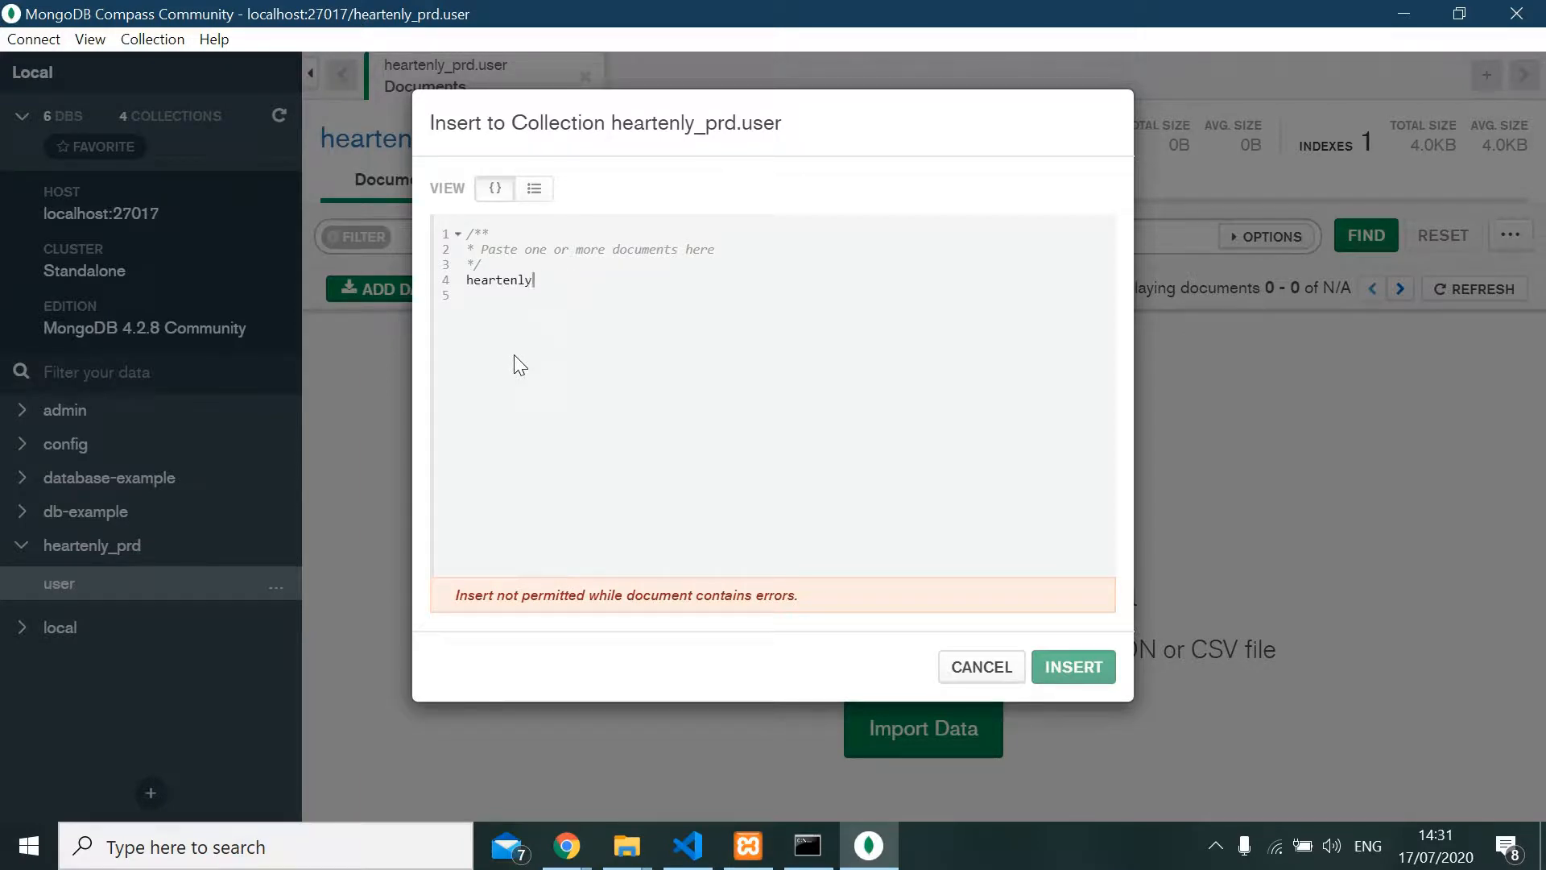
key(alt+tab)
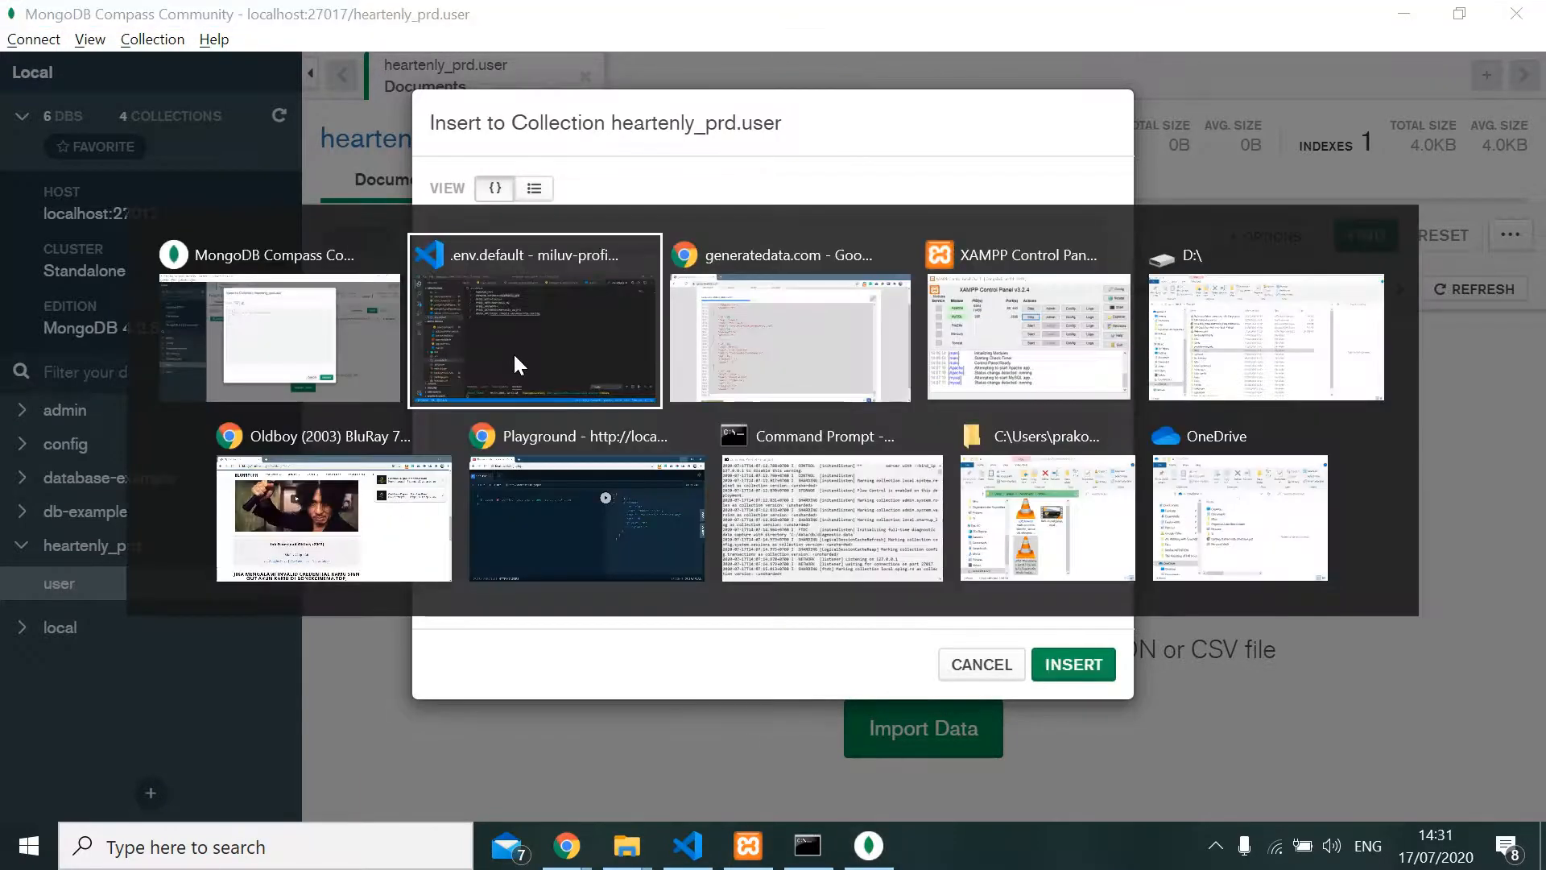
click(789, 335)
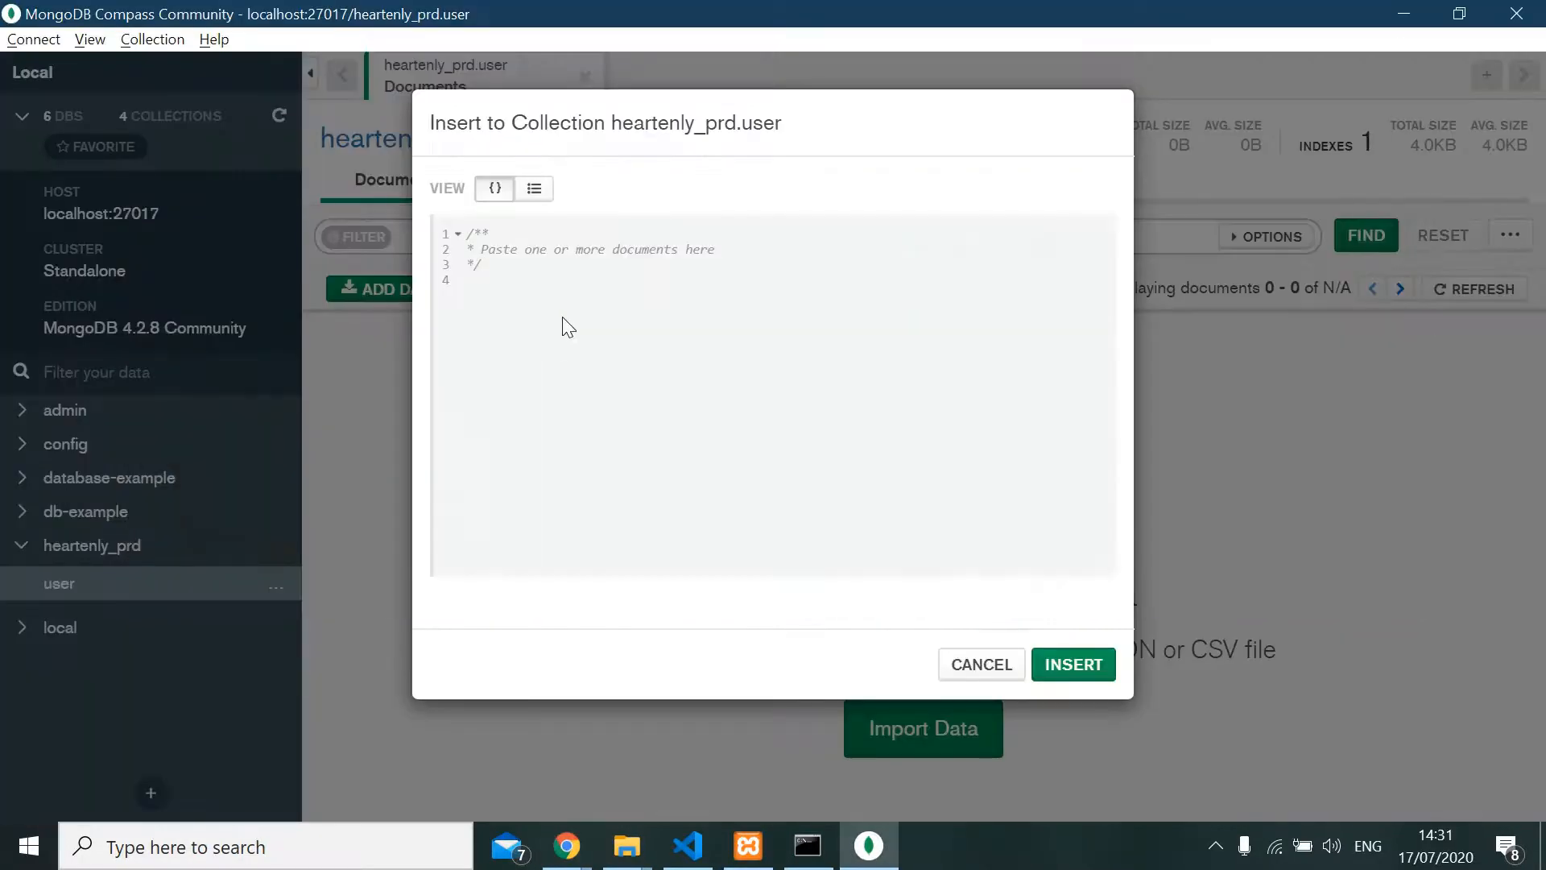
click(1072, 664)
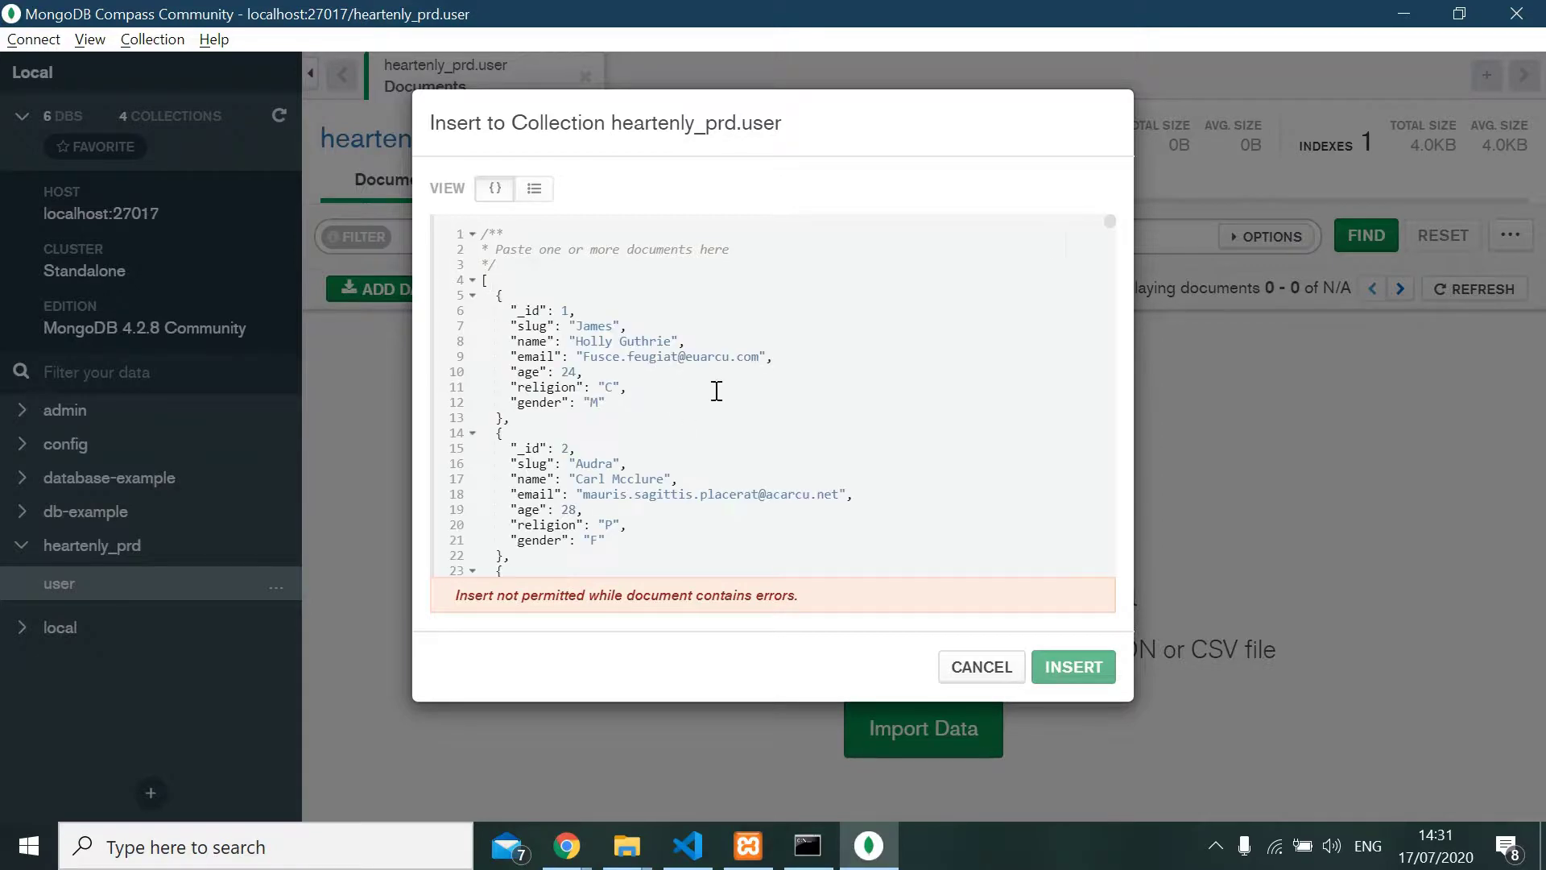
click(1072, 667)
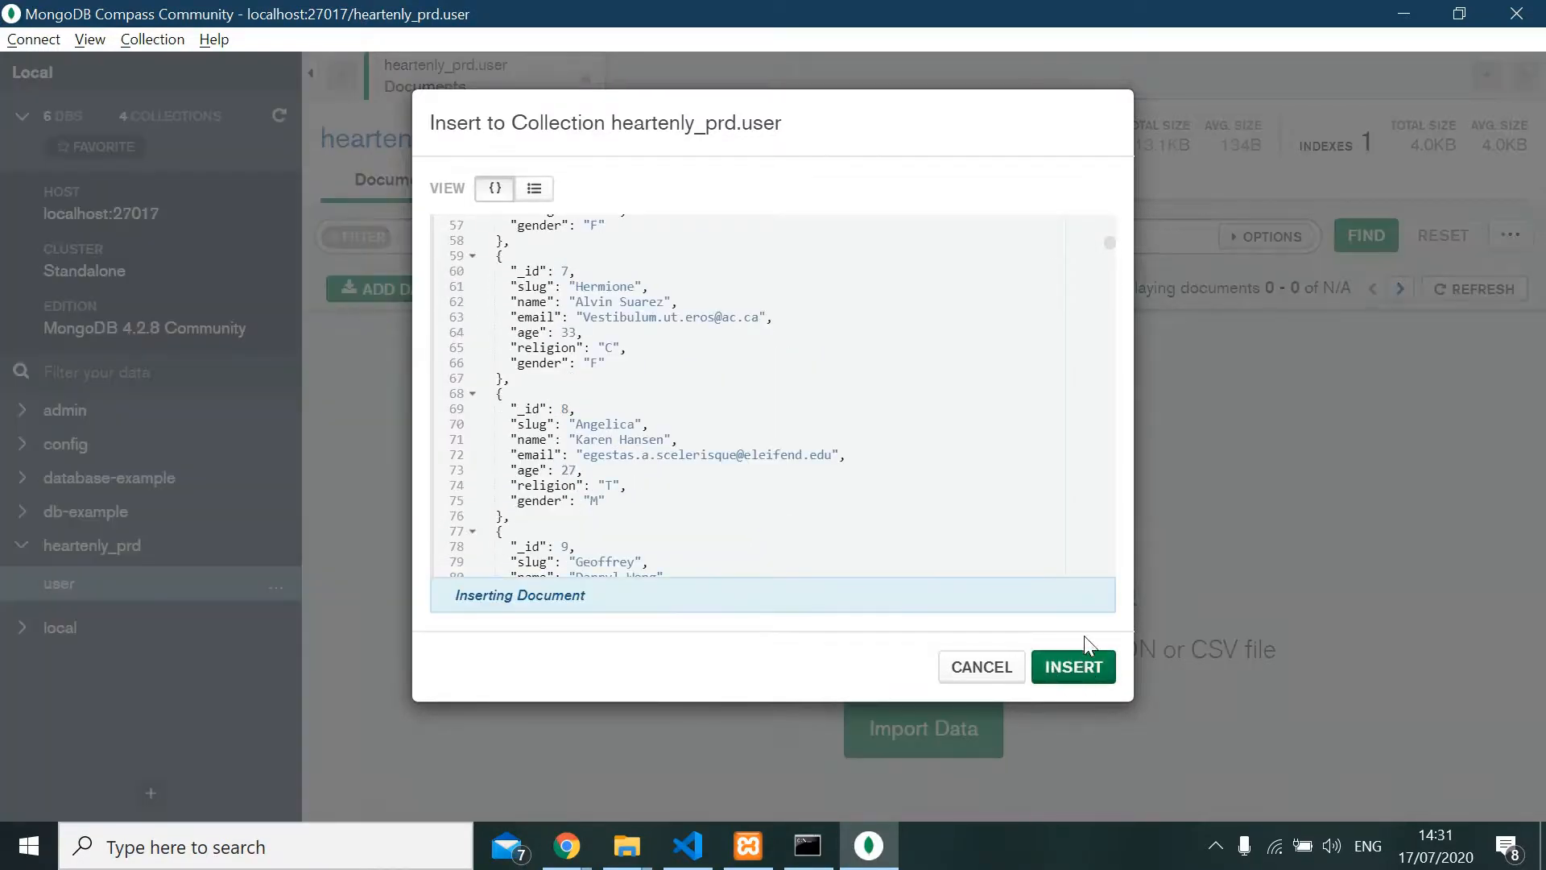
click(1073, 667)
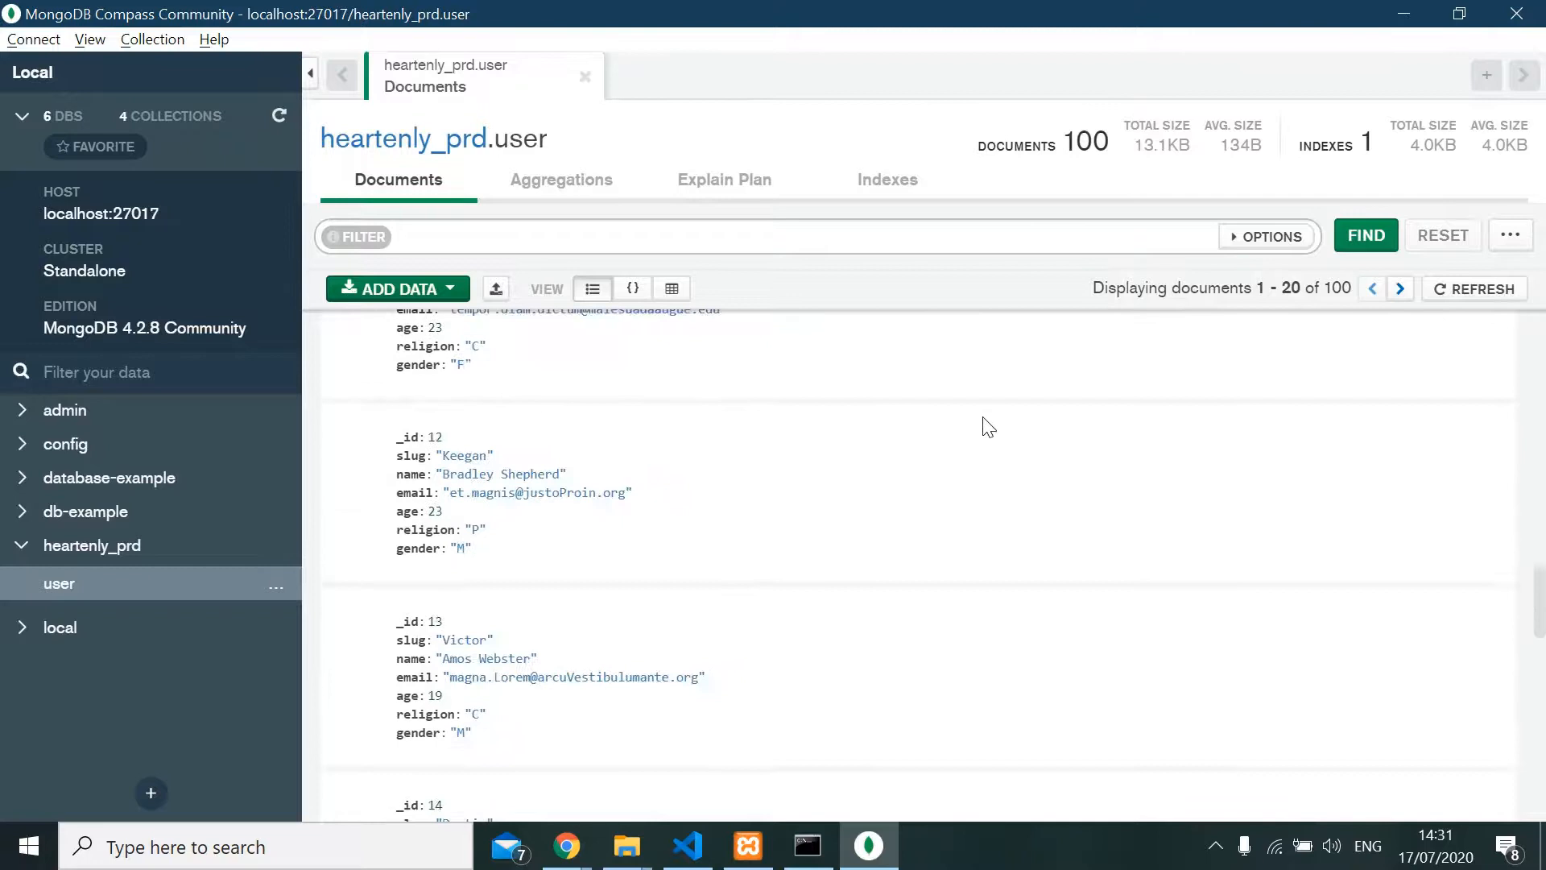
Browse the inserted user documents and page forward to documents 21–40 of 100
scroll(down, 3)
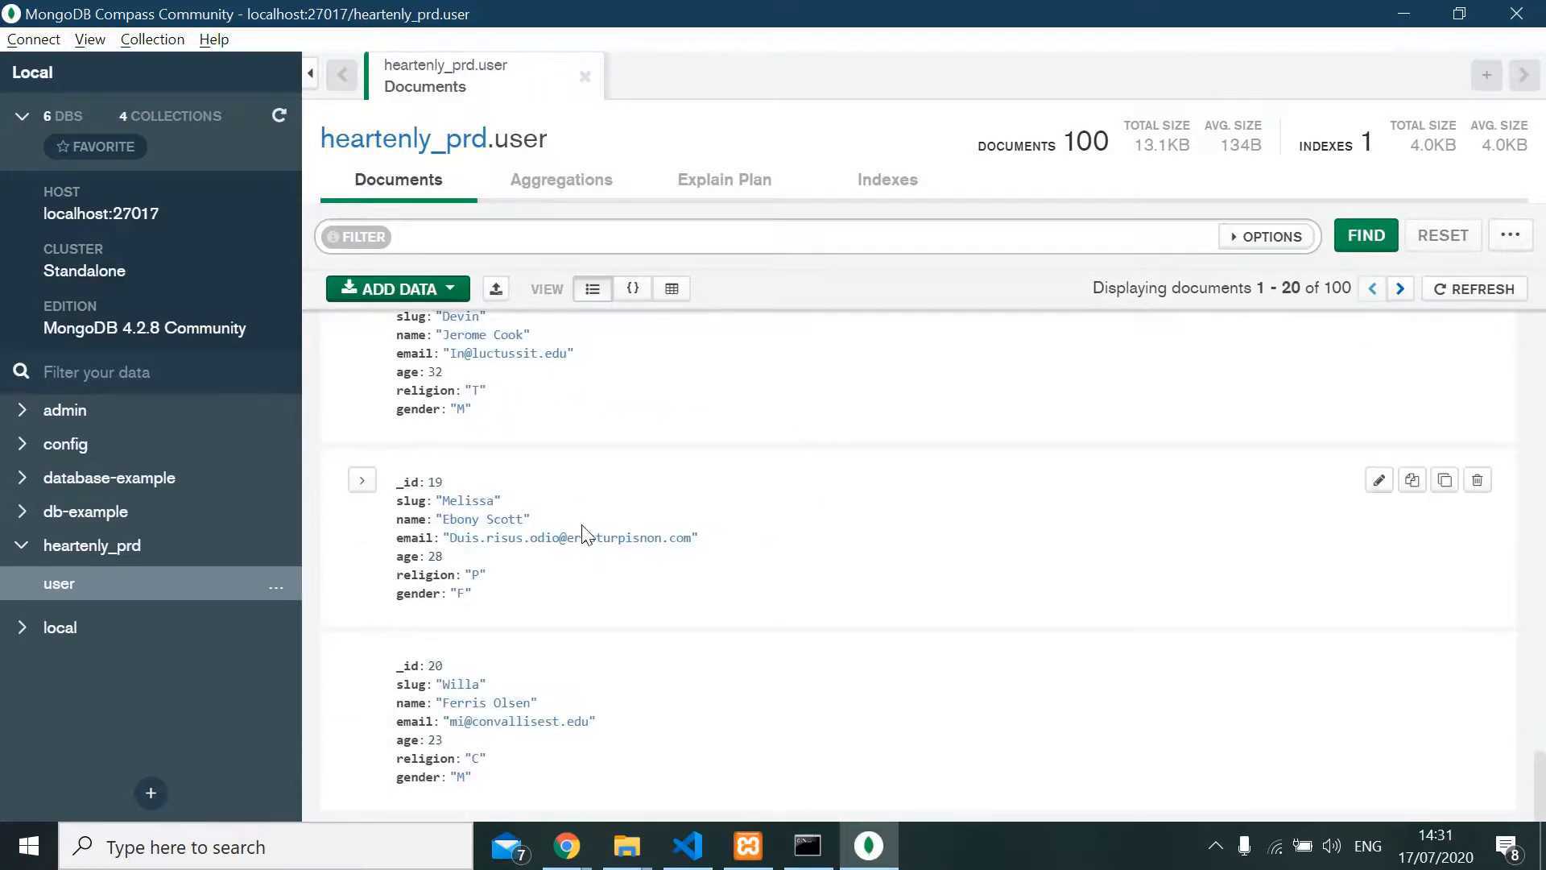
scroll(up, 3)
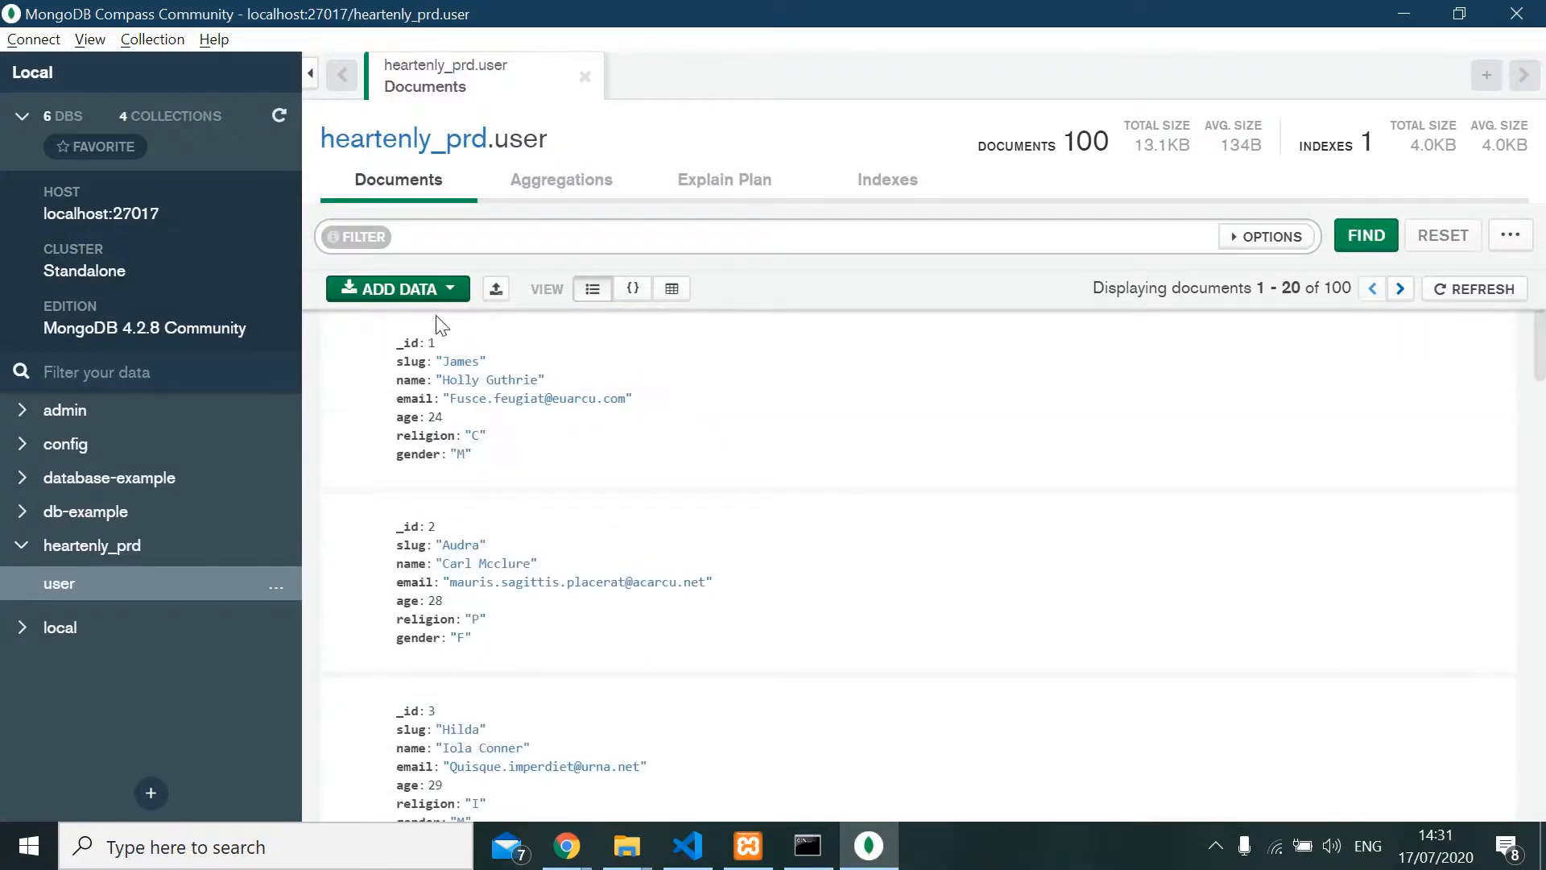
mouse_move(1424, 579)
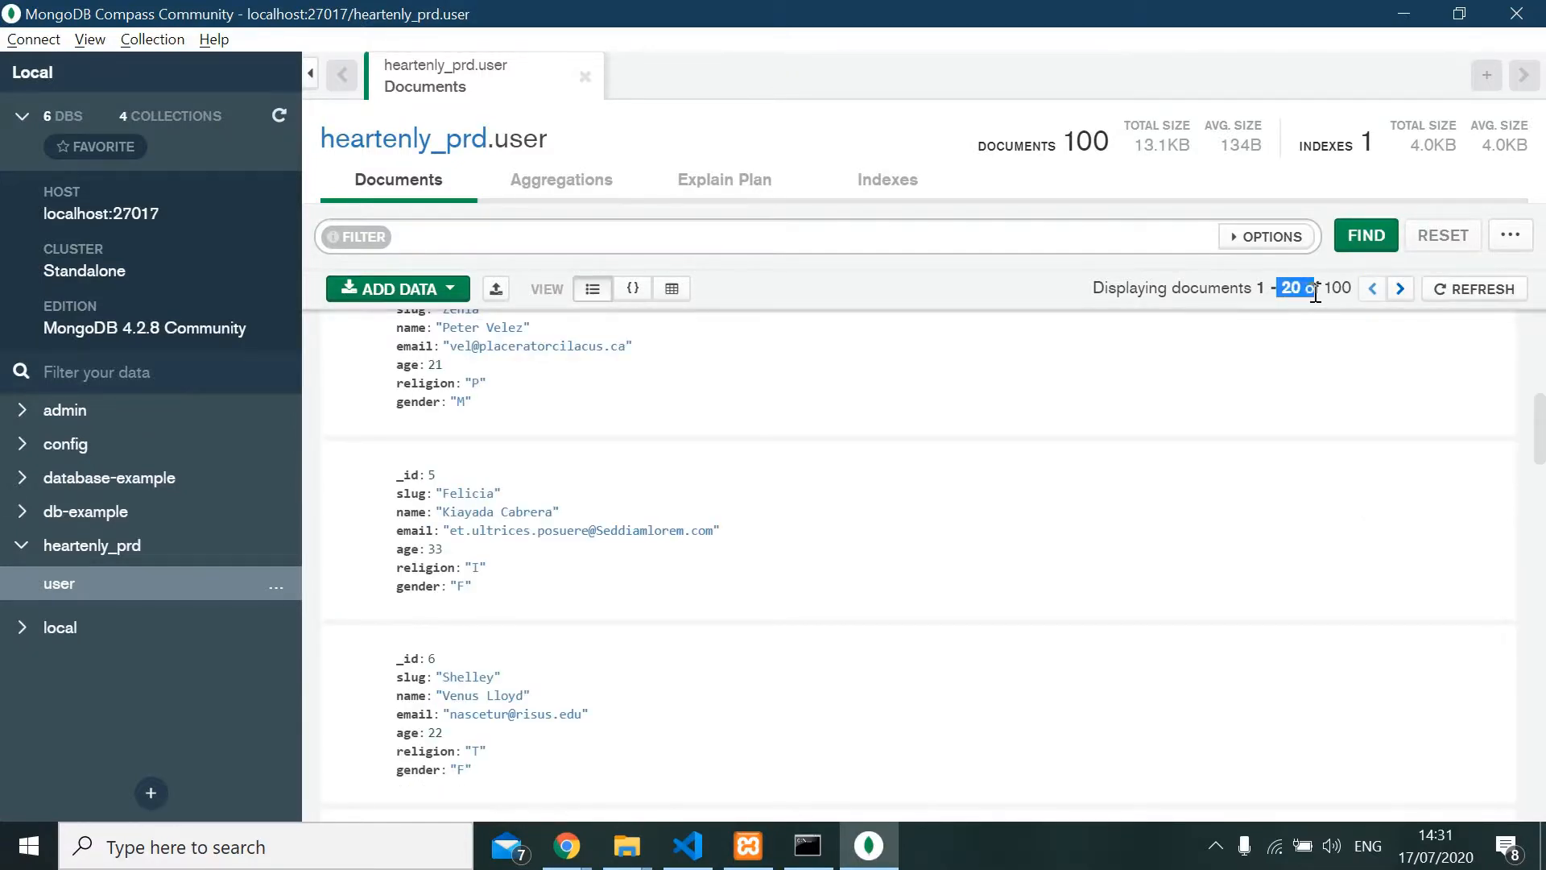
scroll(down, 3)
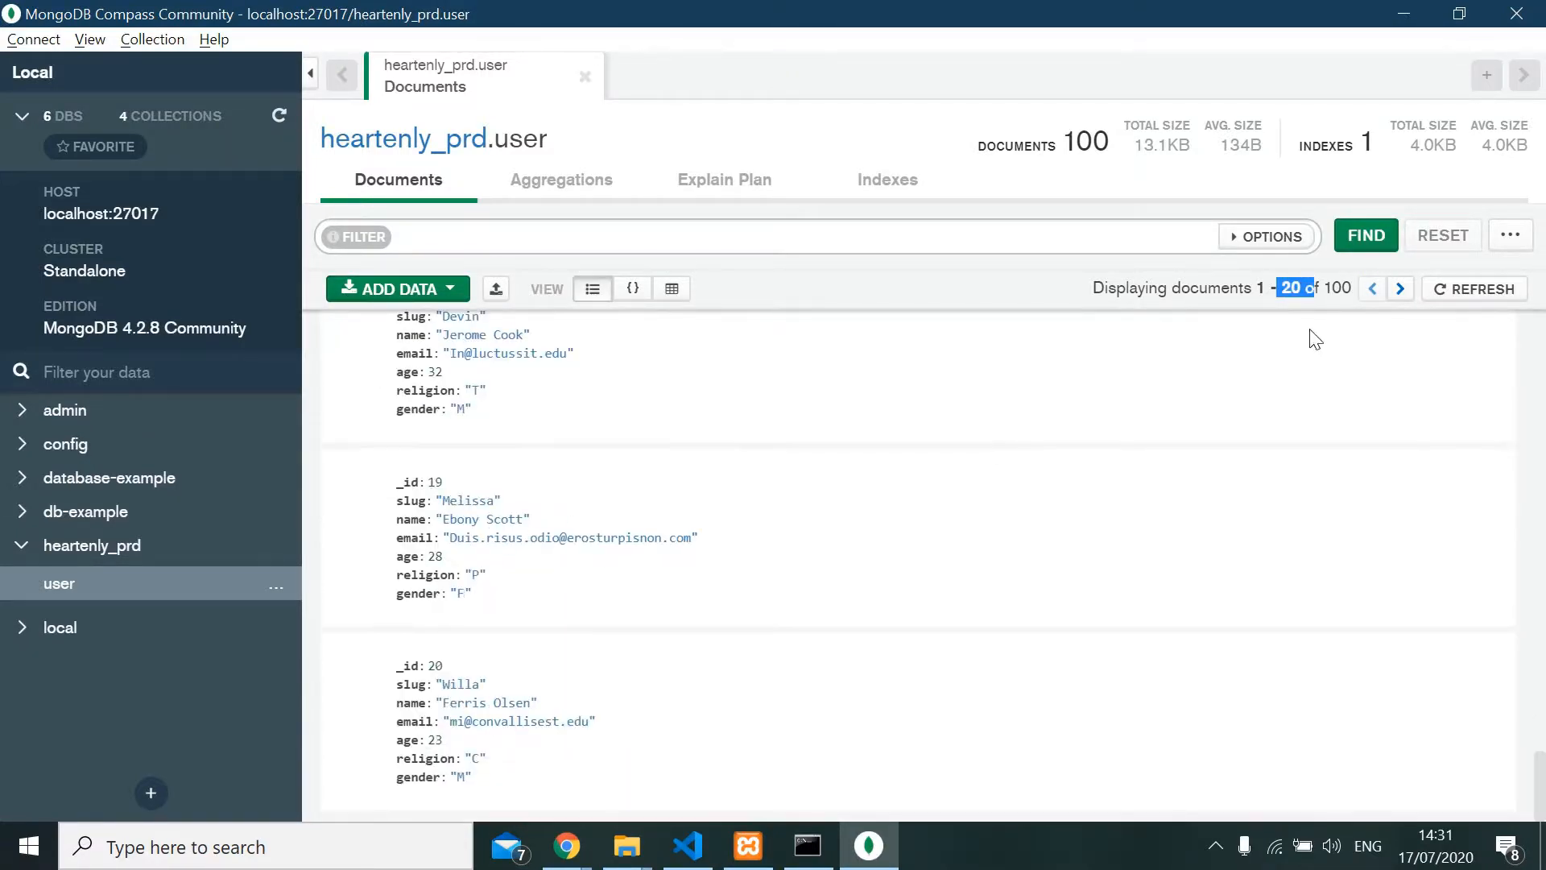
click(1400, 288)
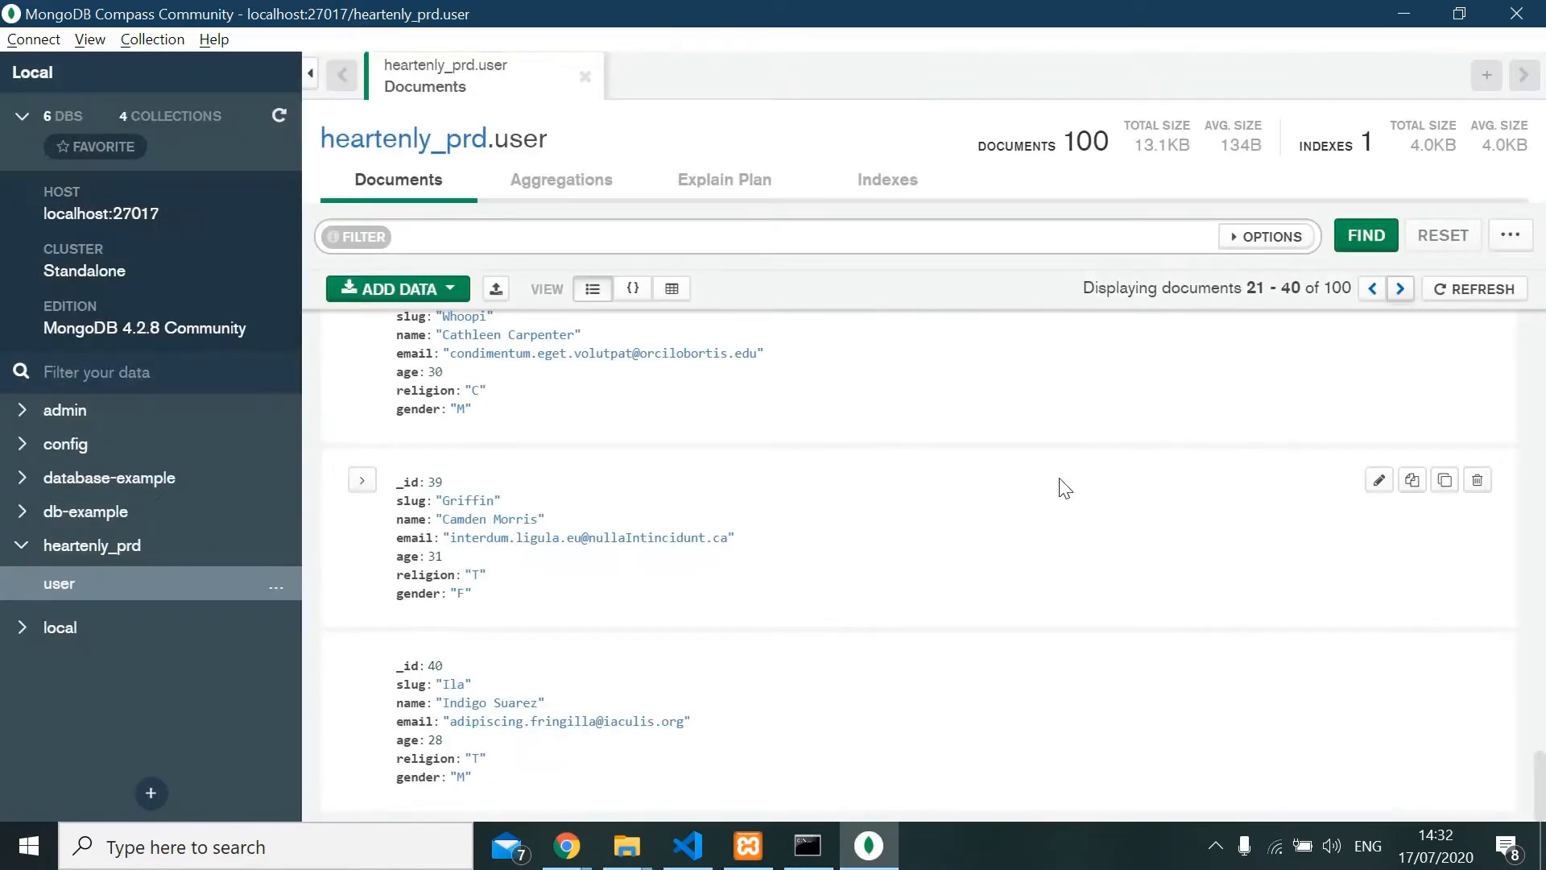
scroll(up, 3)
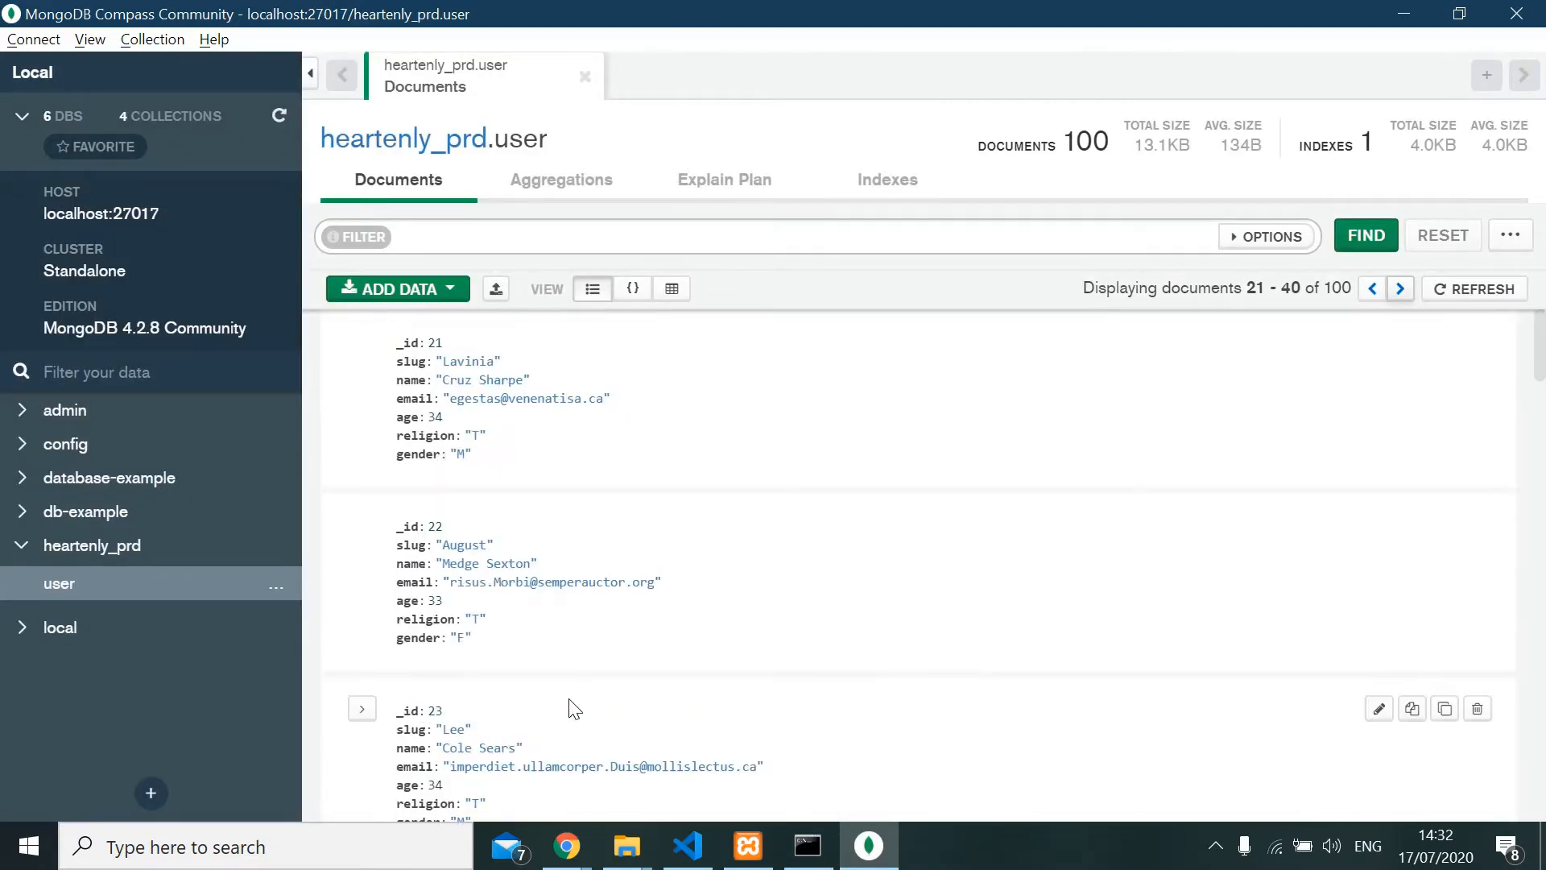
mouse_move(596, 610)
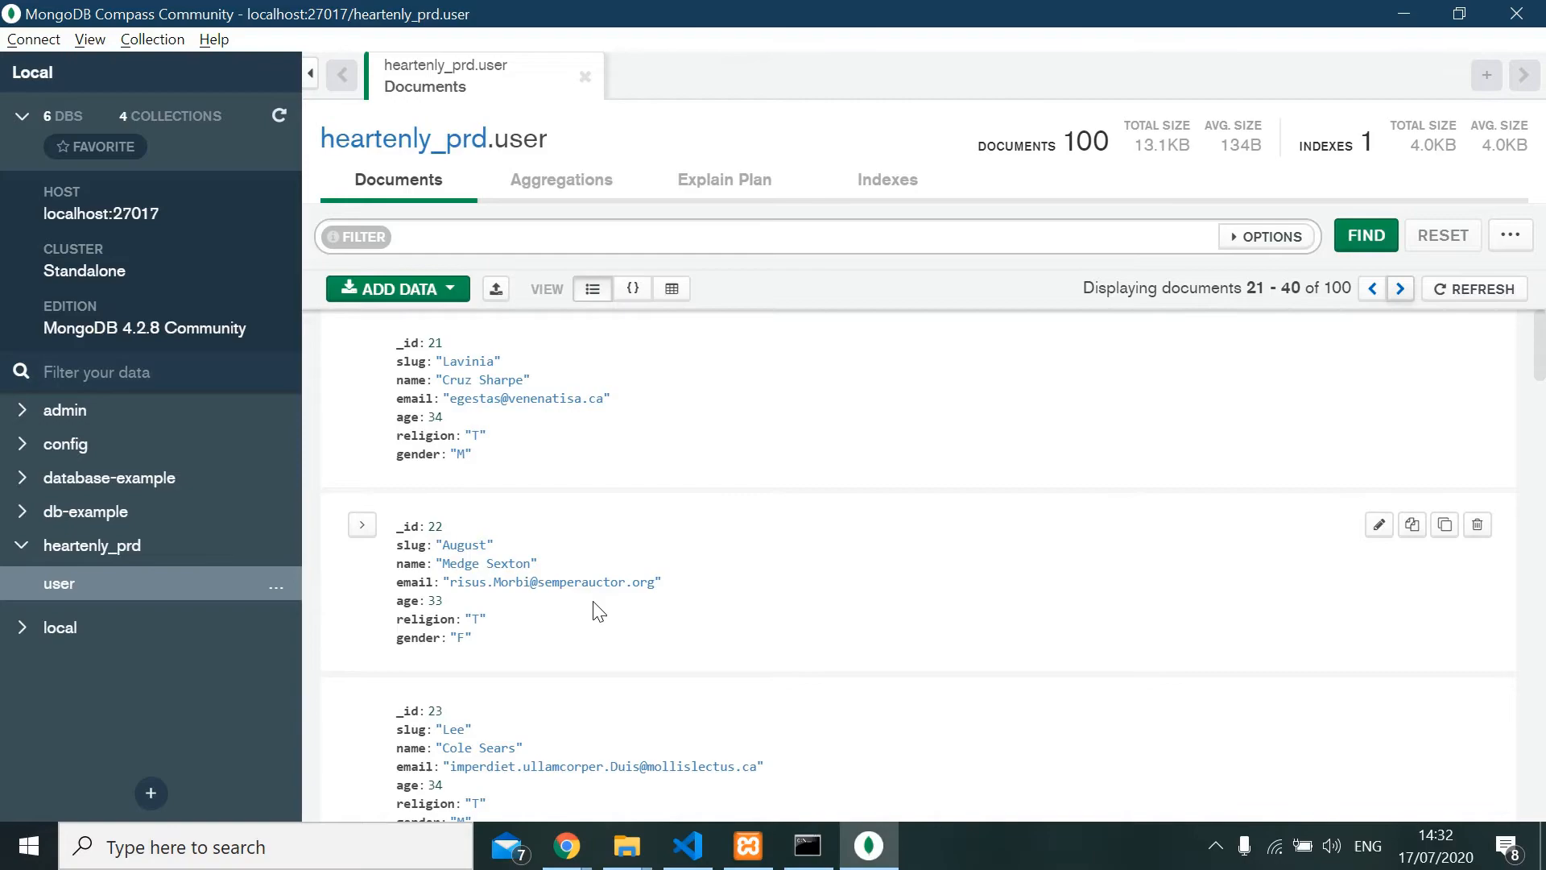